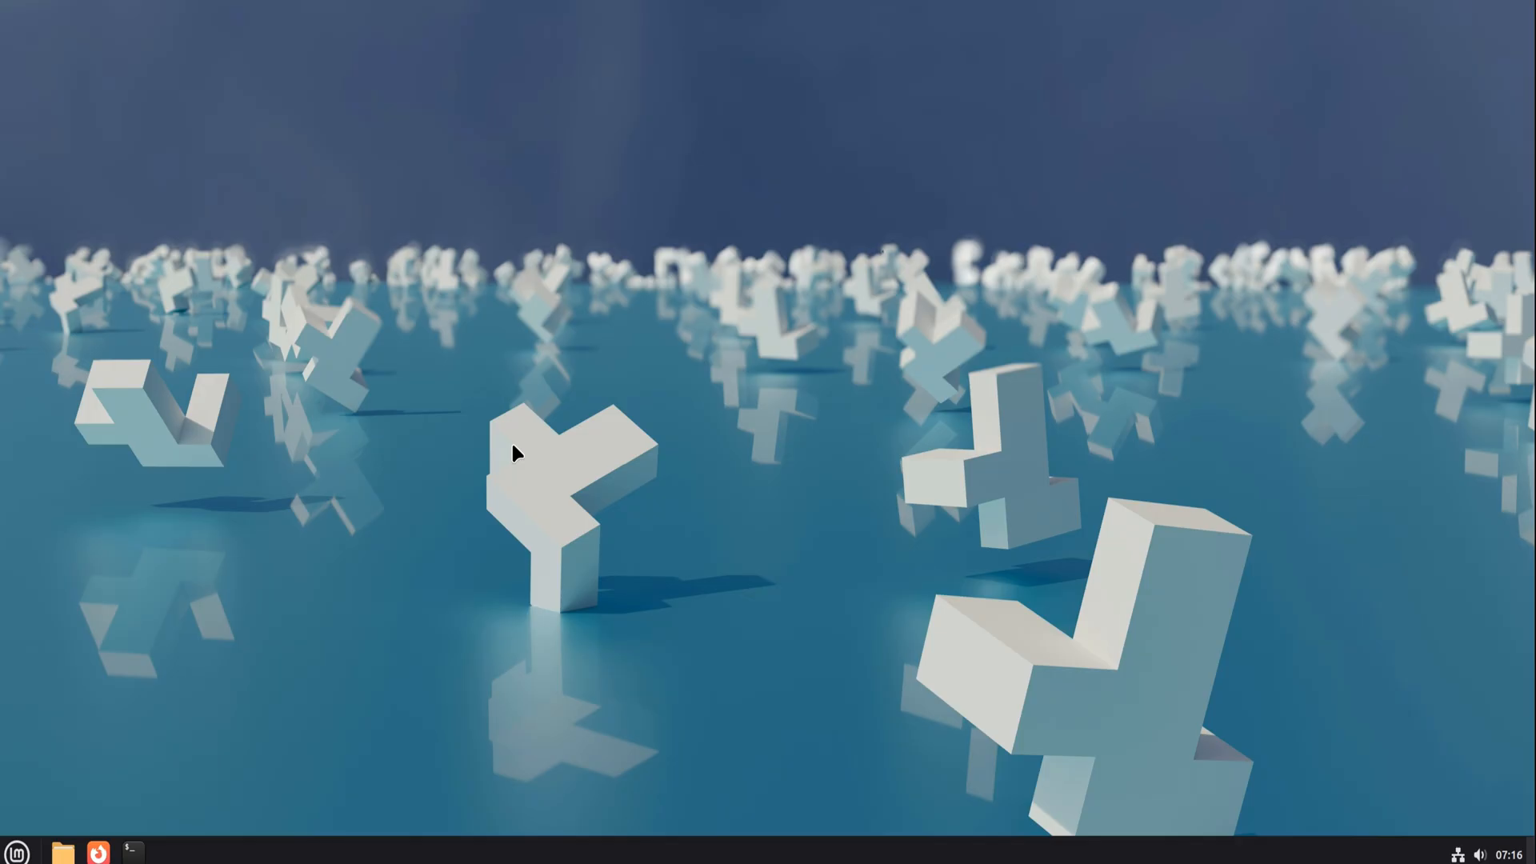
{"action": "mouse_move", "coordinate": [524, 446]}
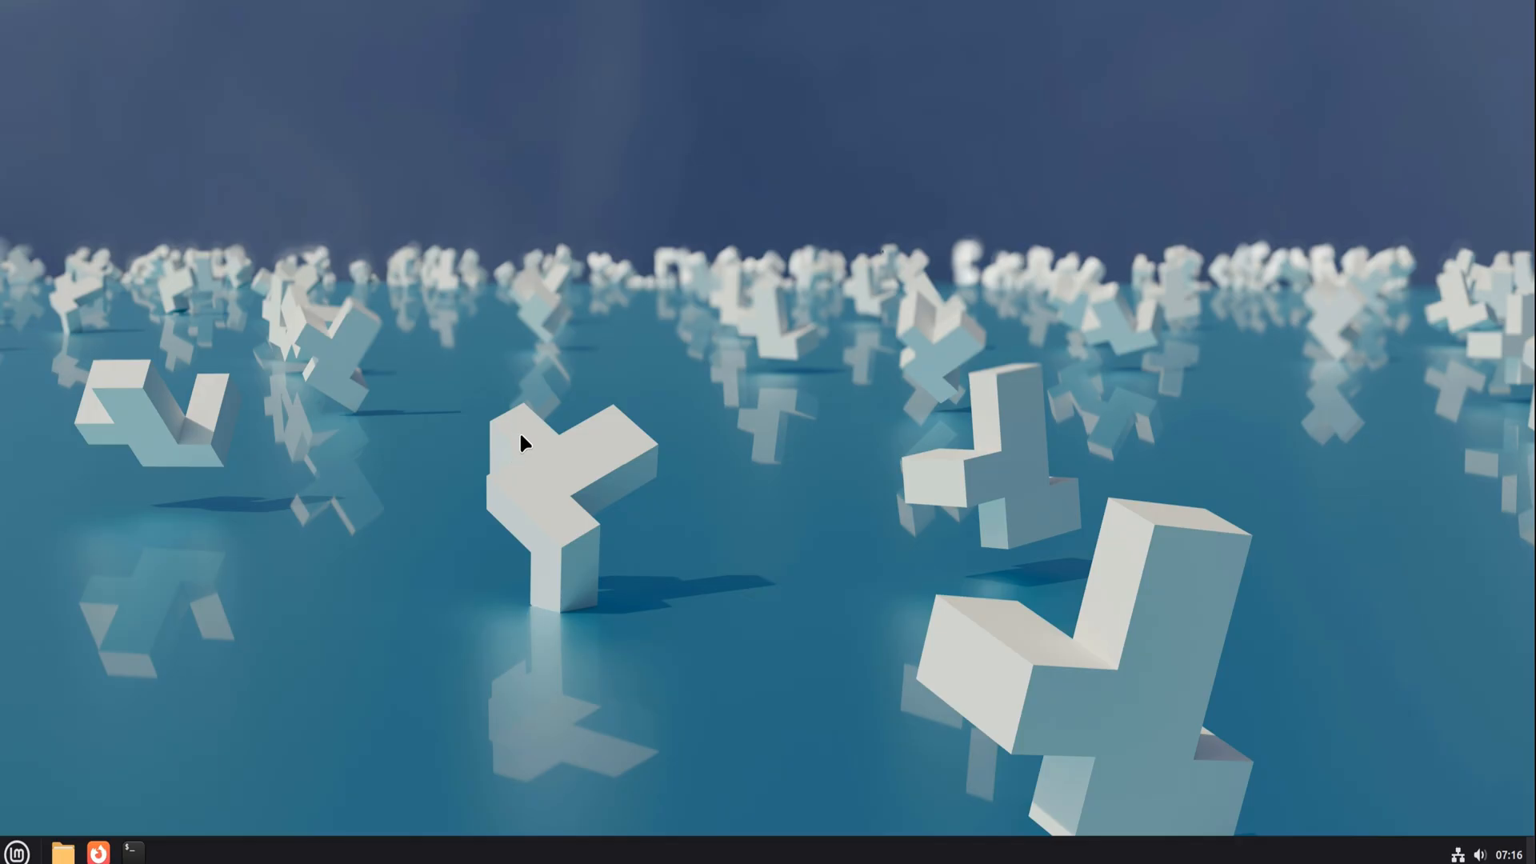
{"action": "mouse_move", "coordinate": [1125, 532]}
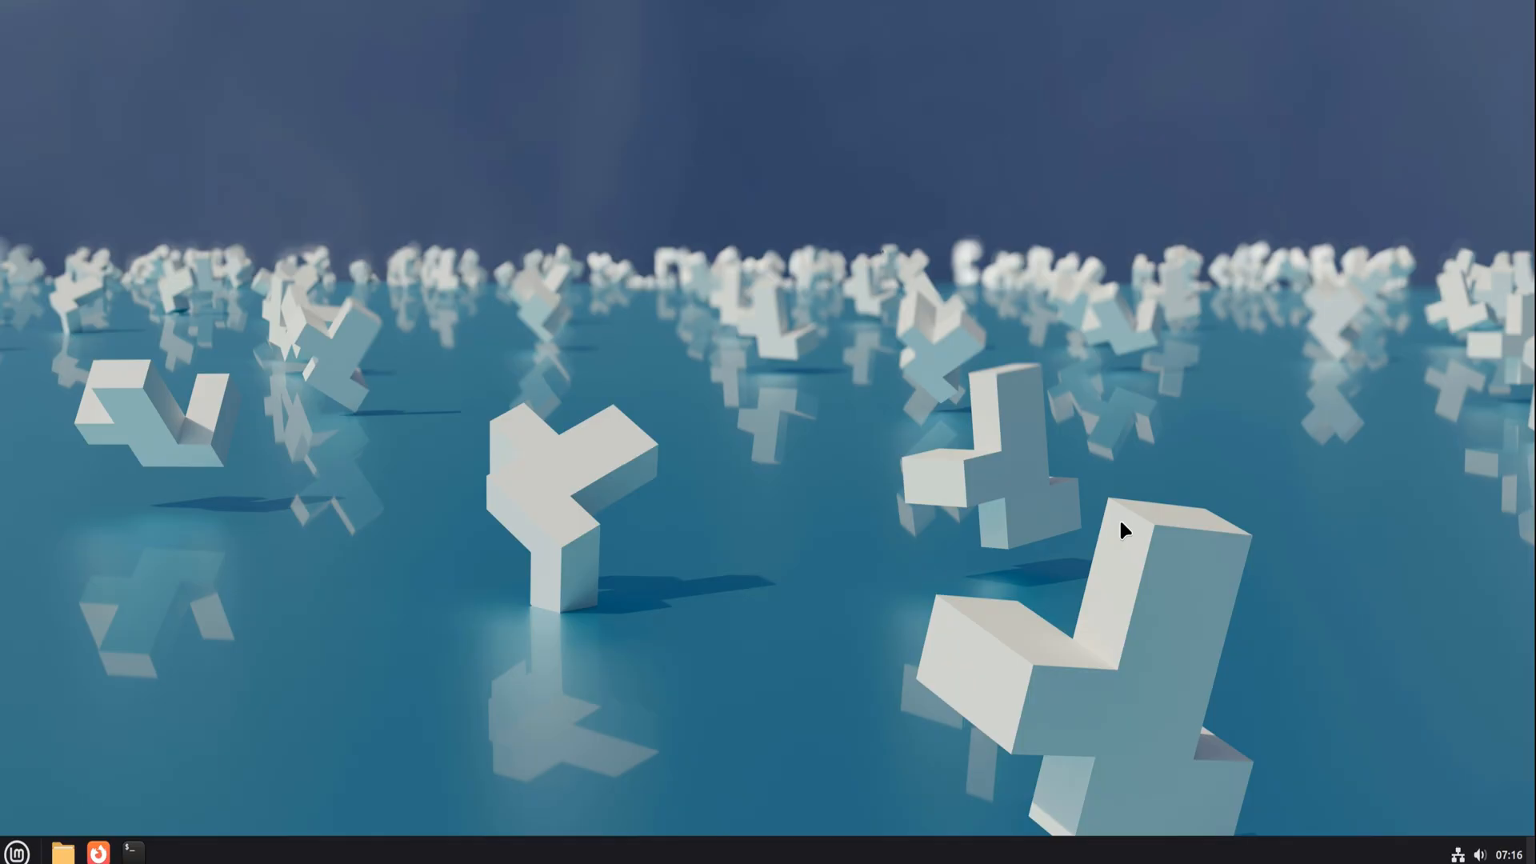
{"action": "mouse_move", "coordinate": [566, 571]}
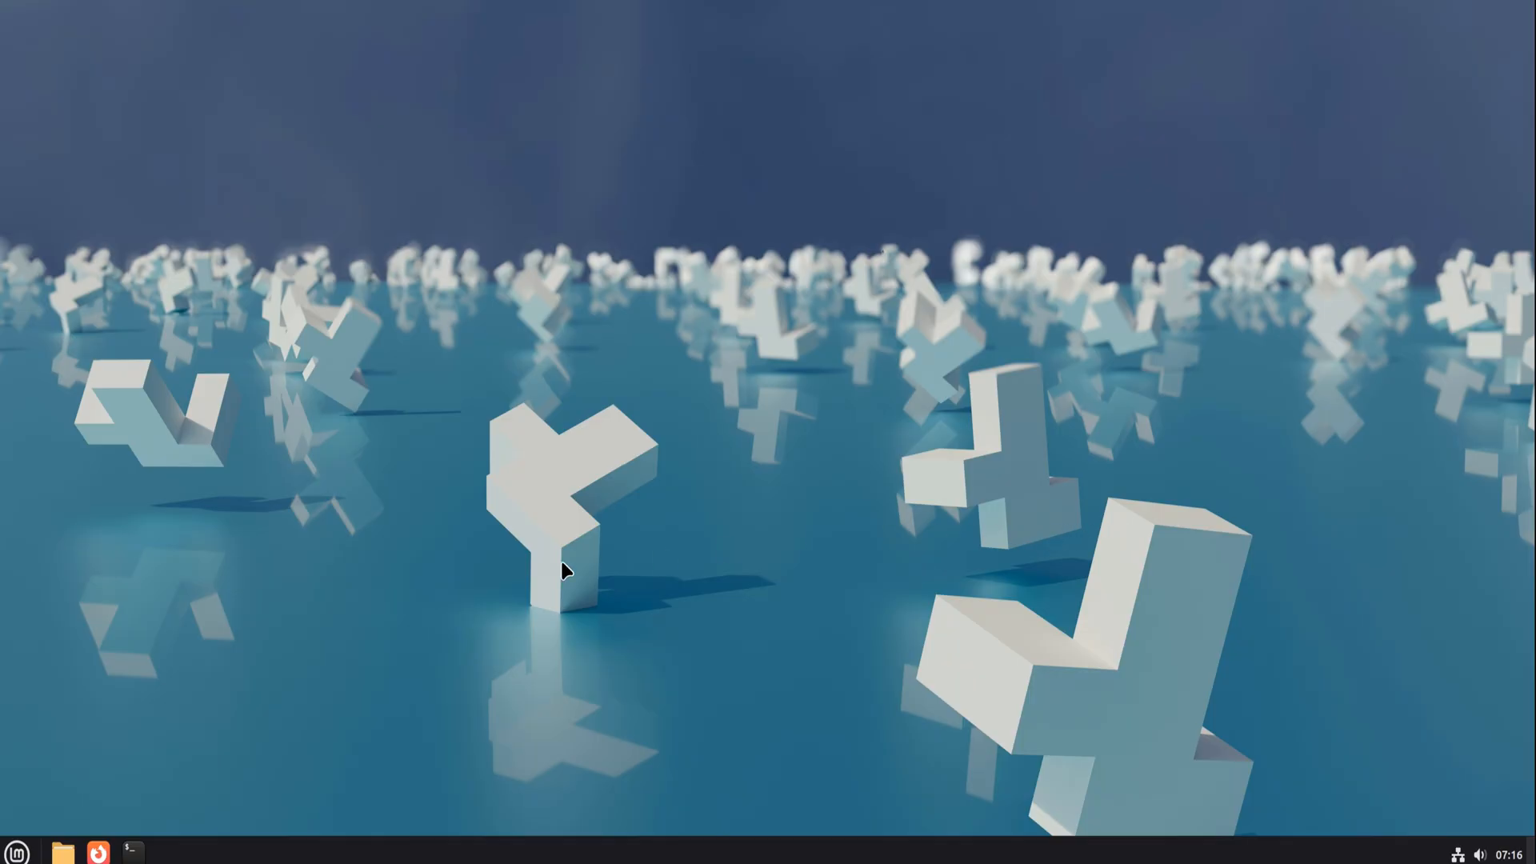
- Open and close the menu and Terminal, then run screenfetch in a reopened Terminal
{"action": "left_click", "coordinate": [17, 851]}
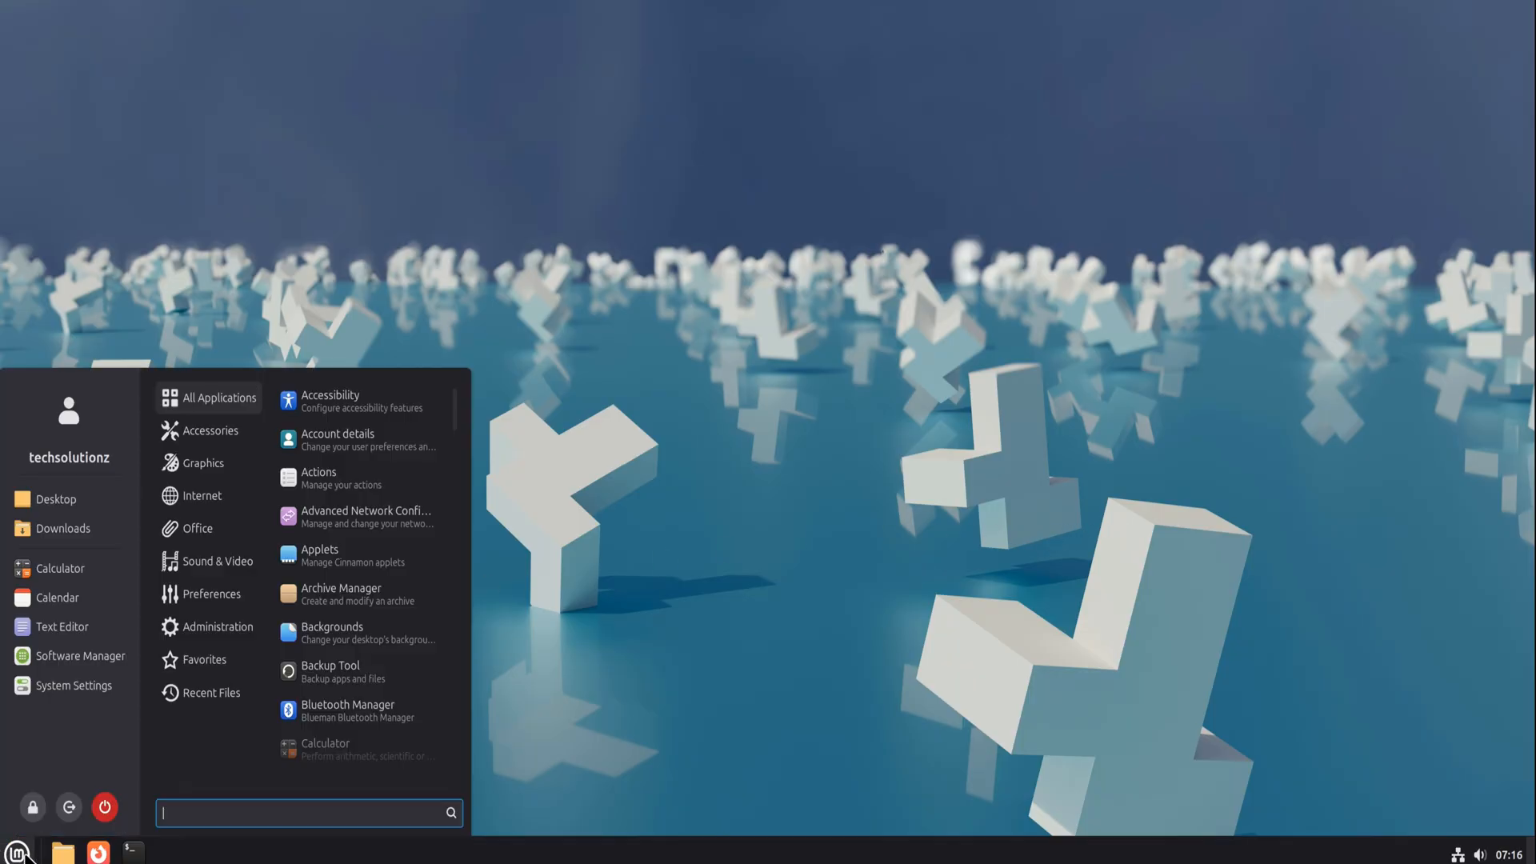
{"action": "mouse_move", "coordinate": [233, 405]}
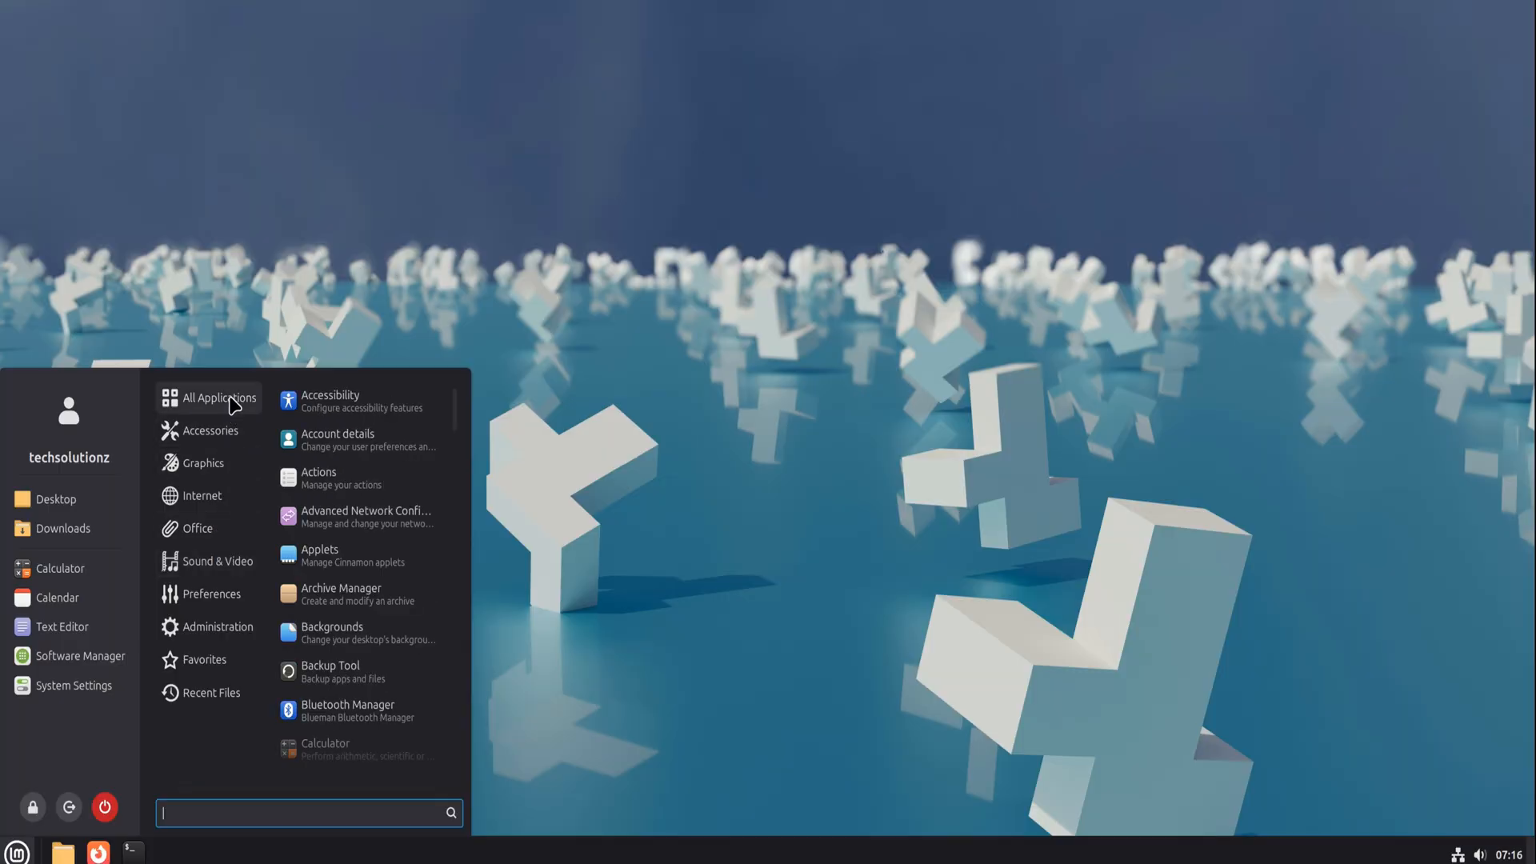
{"action": "mouse_move", "coordinate": [333, 385]}
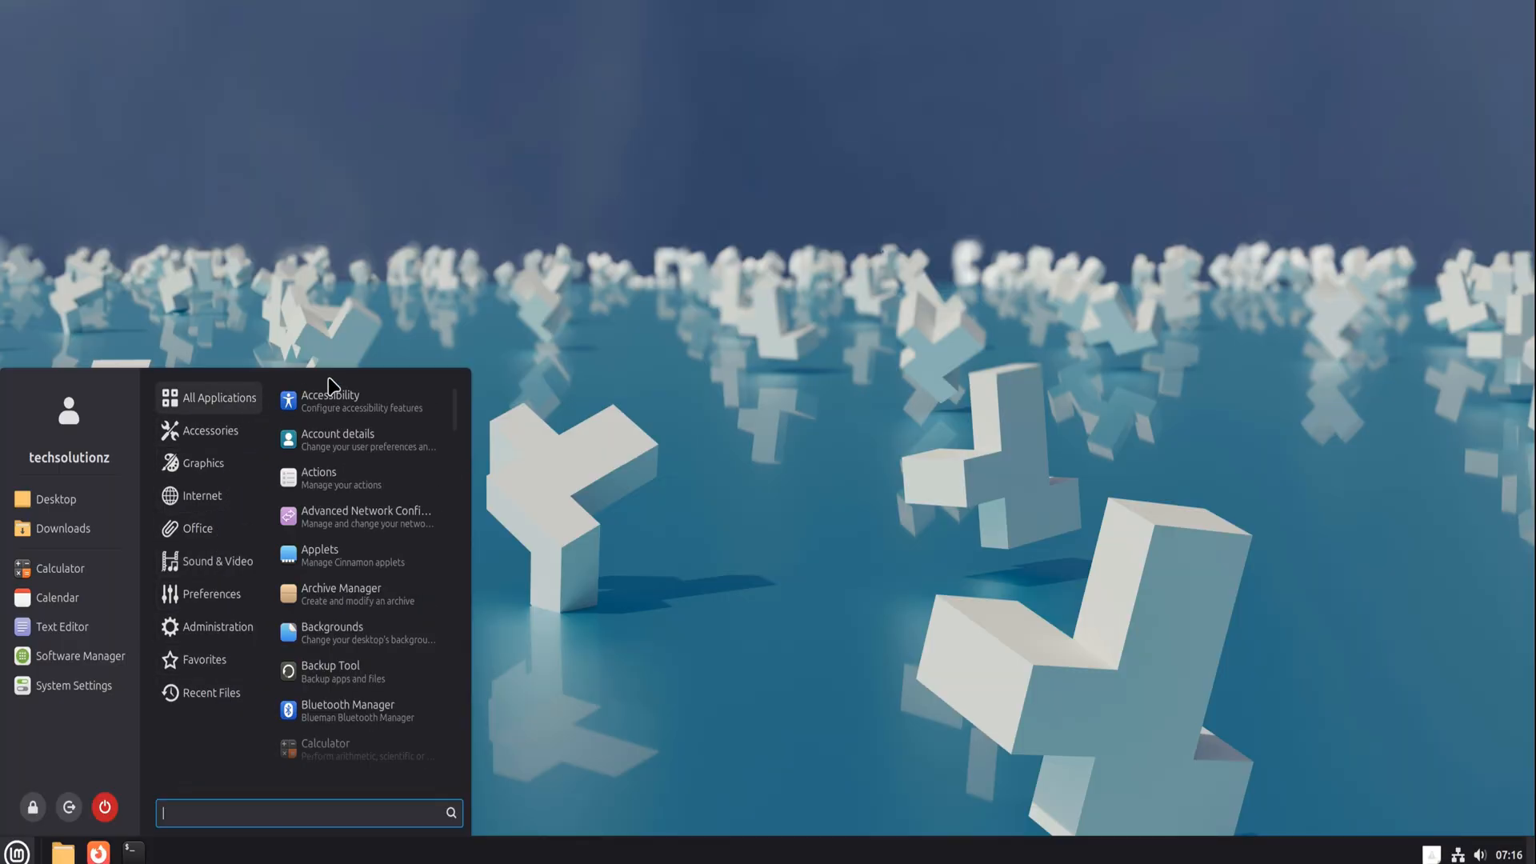
{"action": "left_click", "coordinate": [63, 851]}
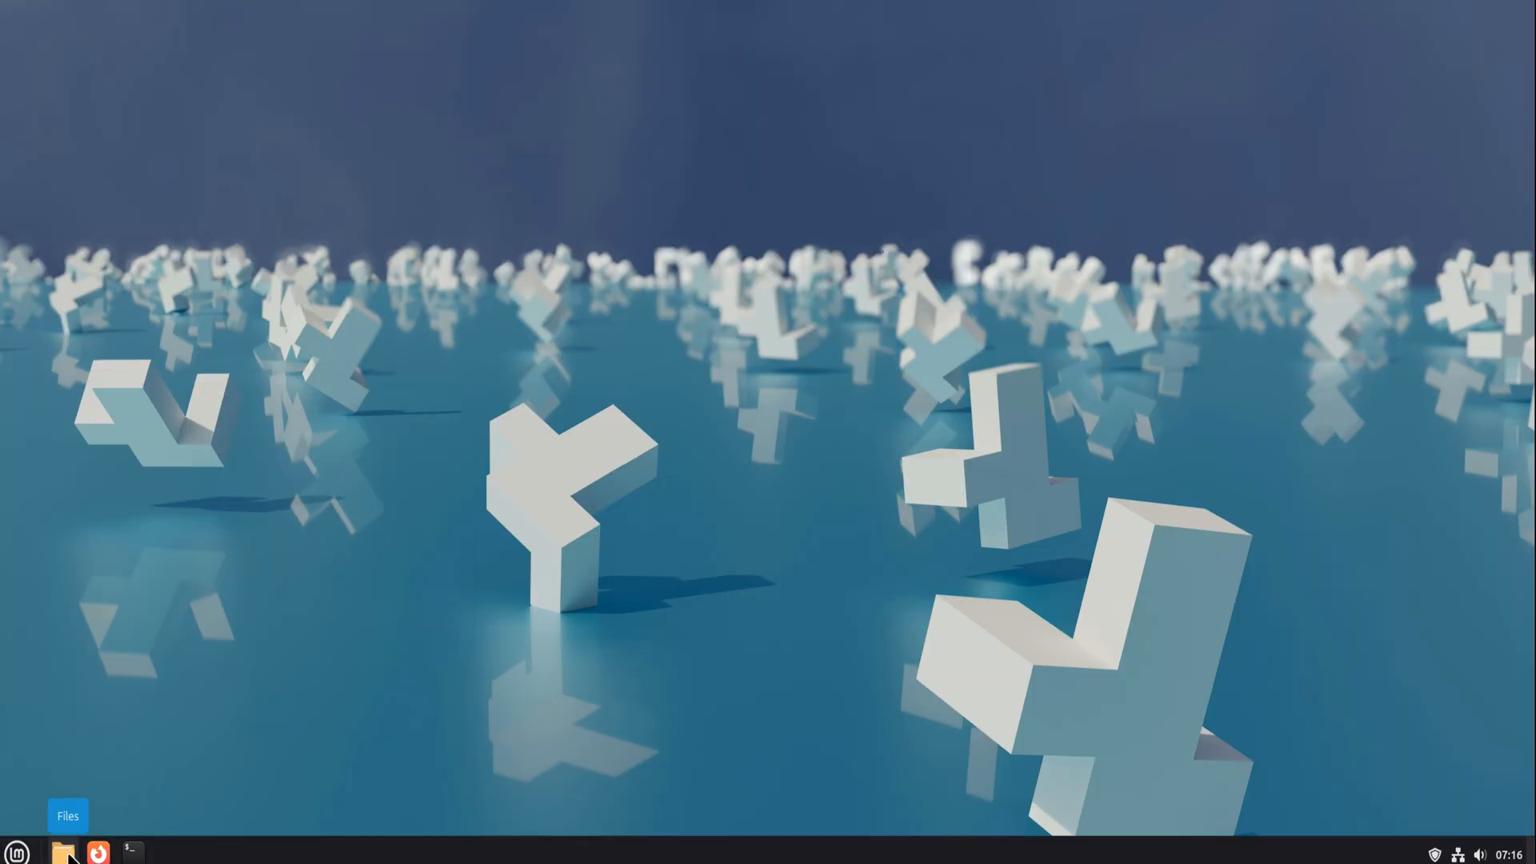
{"action": "mouse_move", "coordinate": [144, 798]}
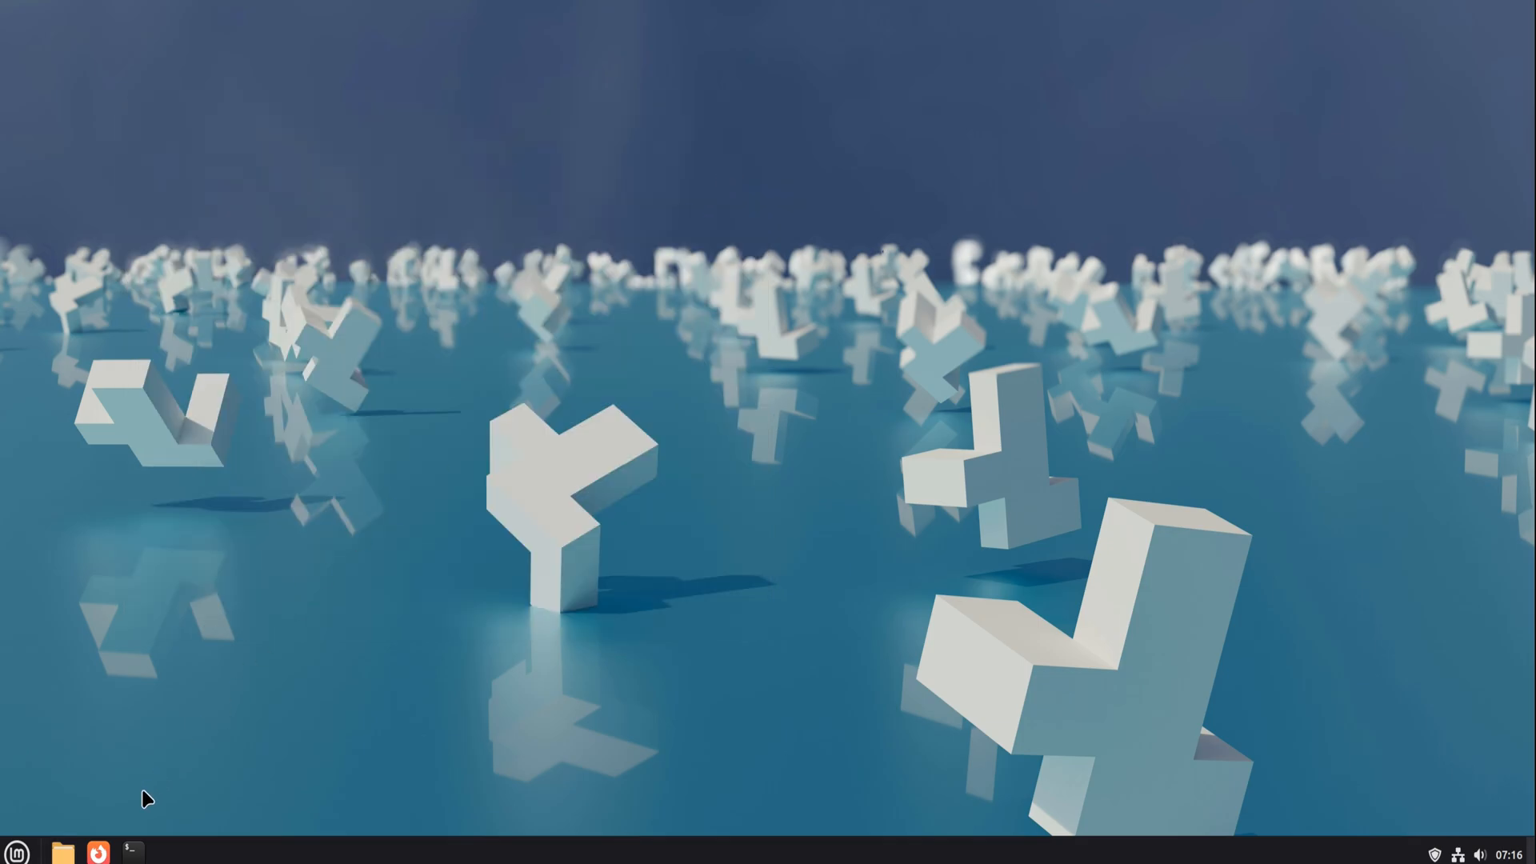
{"action": "left_click", "coordinate": [131, 851]}
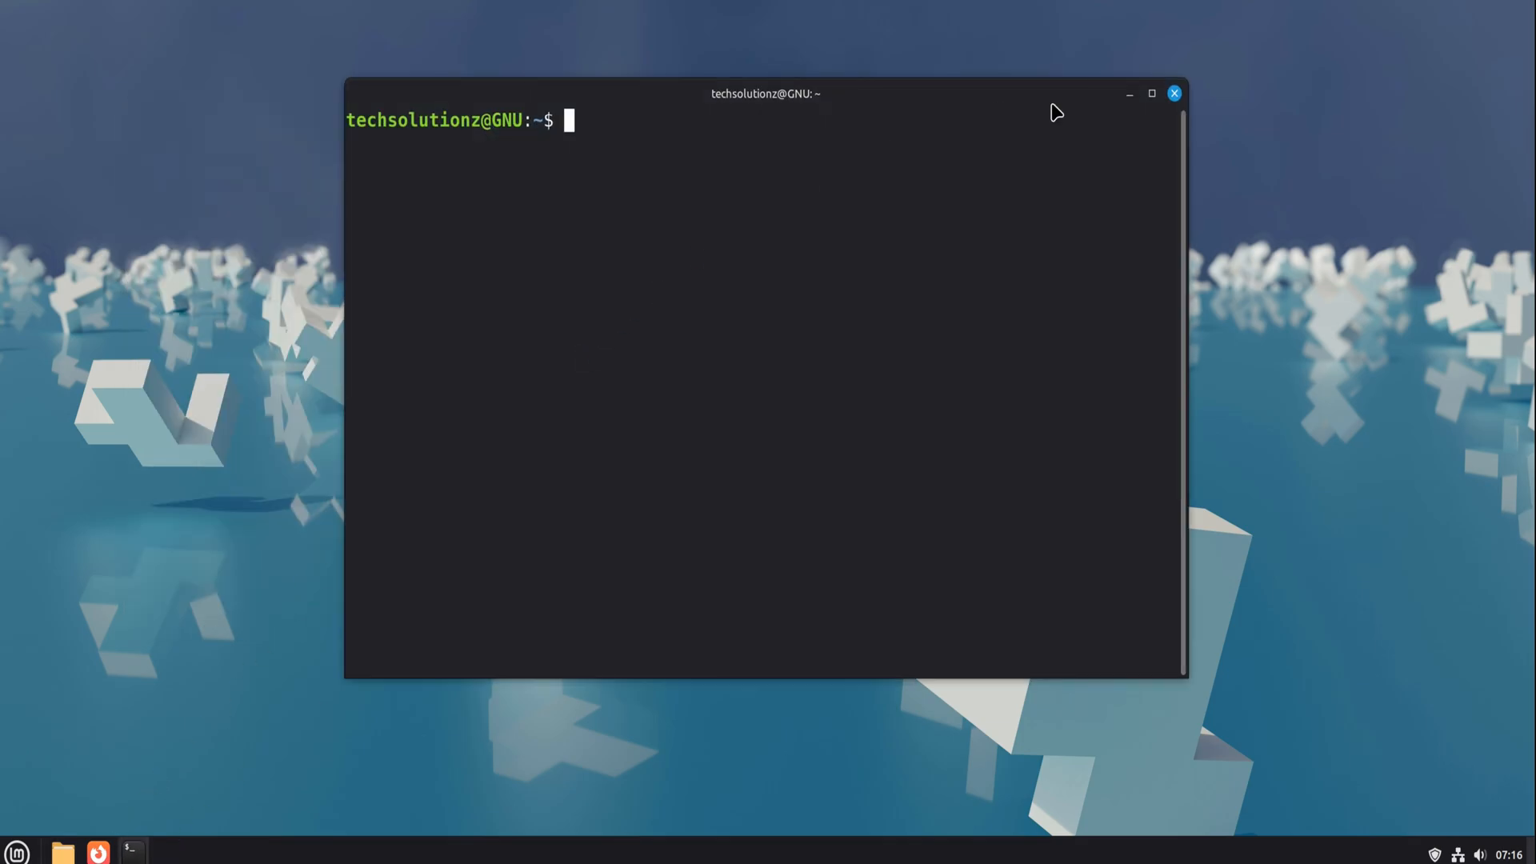
{"action": "mouse_move", "coordinate": [1174, 96]}
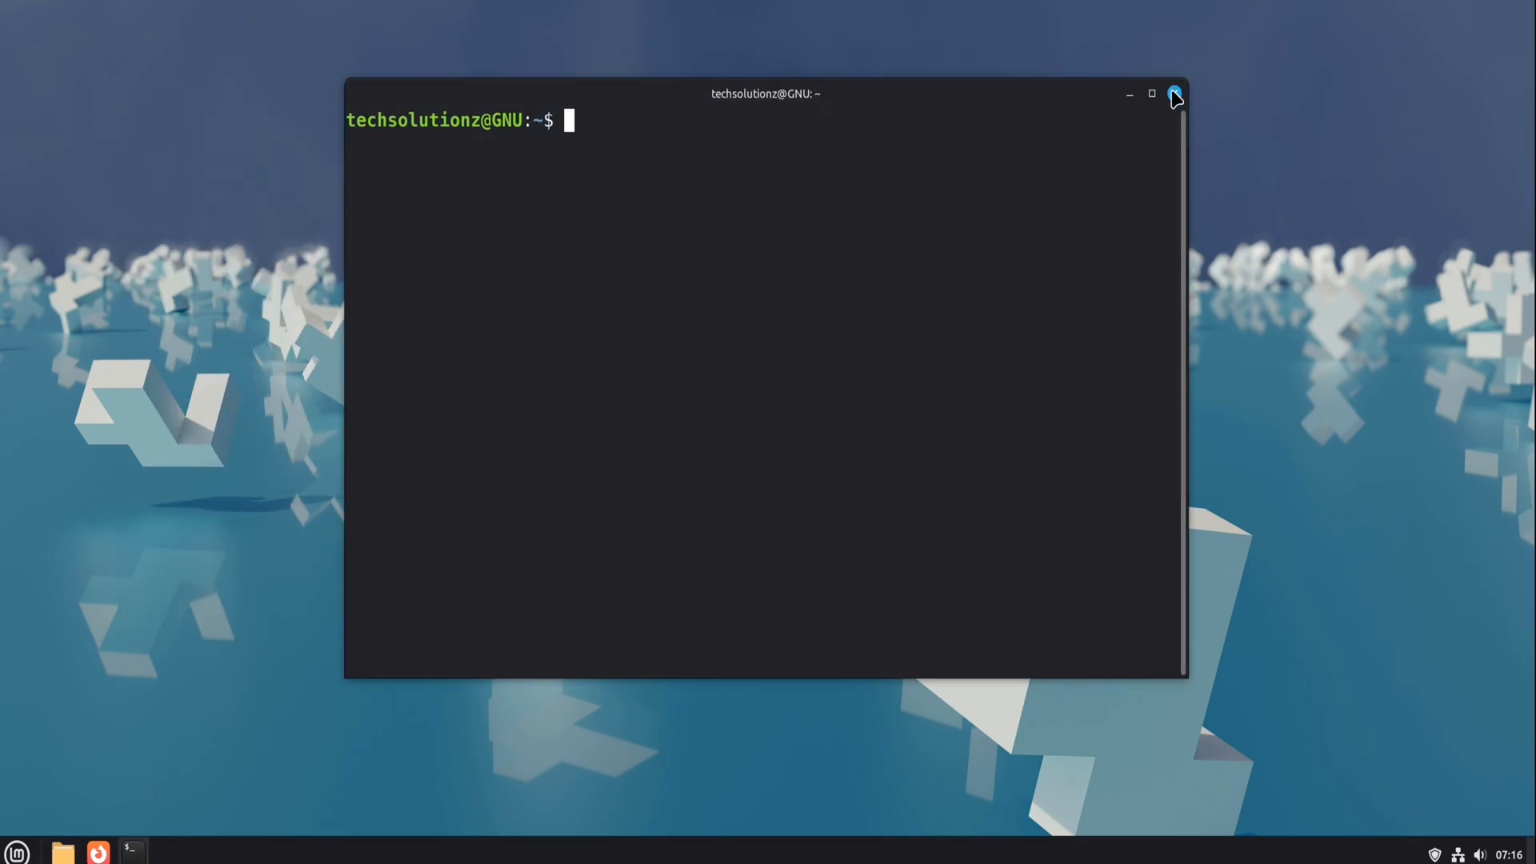
{"action": "left_click", "coordinate": [1175, 94]}
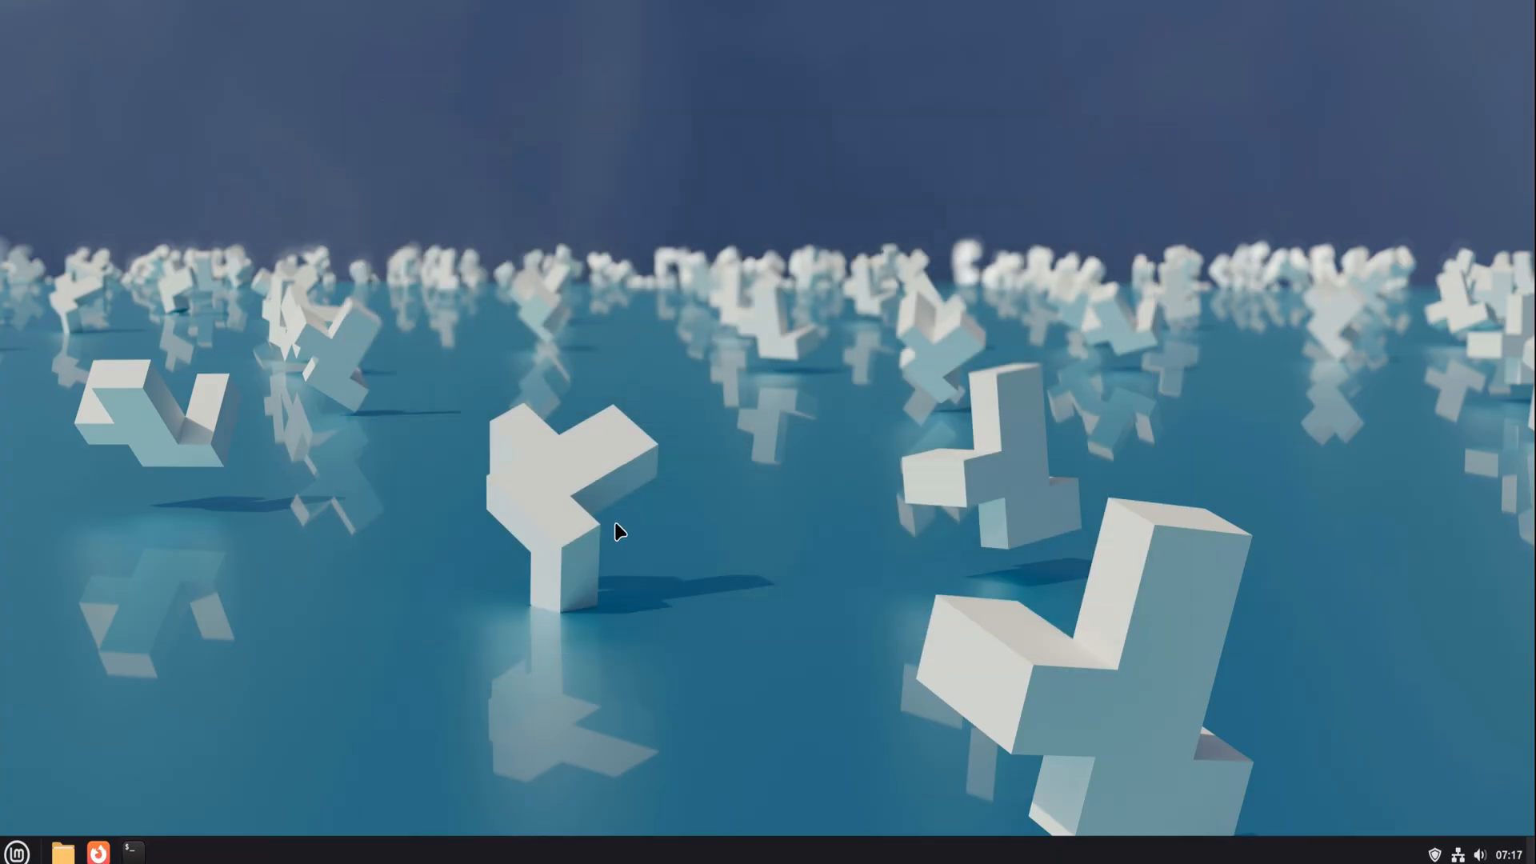
{"action": "mouse_move", "coordinate": [108, 789]}
{"action": "type", "text": "screr"}
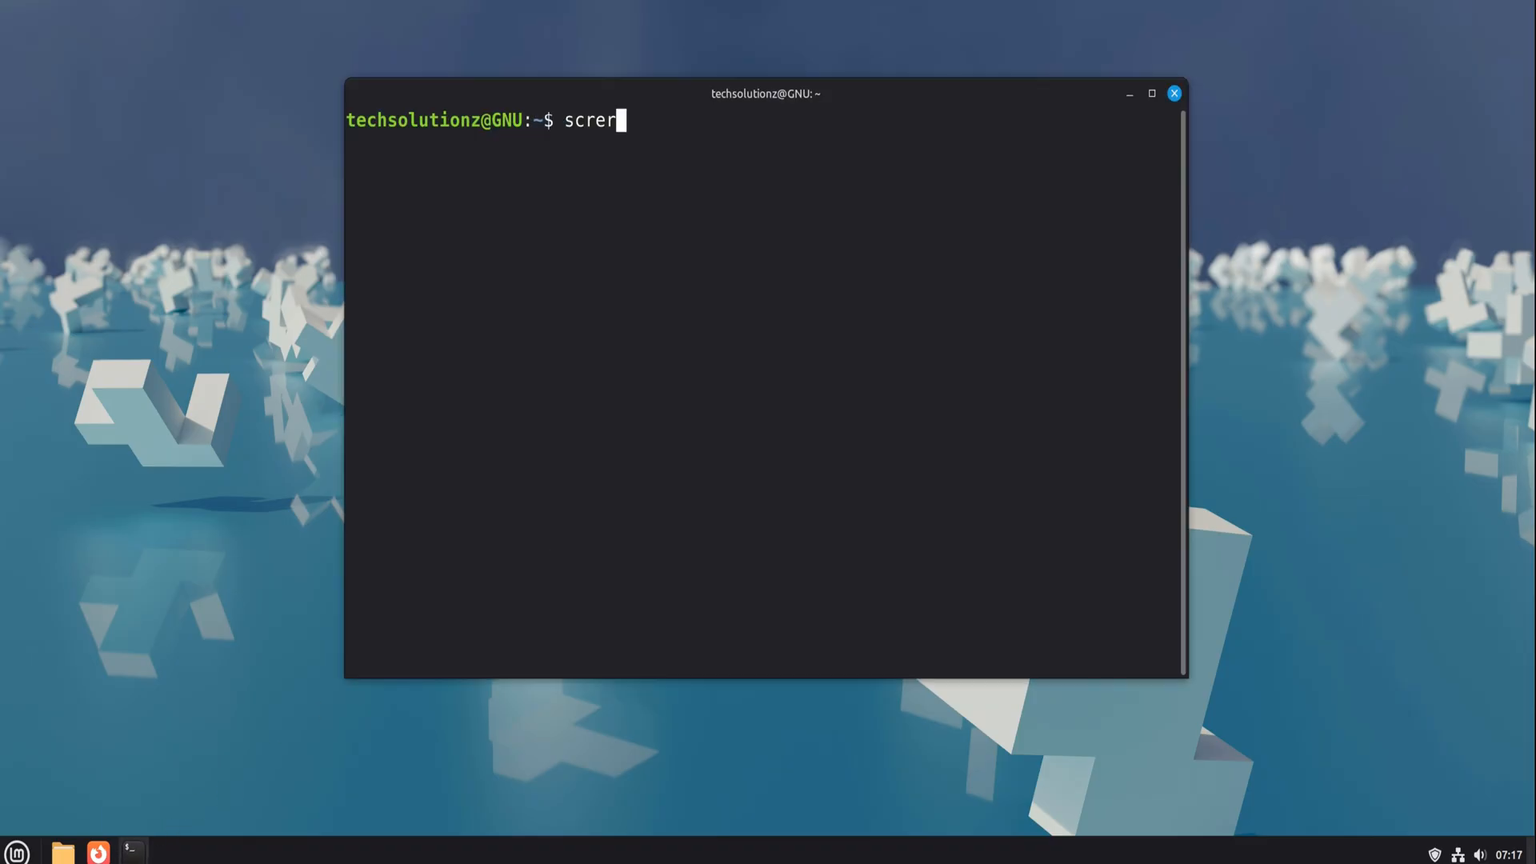
{"action": "type", "text": "enfe"}
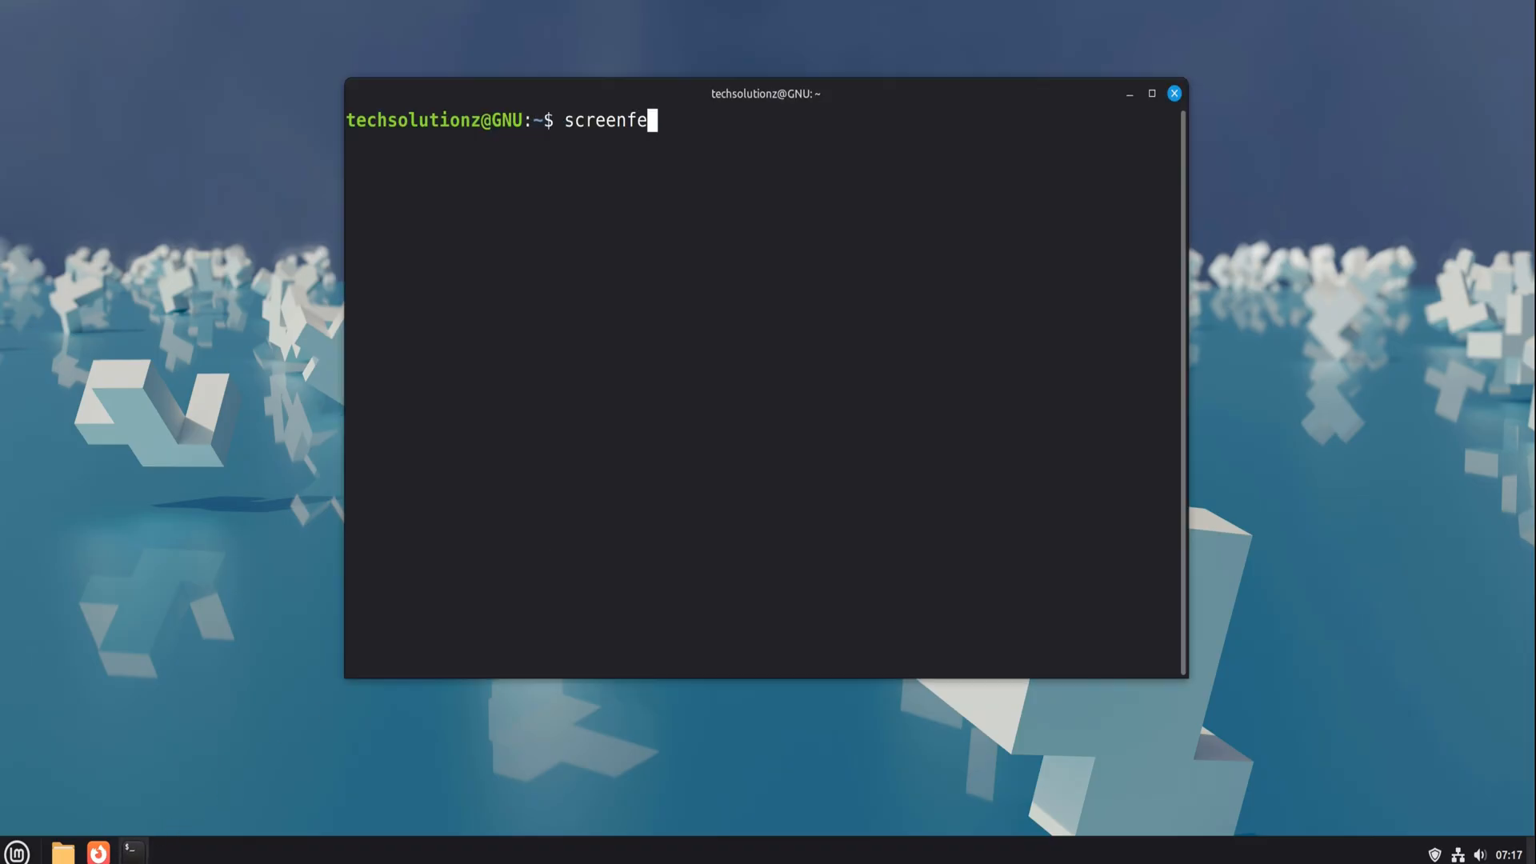
{"action": "key", "text": "Return"}
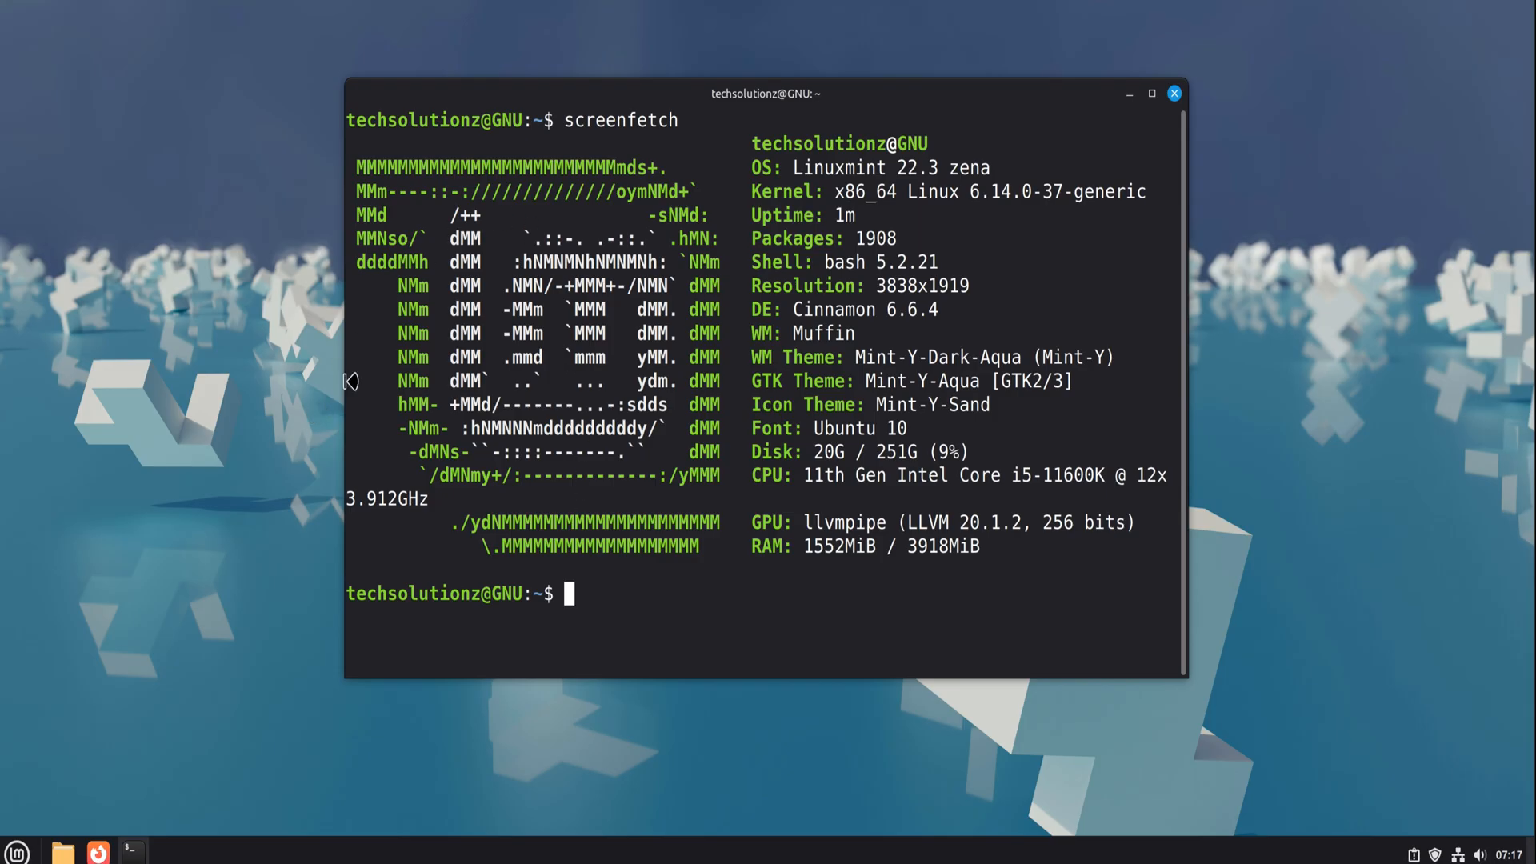
- Browse the menu categories, then scroll All Applications down to its final entries
{"action": "left_click", "coordinate": [17, 851]}
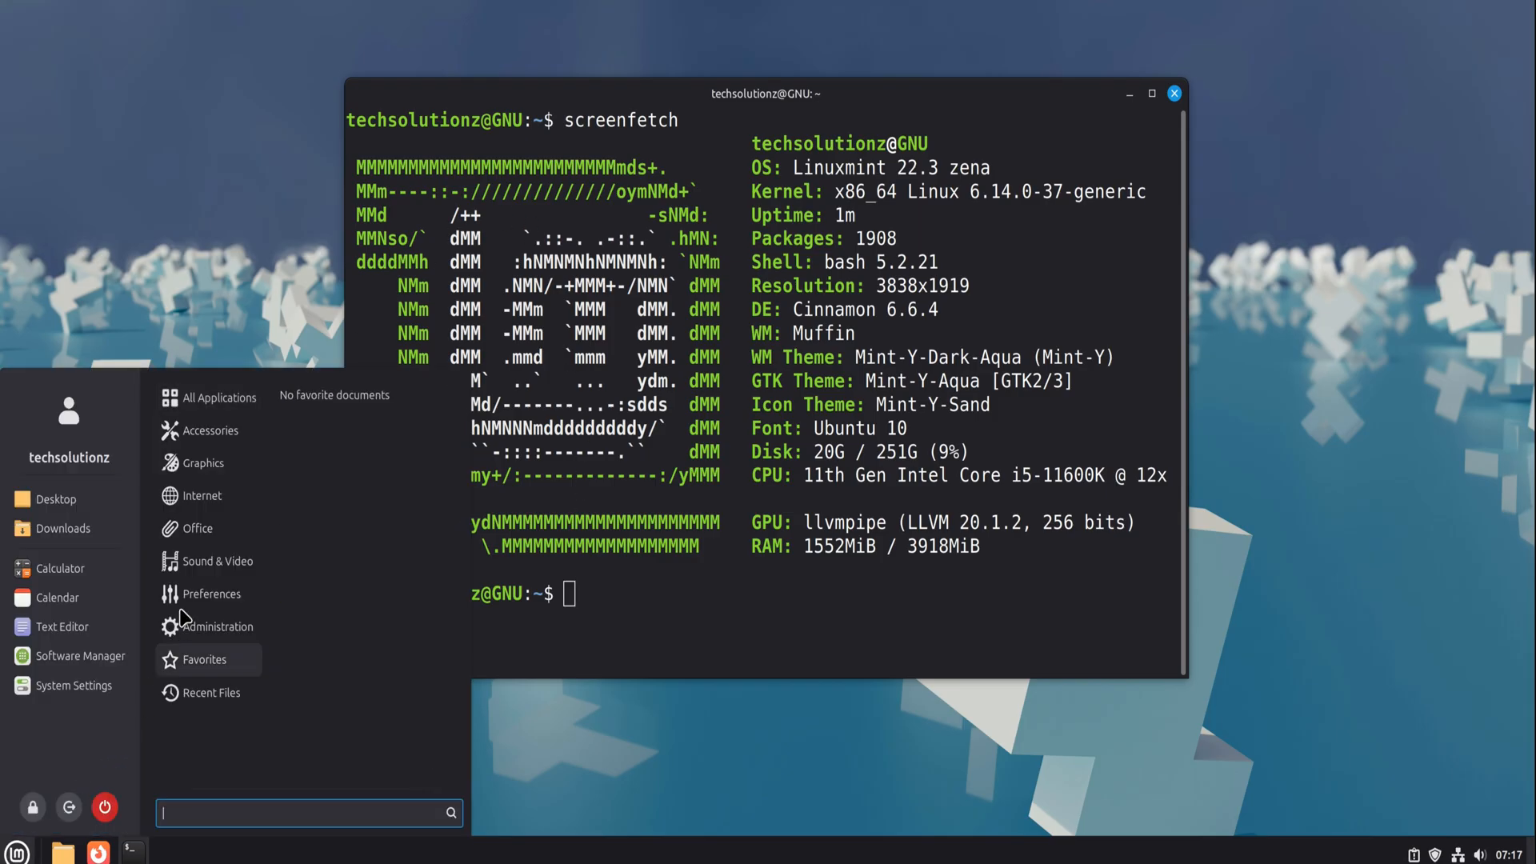
{"action": "left_click", "coordinate": [210, 593]}
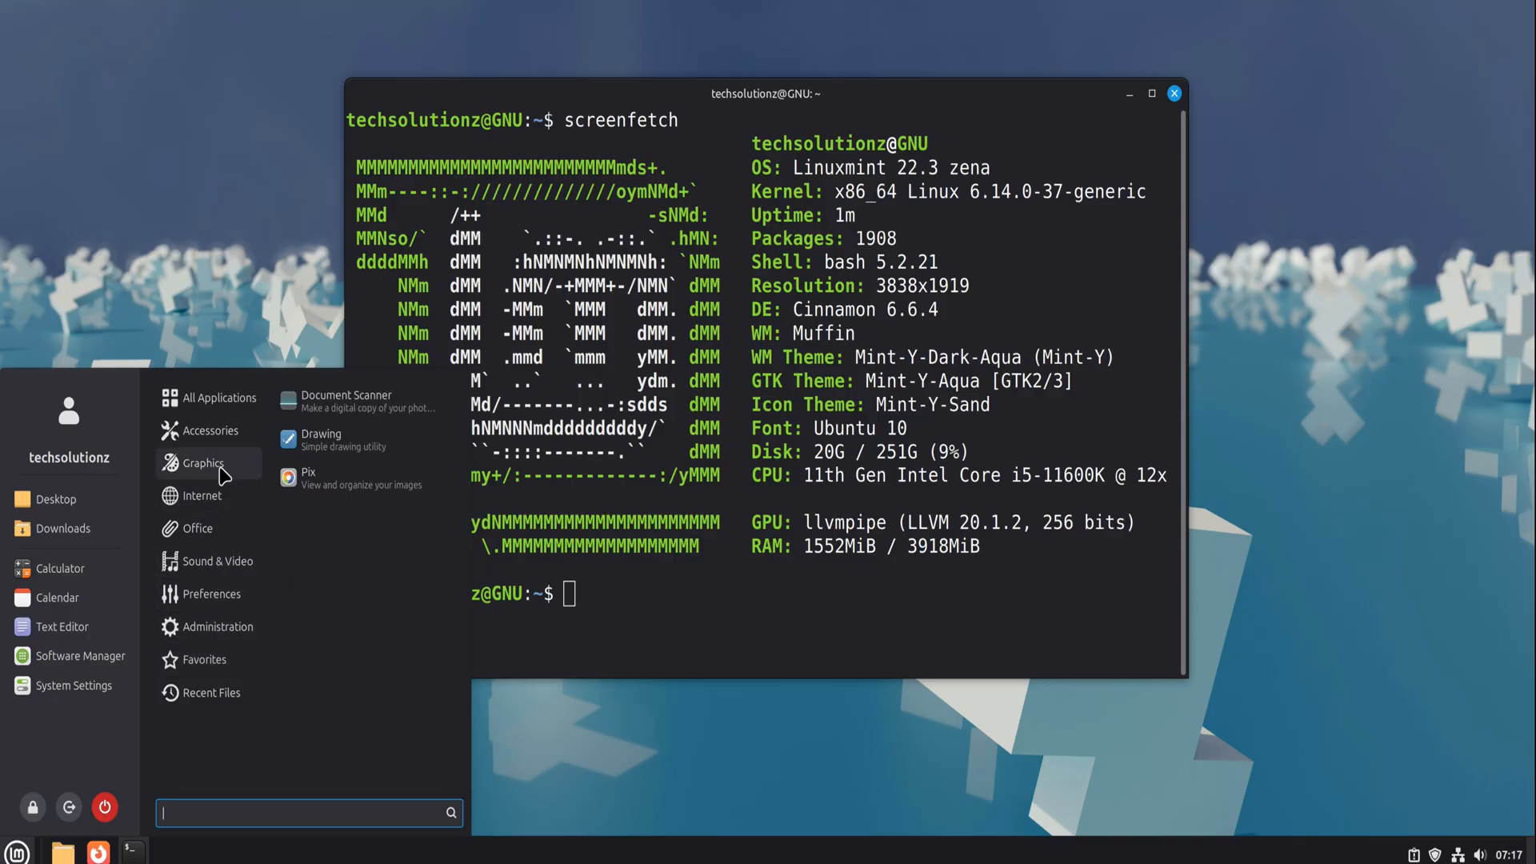
{"action": "mouse_move", "coordinate": [207, 659]}
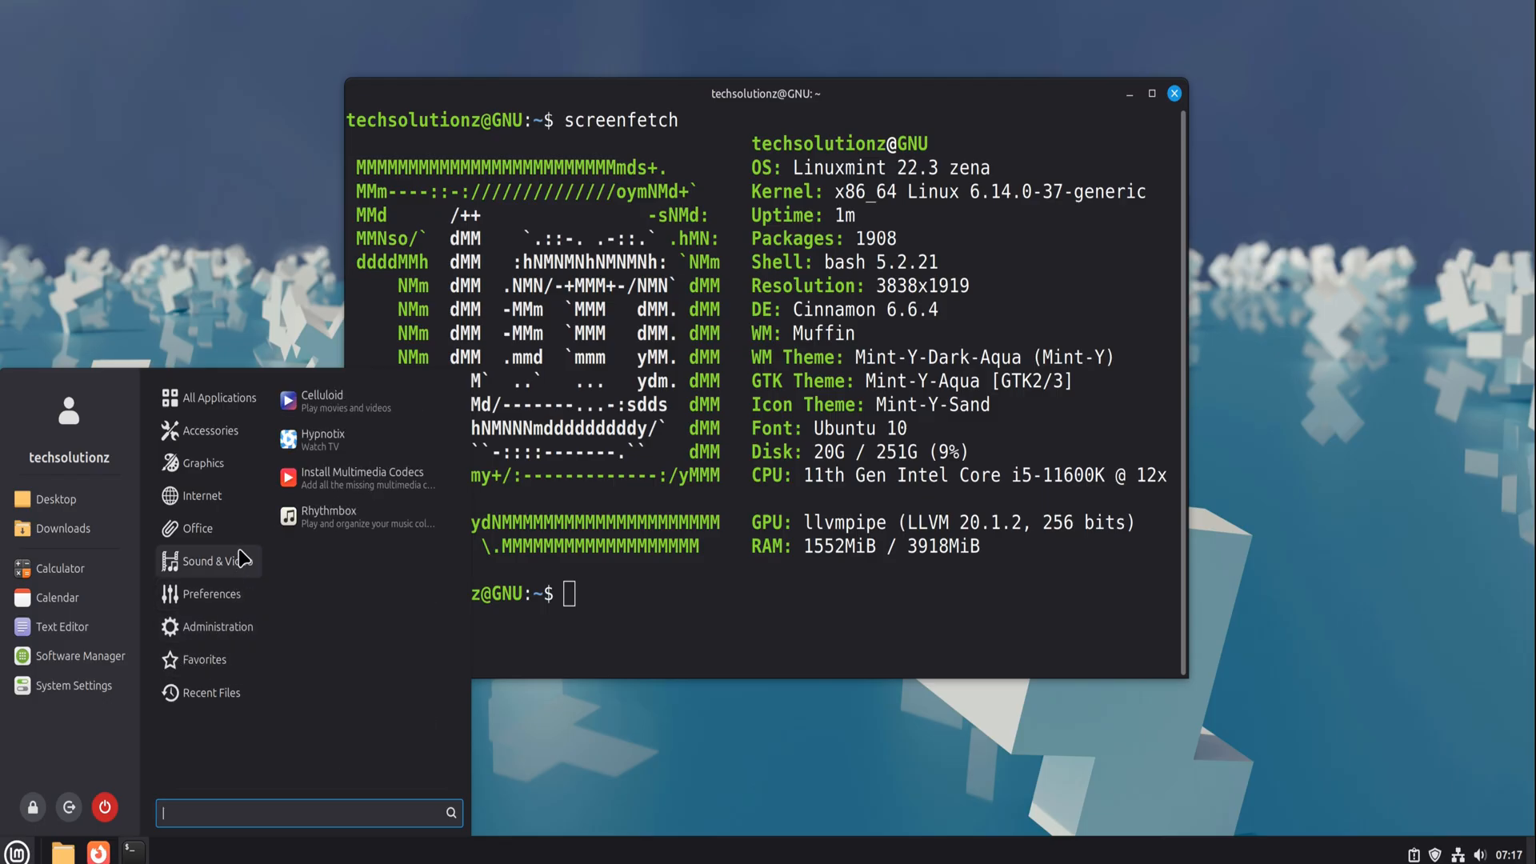
{"action": "left_click", "coordinate": [220, 398]}
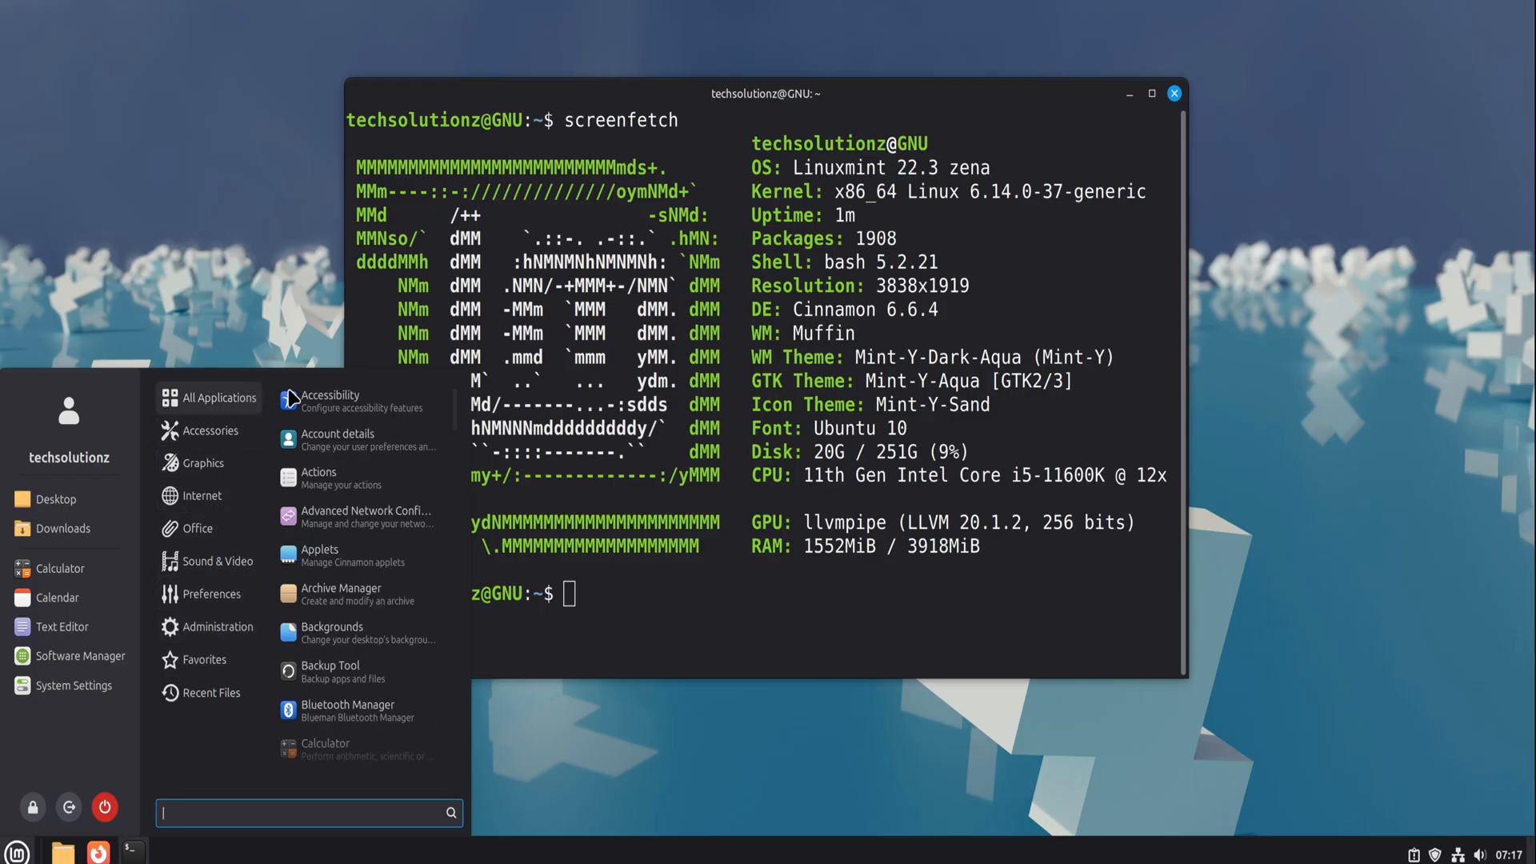
{"action": "scroll", "scroll_direction": "down", "scroll_amount": 3}
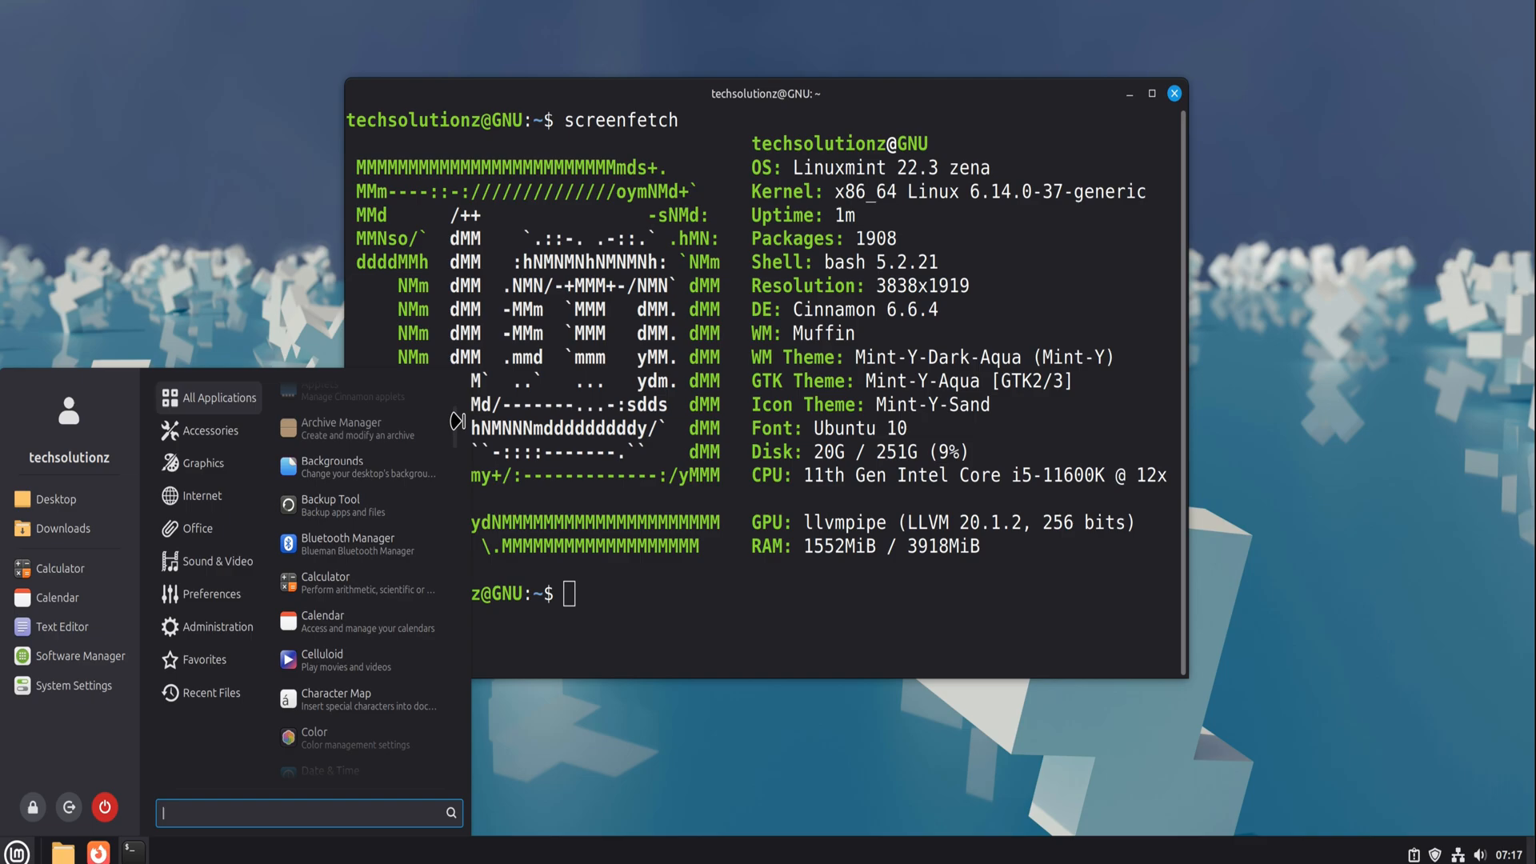
{"action": "mouse_move", "coordinate": [463, 490]}
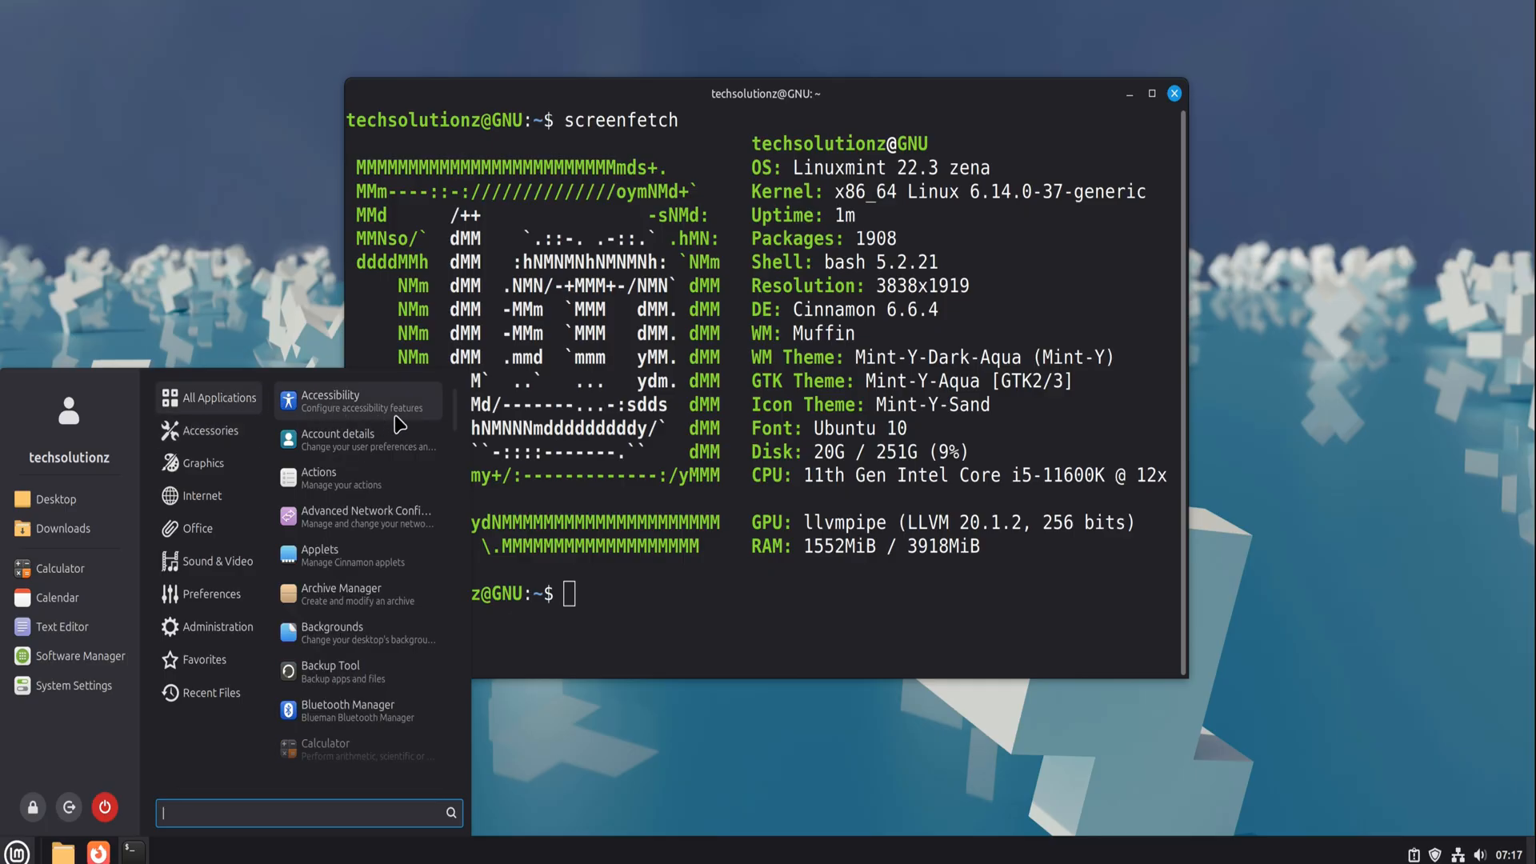
{"action": "scroll", "scroll_direction": "down", "scroll_amount": 3}
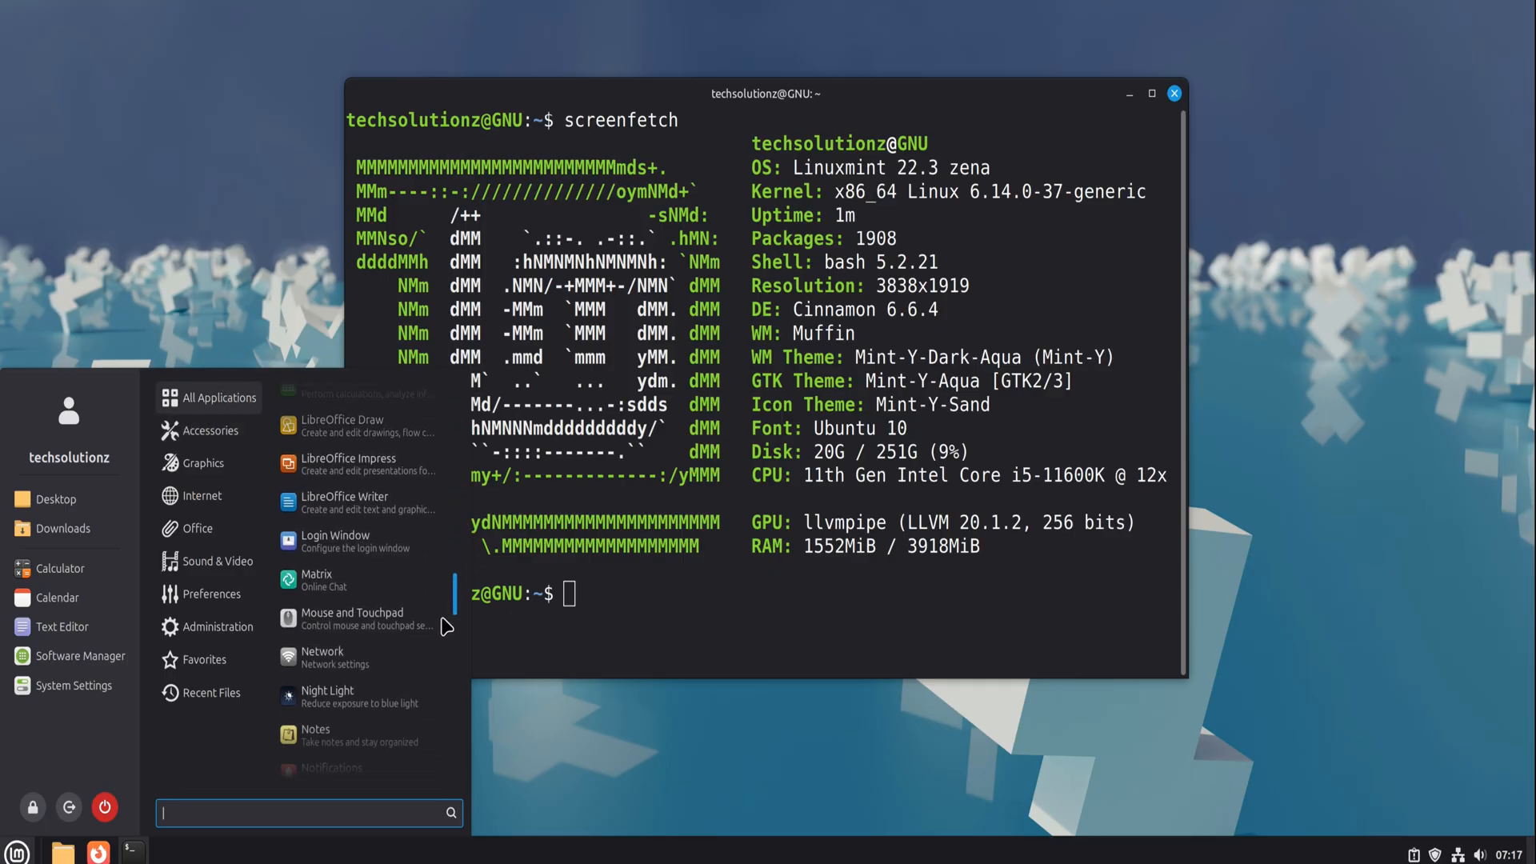
{"action": "scroll", "scroll_direction": "down", "scroll_amount": 3}
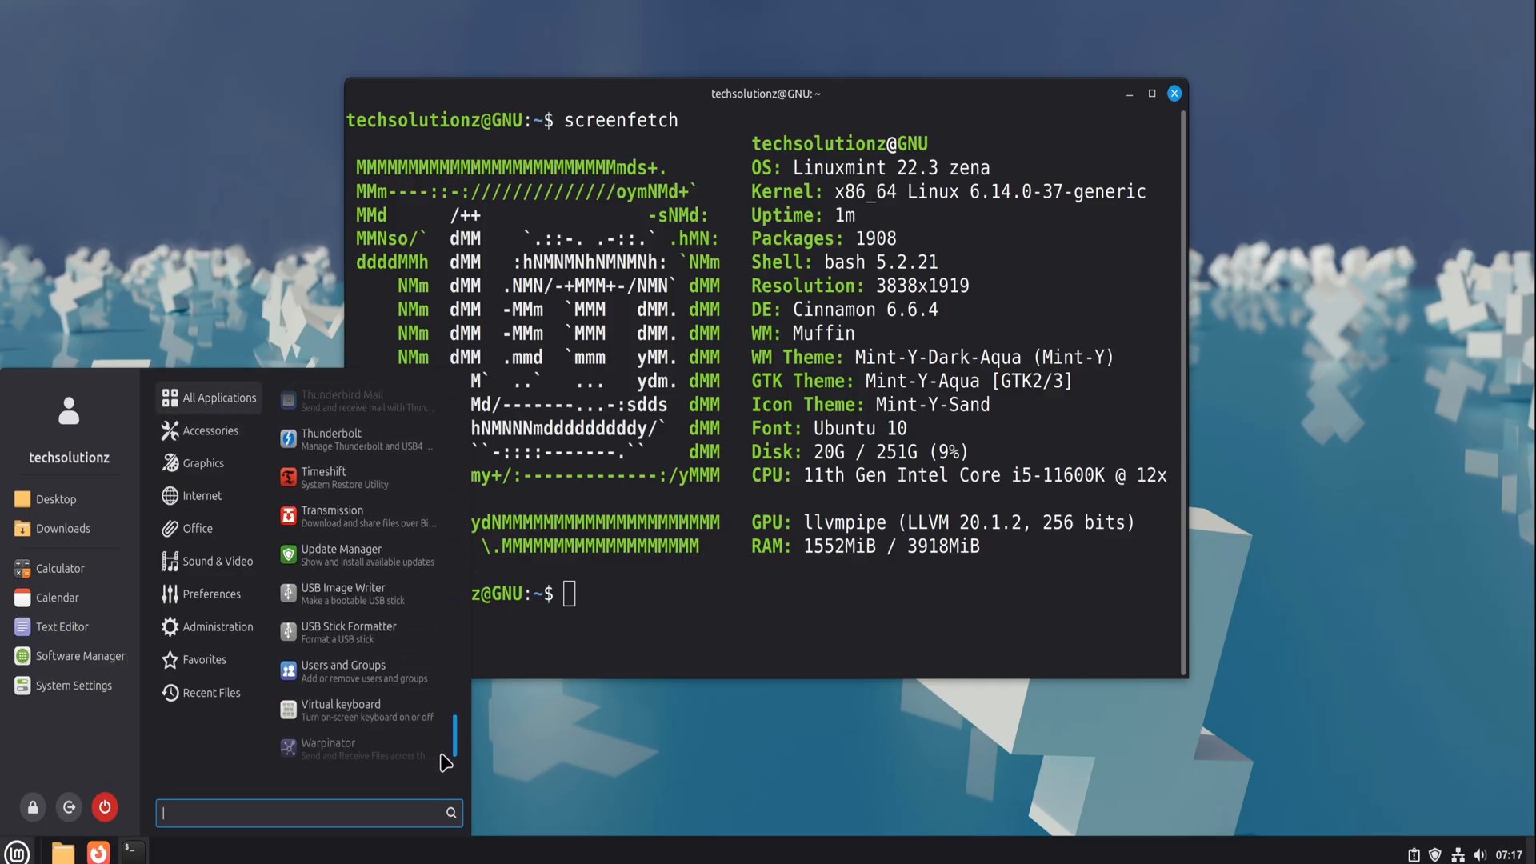
{"action": "scroll", "scroll_direction": "down", "scroll_amount": 3}
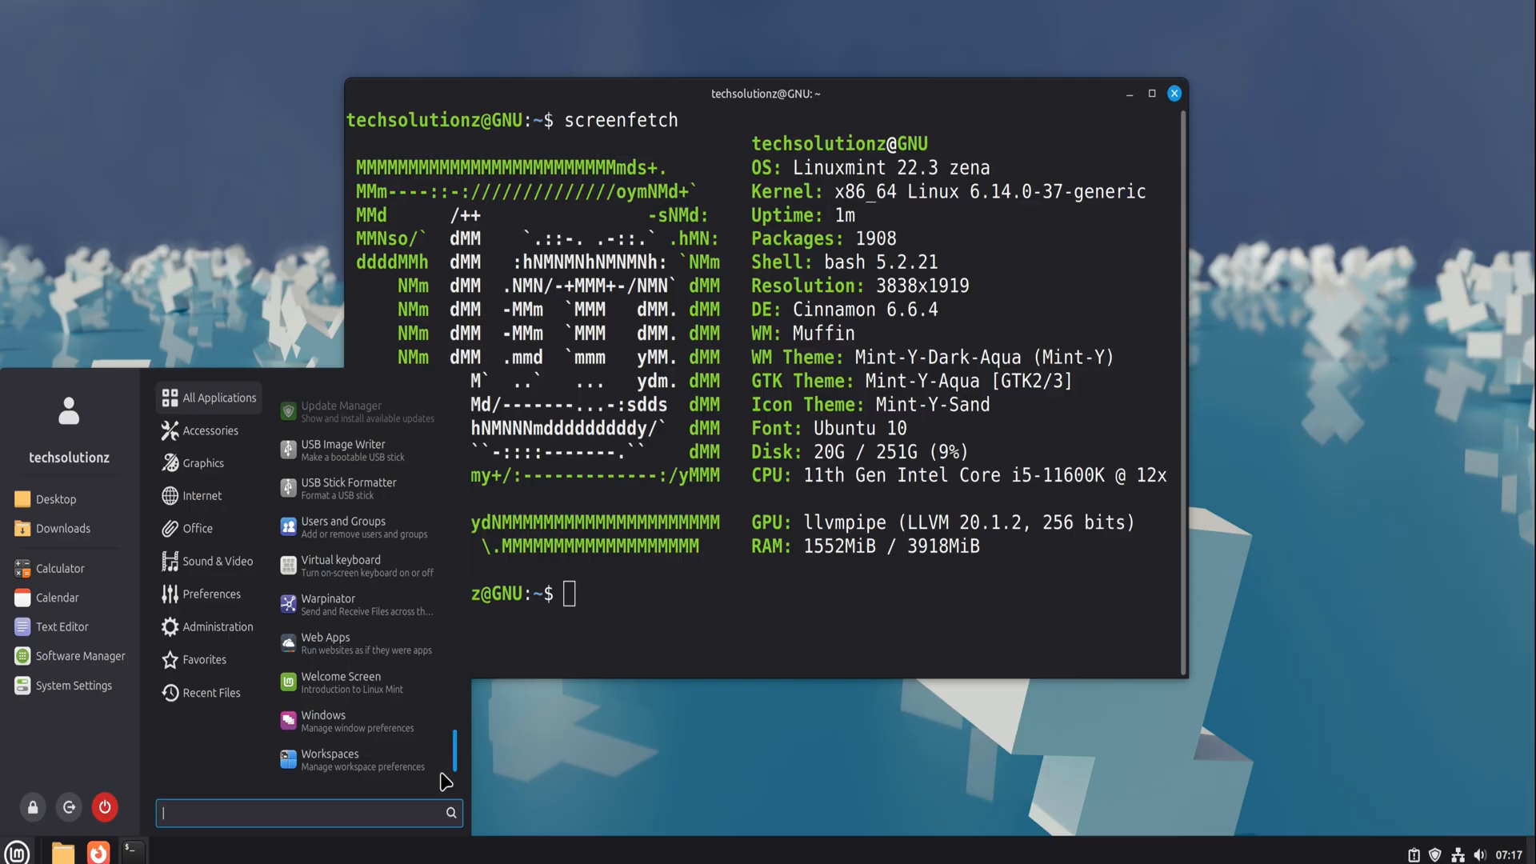
- Launch Welcome Screen, browse its First Steps list, then close it
{"action": "left_click", "coordinate": [340, 681]}
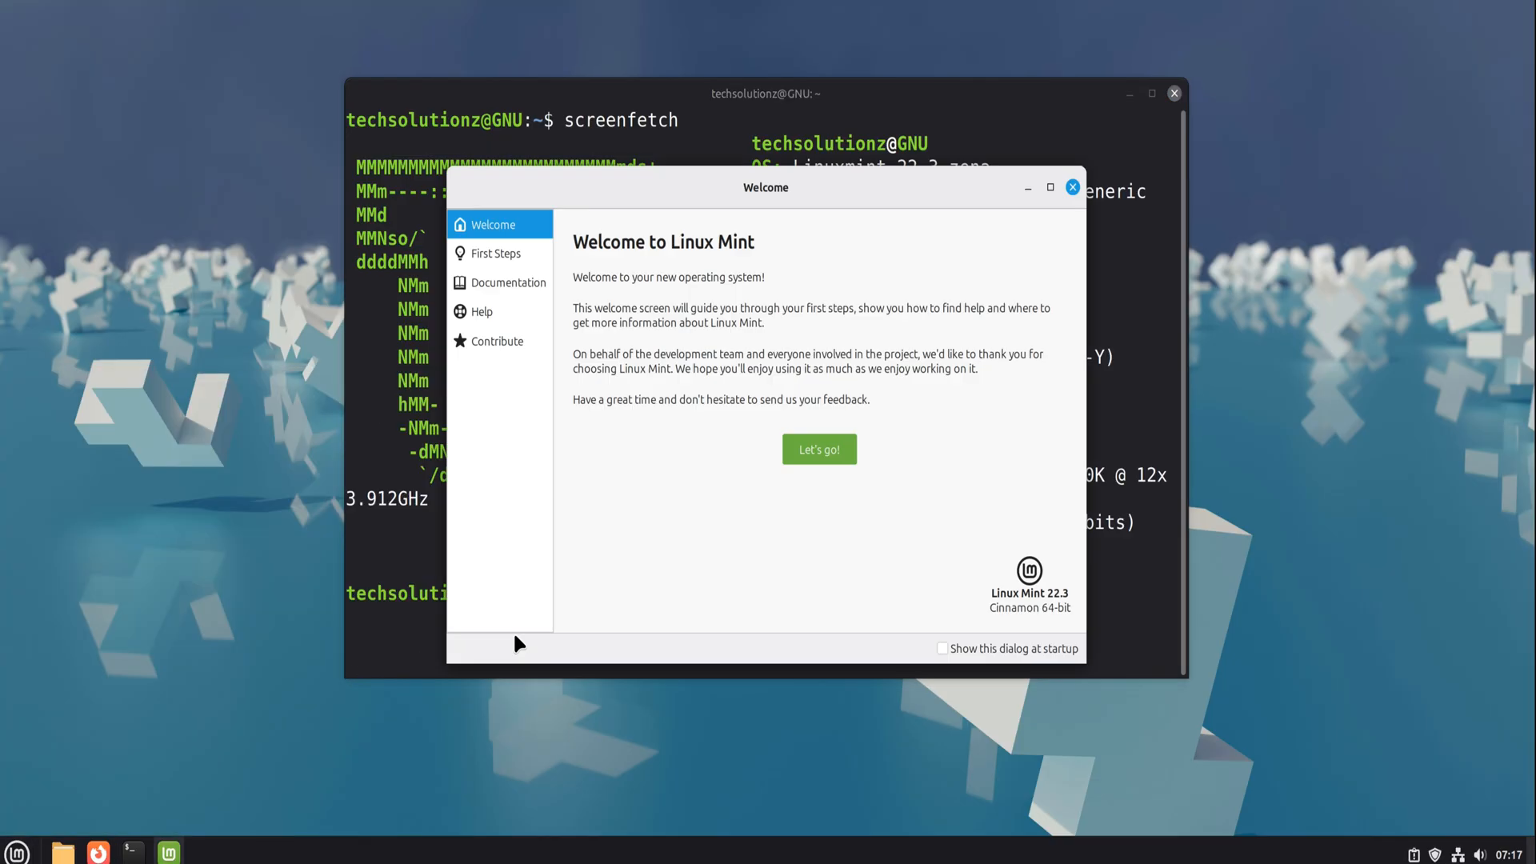
{"action": "mouse_move", "coordinate": [817, 449]}
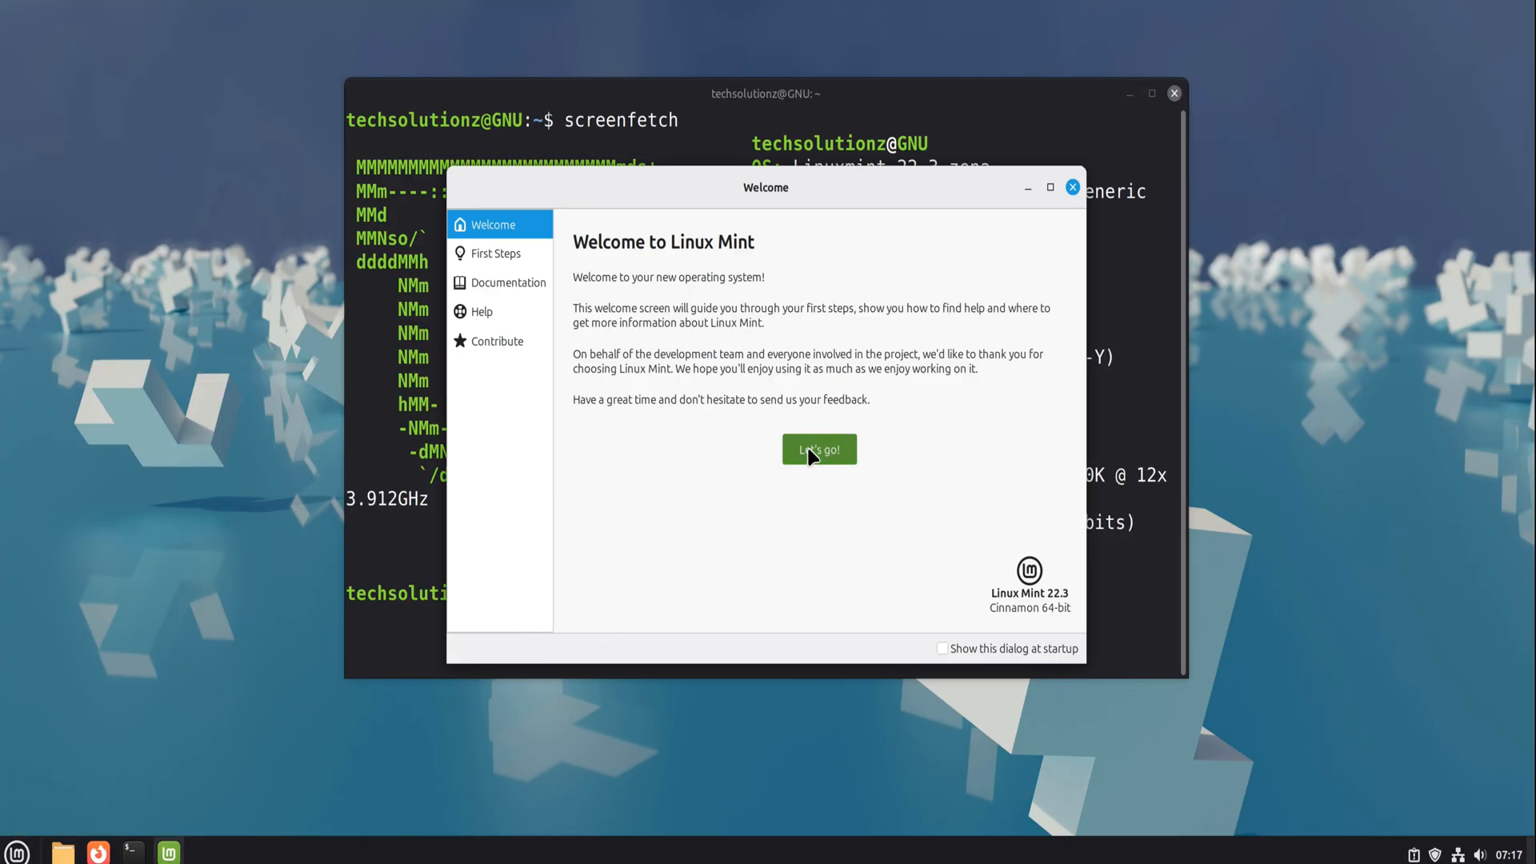
{"action": "left_click", "coordinate": [817, 449]}
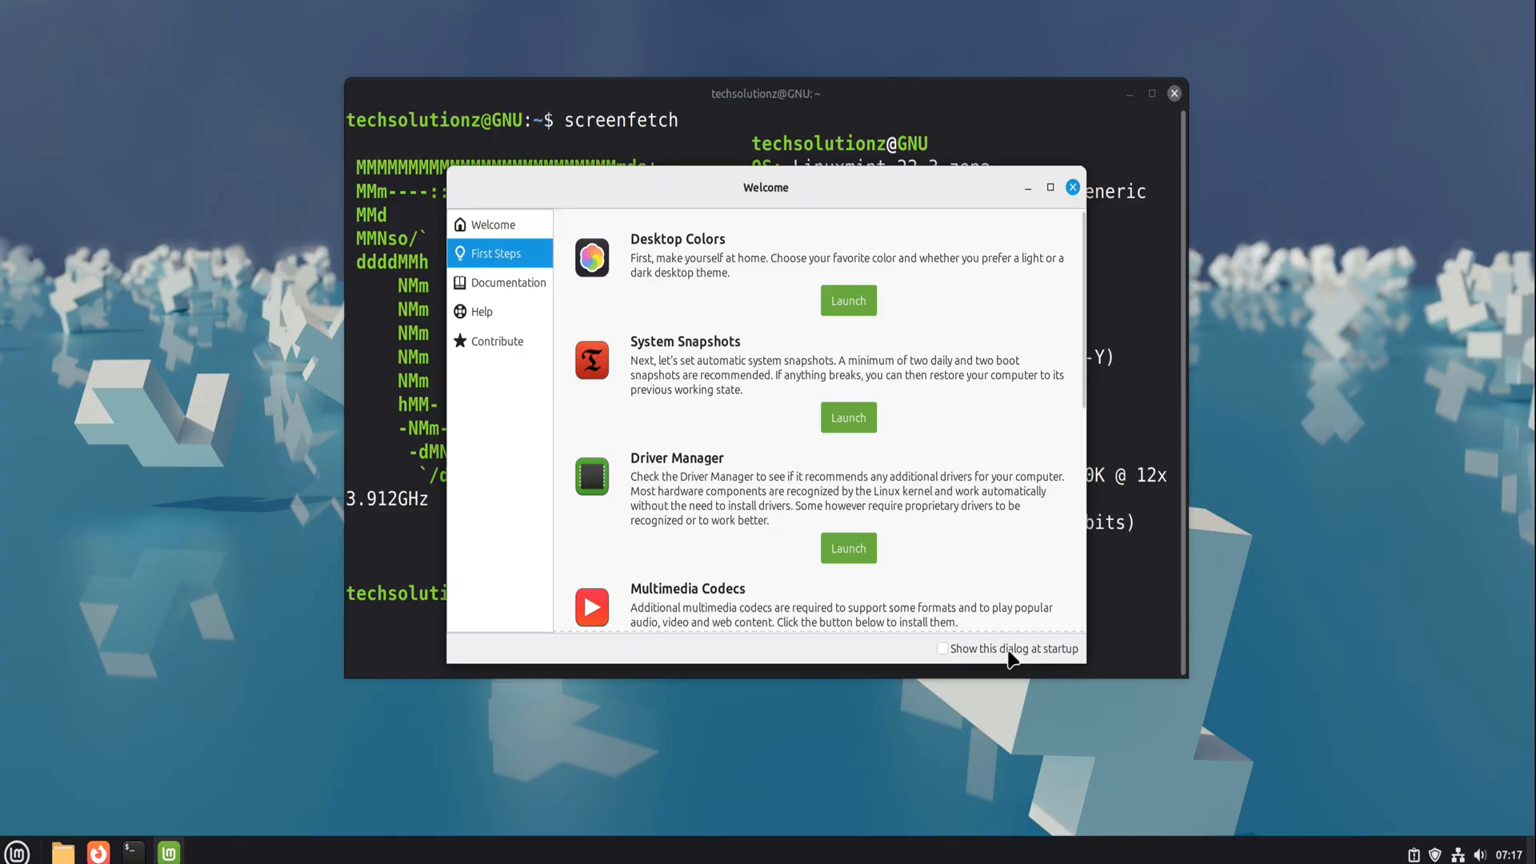
{"action": "scroll", "scroll_direction": "down", "scroll_amount": 3}
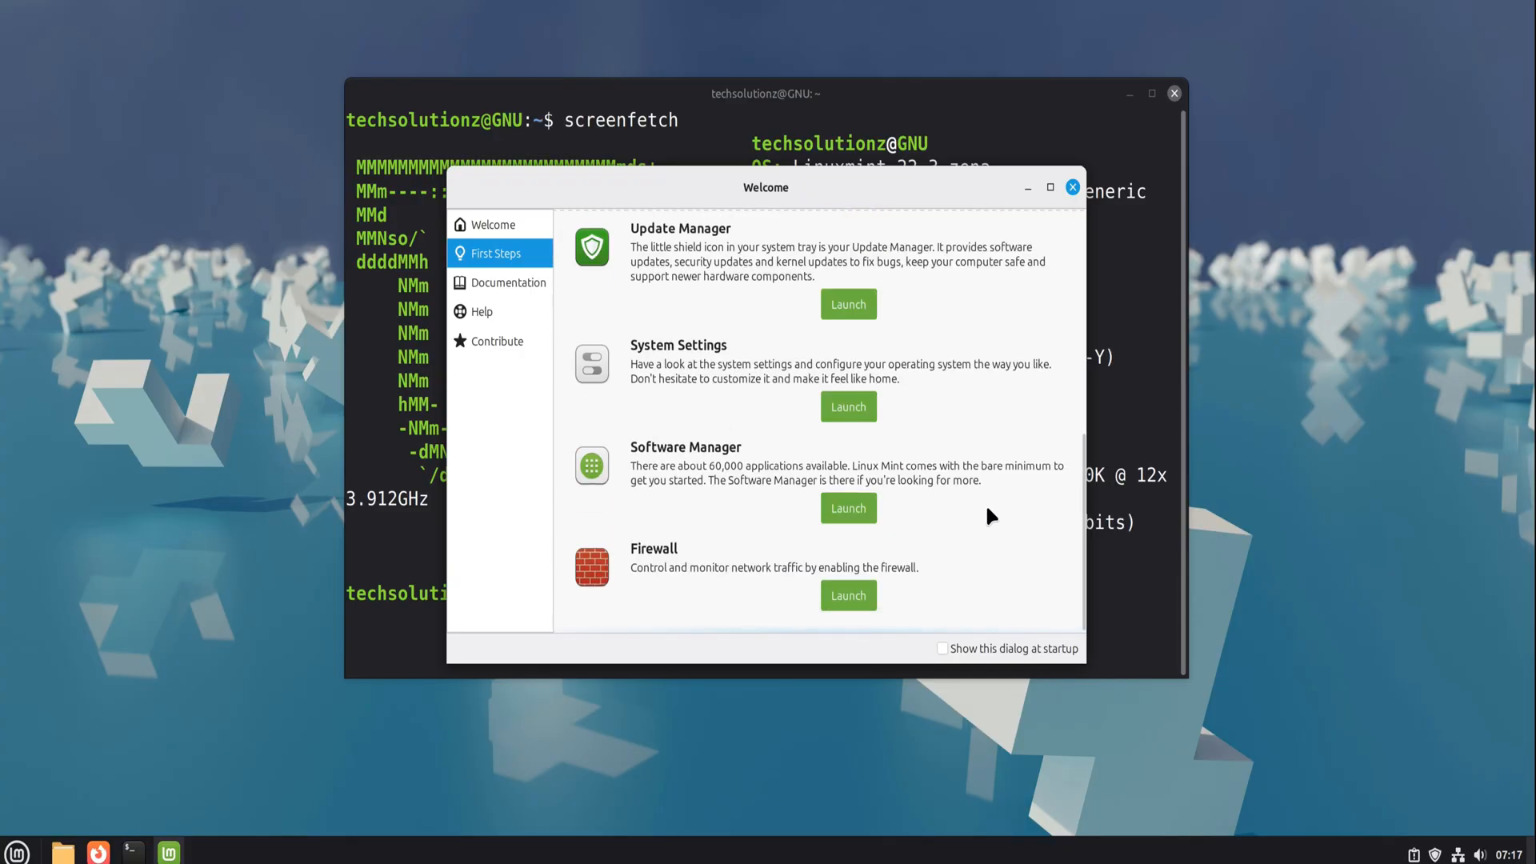
{"action": "left_click", "coordinate": [1072, 187]}
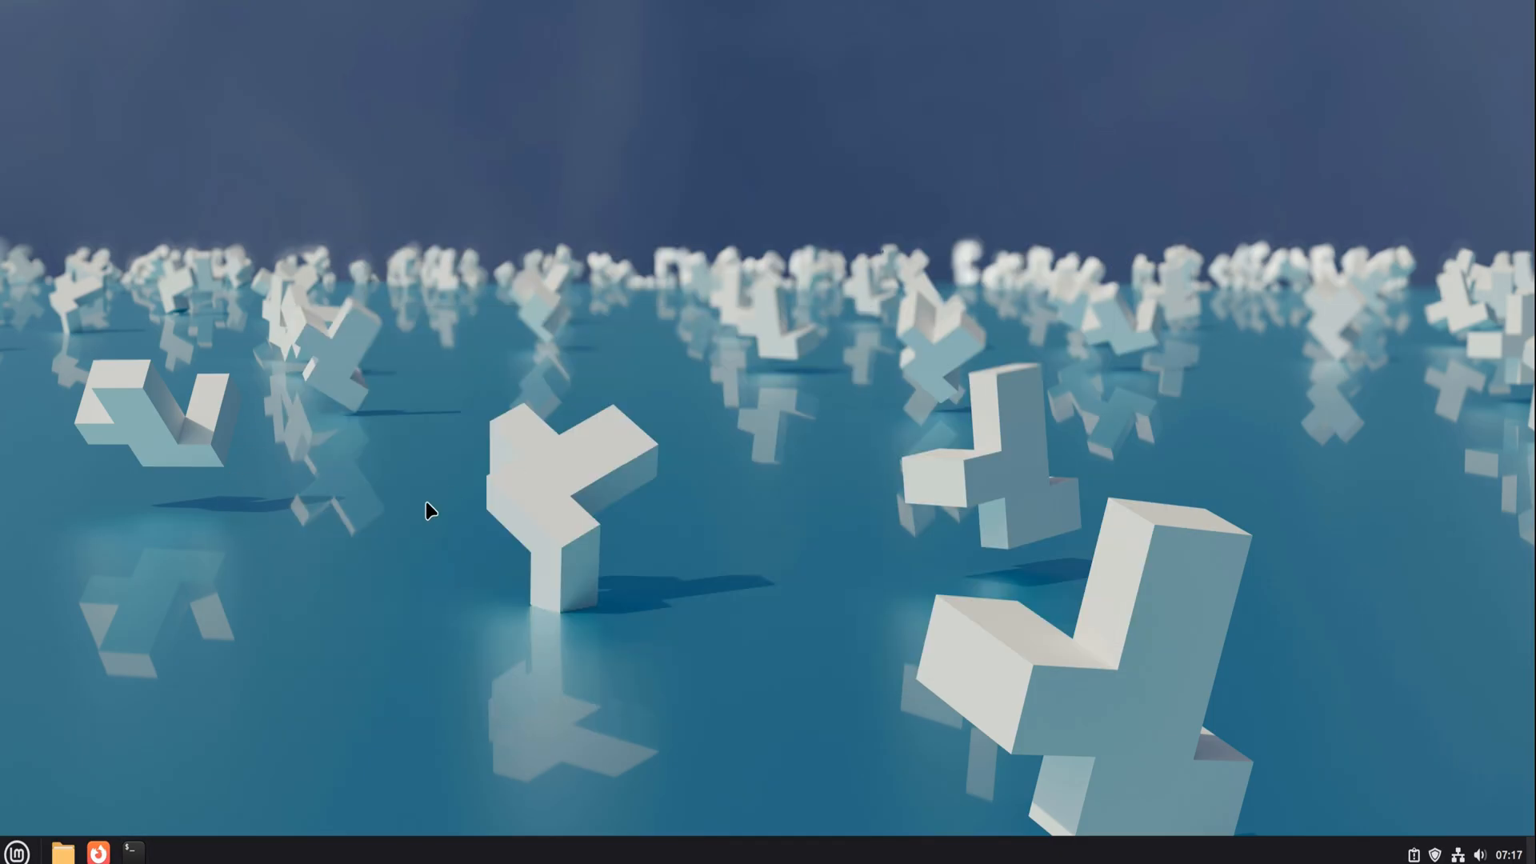
{"action": "mouse_move", "coordinate": [345, 371]}
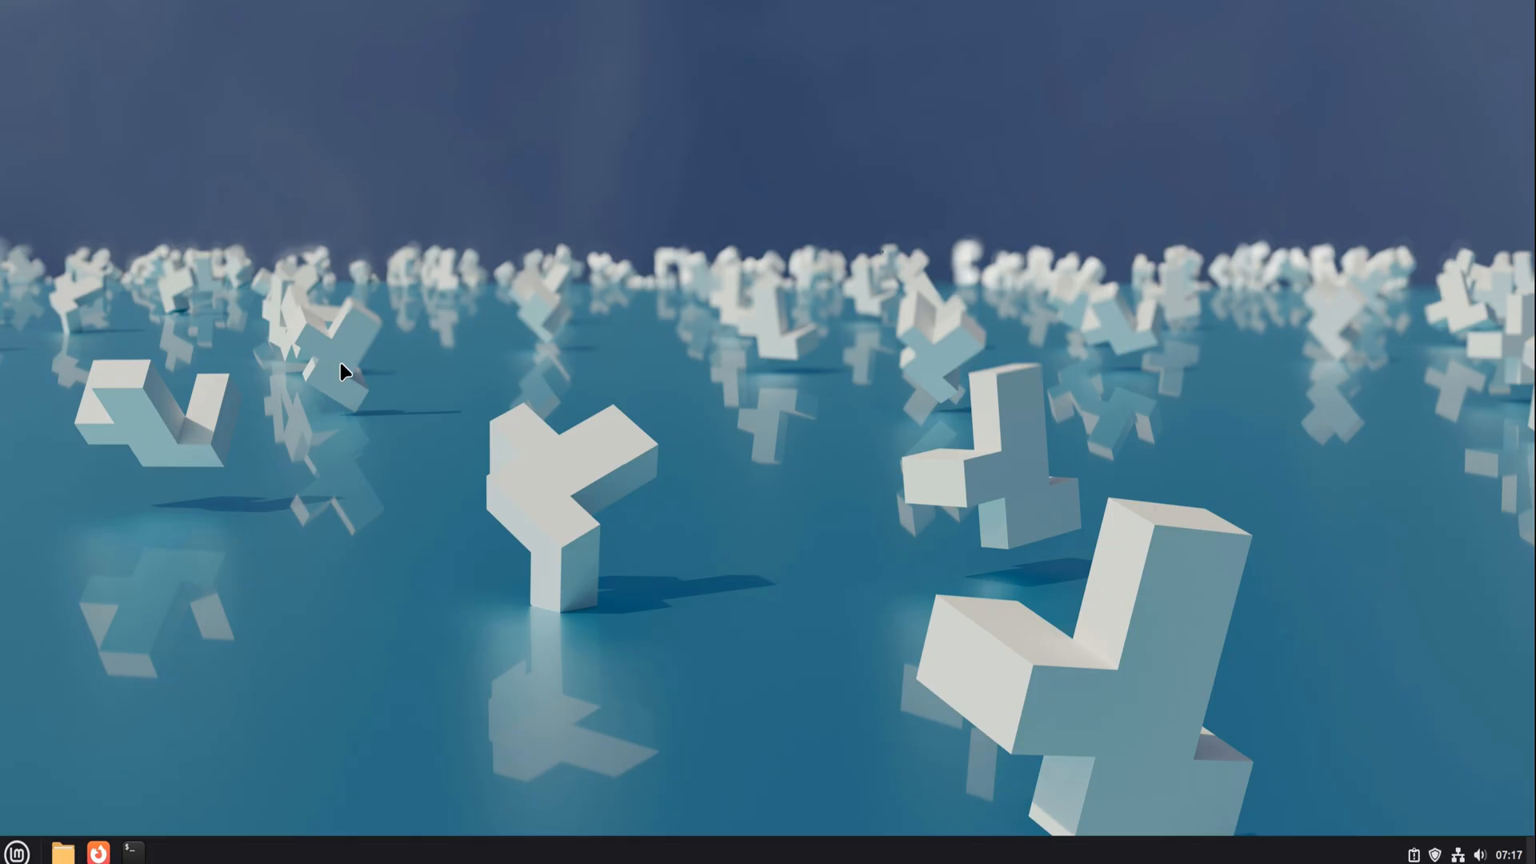
{"action": "left_click", "coordinate": [17, 851]}
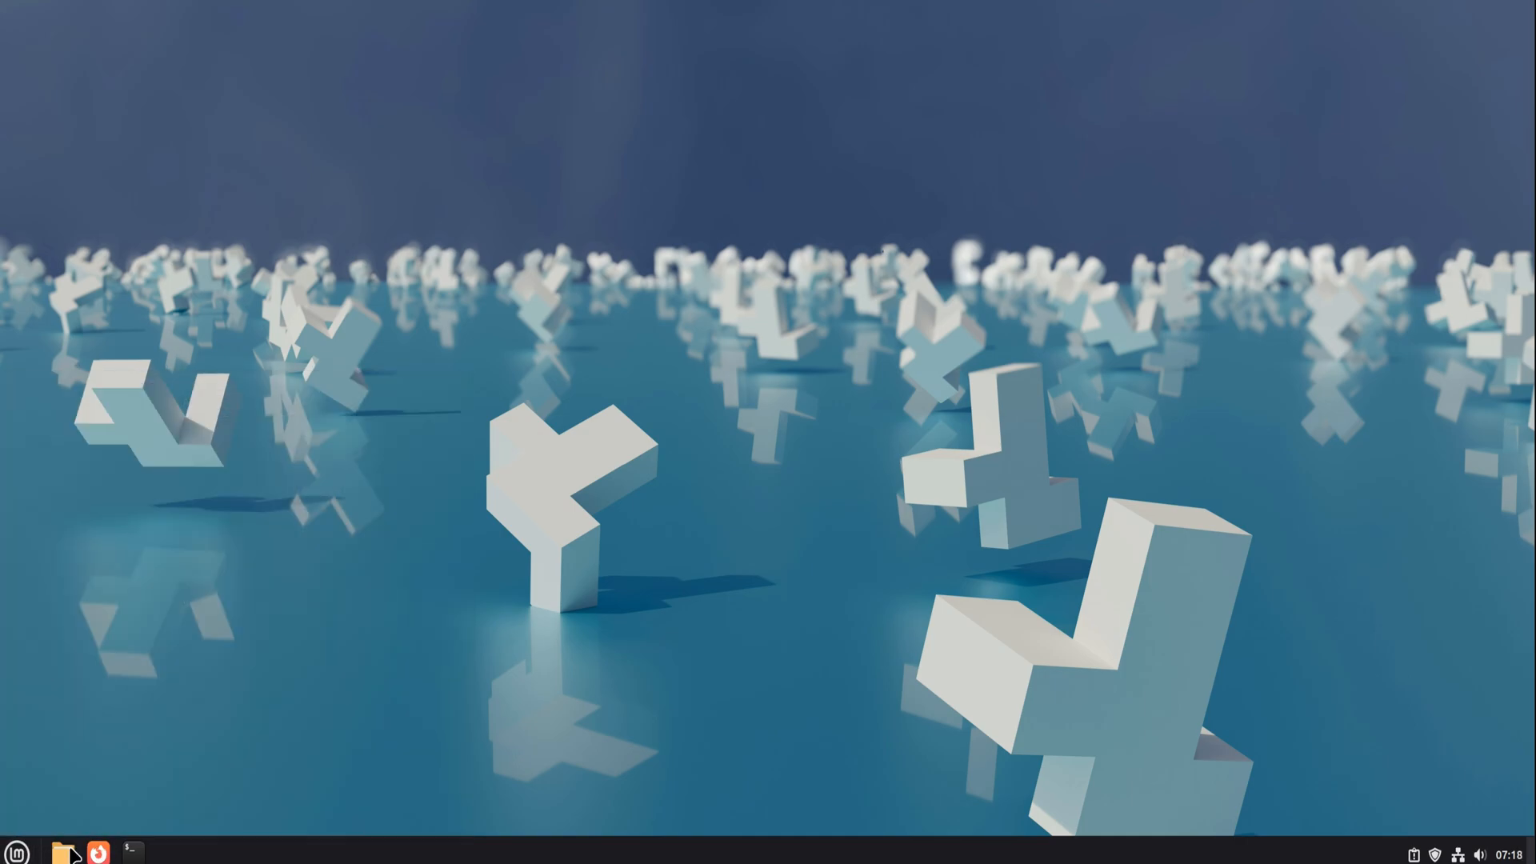
- Open Nemo on Home, view its About information, and select Templates
{"action": "left_click", "coordinate": [62, 851]}
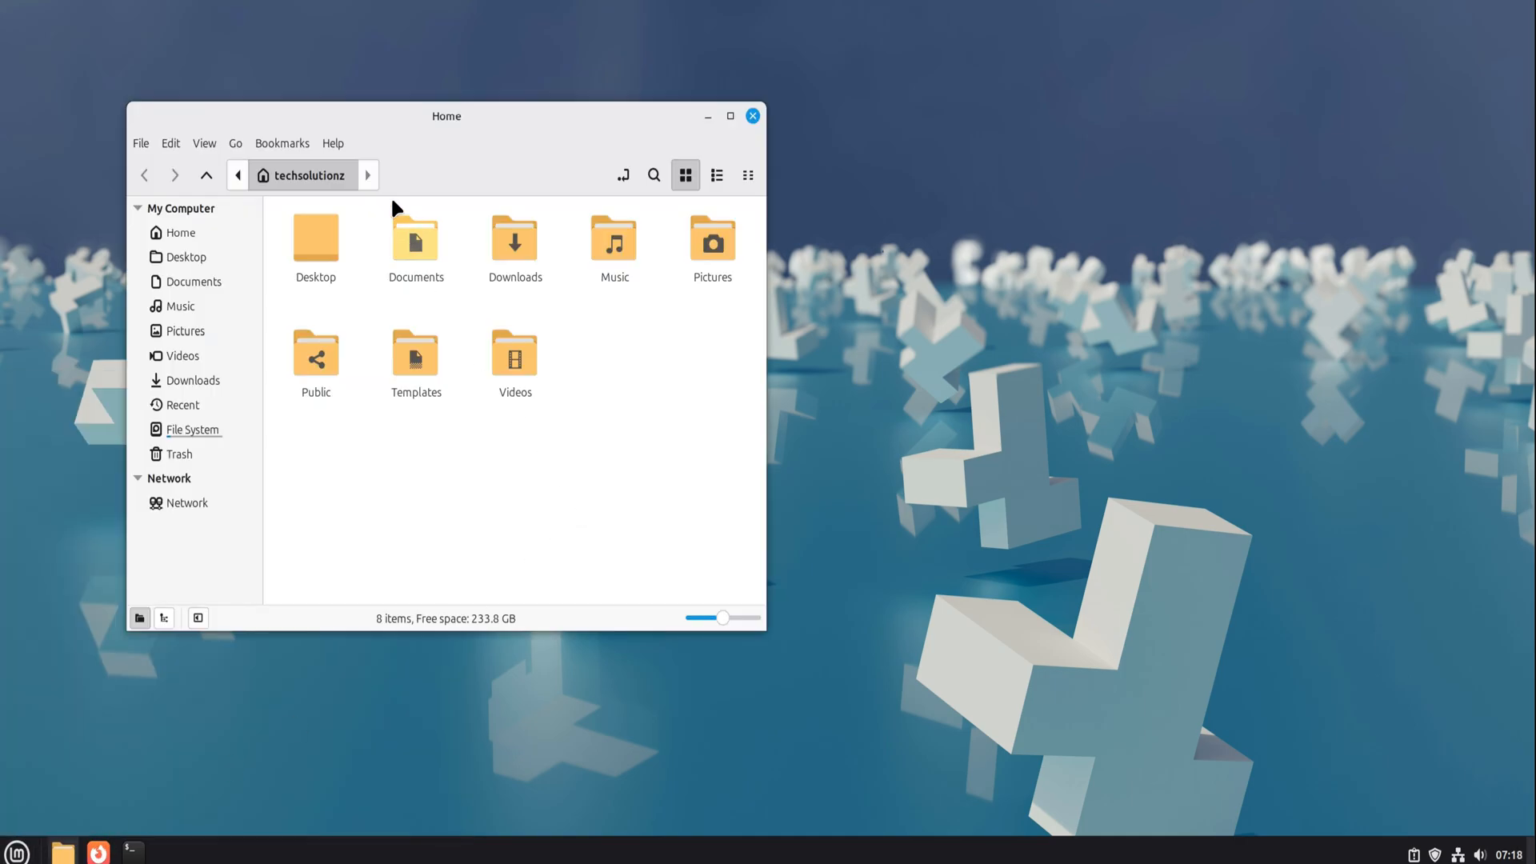
{"action": "left_click", "coordinate": [332, 143]}
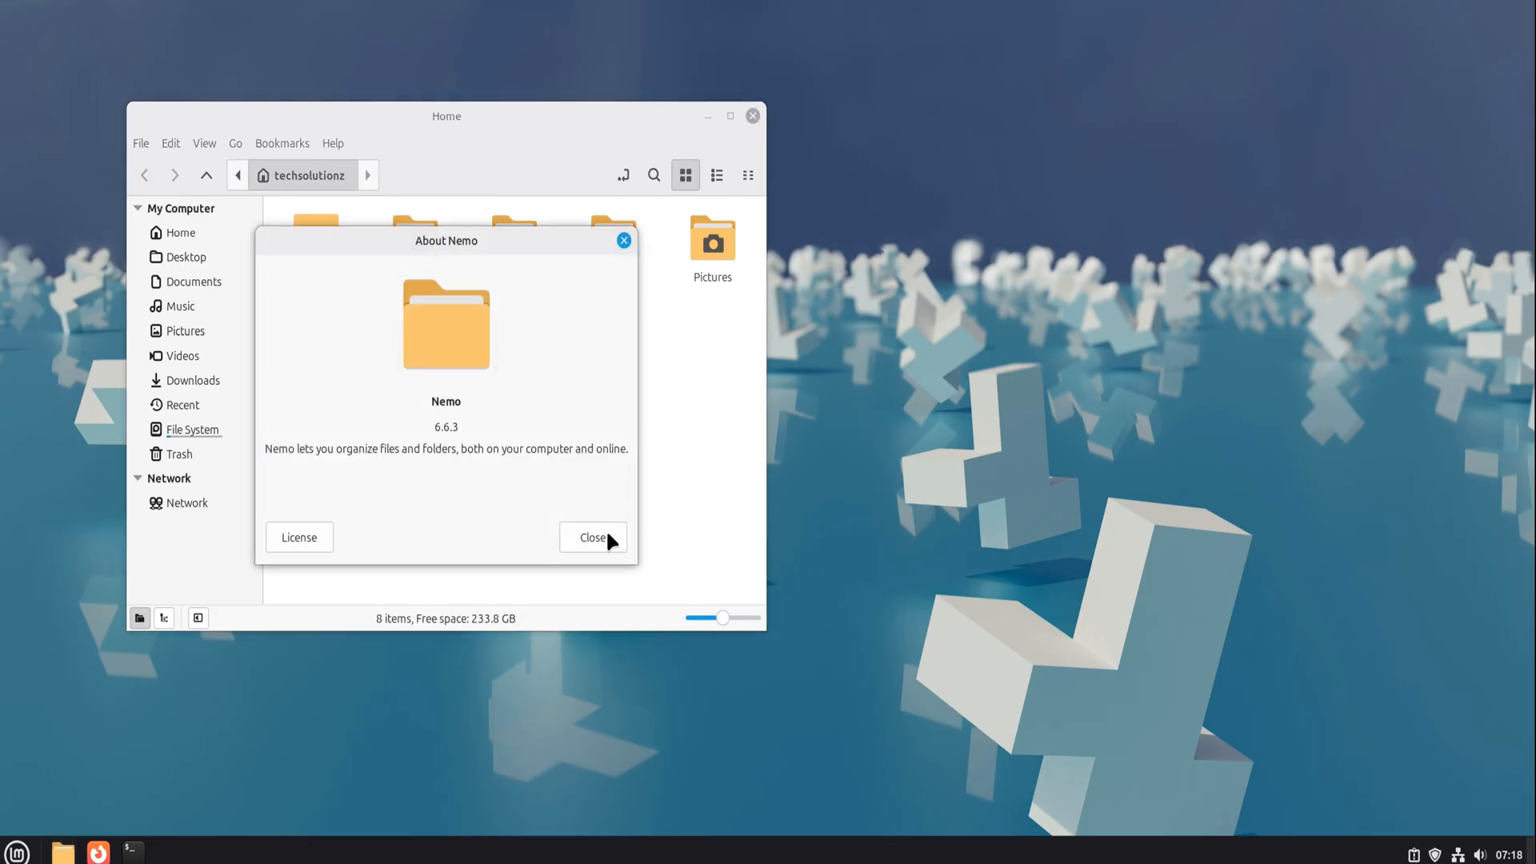
{"action": "left_click", "coordinate": [593, 537]}
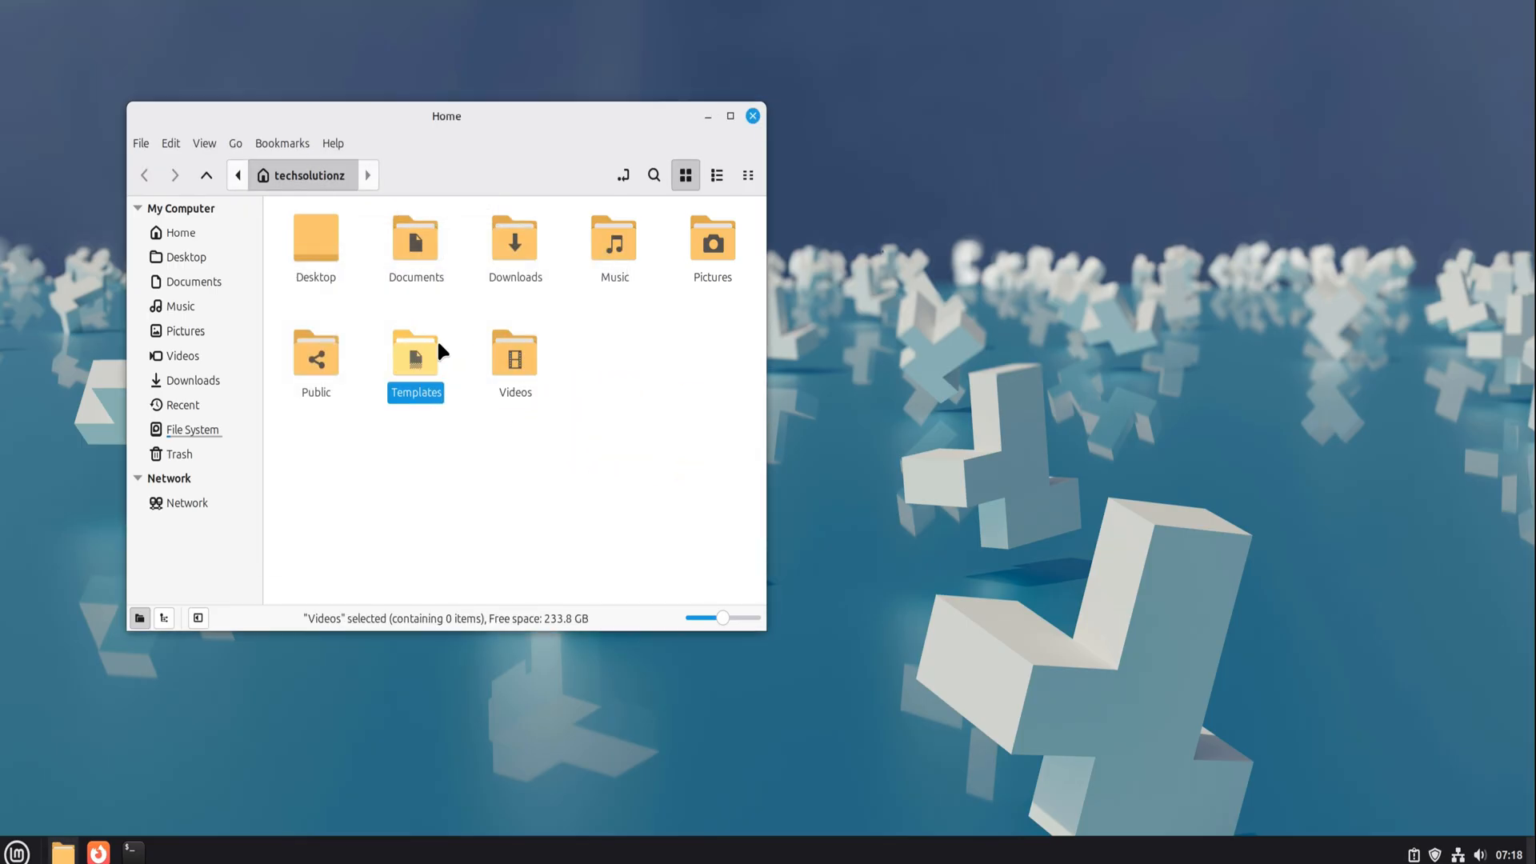
{"action": "left_click", "coordinate": [415, 355]}
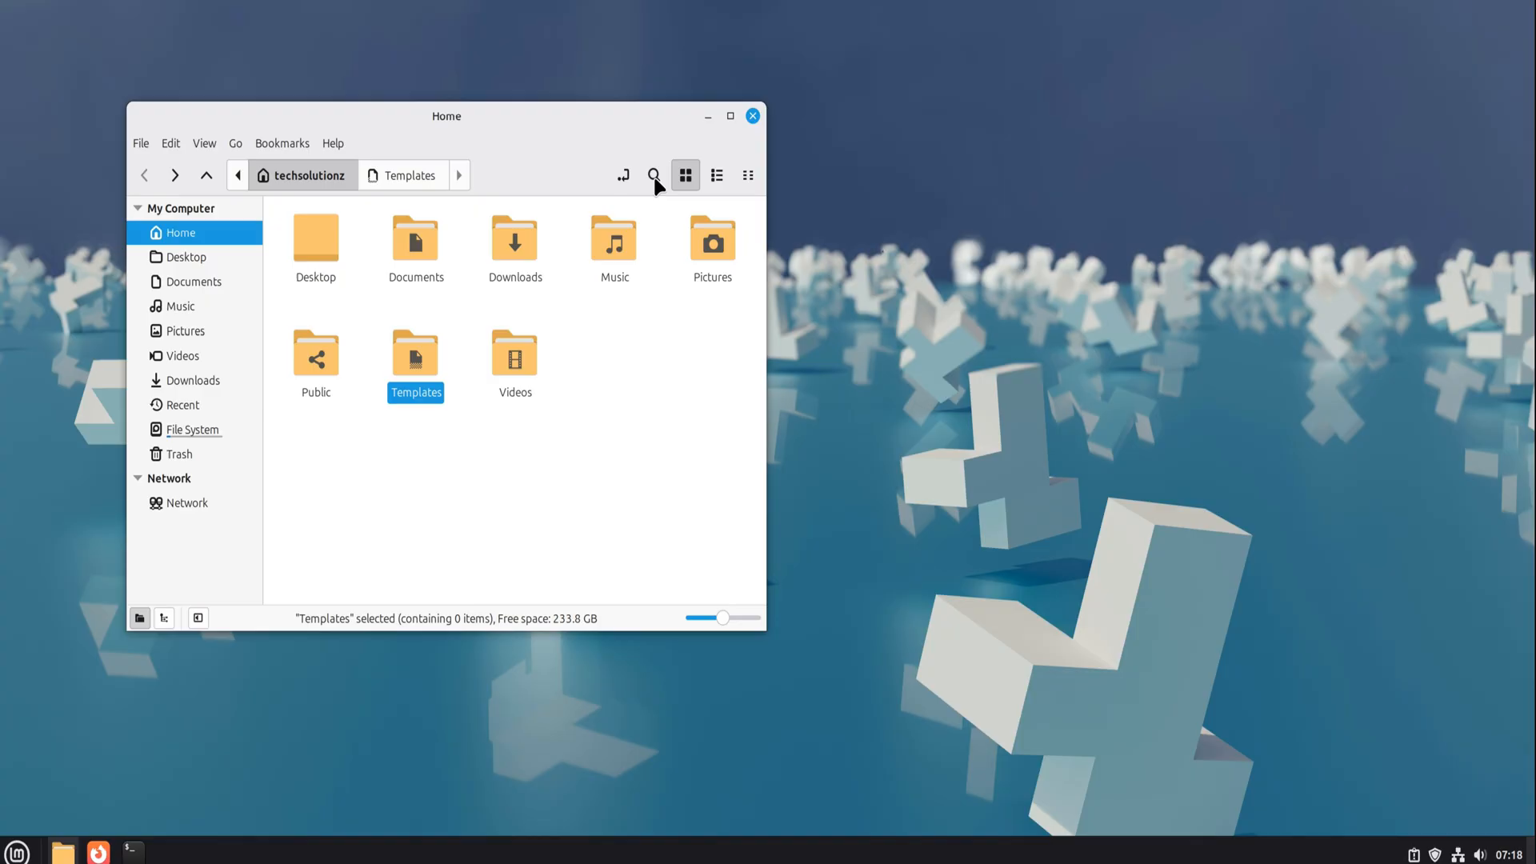
- Toggle search, browse the File System root, then close and reopen Nemo
{"action": "left_click", "coordinate": [653, 176]}
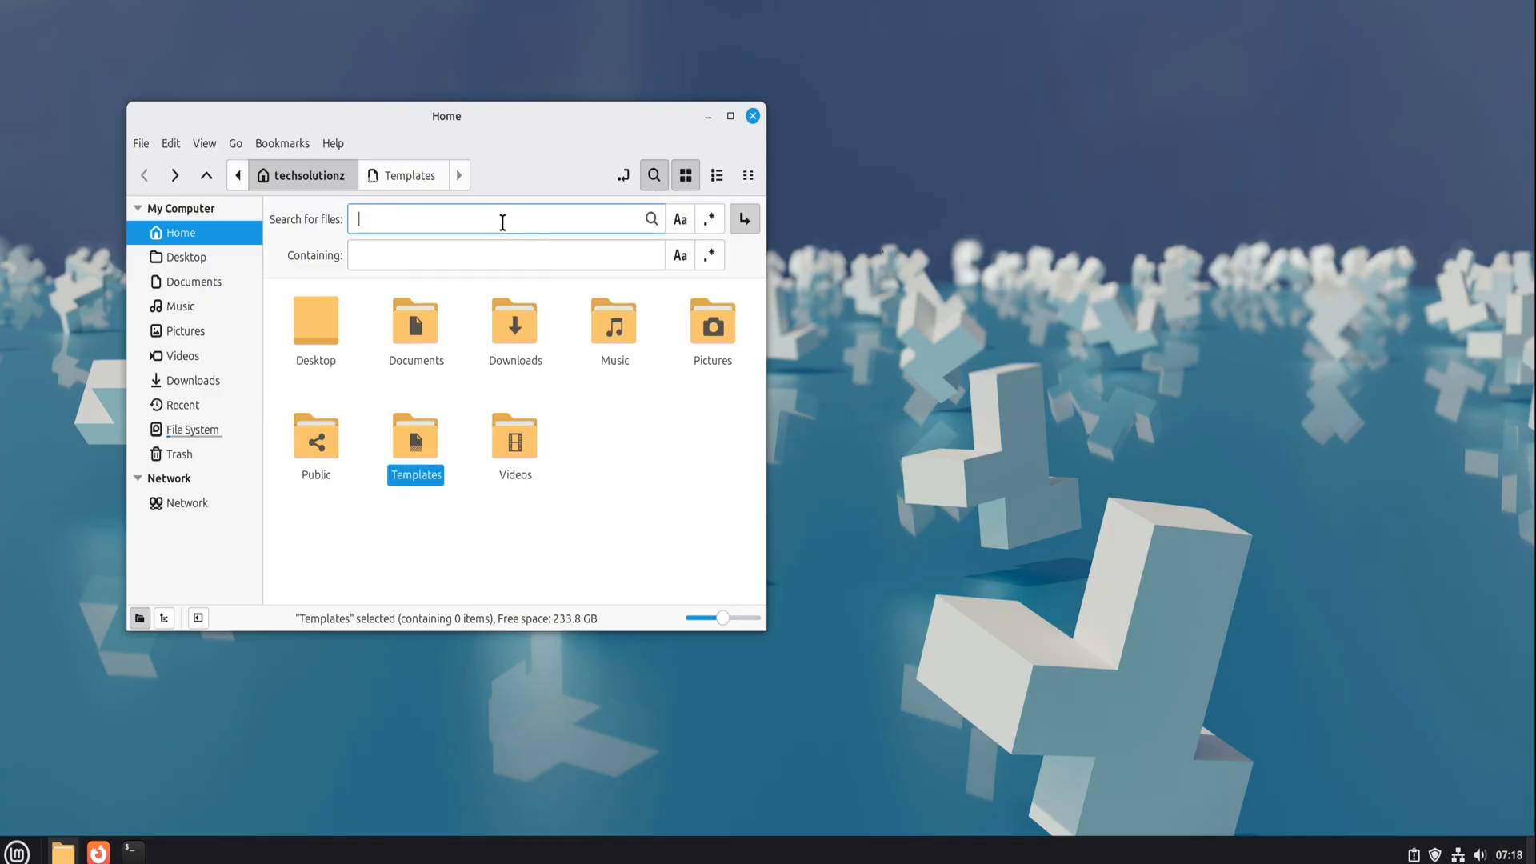
{"action": "mouse_move", "coordinate": [658, 482]}
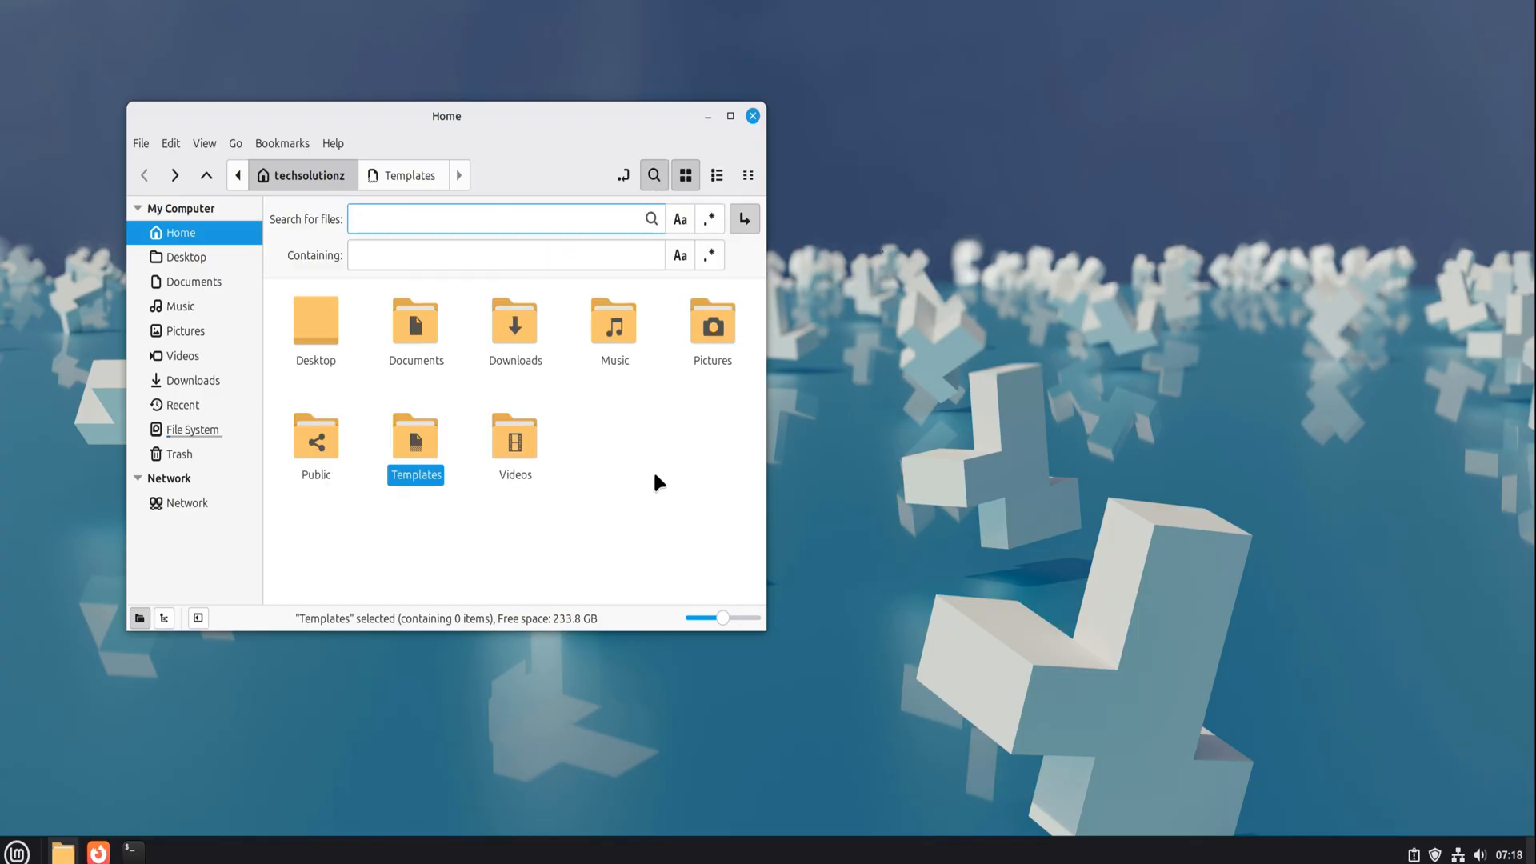
{"action": "left_click", "coordinate": [505, 218]}
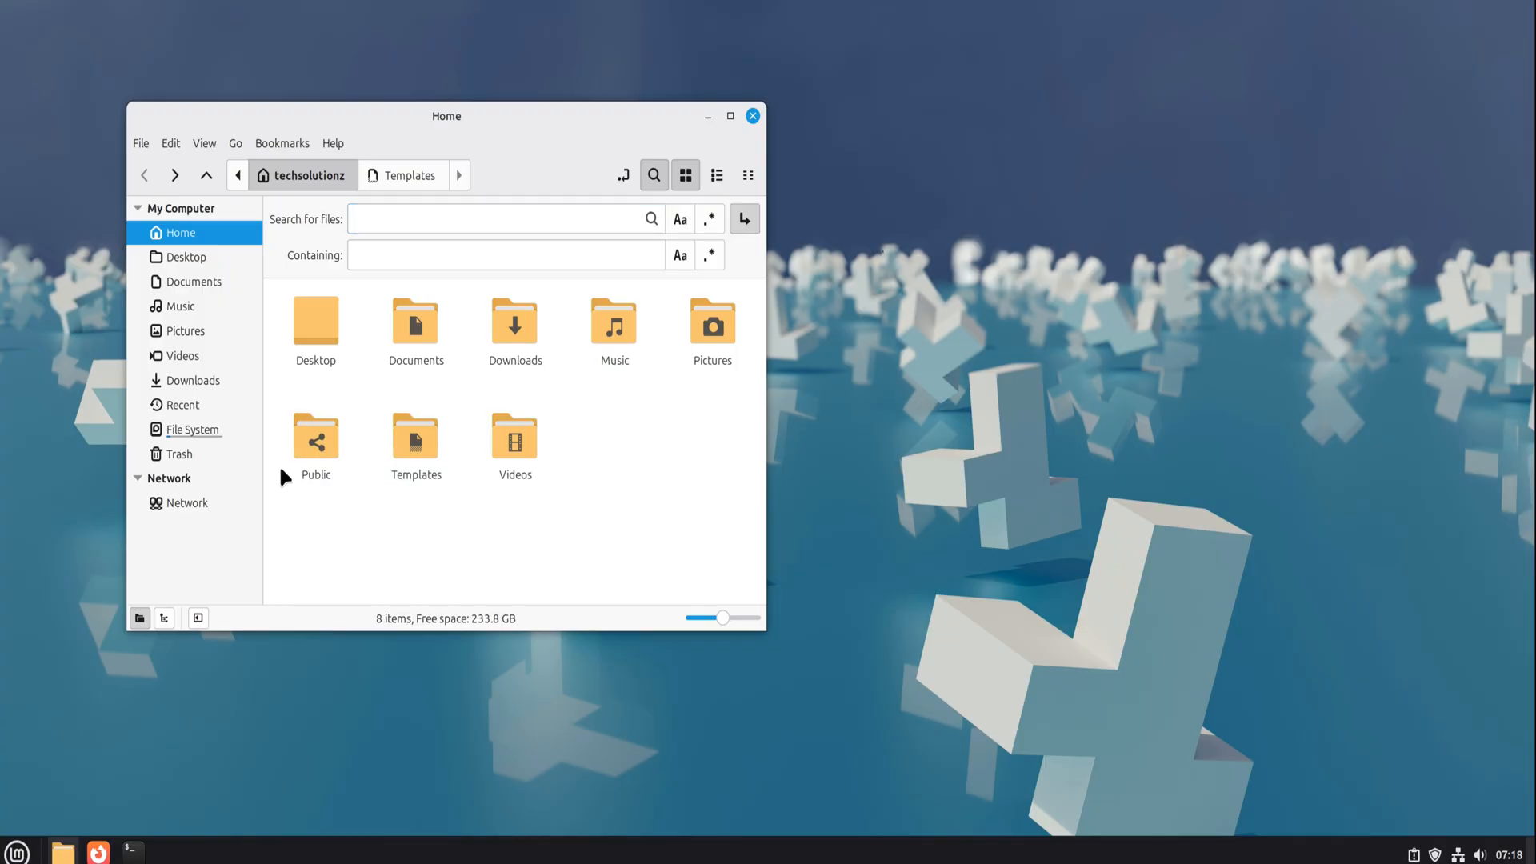
{"action": "left_click", "coordinate": [190, 429]}
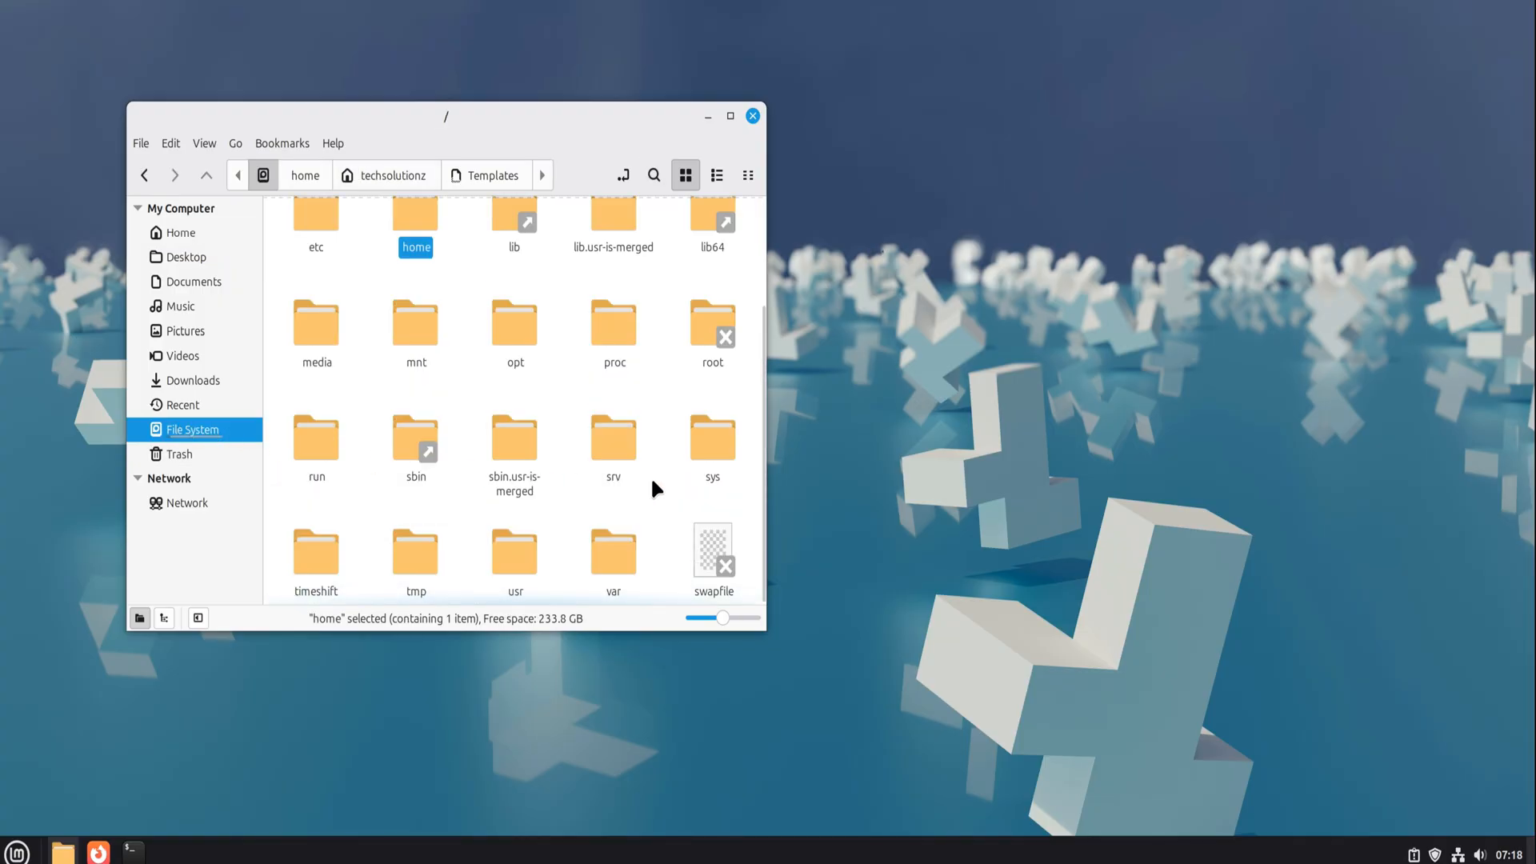
{"action": "scroll", "scroll_direction": "up", "scroll_amount": 3}
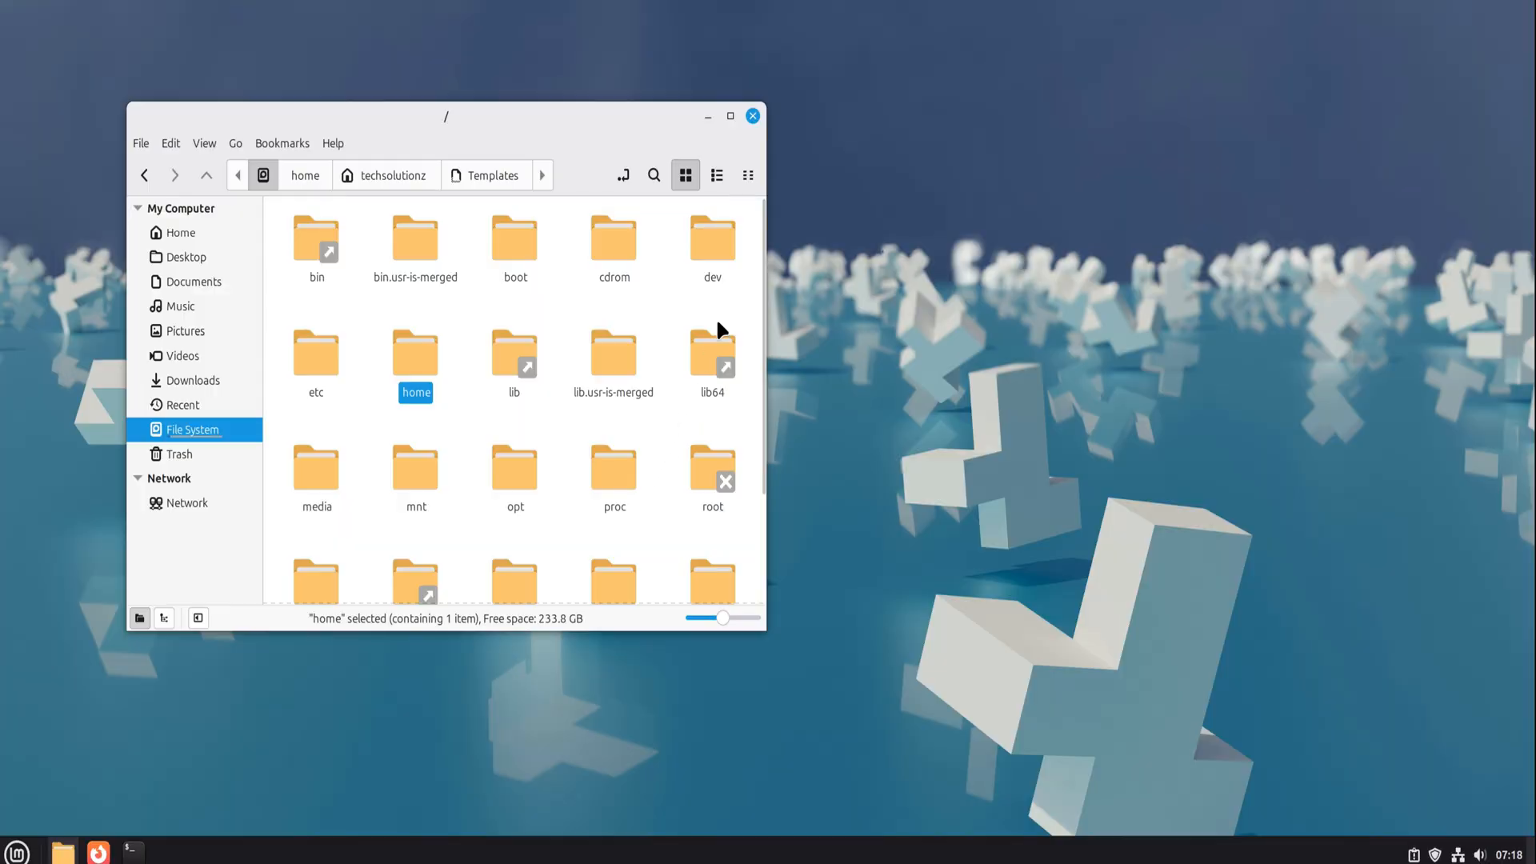
{"action": "left_click", "coordinate": [752, 116]}
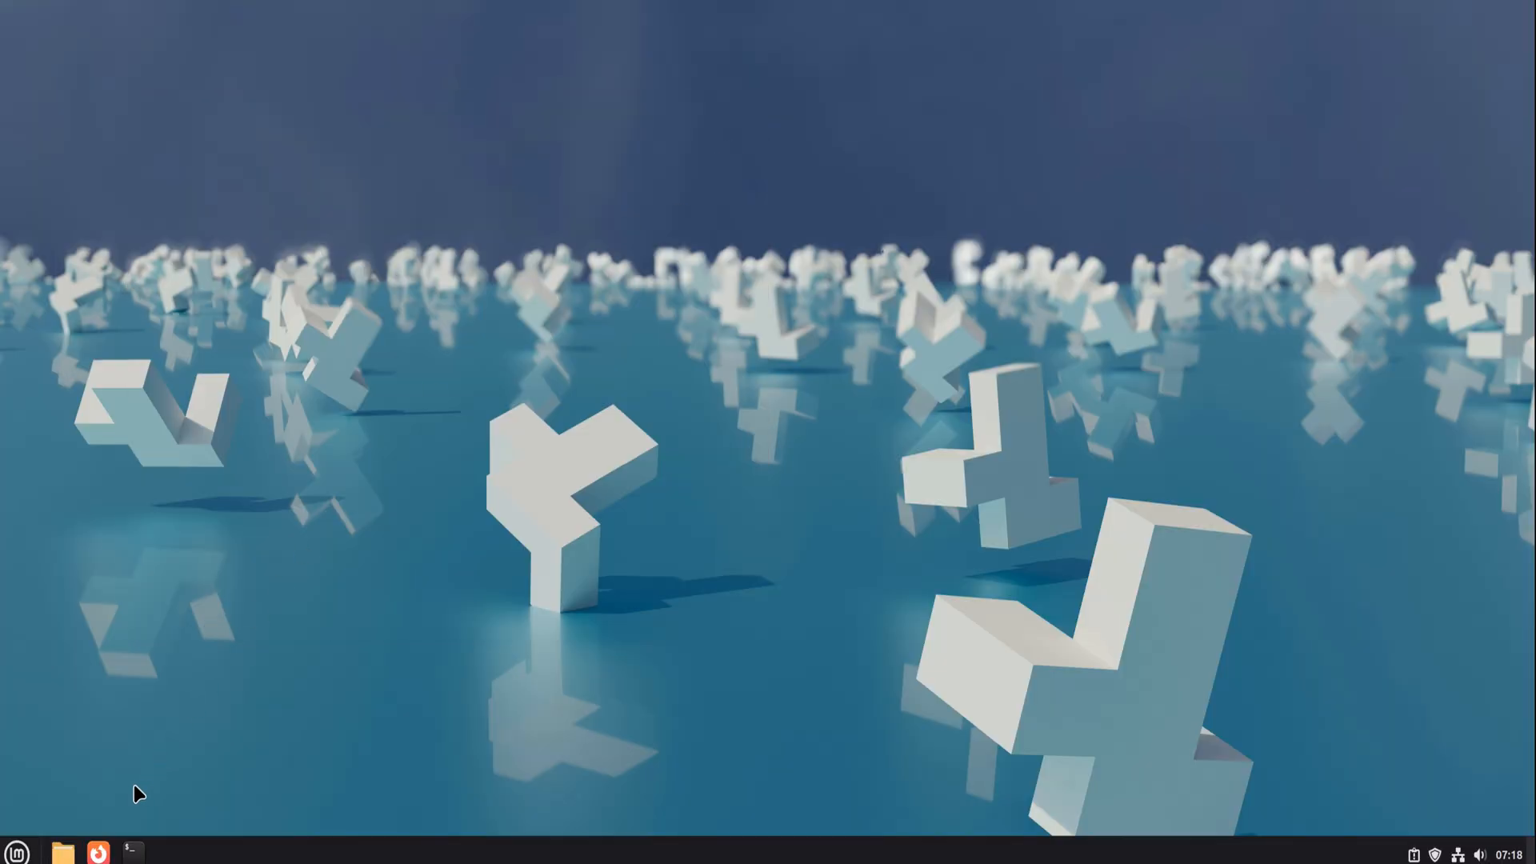
{"action": "left_click", "coordinate": [63, 851]}
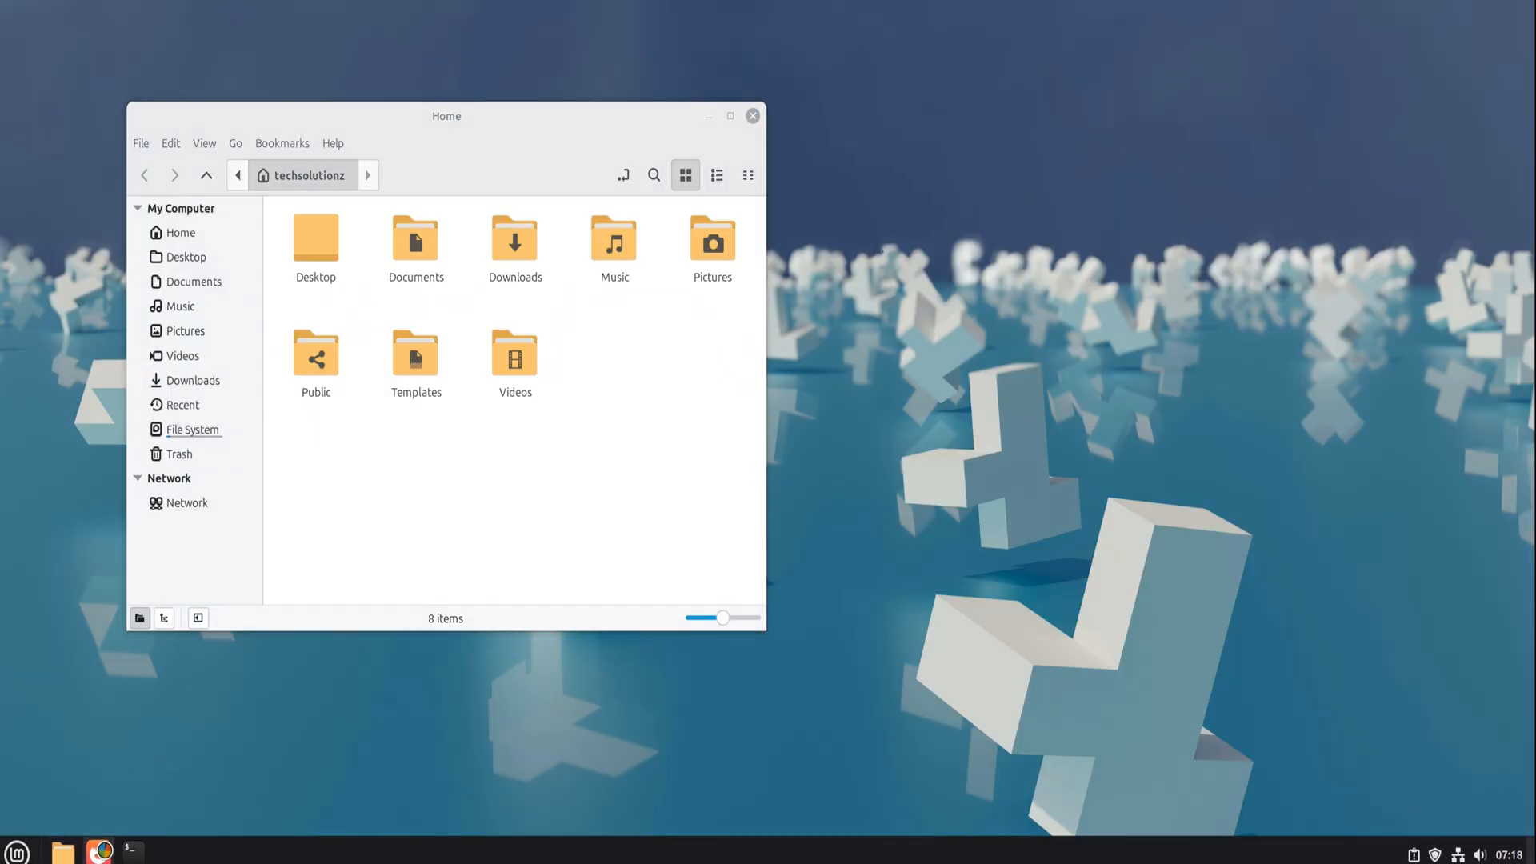
{"action": "left_click", "coordinate": [16, 851]}
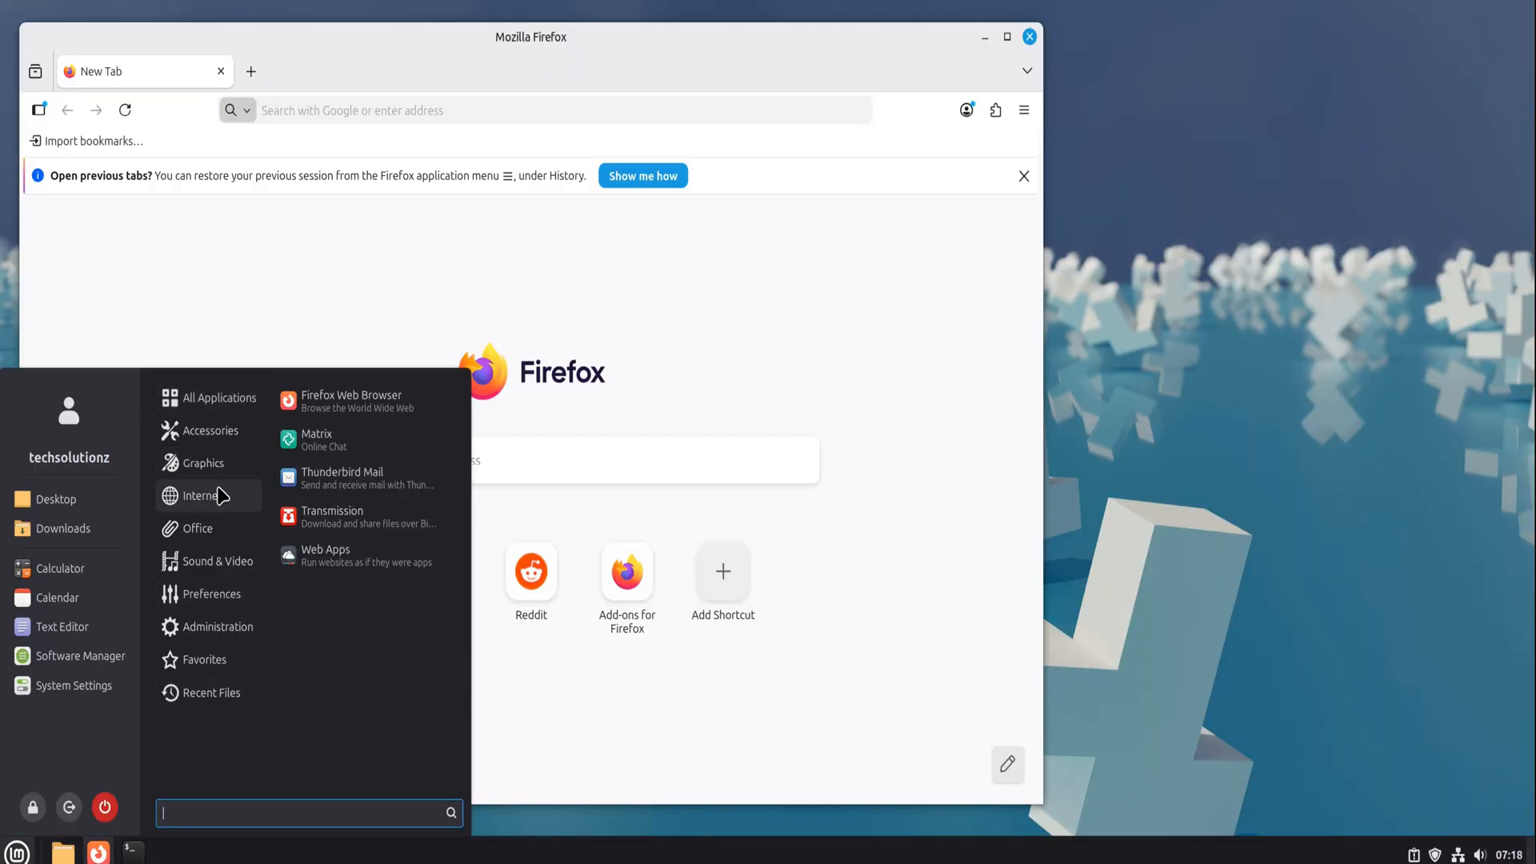
- Launch Matrix and Celluloid from the menu, then close the Matrix and Nemo windows
{"action": "left_click", "coordinate": [315, 439]}
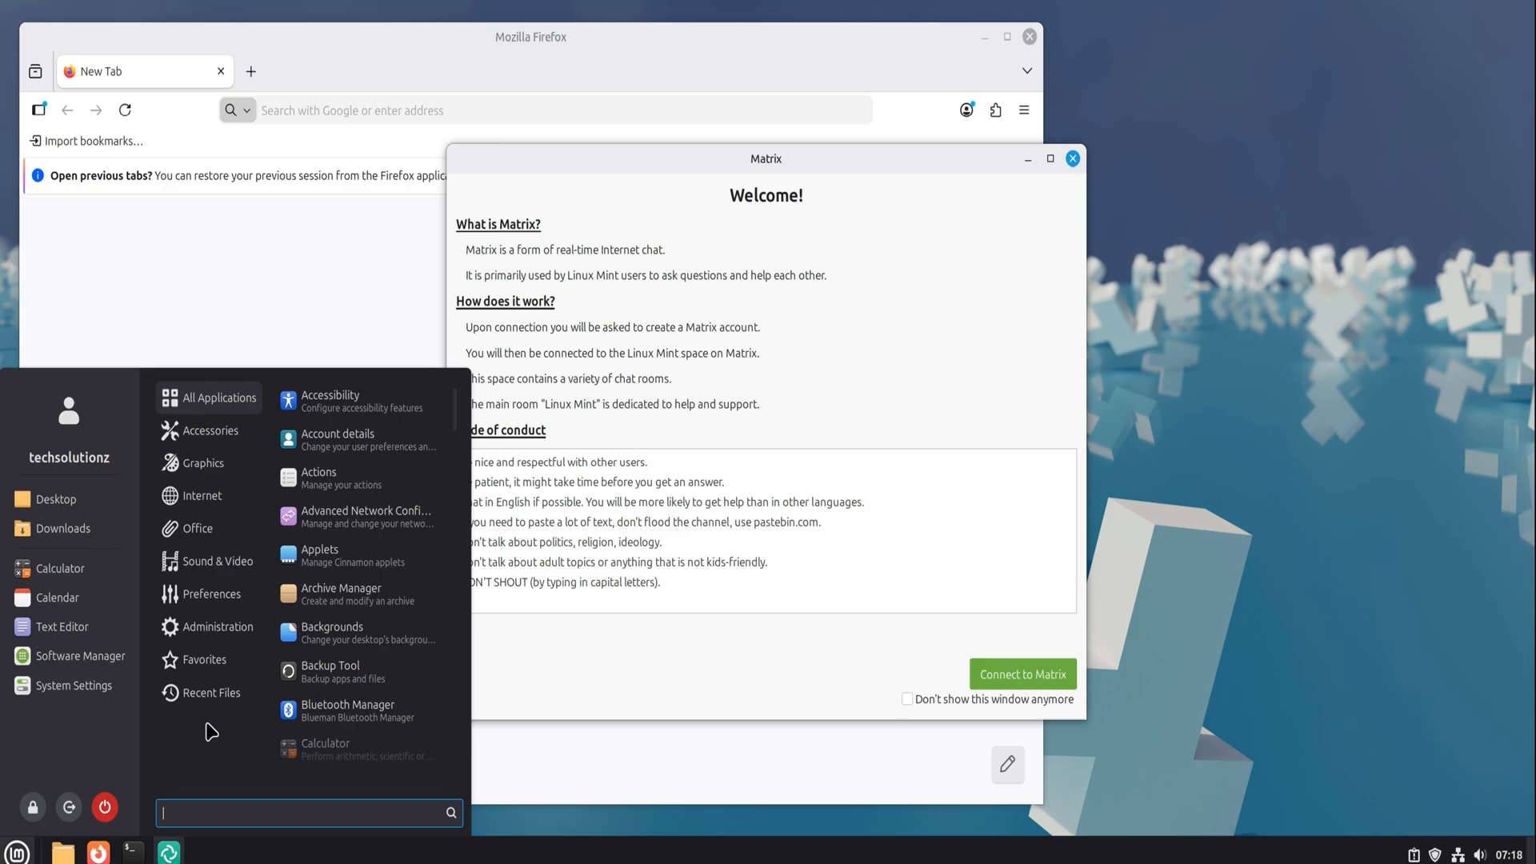
{"action": "left_click", "coordinate": [202, 495]}
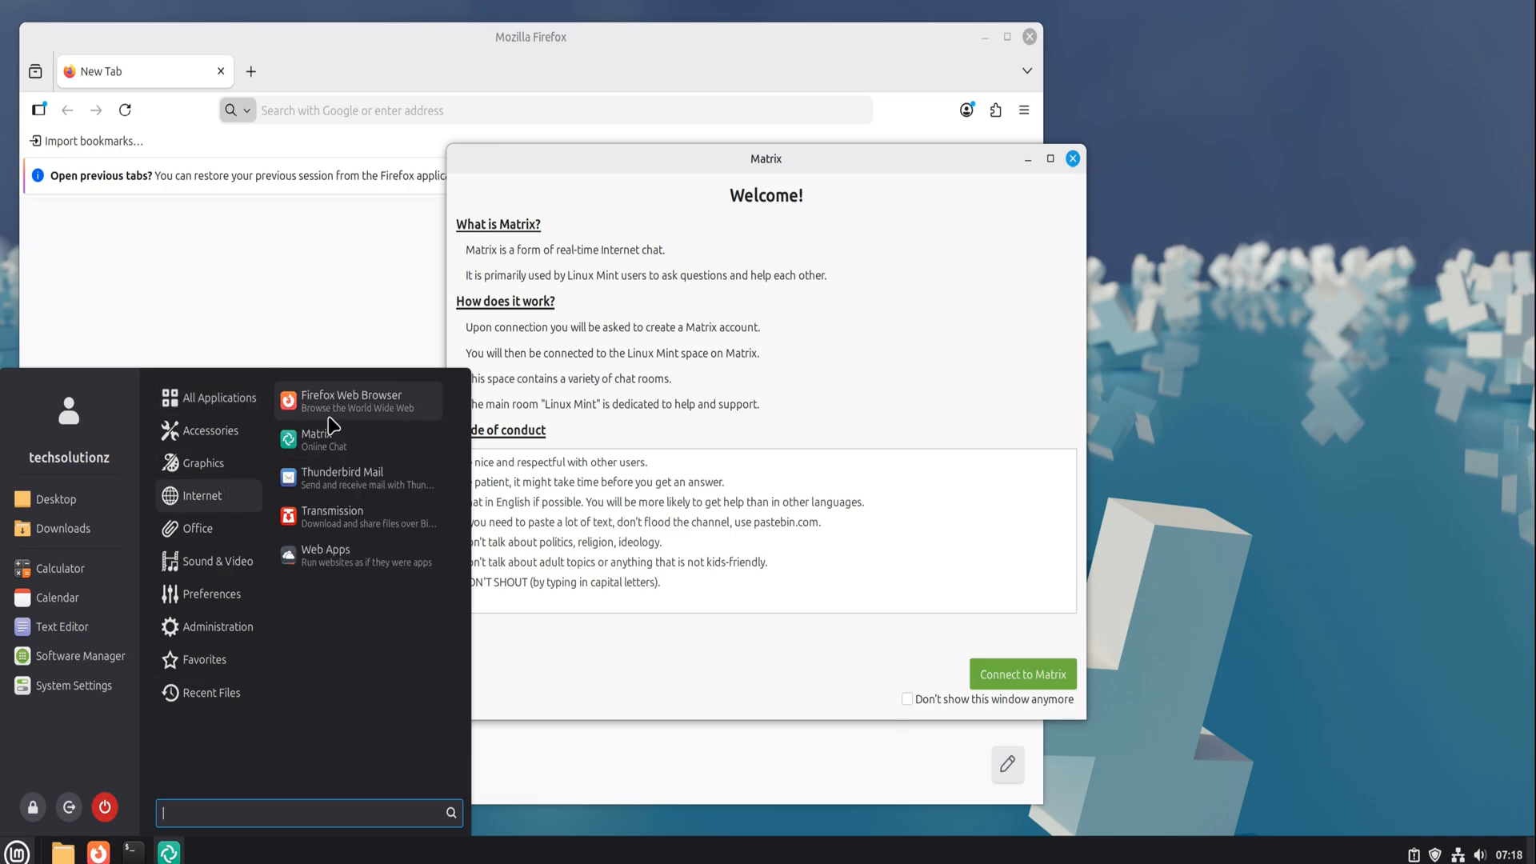
{"action": "mouse_move", "coordinate": [316, 556]}
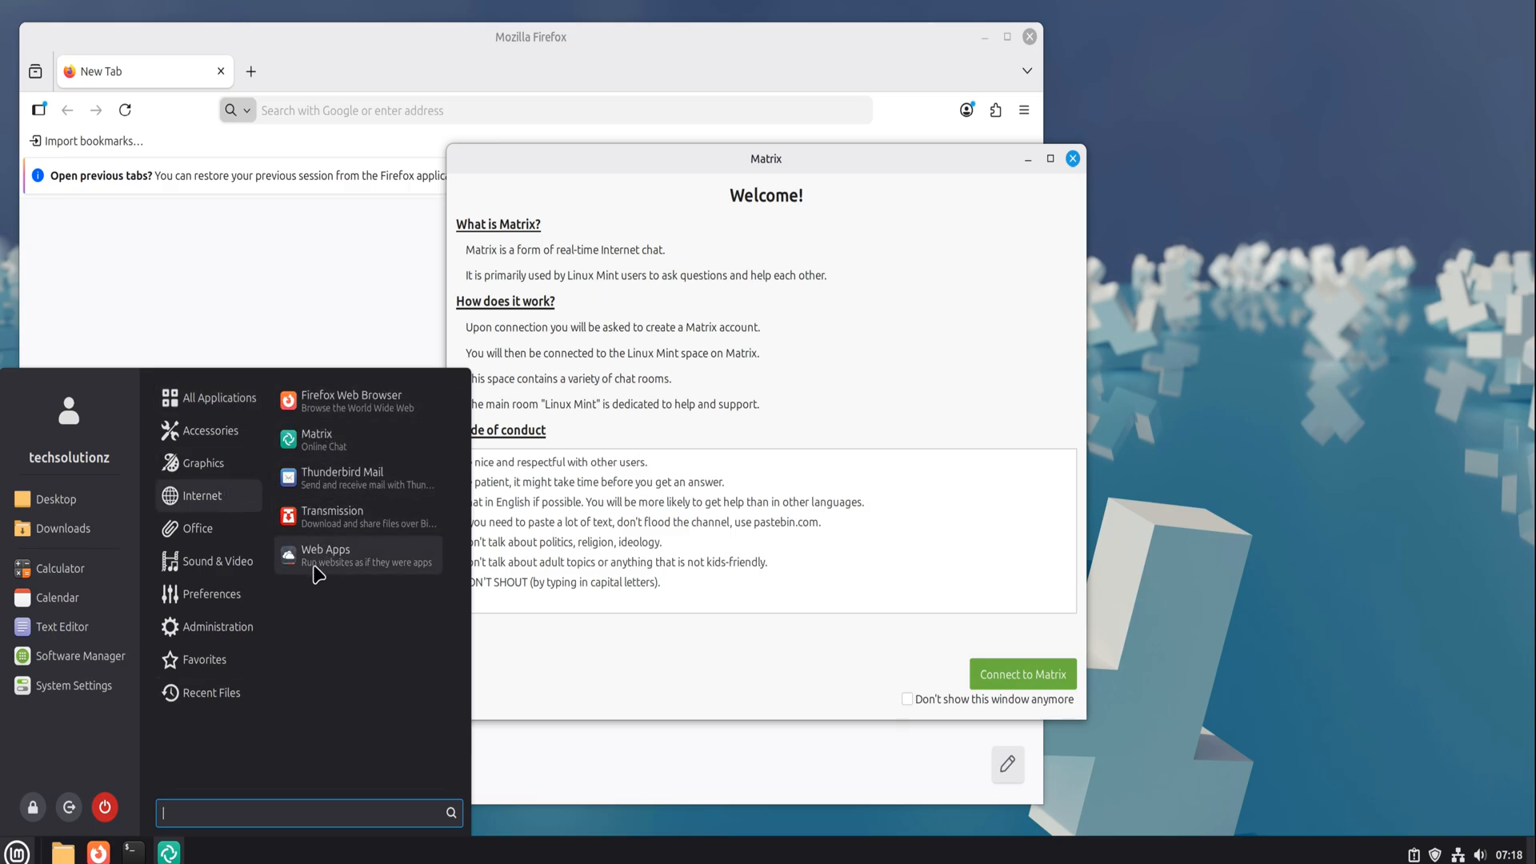
{"action": "left_click", "coordinate": [206, 560]}
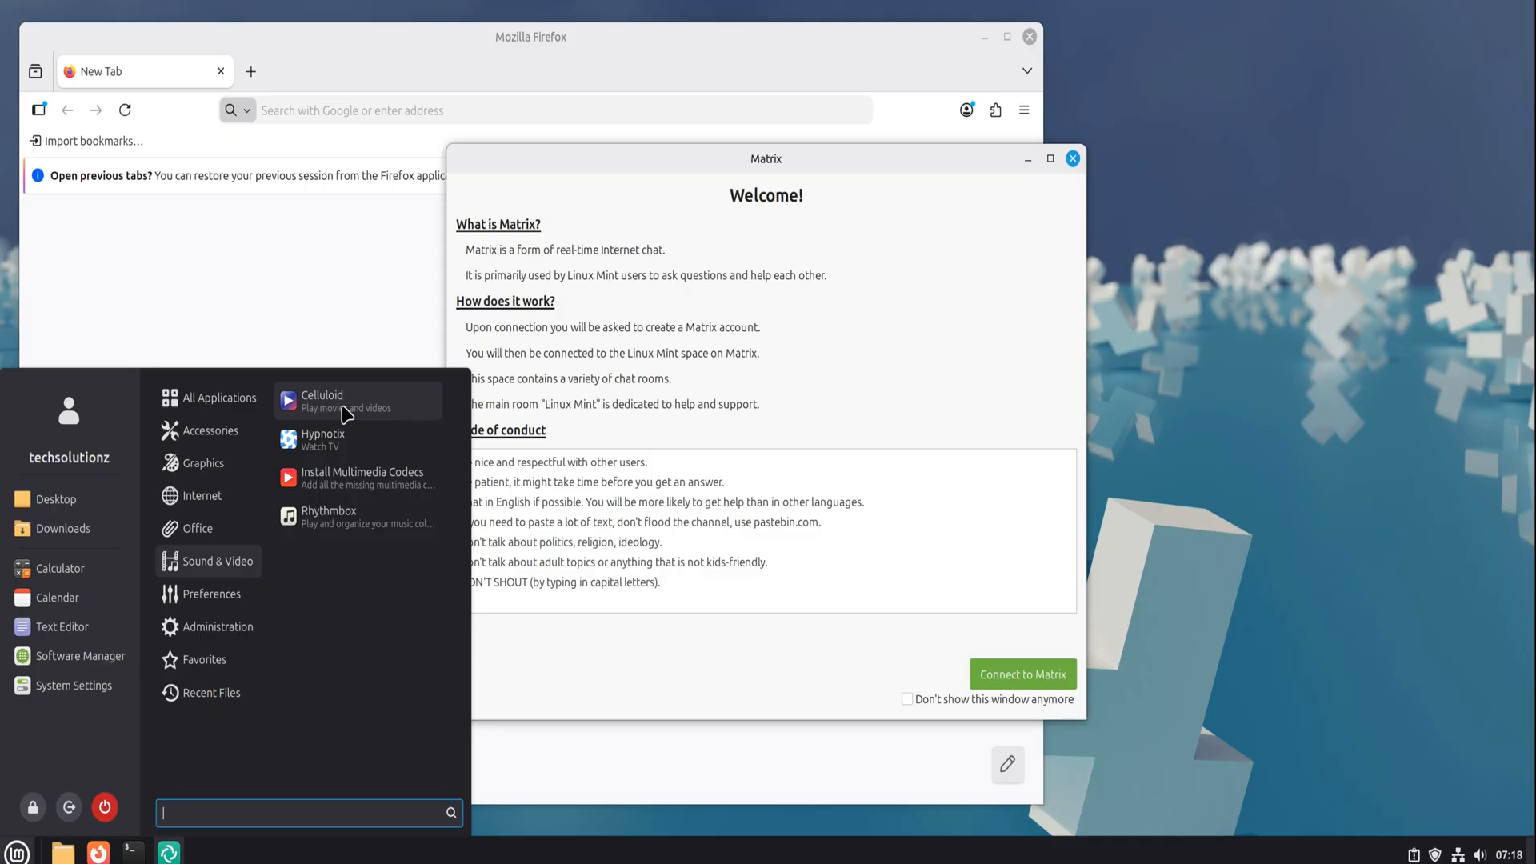
{"action": "left_click", "coordinate": [322, 400]}
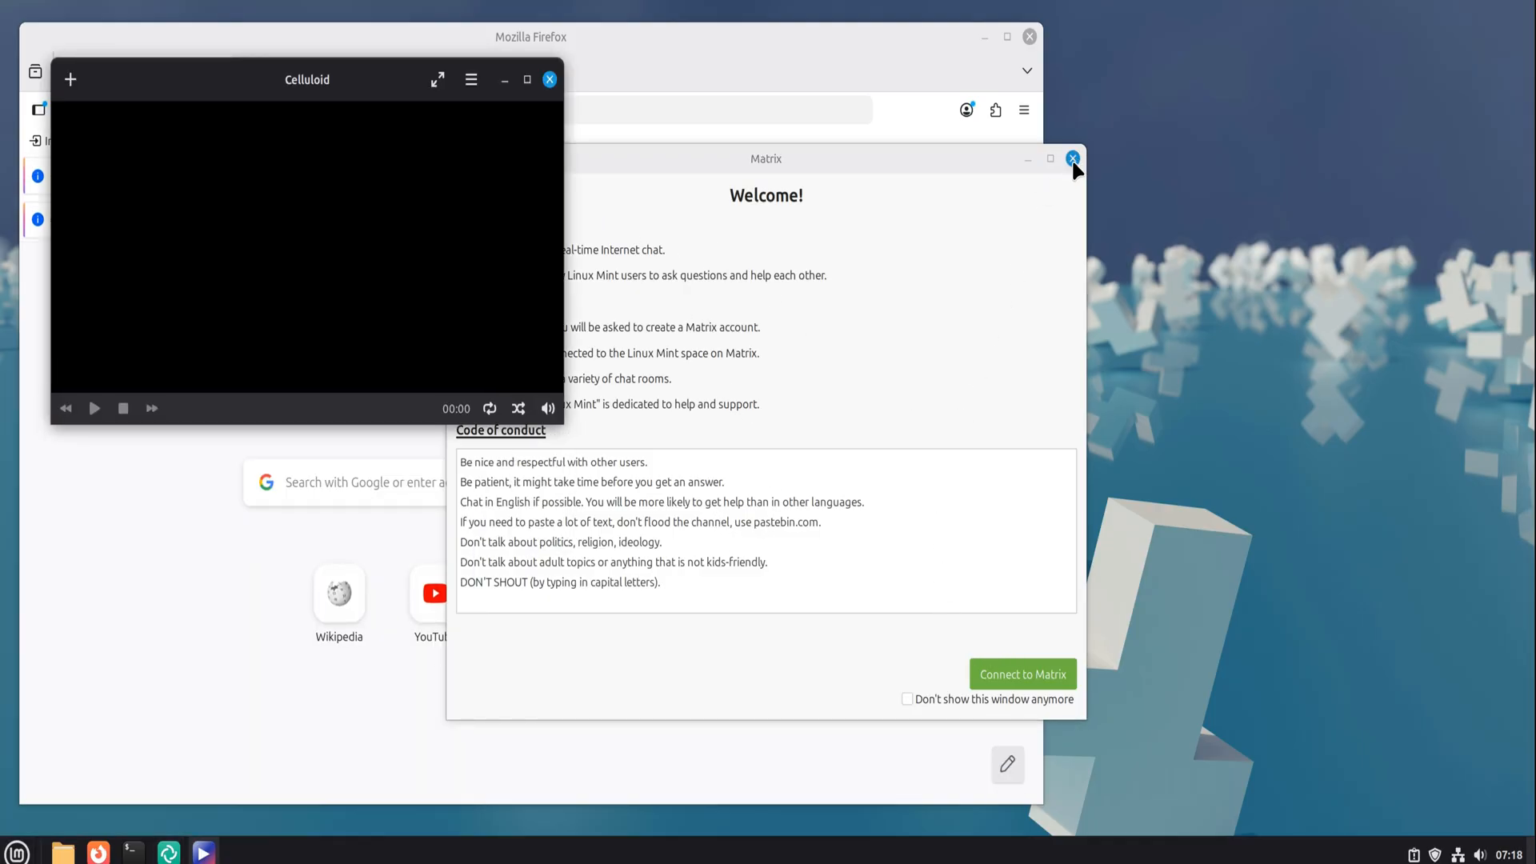
{"action": "left_click", "coordinate": [1072, 158]}
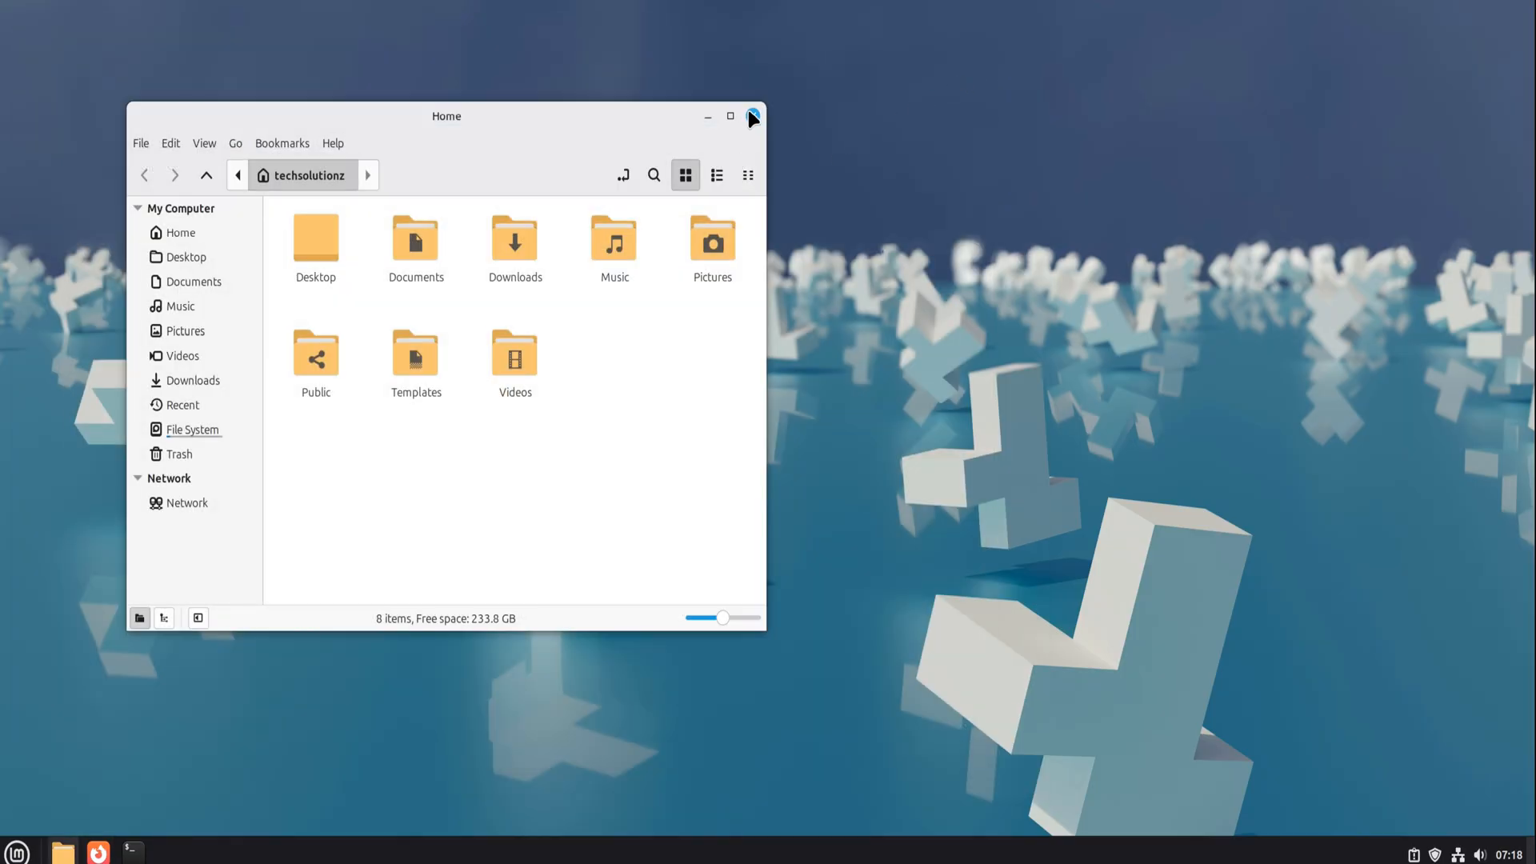
{"action": "left_click", "coordinate": [754, 117]}
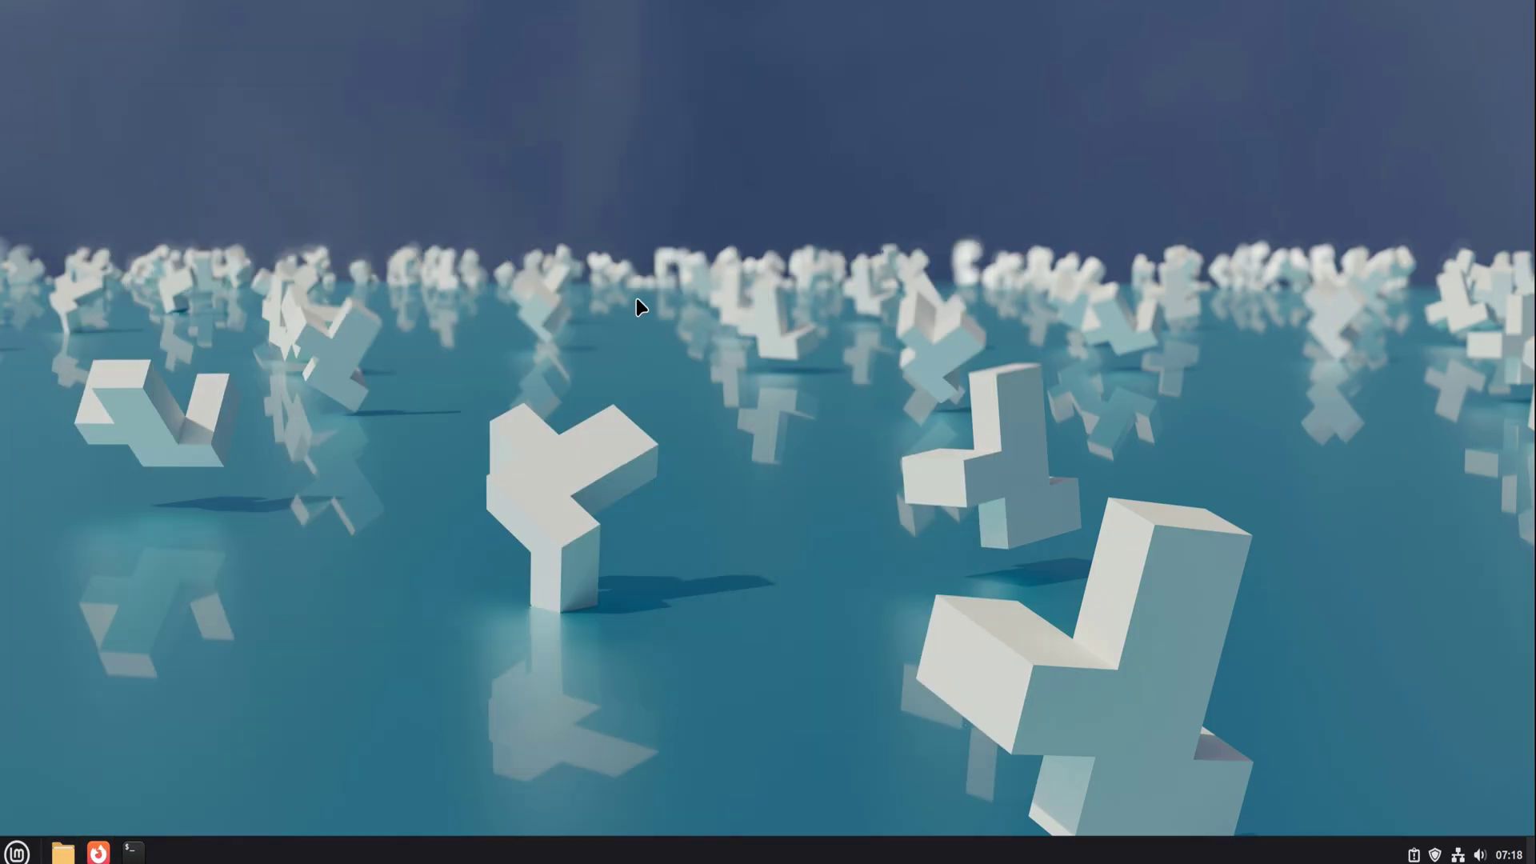
{"action": "mouse_move", "coordinate": [528, 356]}
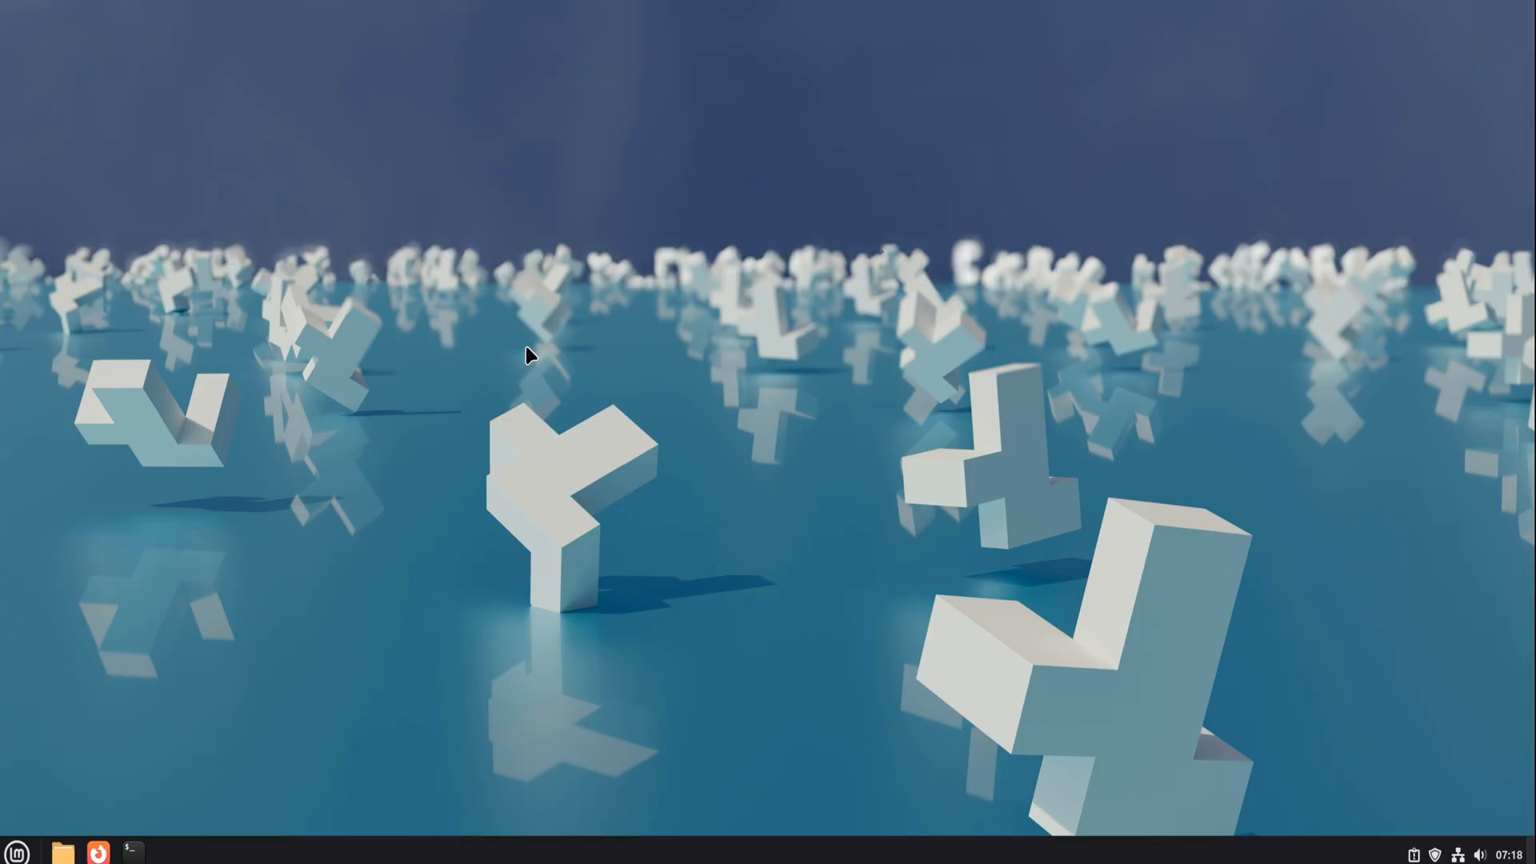
- Open Devices & Locations, close Update Manager, and list the Administration tools
{"action": "left_click", "coordinate": [18, 851]}
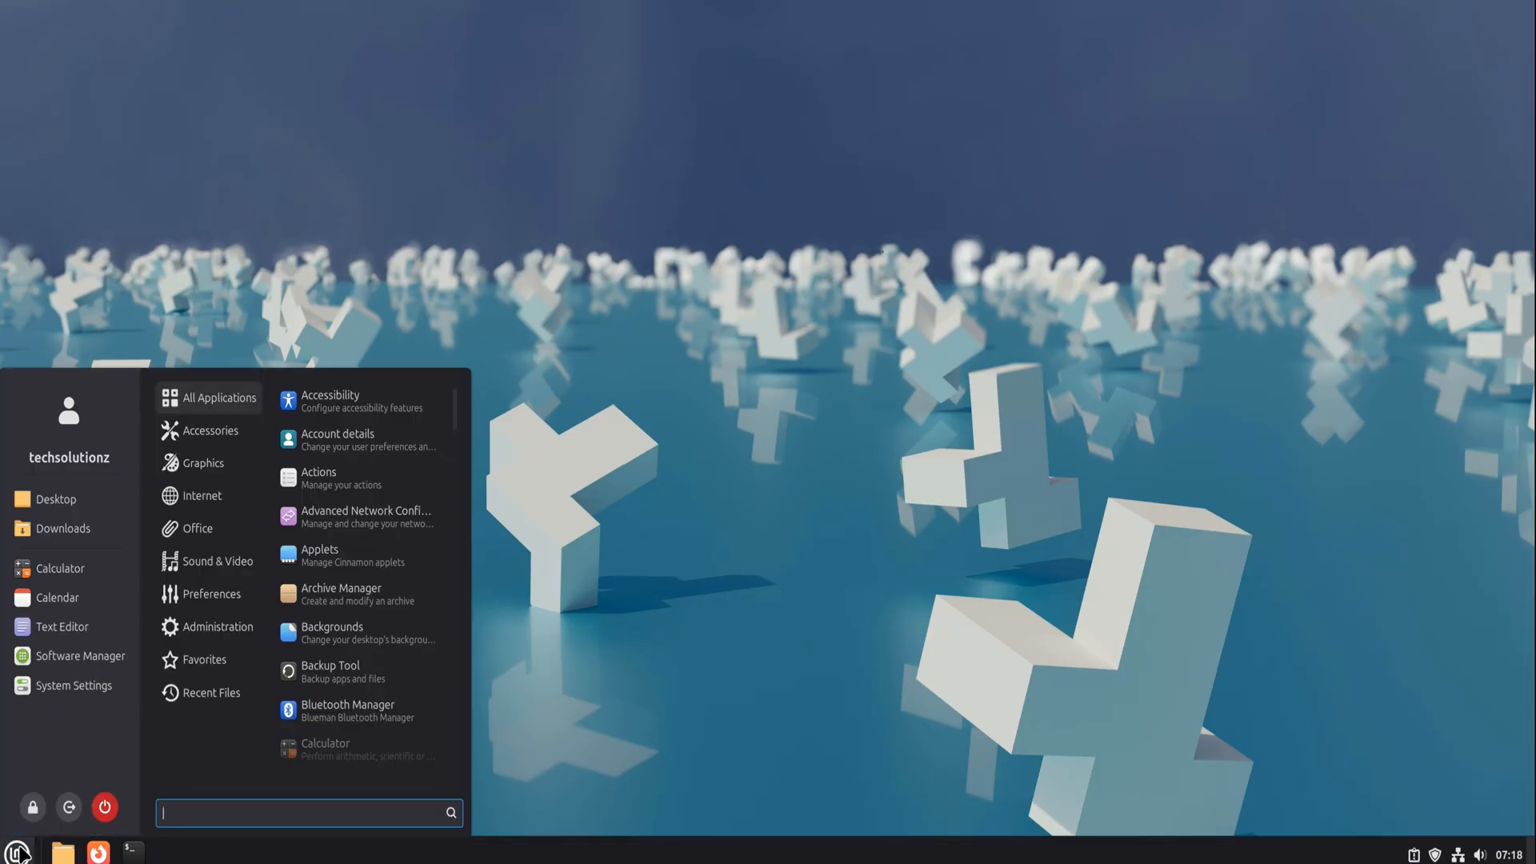
{"action": "left_click", "coordinate": [217, 625]}
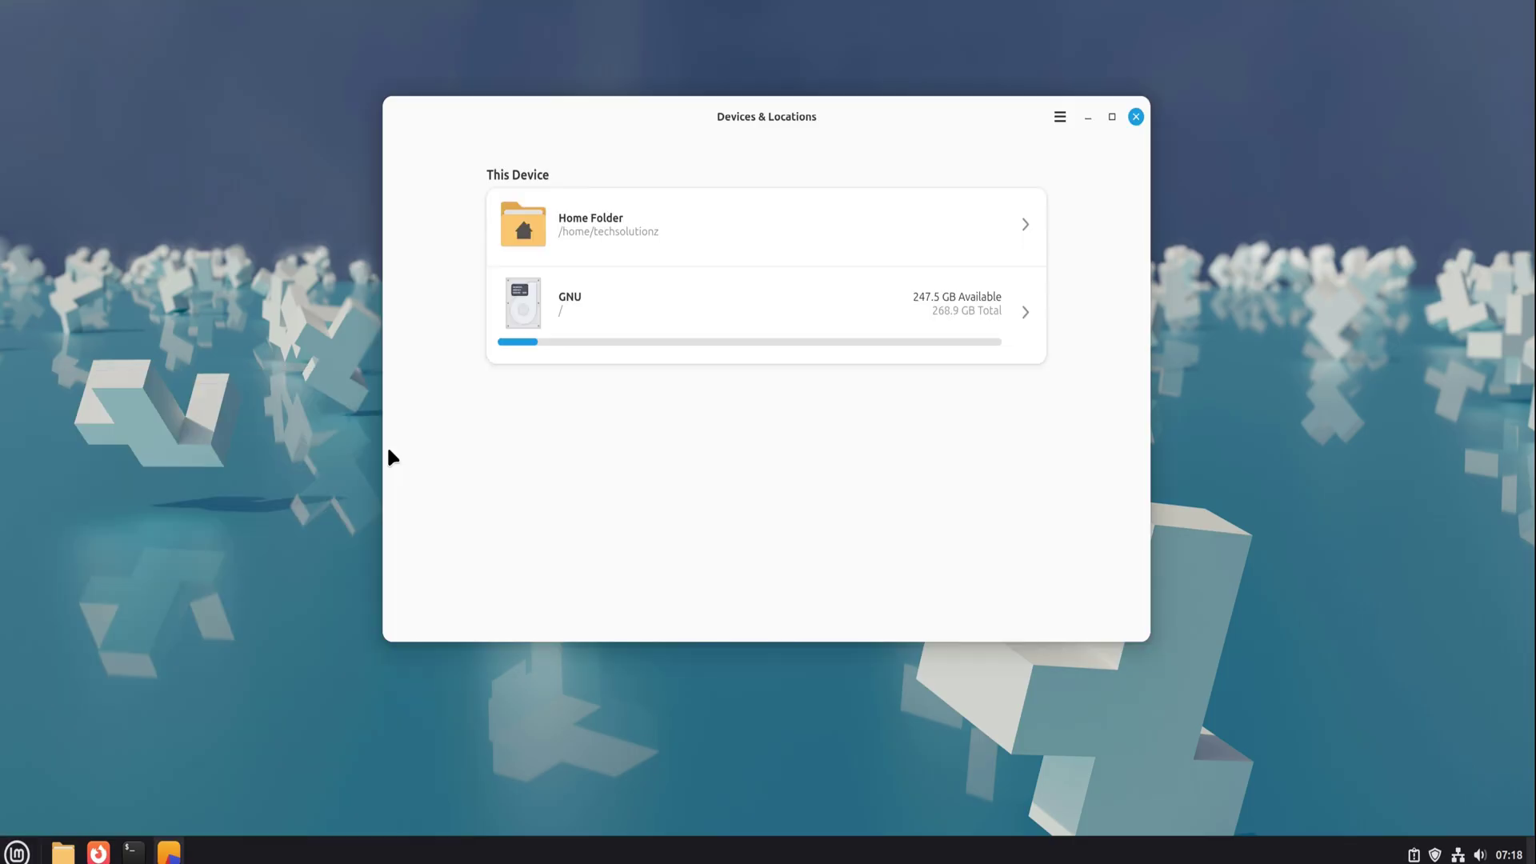
{"action": "mouse_move", "coordinate": [1267, 781]}
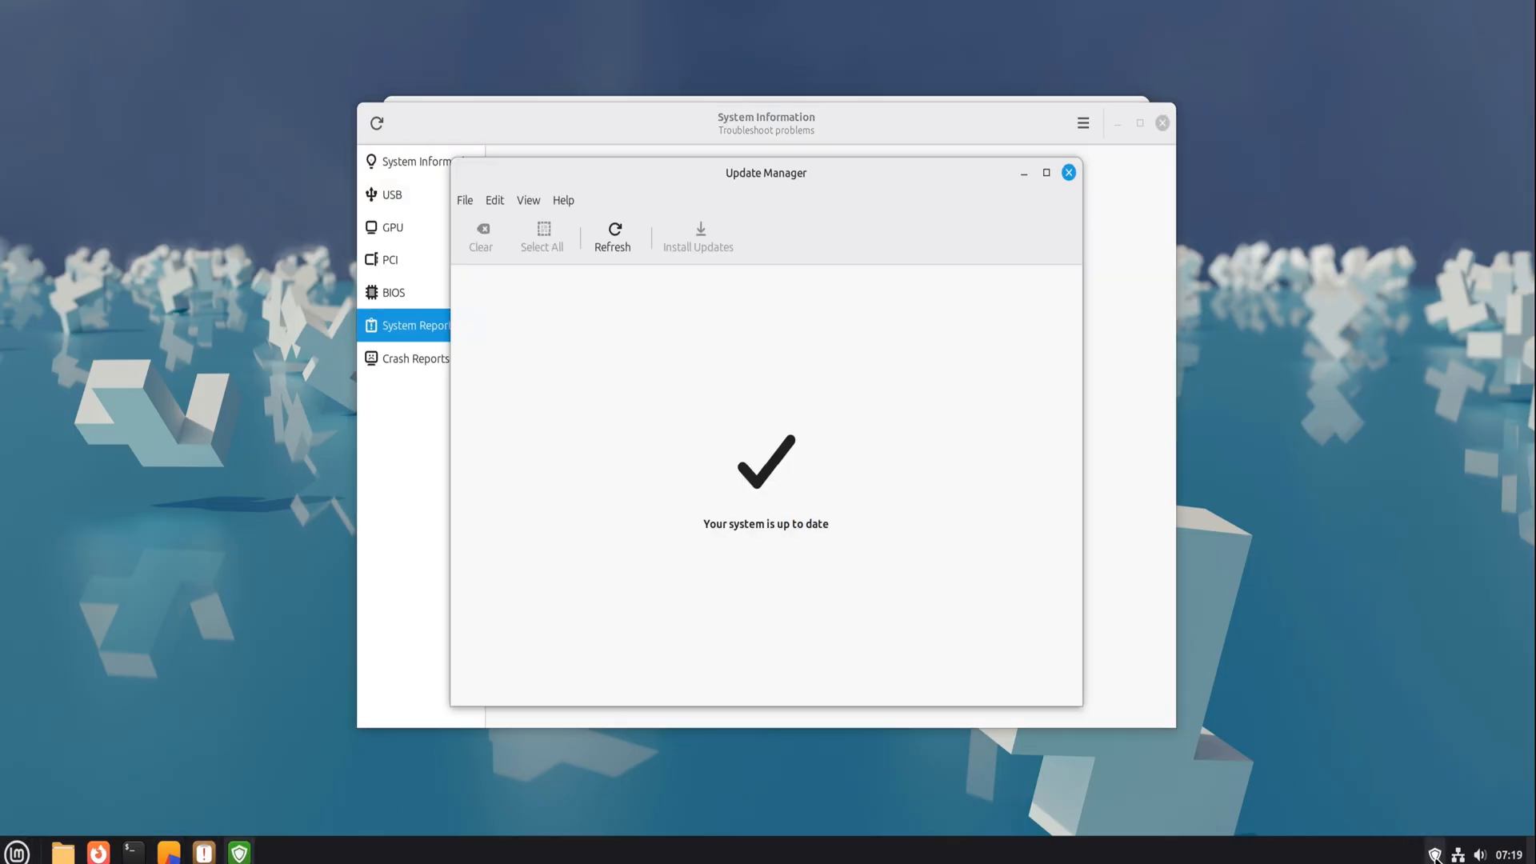
{"action": "left_click", "coordinate": [1068, 173]}
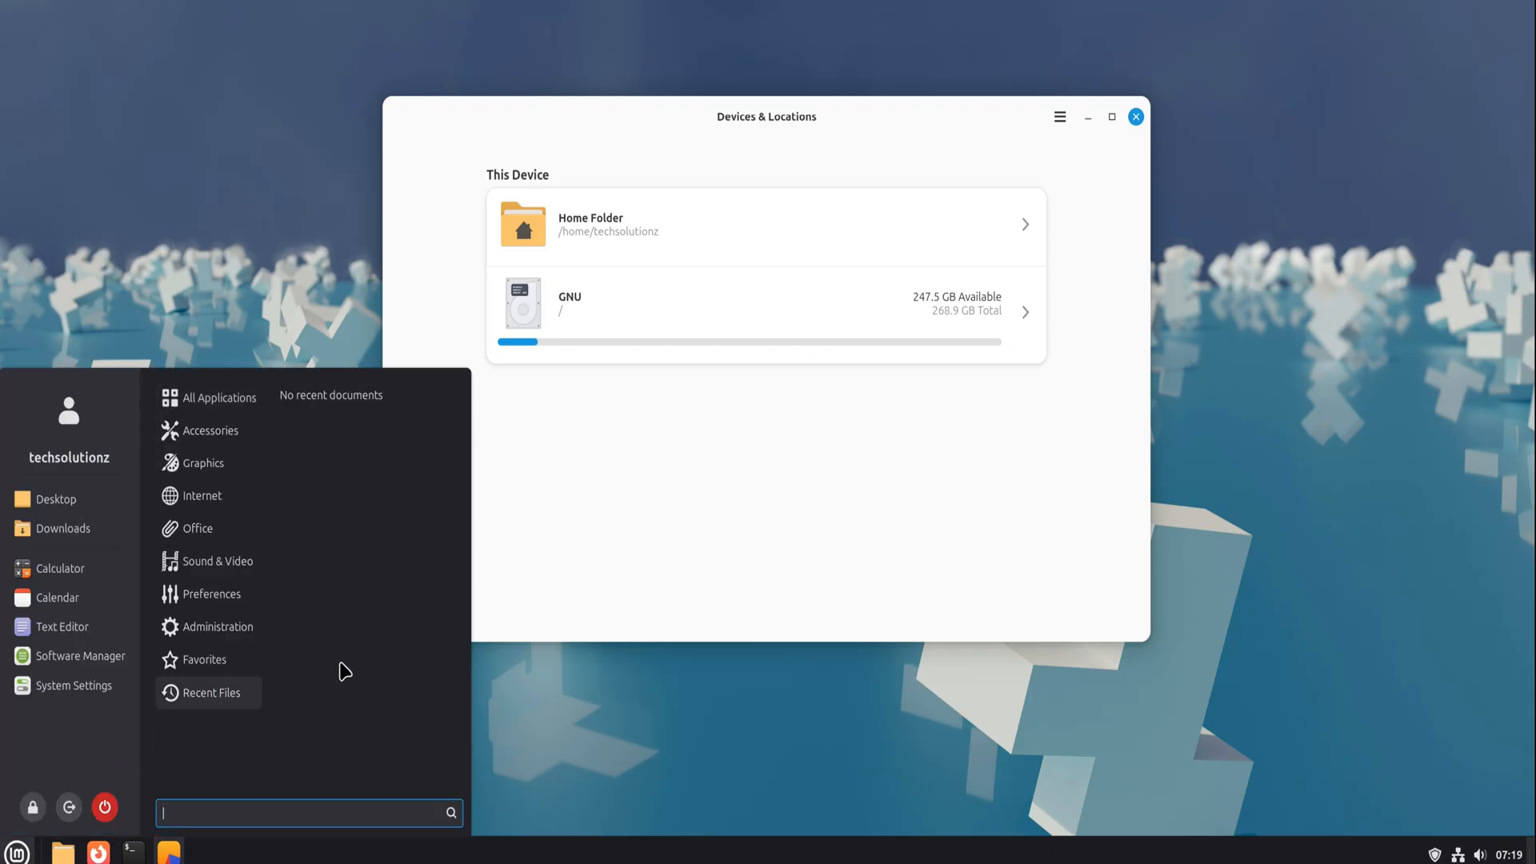
{"action": "left_click", "coordinate": [217, 626]}
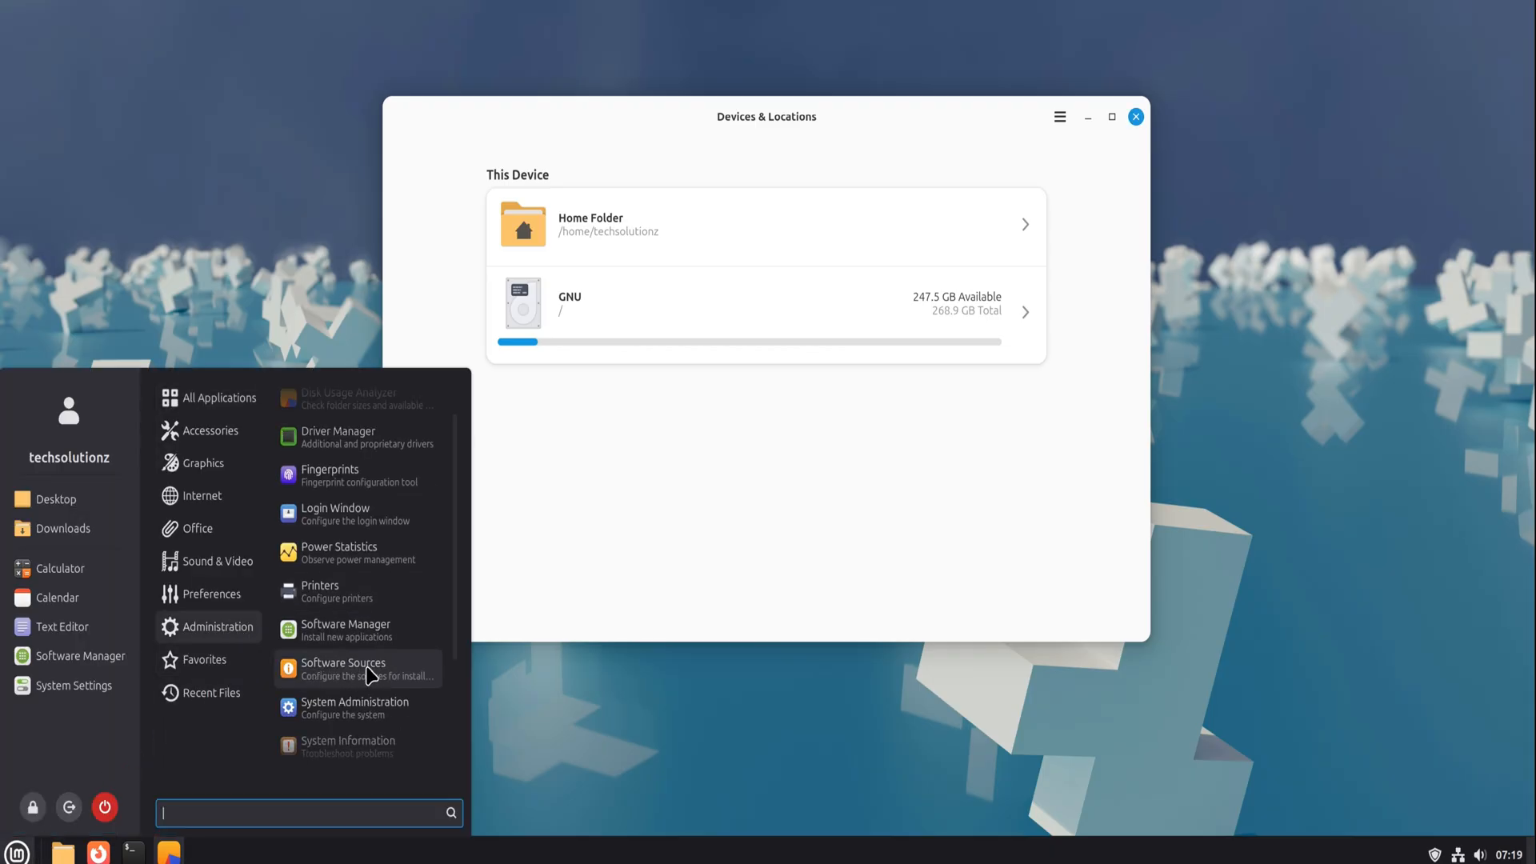
{"action": "mouse_move", "coordinate": [396, 707]}
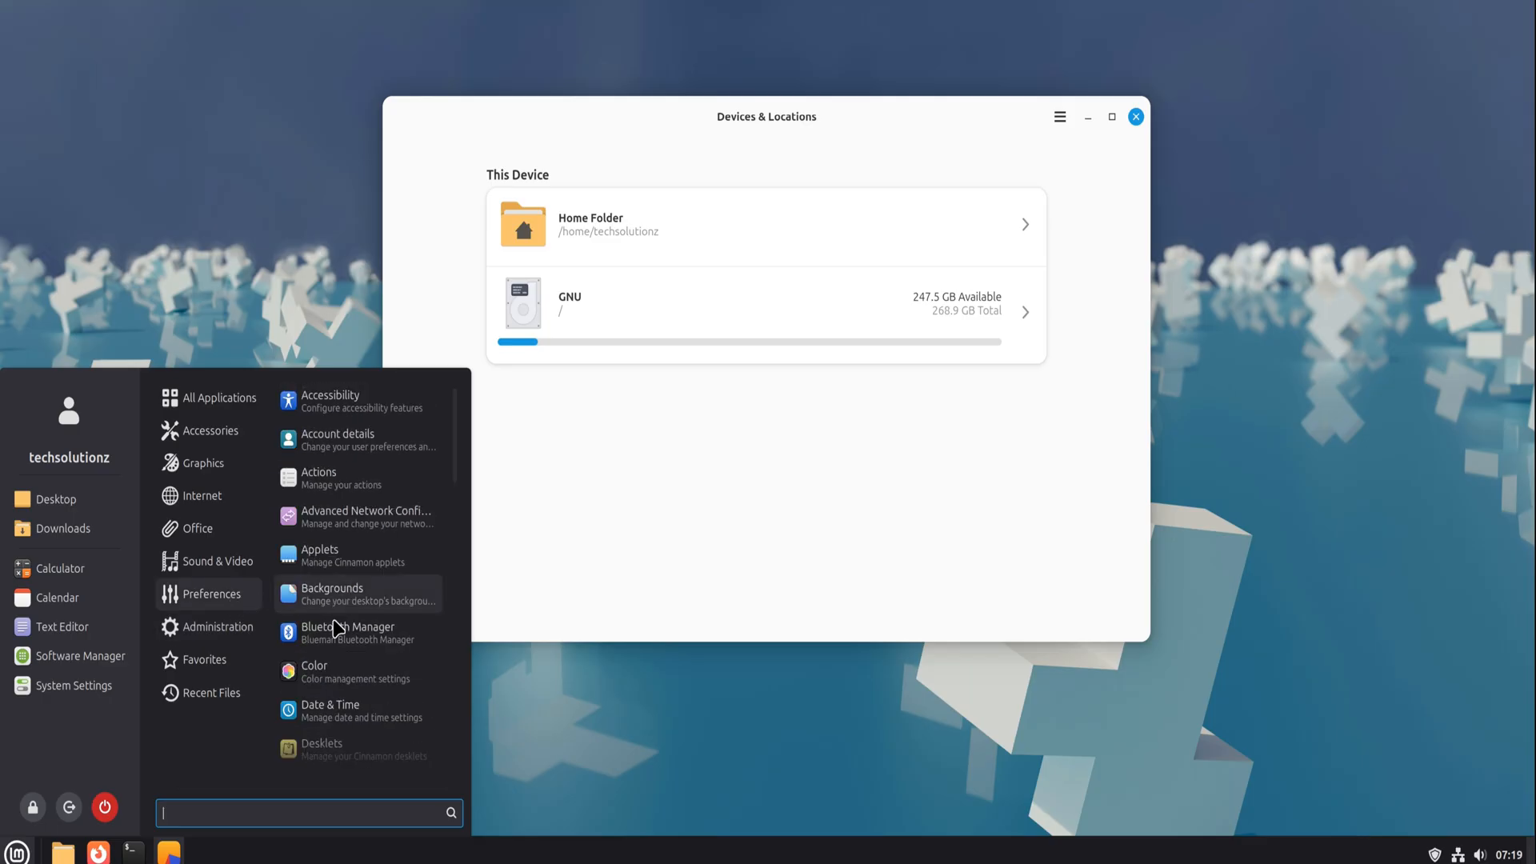
- Open System Settings from the menu and go to the Keyboard page
{"action": "scroll", "scroll_direction": "down", "scroll_amount": 3}
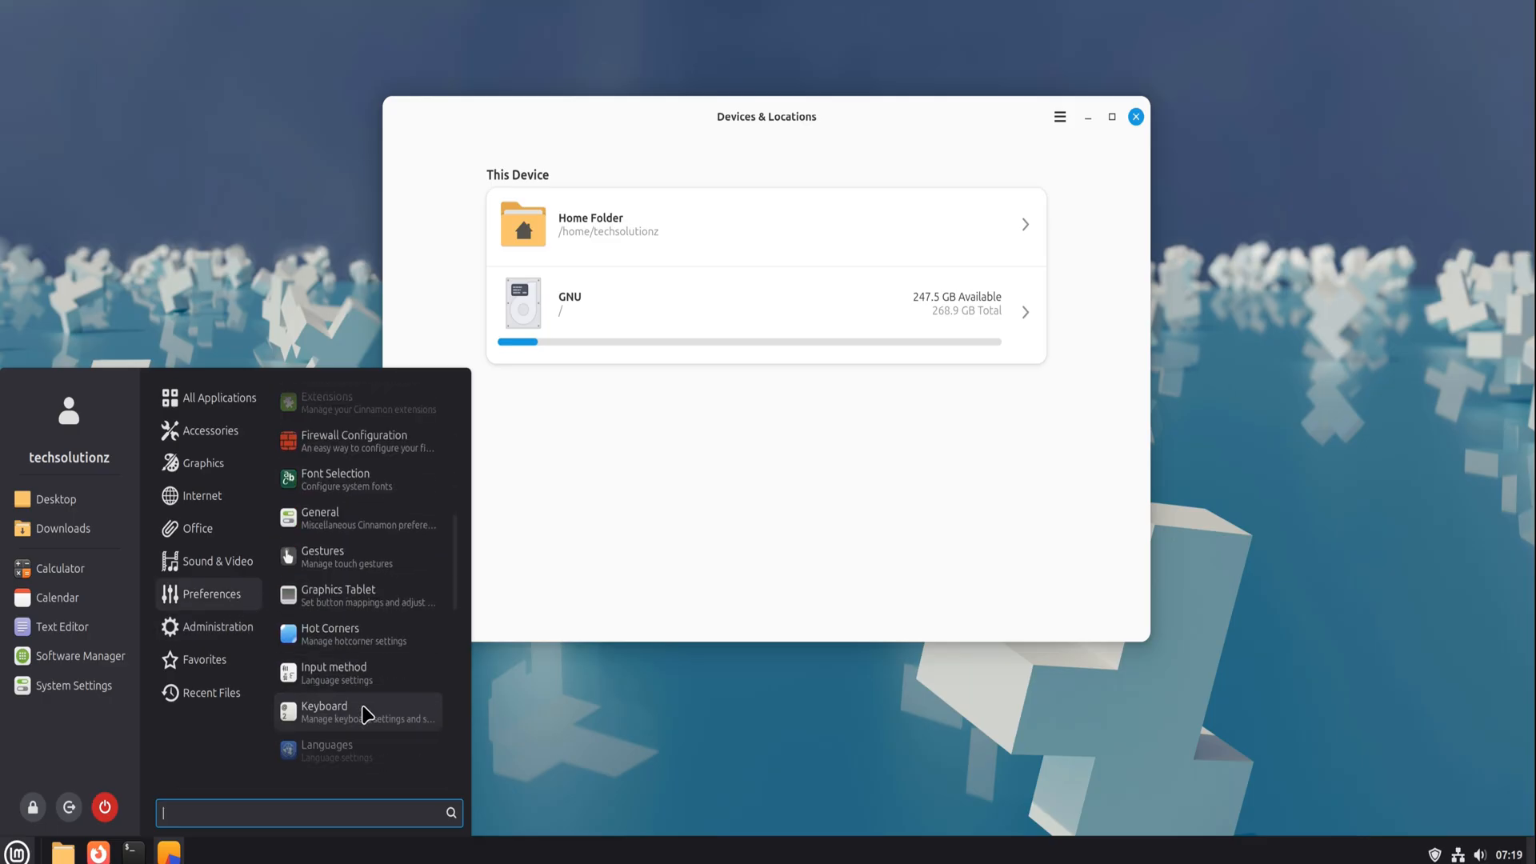
{"action": "scroll", "scroll_direction": "down", "scroll_amount": 3}
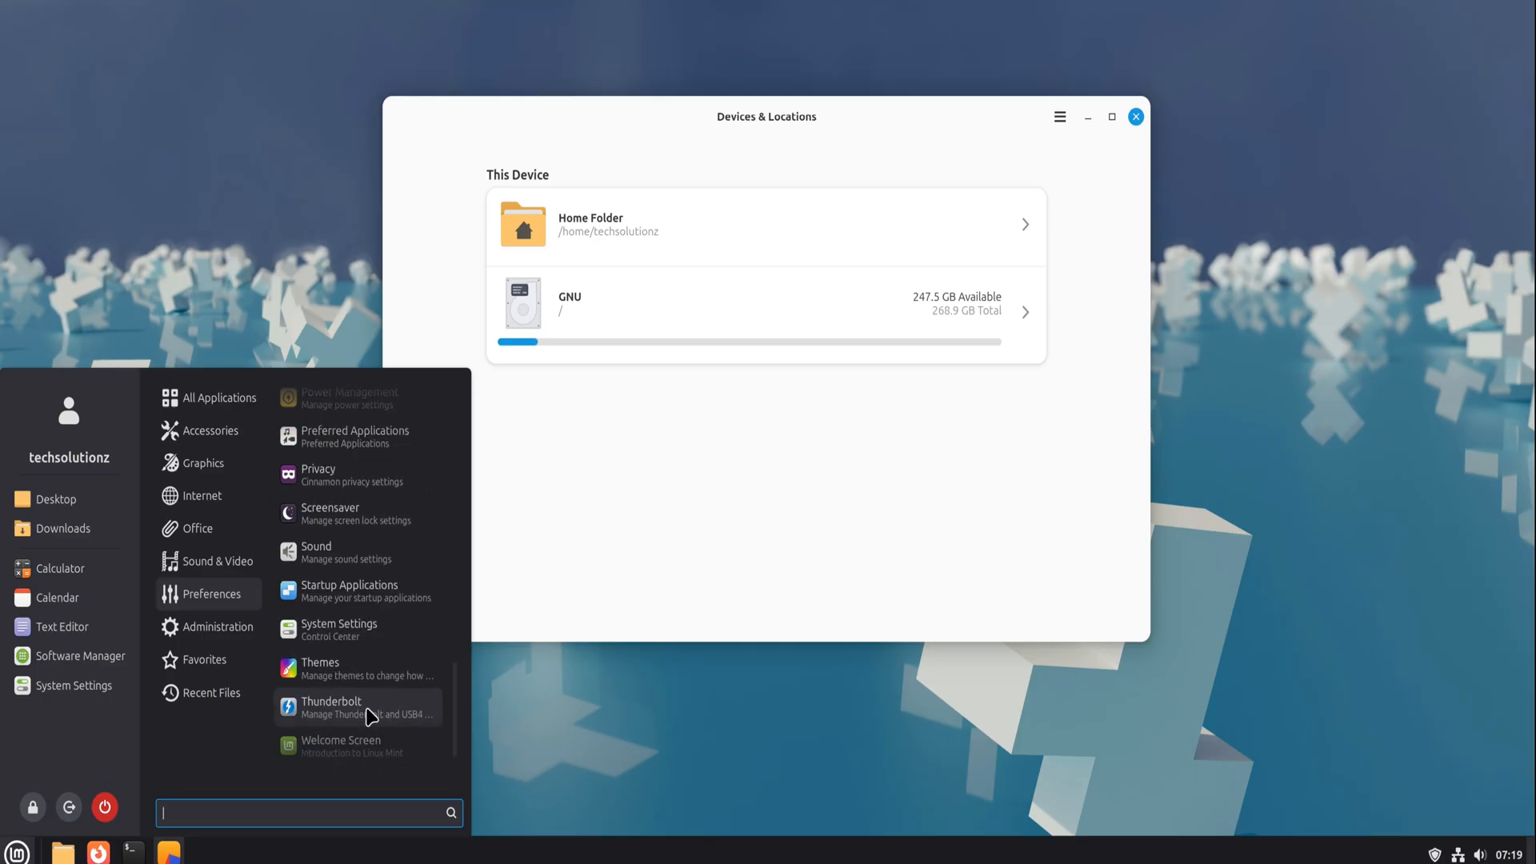
{"action": "left_click", "coordinate": [336, 629]}
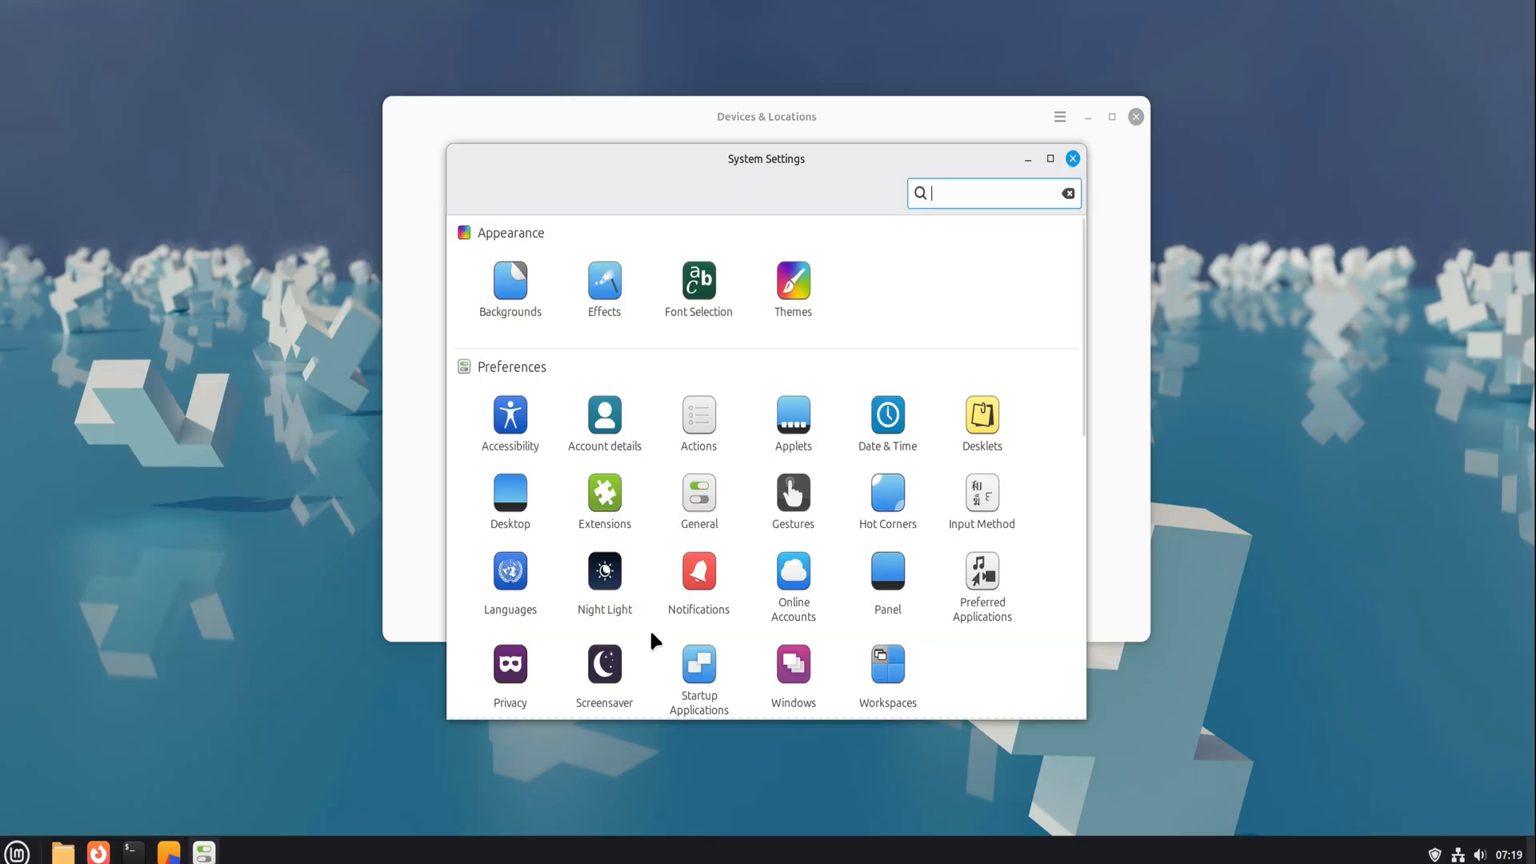
{"action": "scroll", "scroll_direction": "down", "scroll_amount": 3}
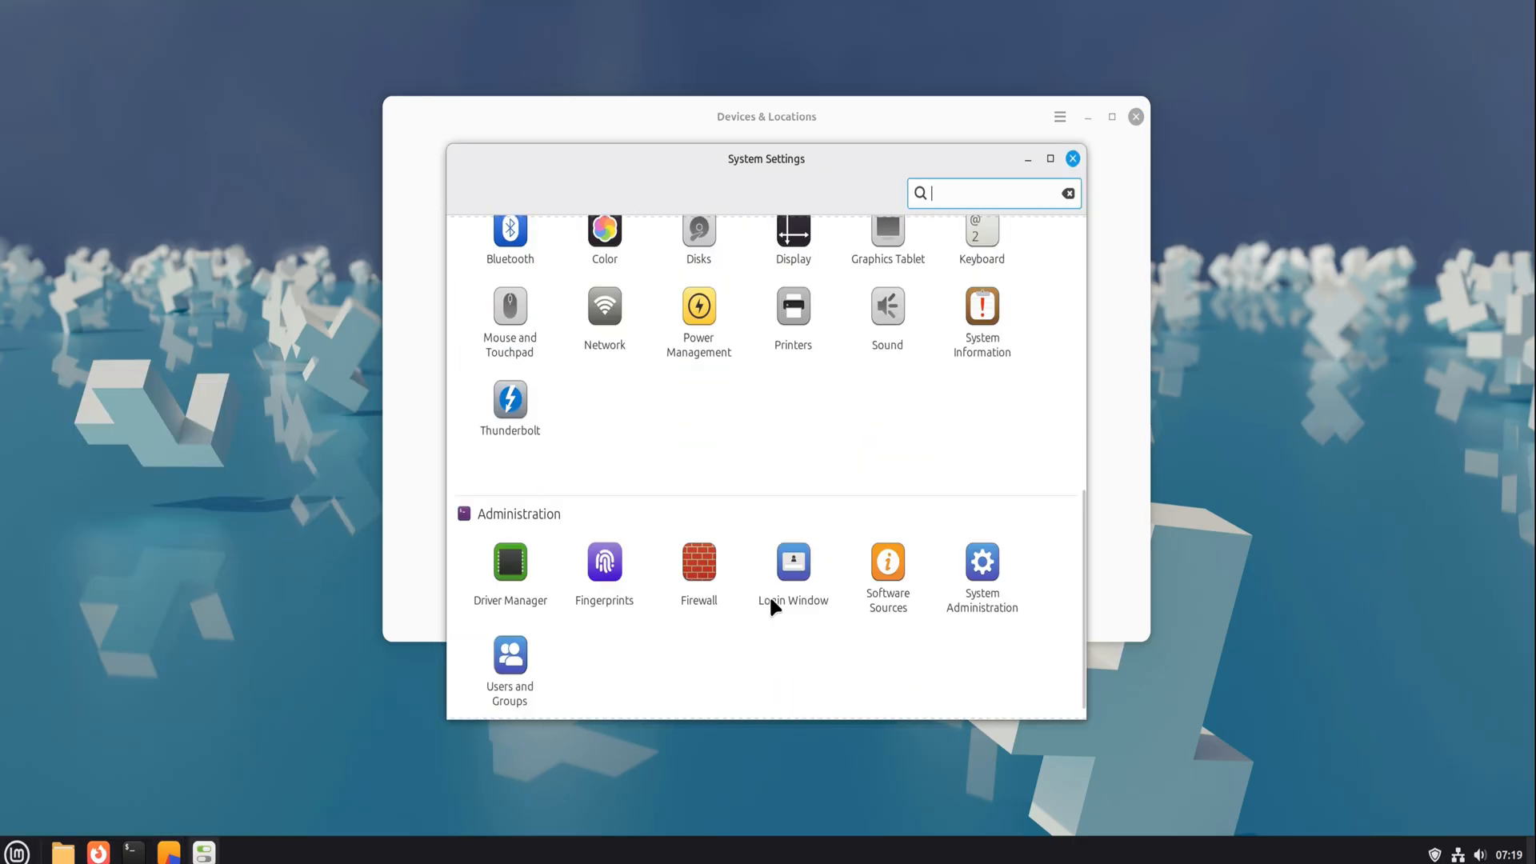
{"action": "scroll", "scroll_direction": "up", "scroll_amount": 3}
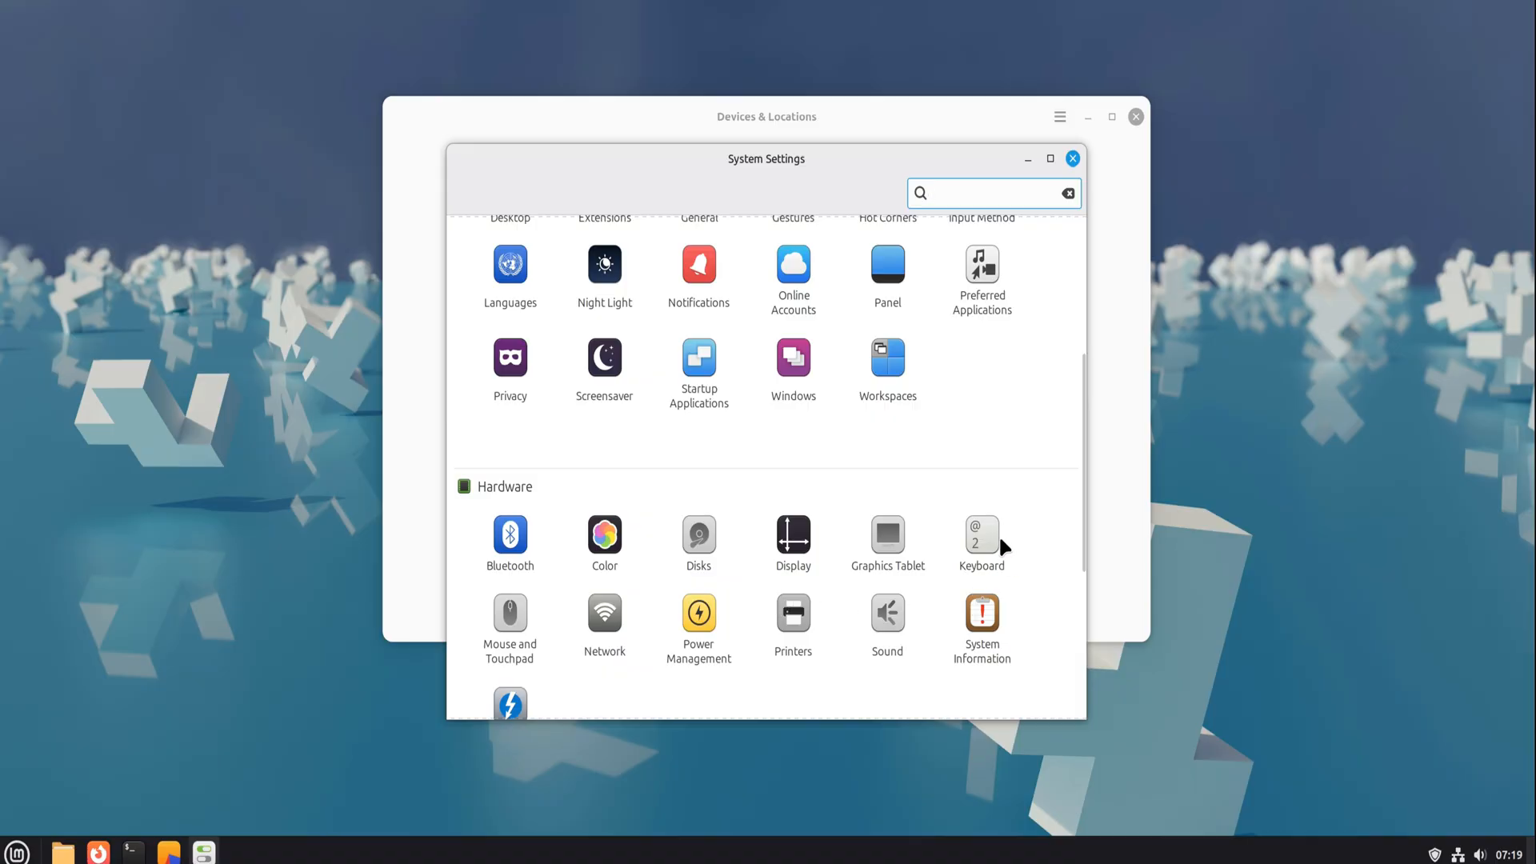
{"action": "left_click", "coordinate": [981, 537]}
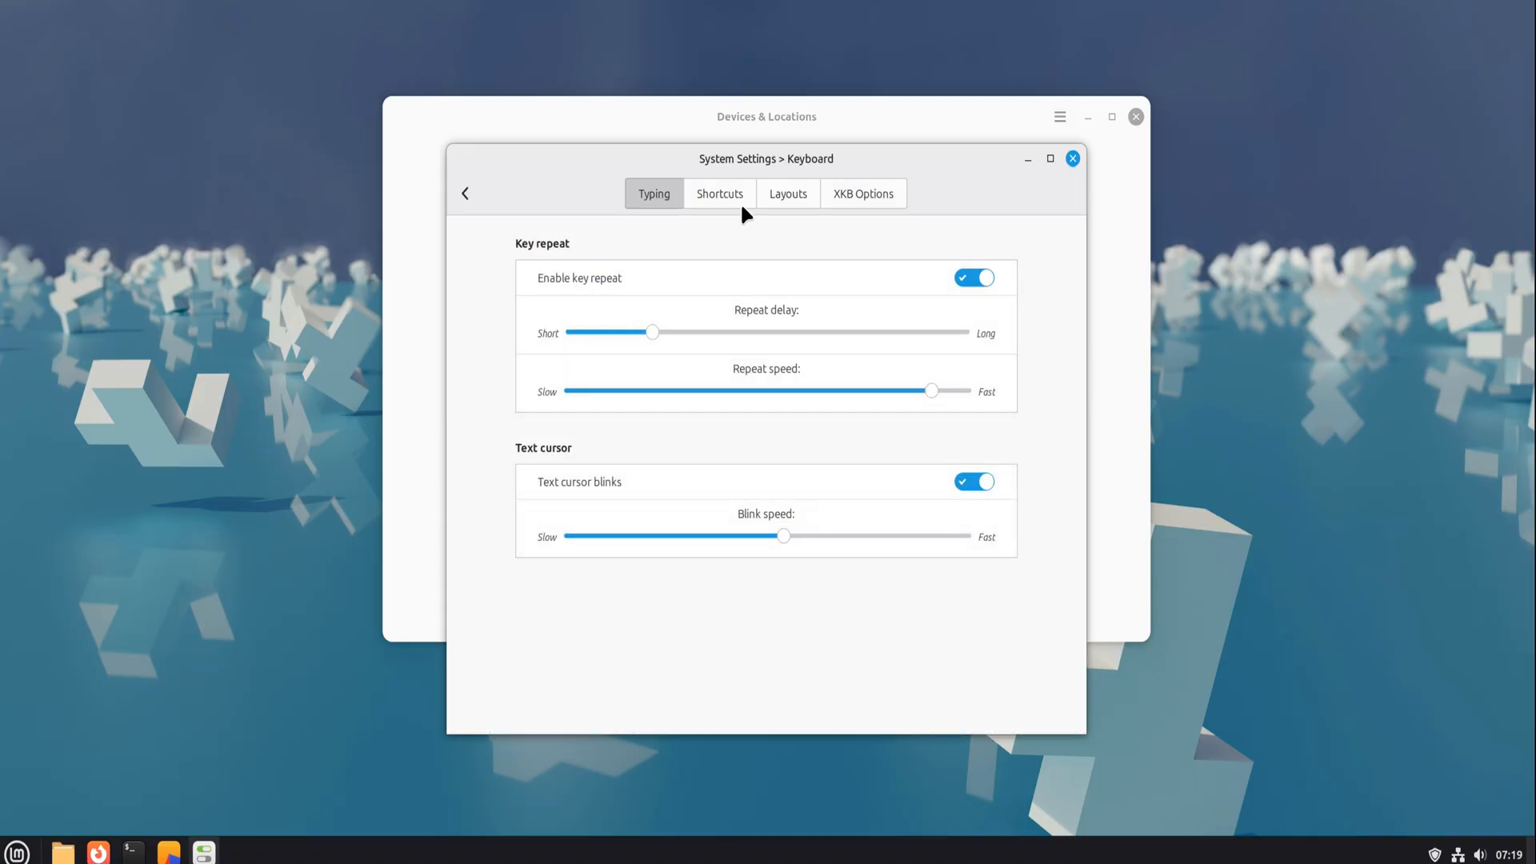
- Return to the settings overview, then close System Settings and Devices & Locations
{"action": "left_click", "coordinate": [862, 193]}
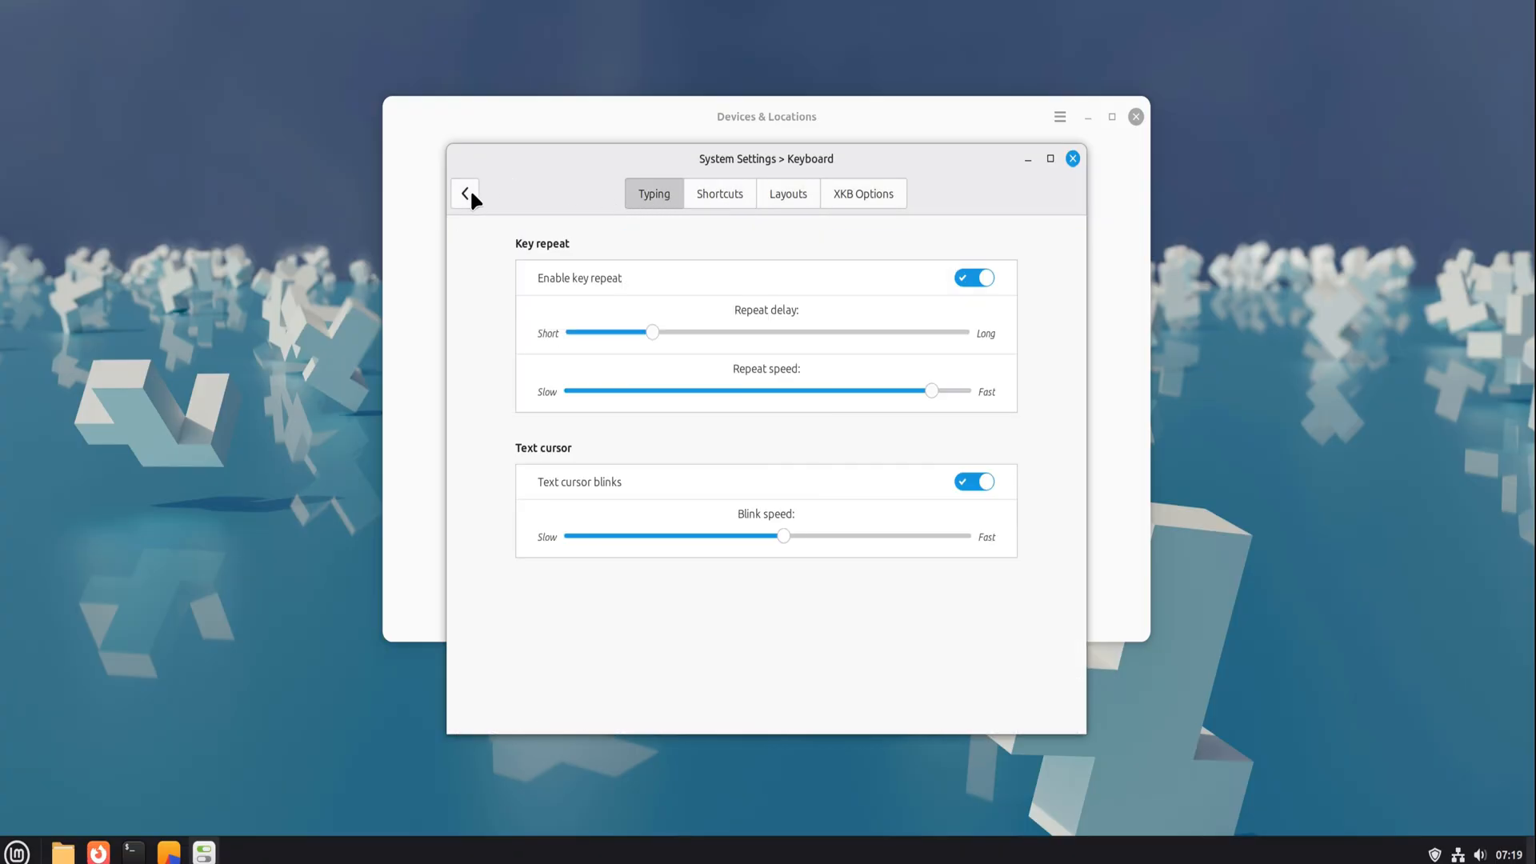
{"action": "left_click", "coordinate": [466, 193]}
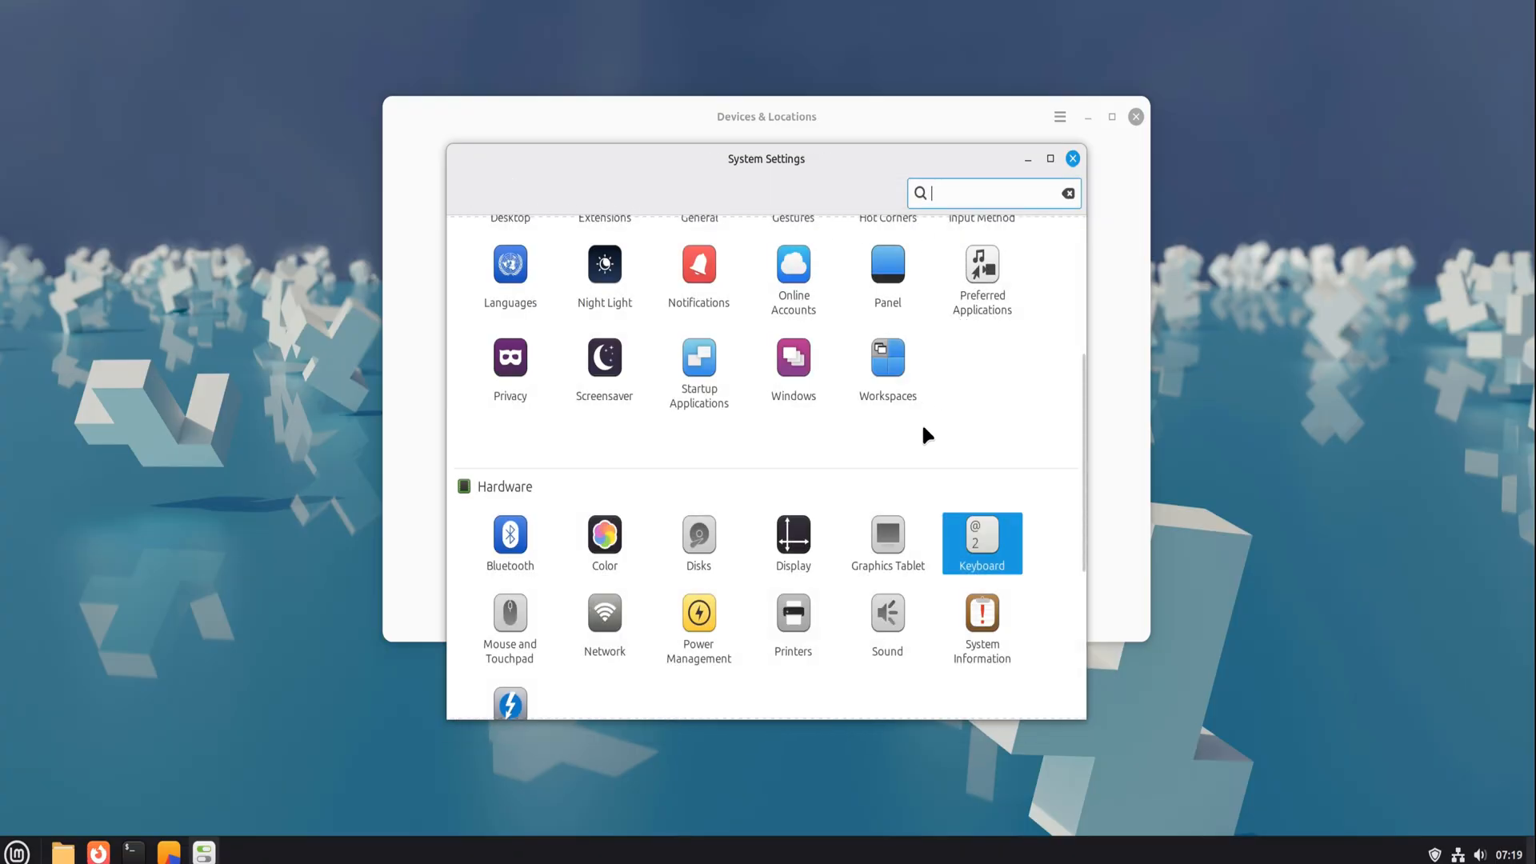
{"action": "scroll", "scroll_direction": "down", "scroll_amount": 3}
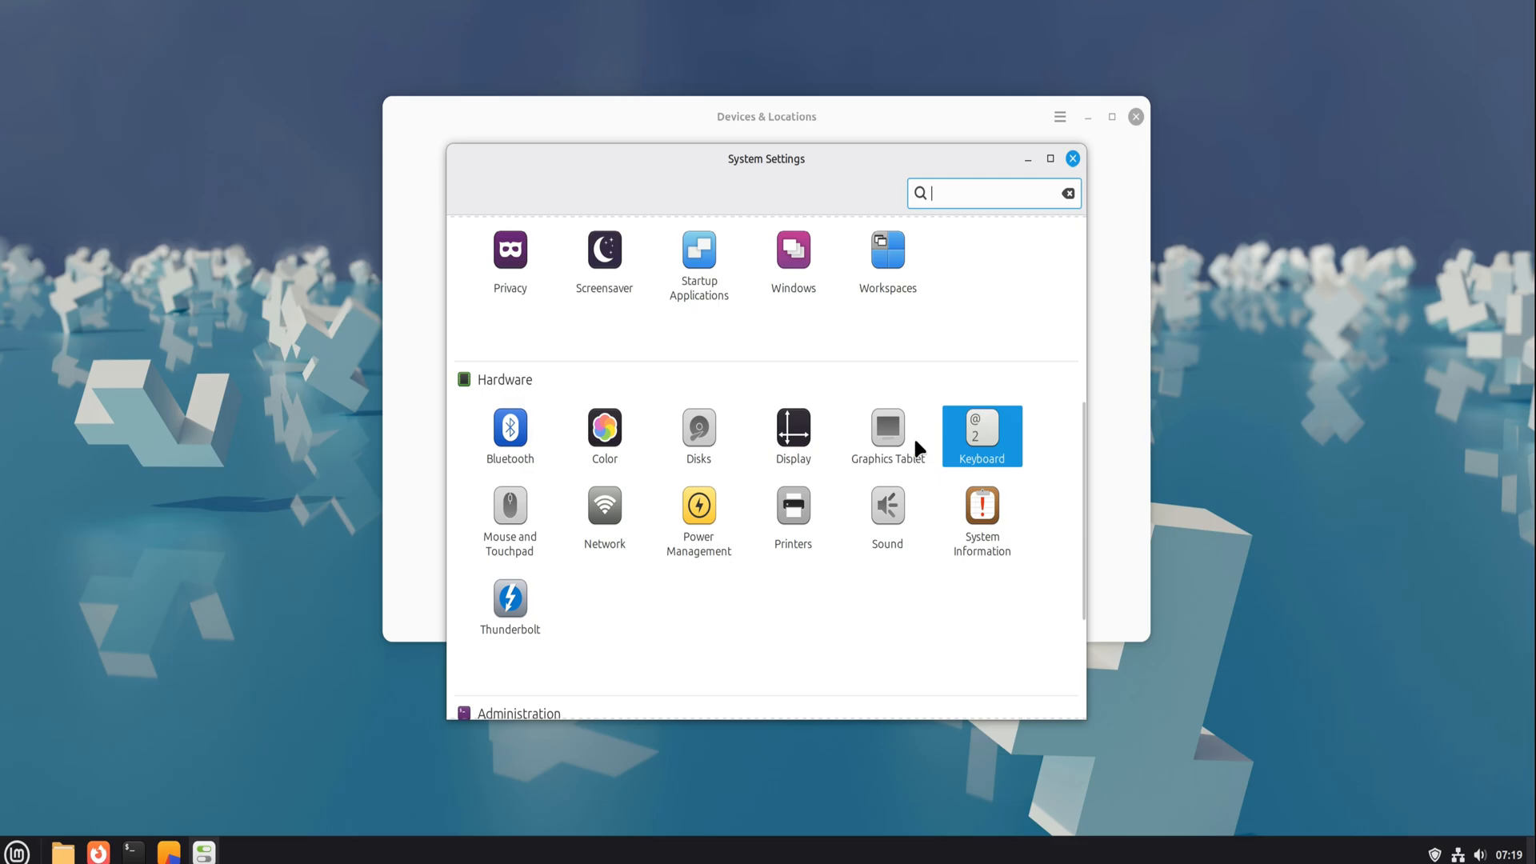
{"action": "scroll", "scroll_direction": "down", "scroll_amount": 3}
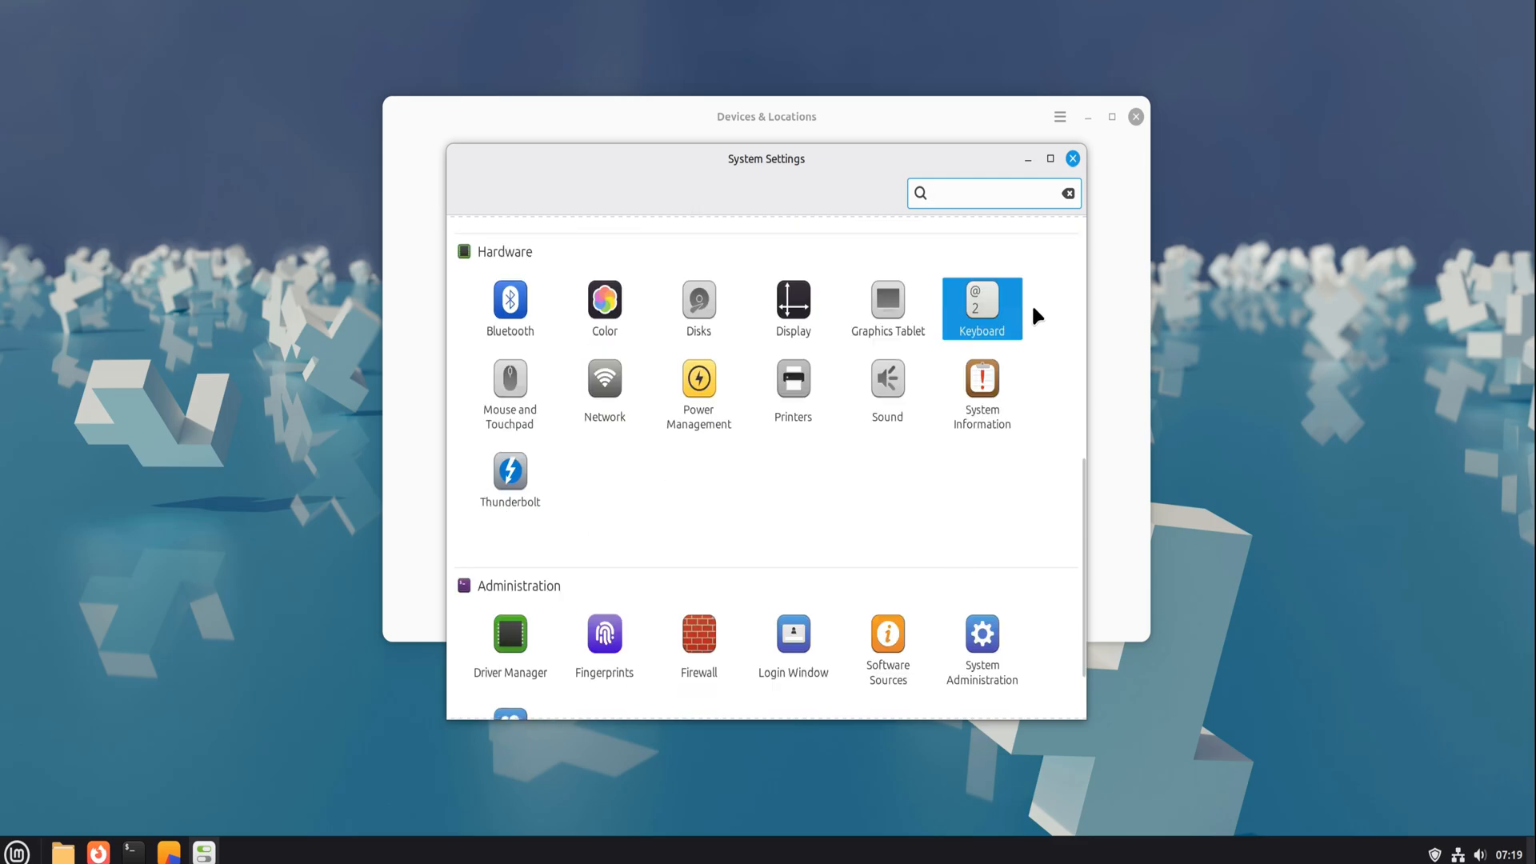
{"action": "left_click", "coordinate": [1072, 158]}
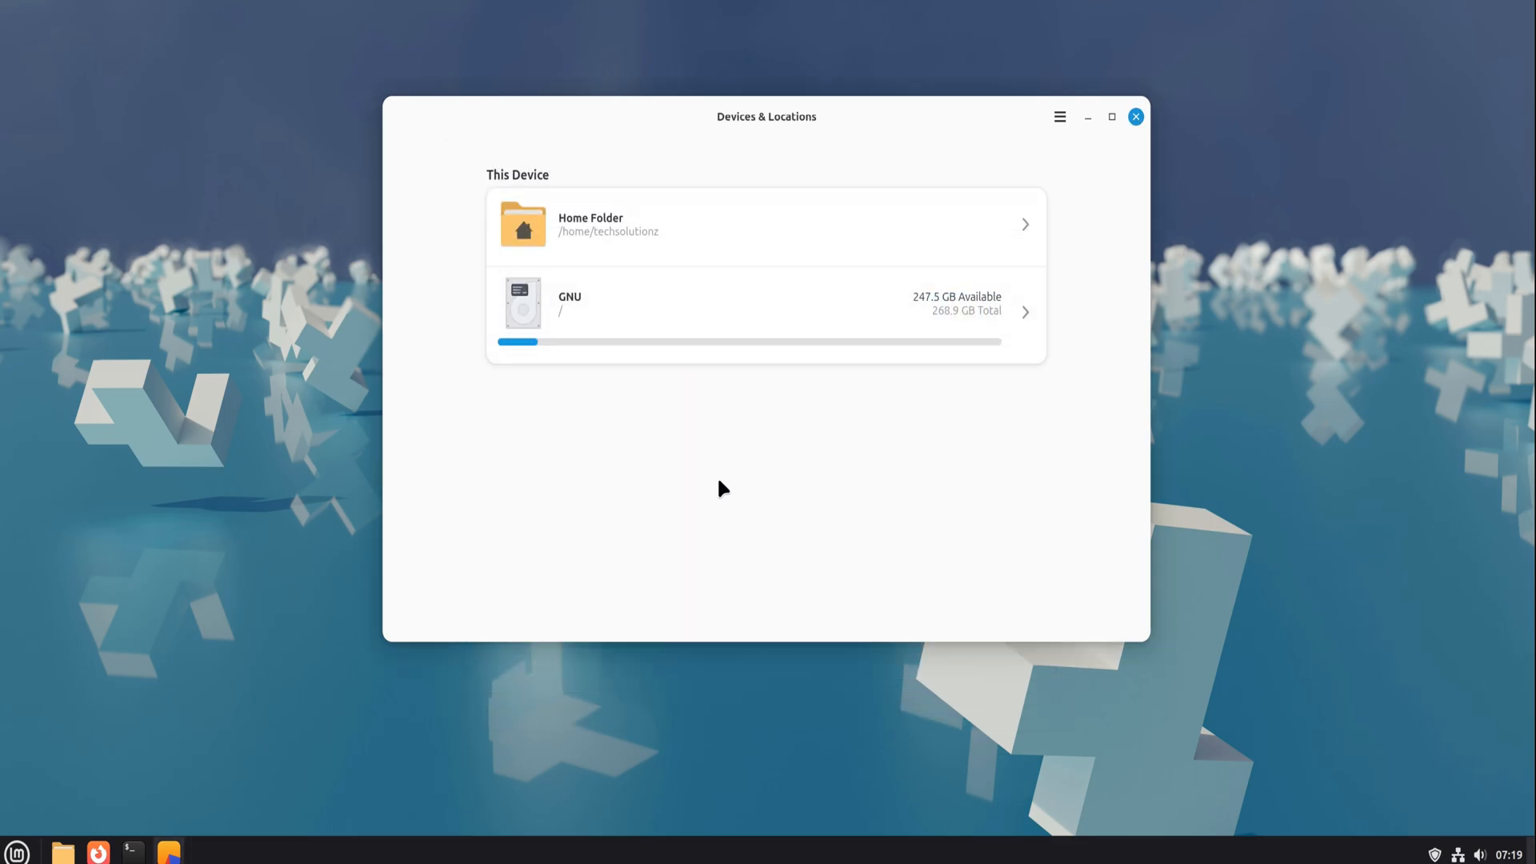
{"action": "left_click", "coordinate": [1136, 117]}
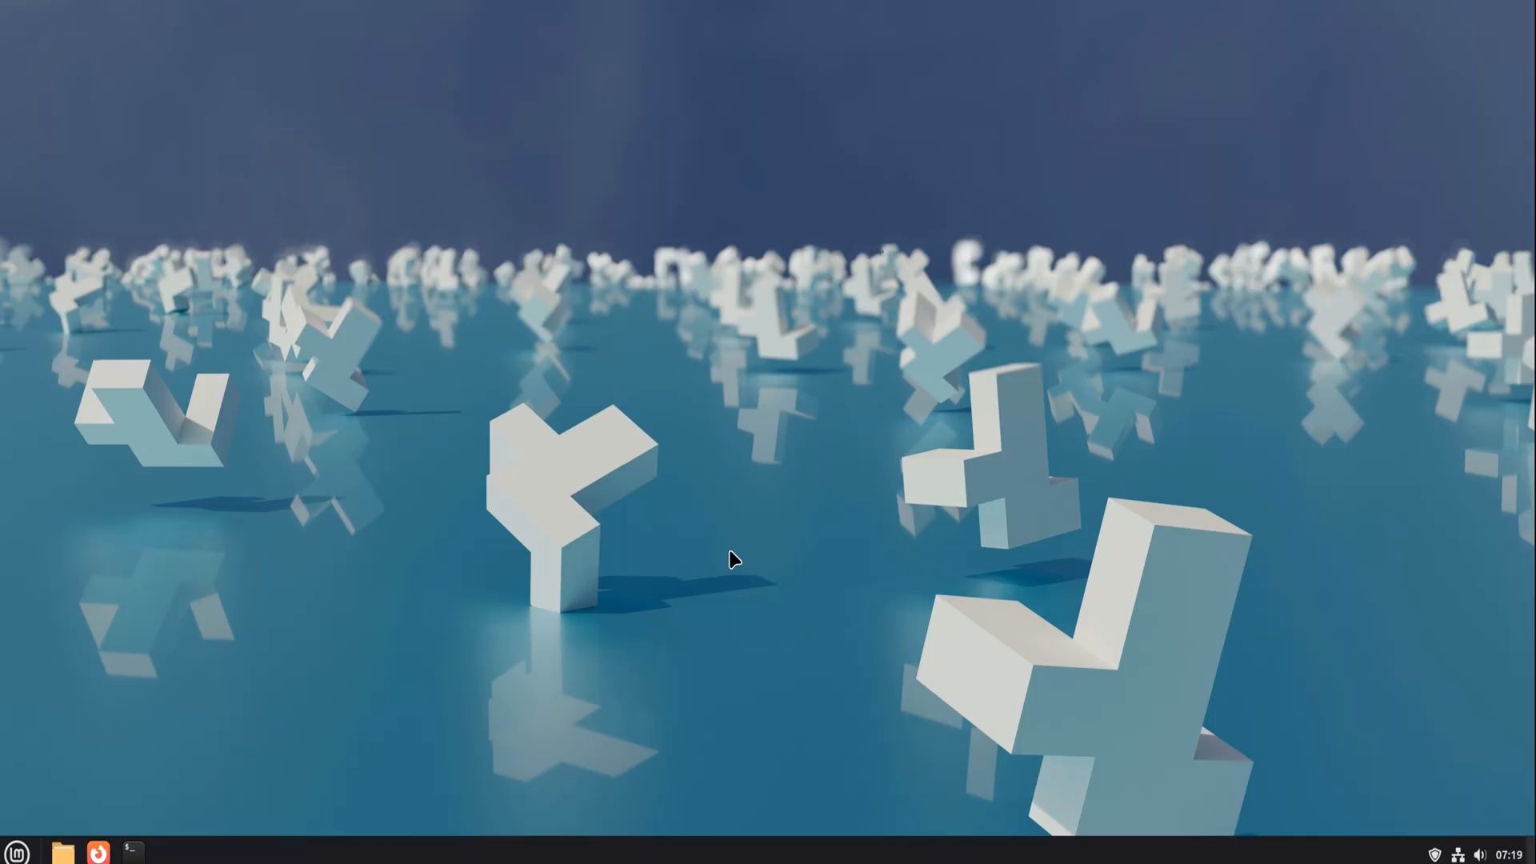
{"action": "mouse_move", "coordinate": [98, 804]}
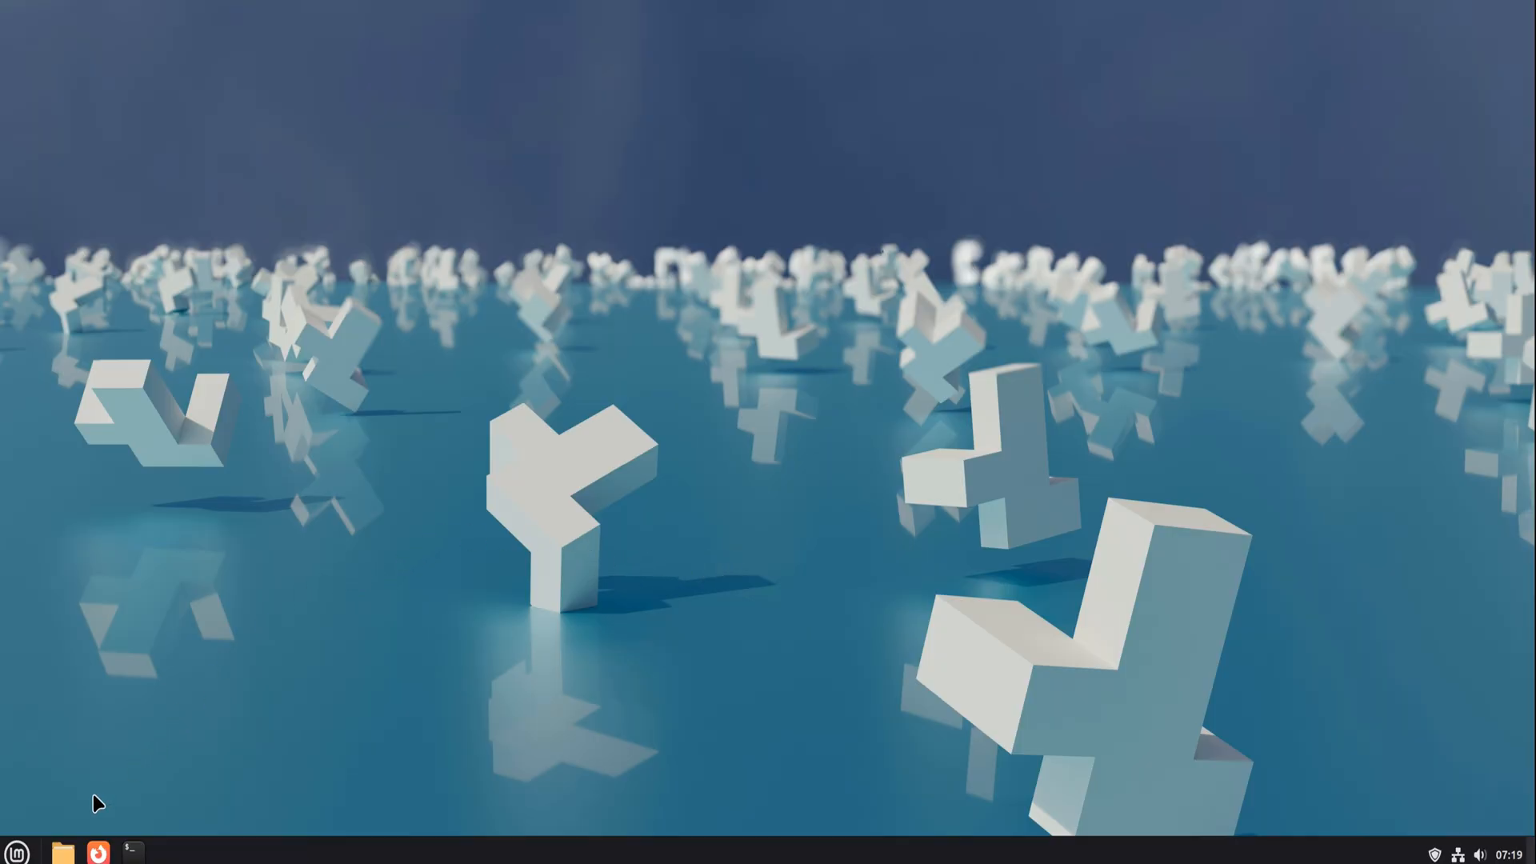
- Search the menu for 'pr', launch Software Manager, and scroll the reopened launcher
{"action": "left_click", "coordinate": [17, 852]}
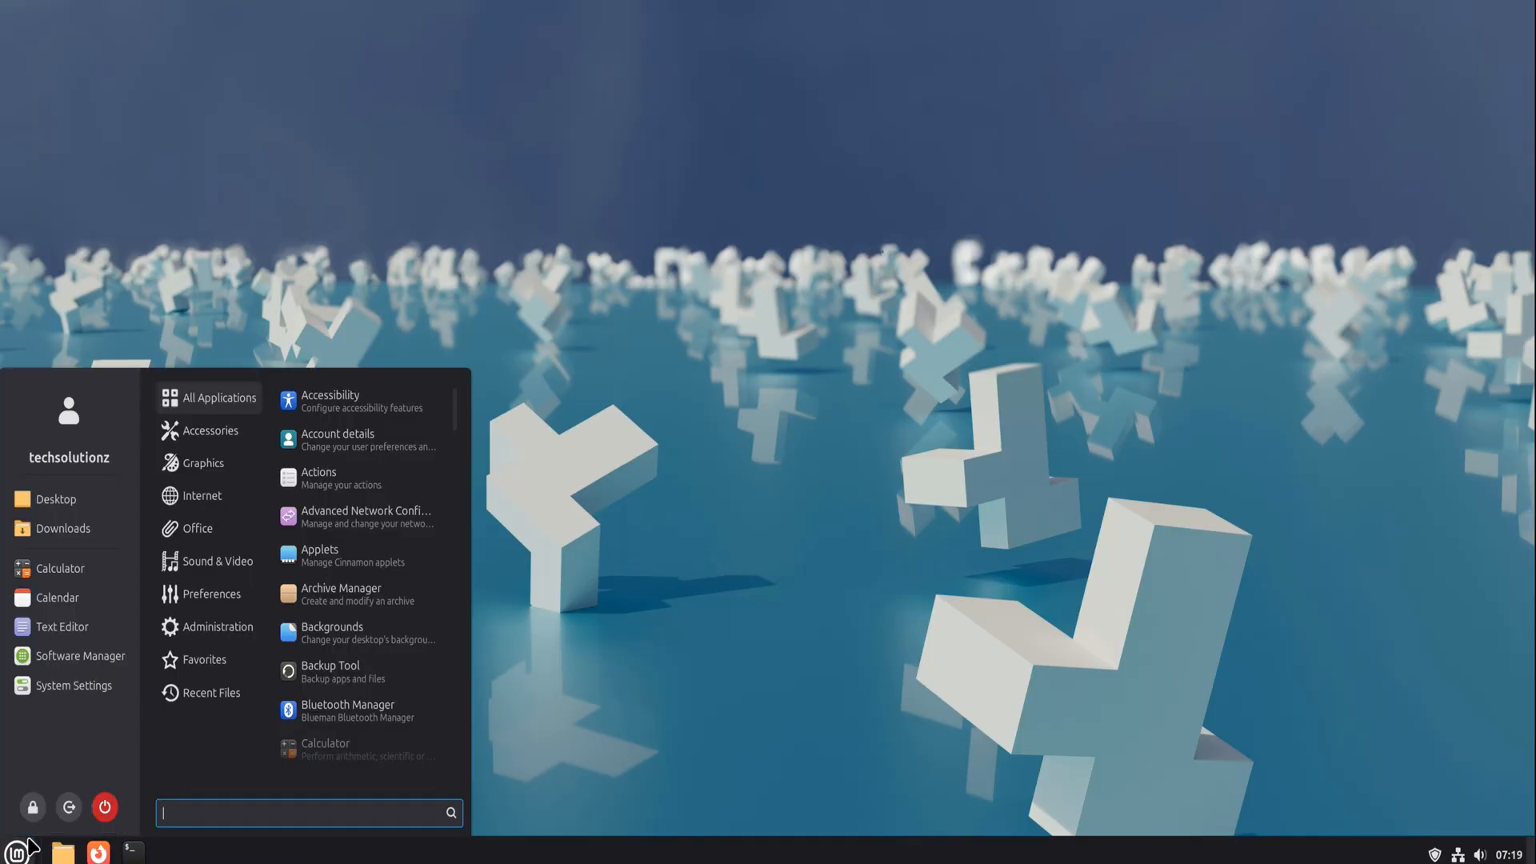
{"action": "type", "text": "pr"}
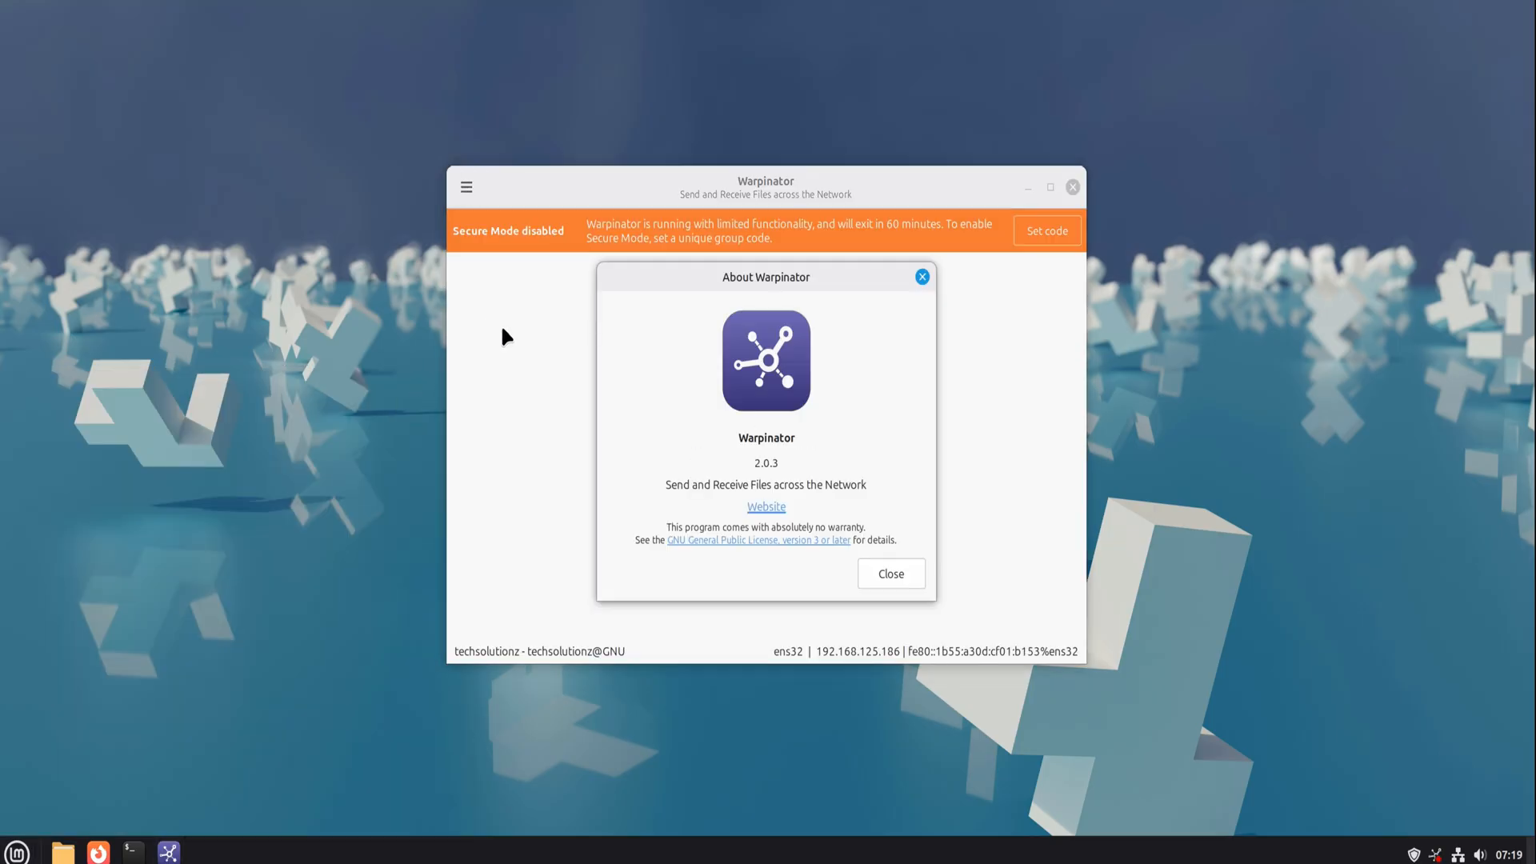
{"action": "left_click", "coordinate": [16, 852]}
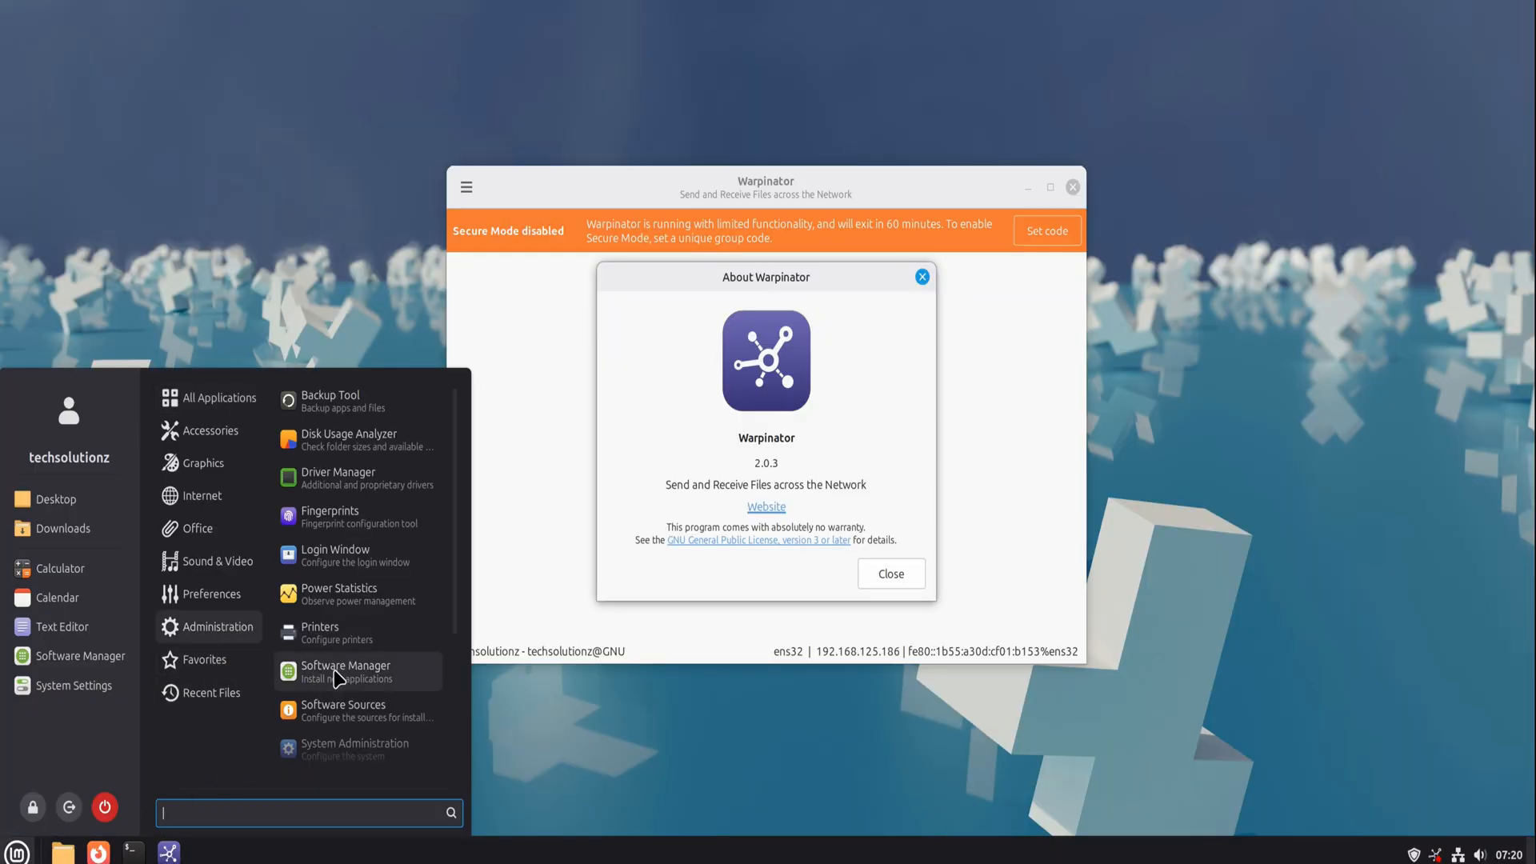
{"action": "left_click", "coordinate": [344, 671]}
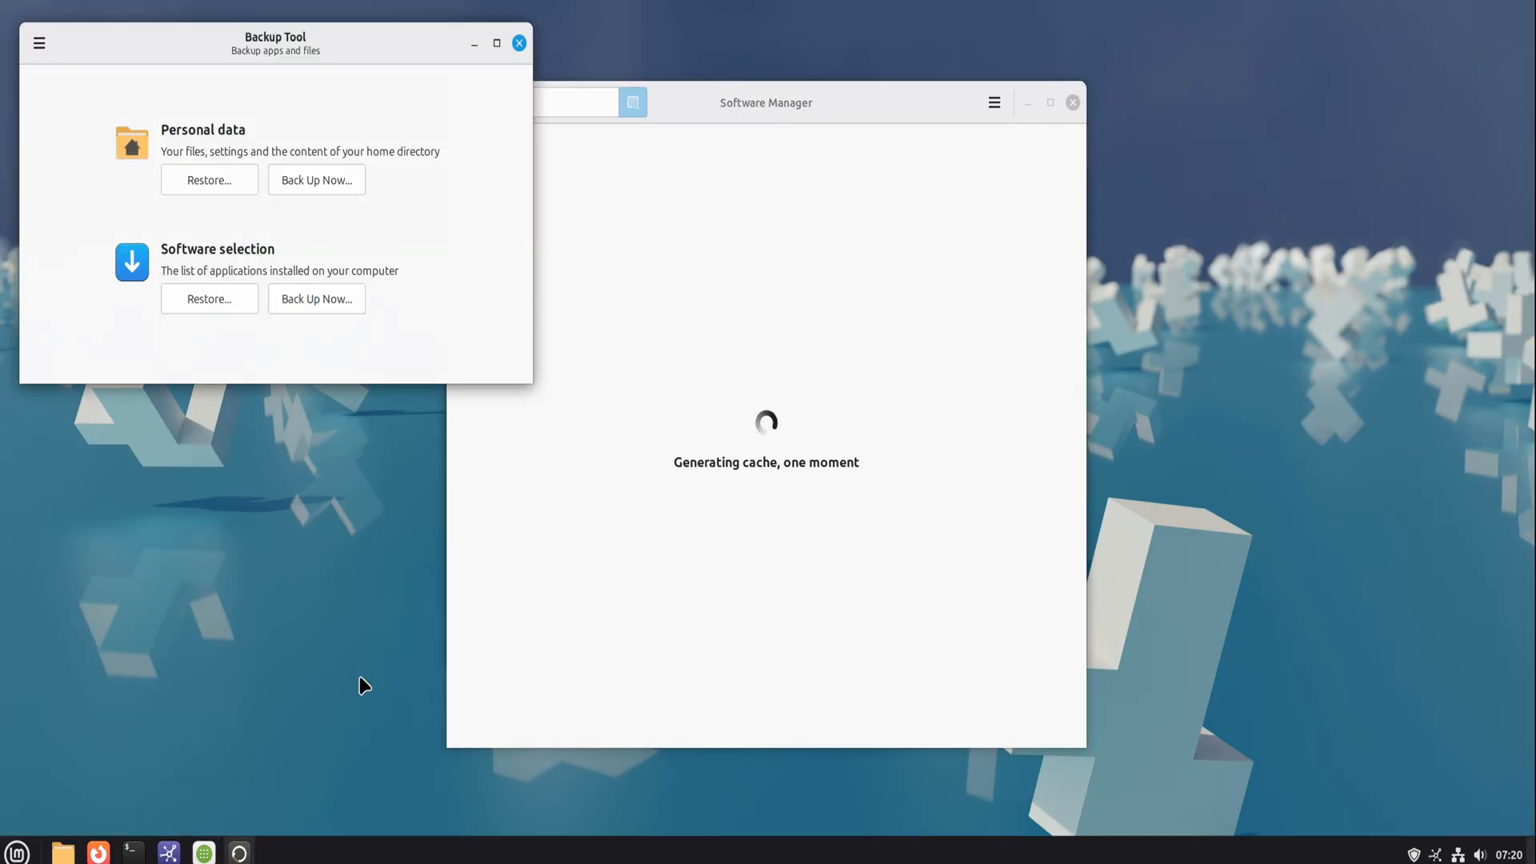
{"action": "left_click", "coordinate": [16, 851]}
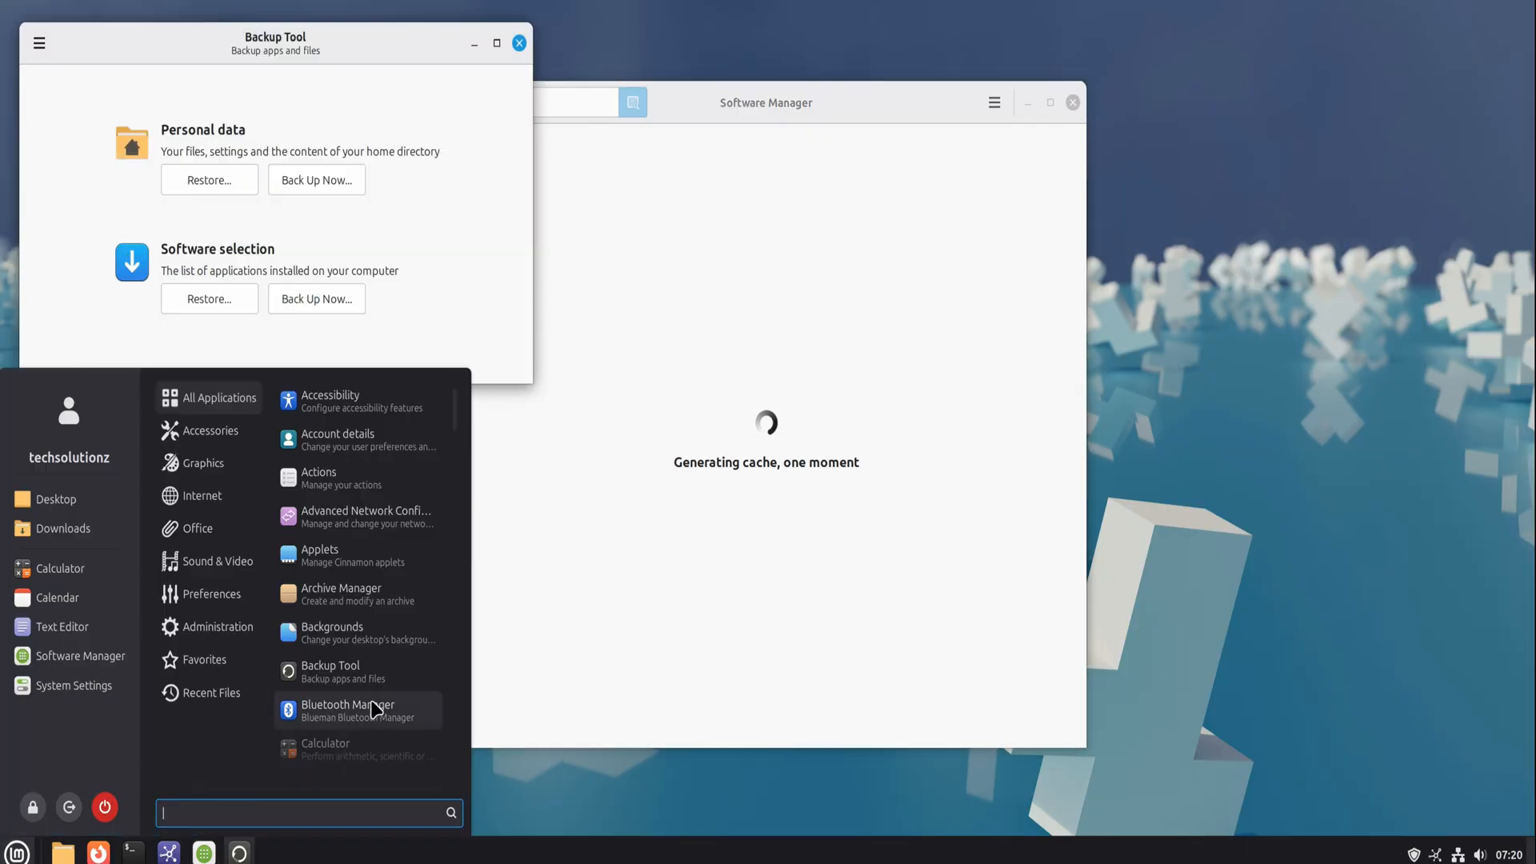
{"action": "scroll", "scroll_direction": "down", "scroll_amount": 3}
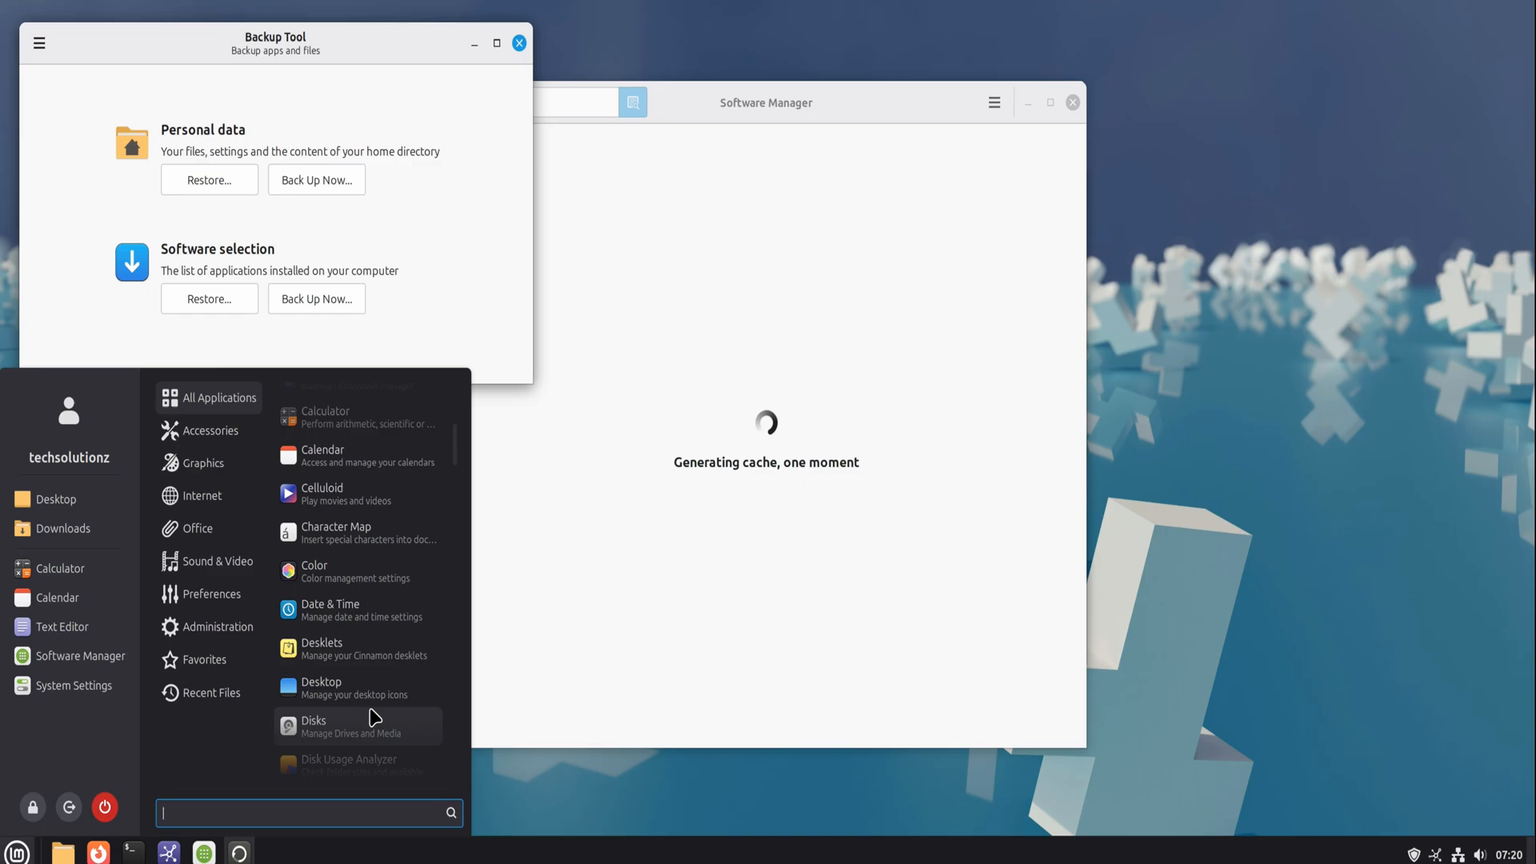
{"action": "scroll", "scroll_direction": "down", "scroll_amount": 3}
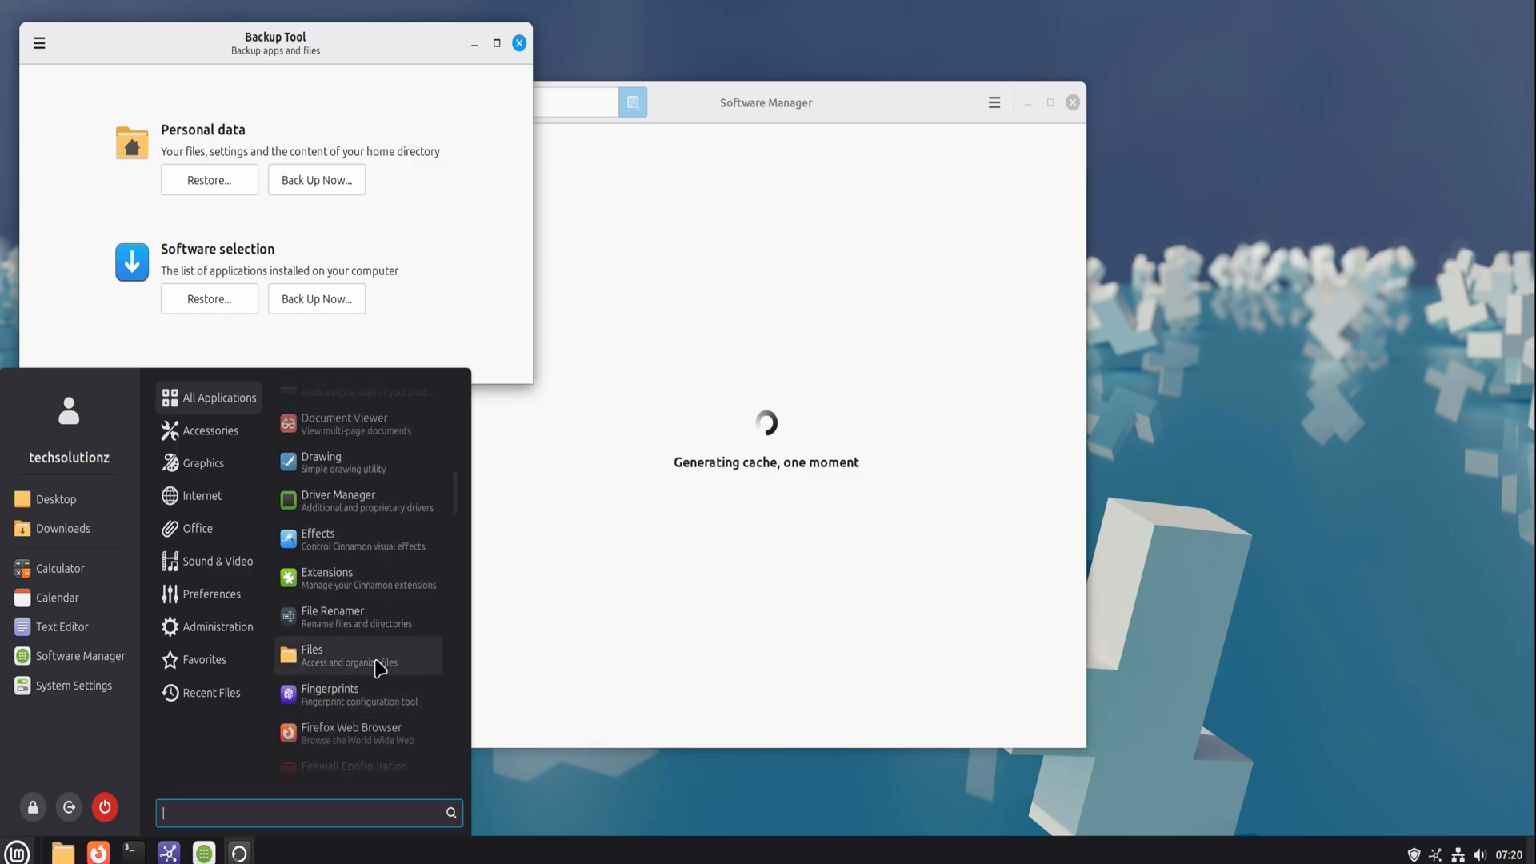
{"action": "left_click", "coordinate": [422, 438]}
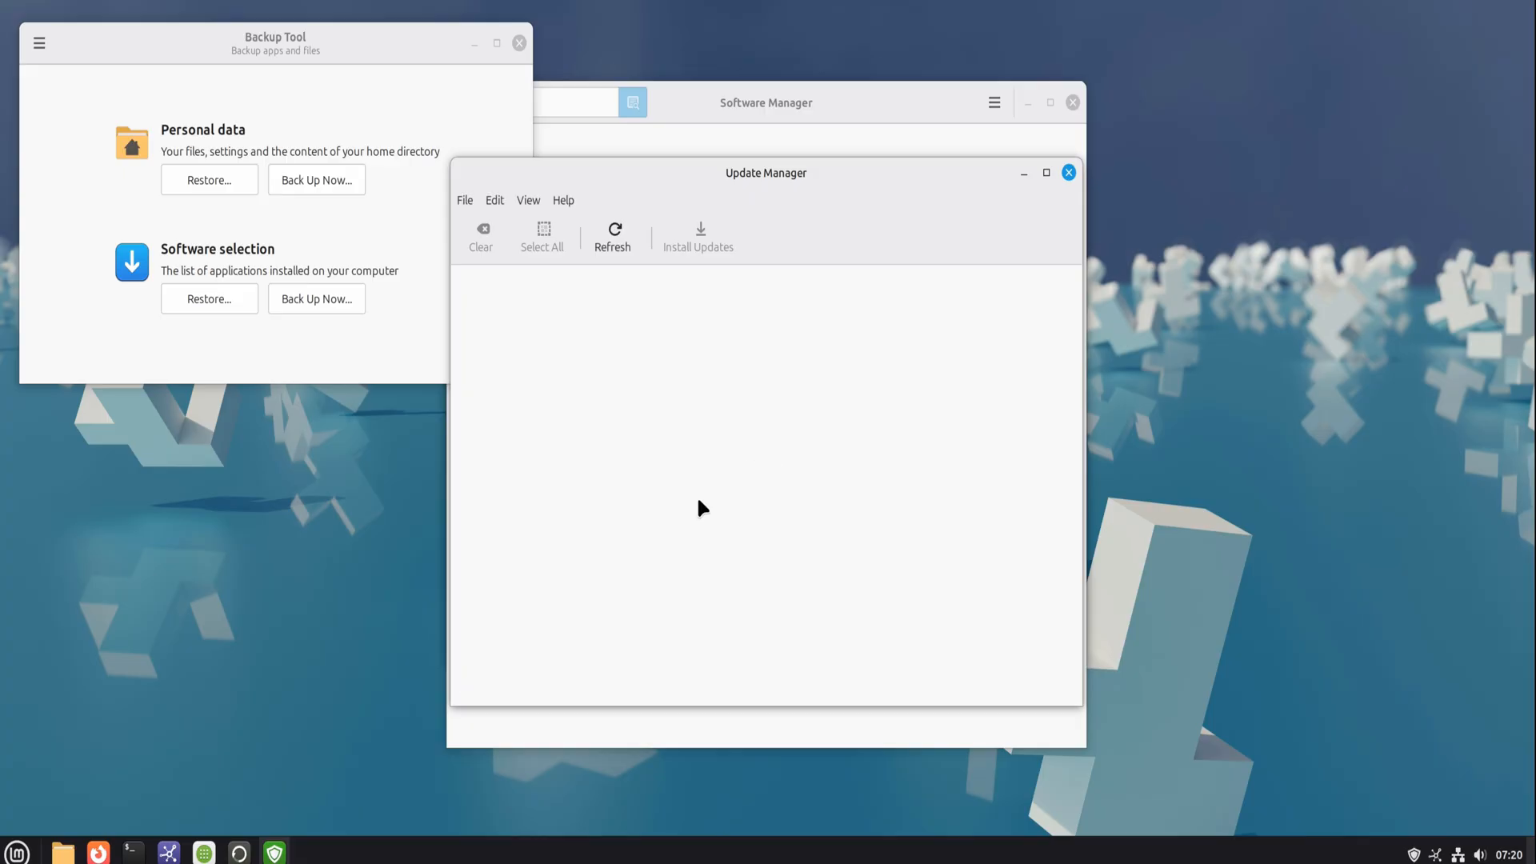
{"action": "left_click", "coordinate": [612, 236]}
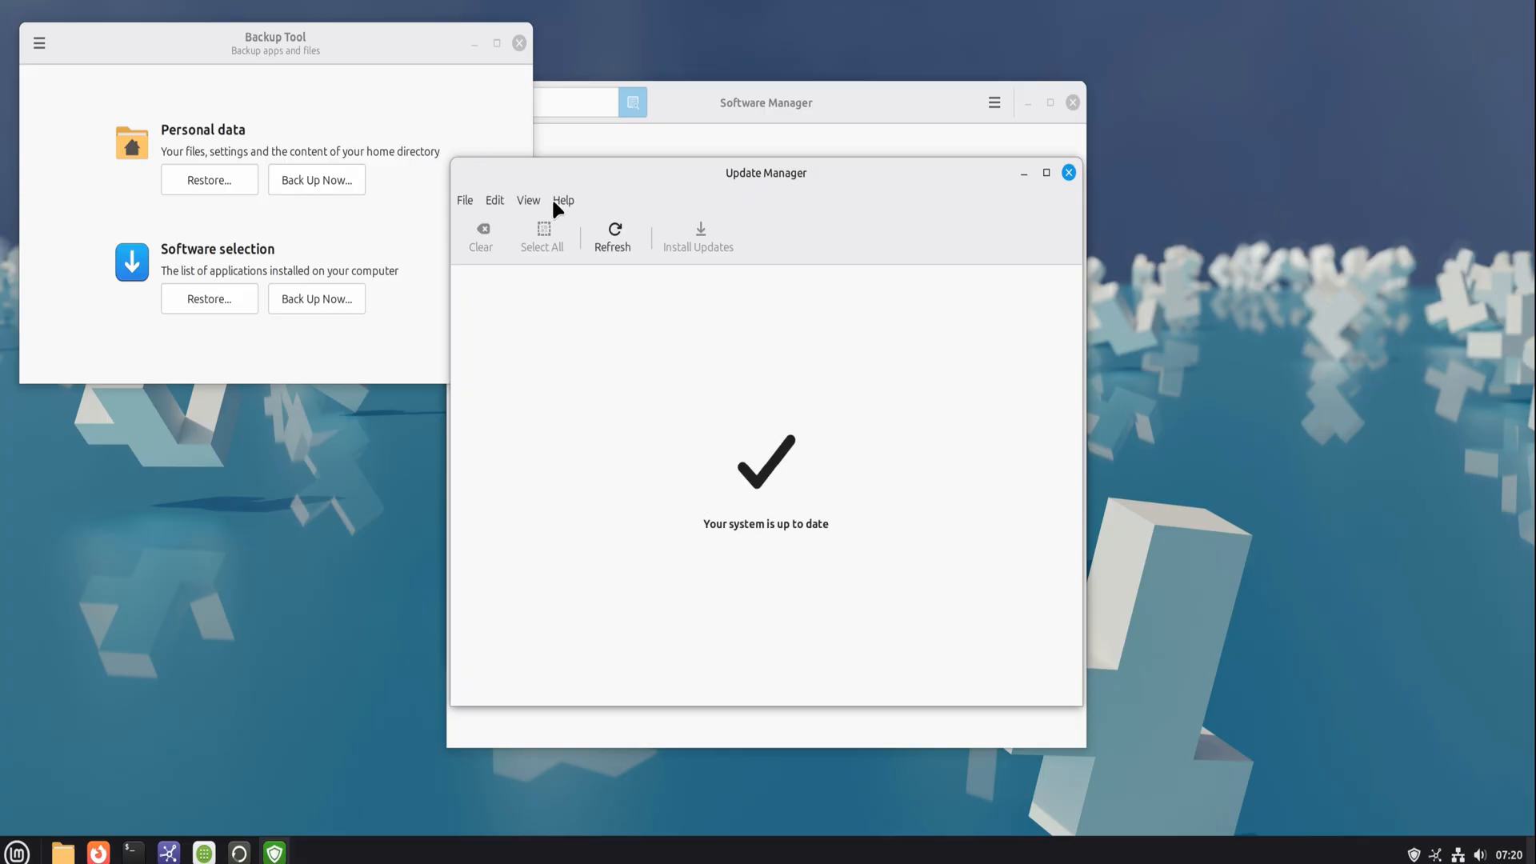
{"action": "left_click", "coordinate": [563, 200]}
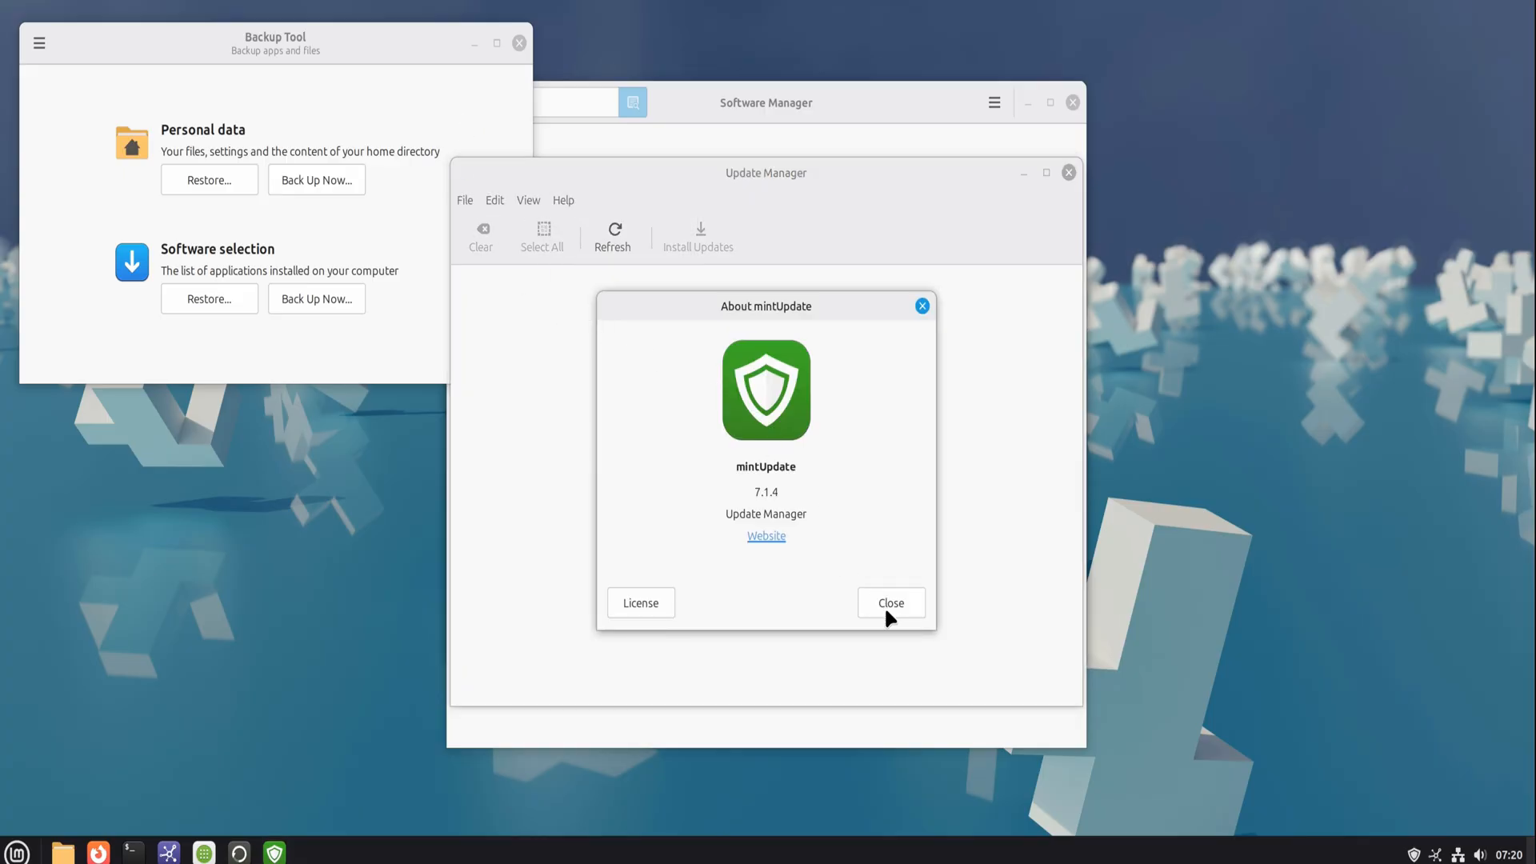
{"action": "left_click", "coordinate": [494, 200]}
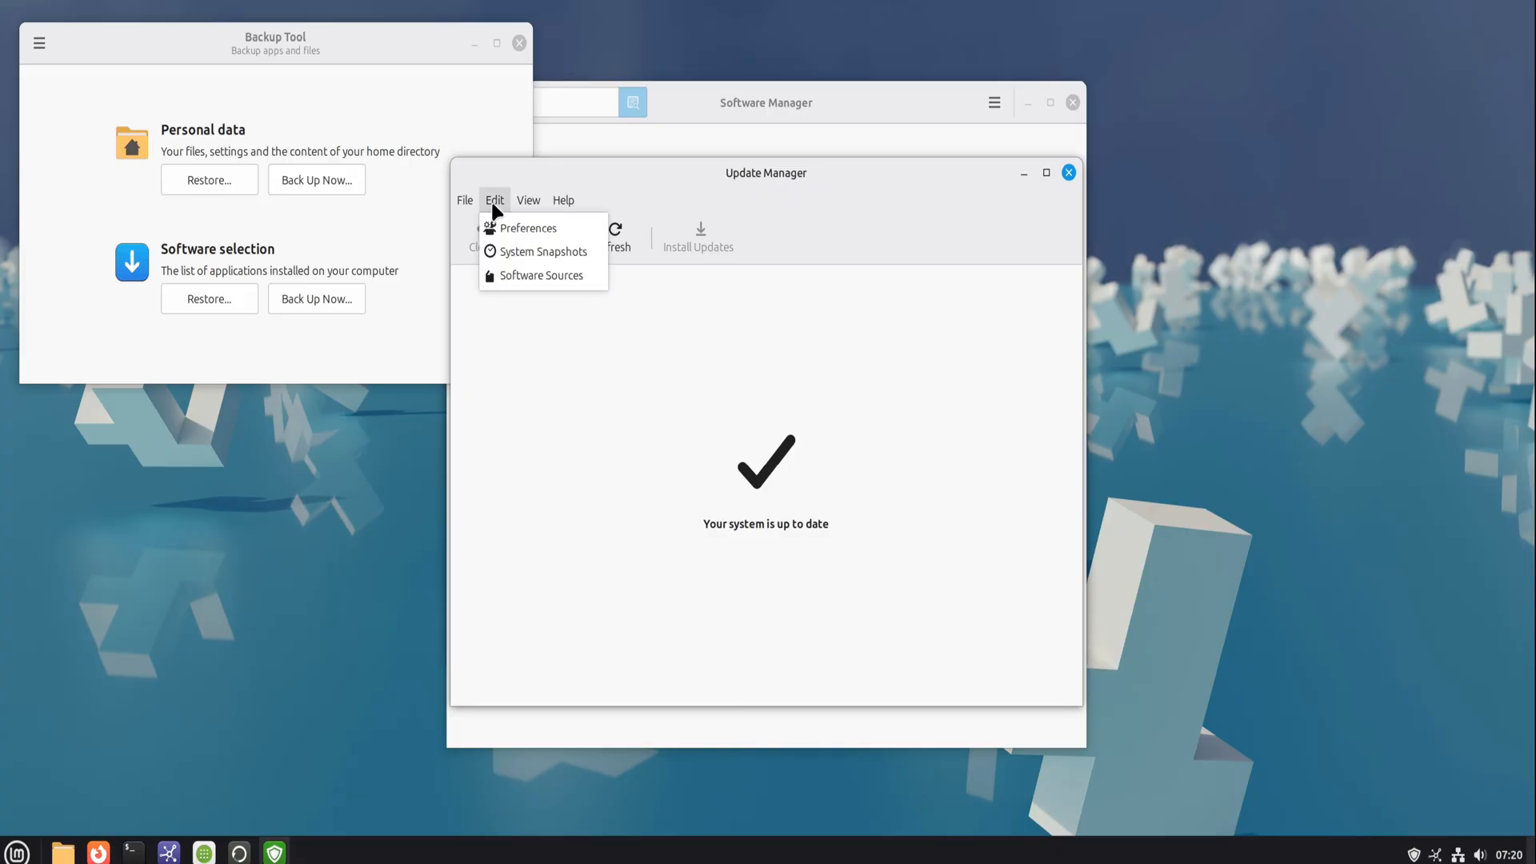
{"action": "left_click", "coordinate": [538, 275]}
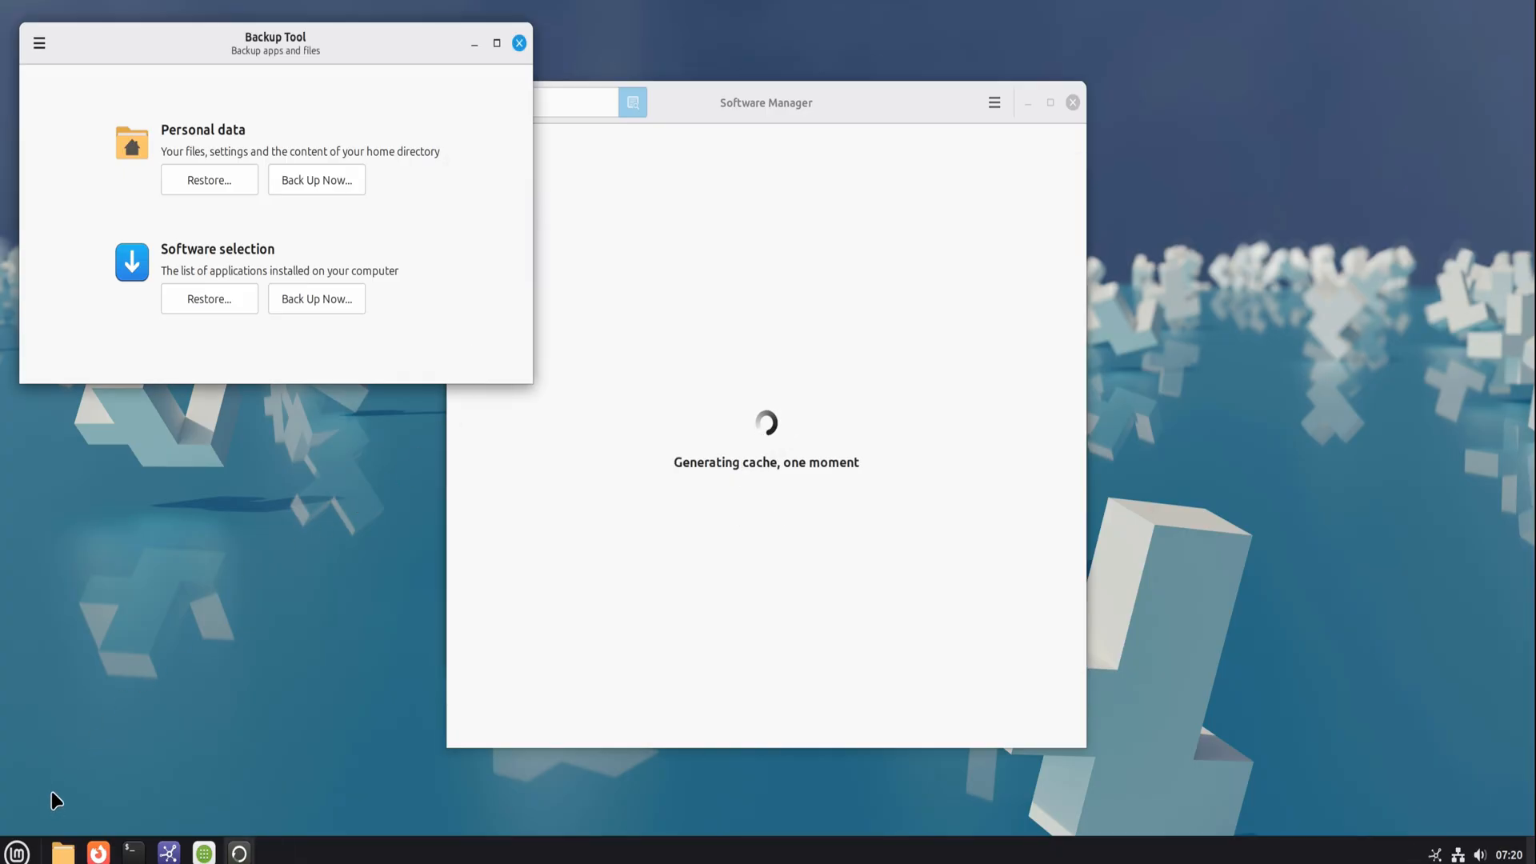
{"action": "left_click", "coordinate": [16, 852]}
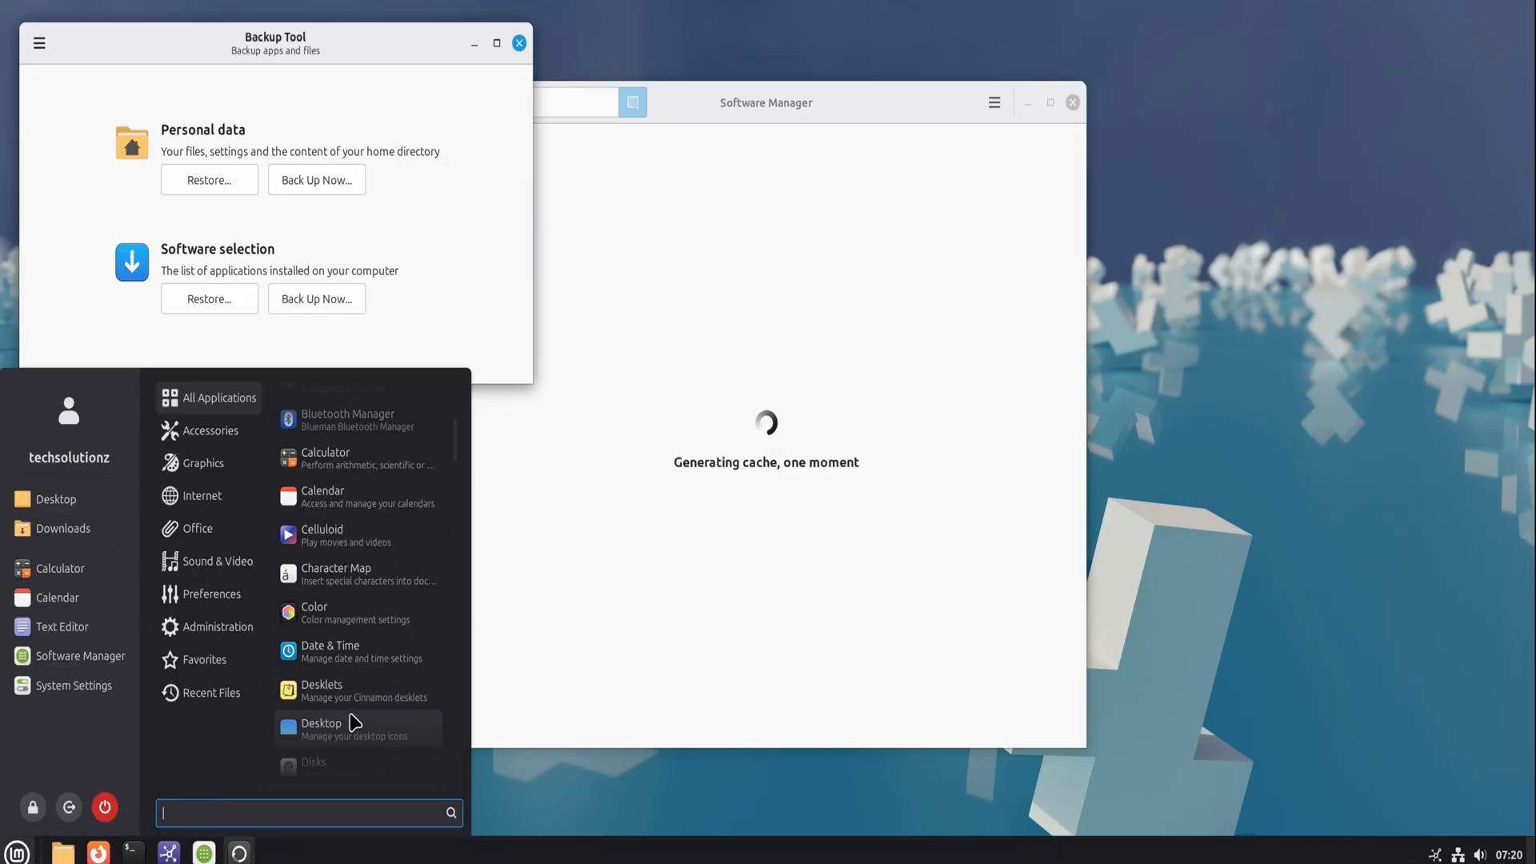
{"action": "scroll", "scroll_direction": "down", "scroll_amount": 3}
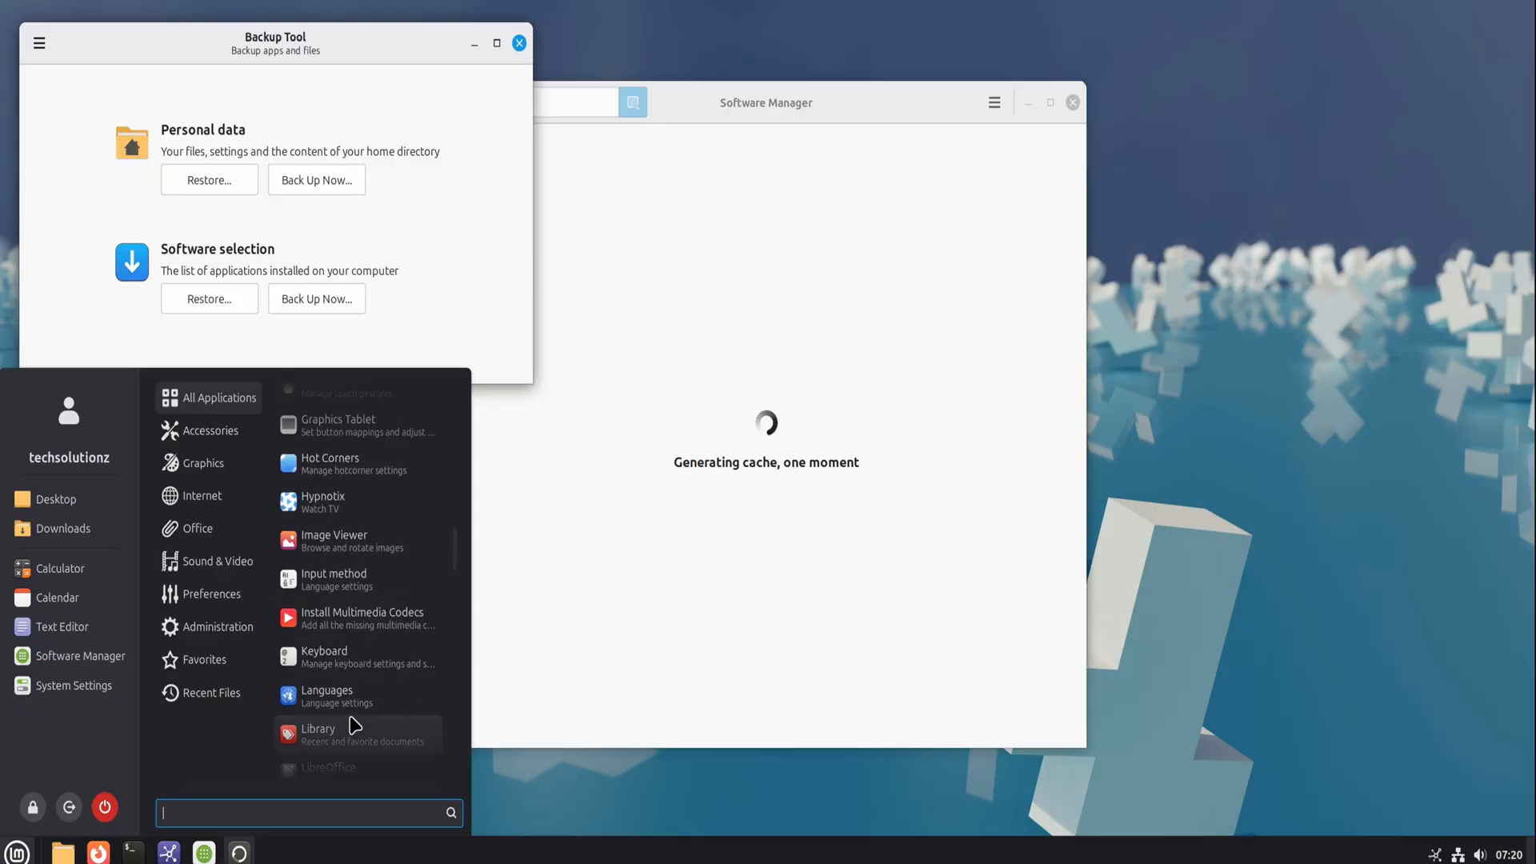
{"action": "scroll", "scroll_direction": "down", "scroll_amount": 3}
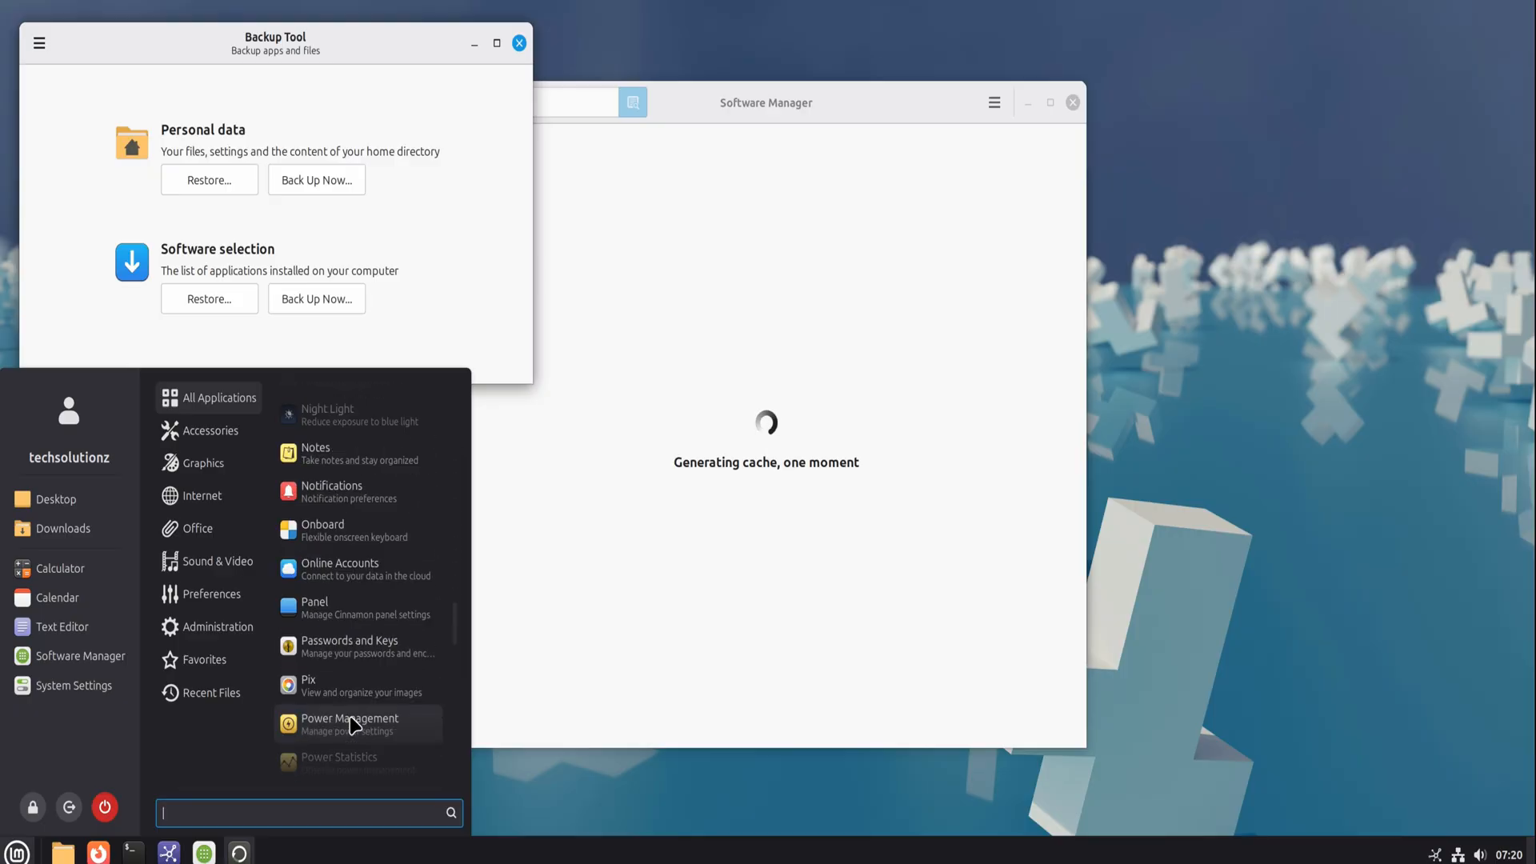
{"action": "scroll", "scroll_direction": "down", "scroll_amount": 3}
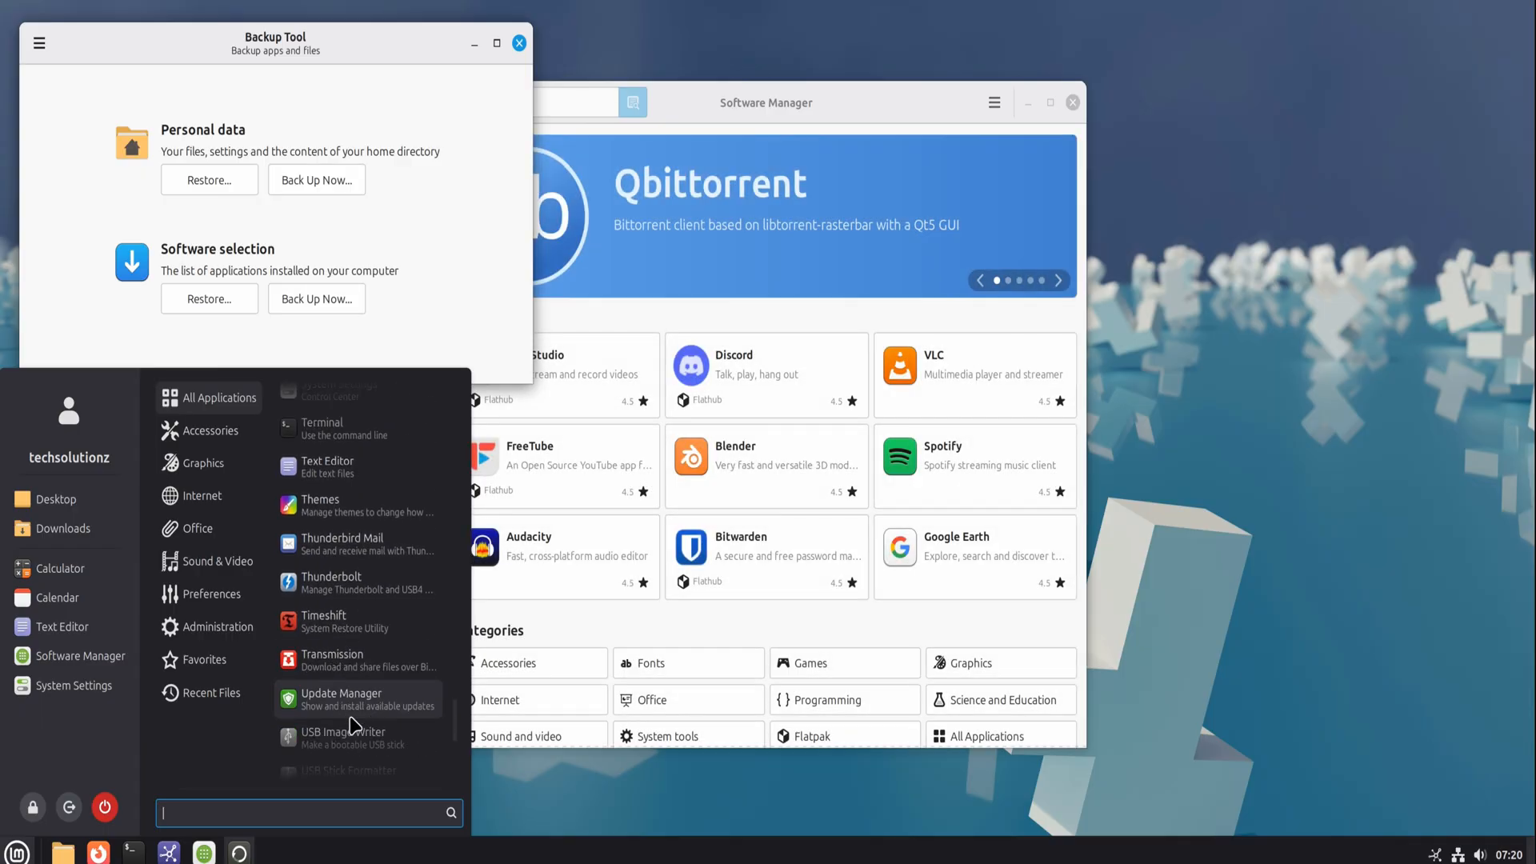
{"action": "left_click", "coordinate": [372, 509]}
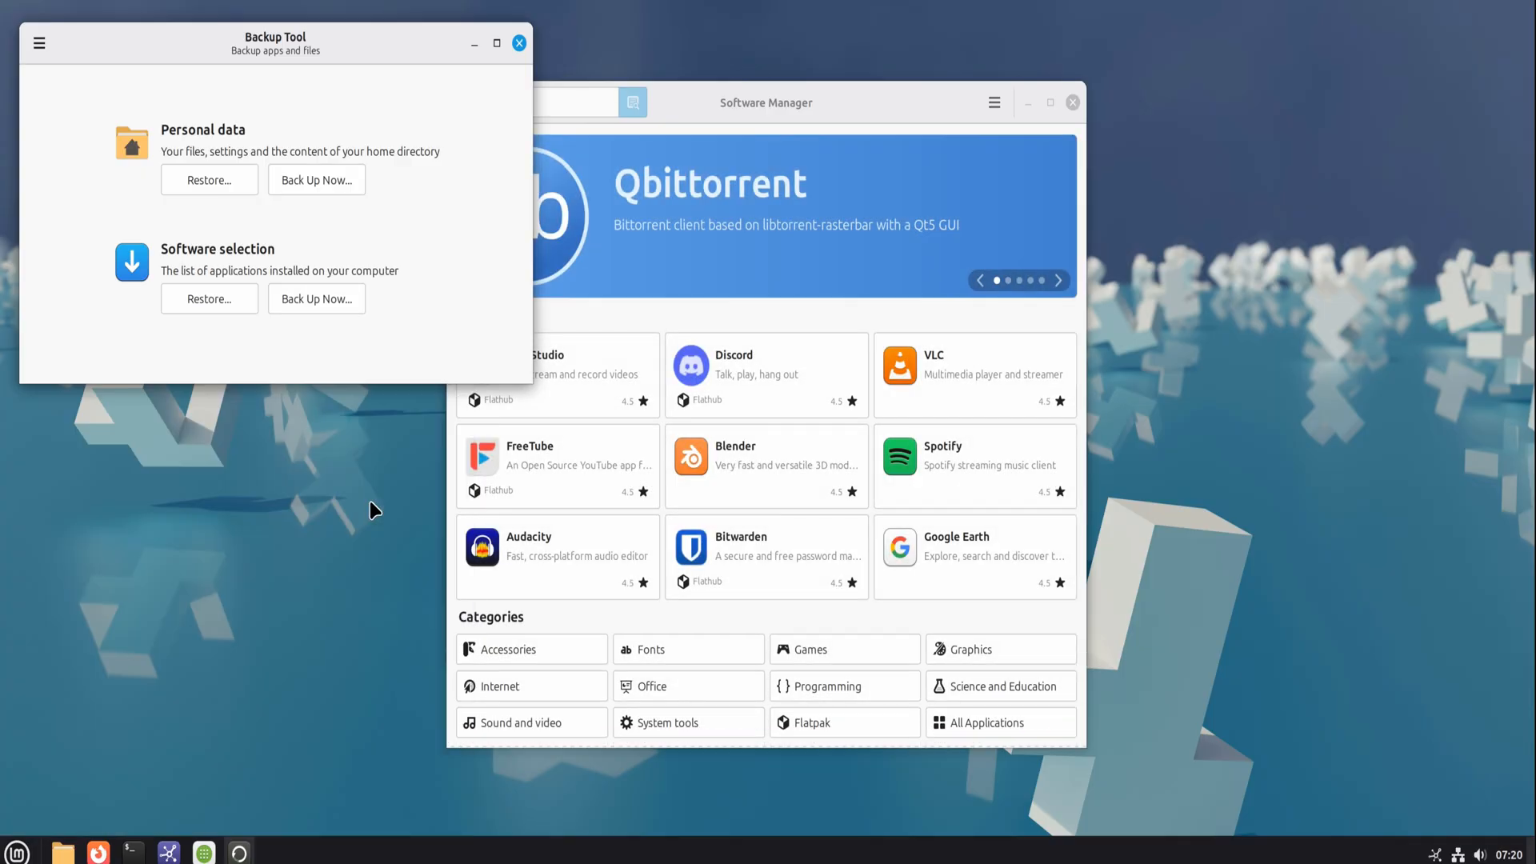
{"action": "left_click", "coordinate": [275, 850]}
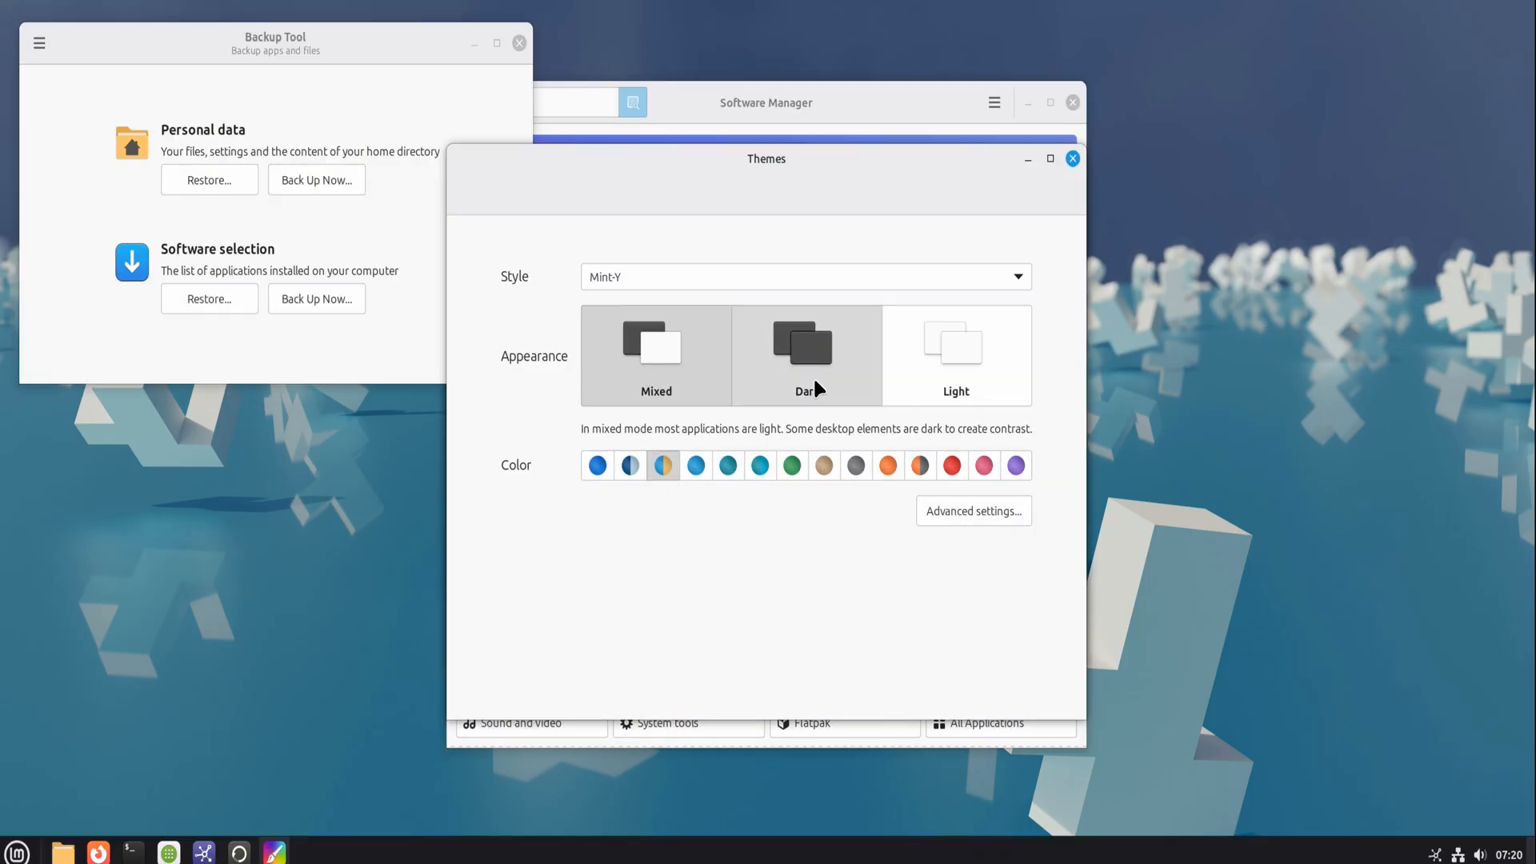
- Switch the desktop to Dark Mint-Y-Dark-Orange, view Advanced settings, and close Themes
{"action": "left_click", "coordinate": [806, 355]}
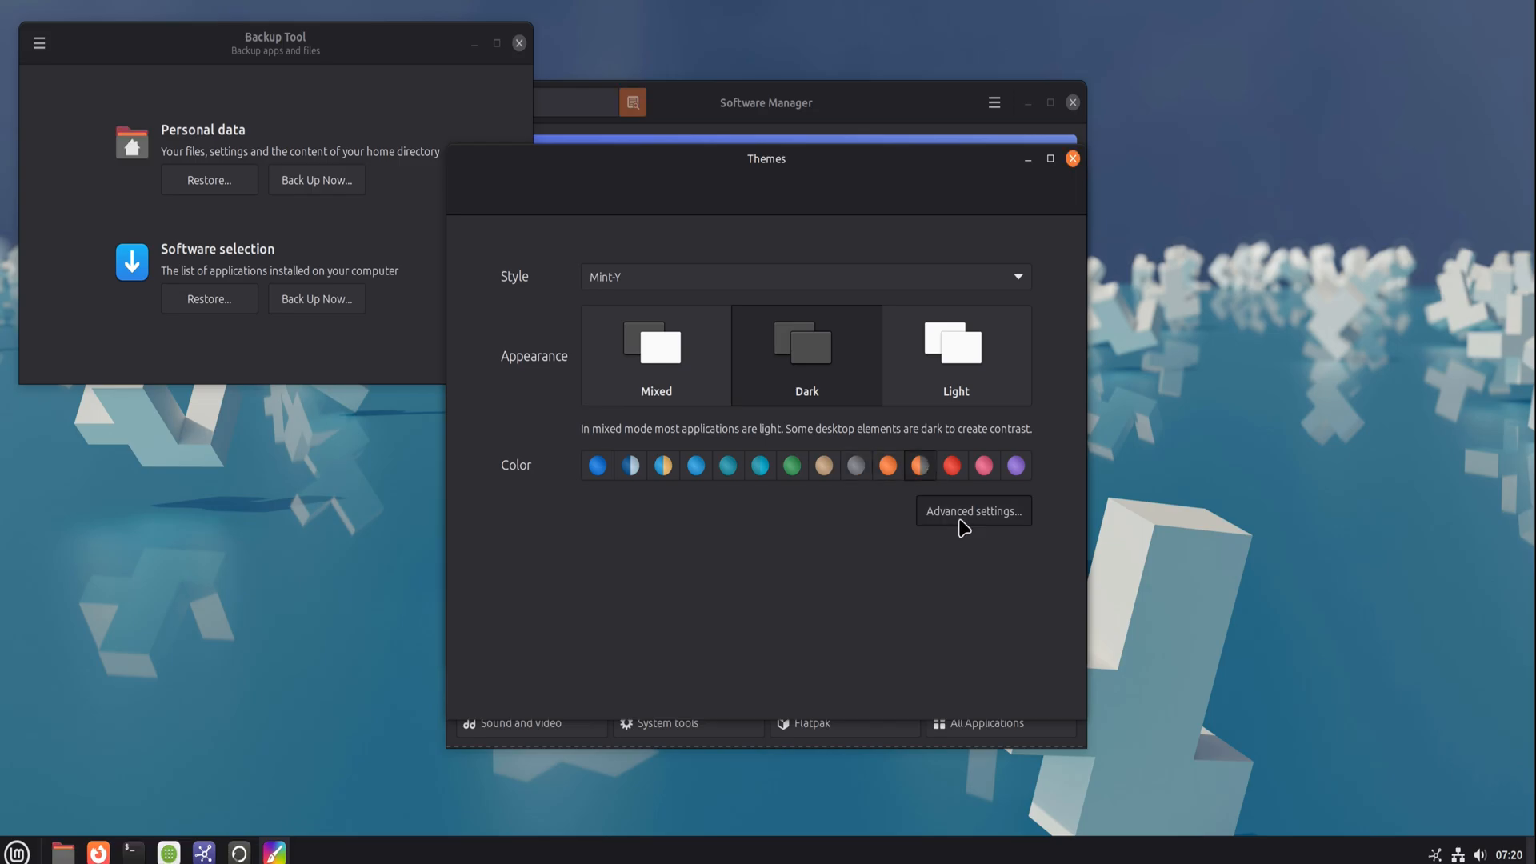
{"action": "left_click", "coordinate": [972, 510]}
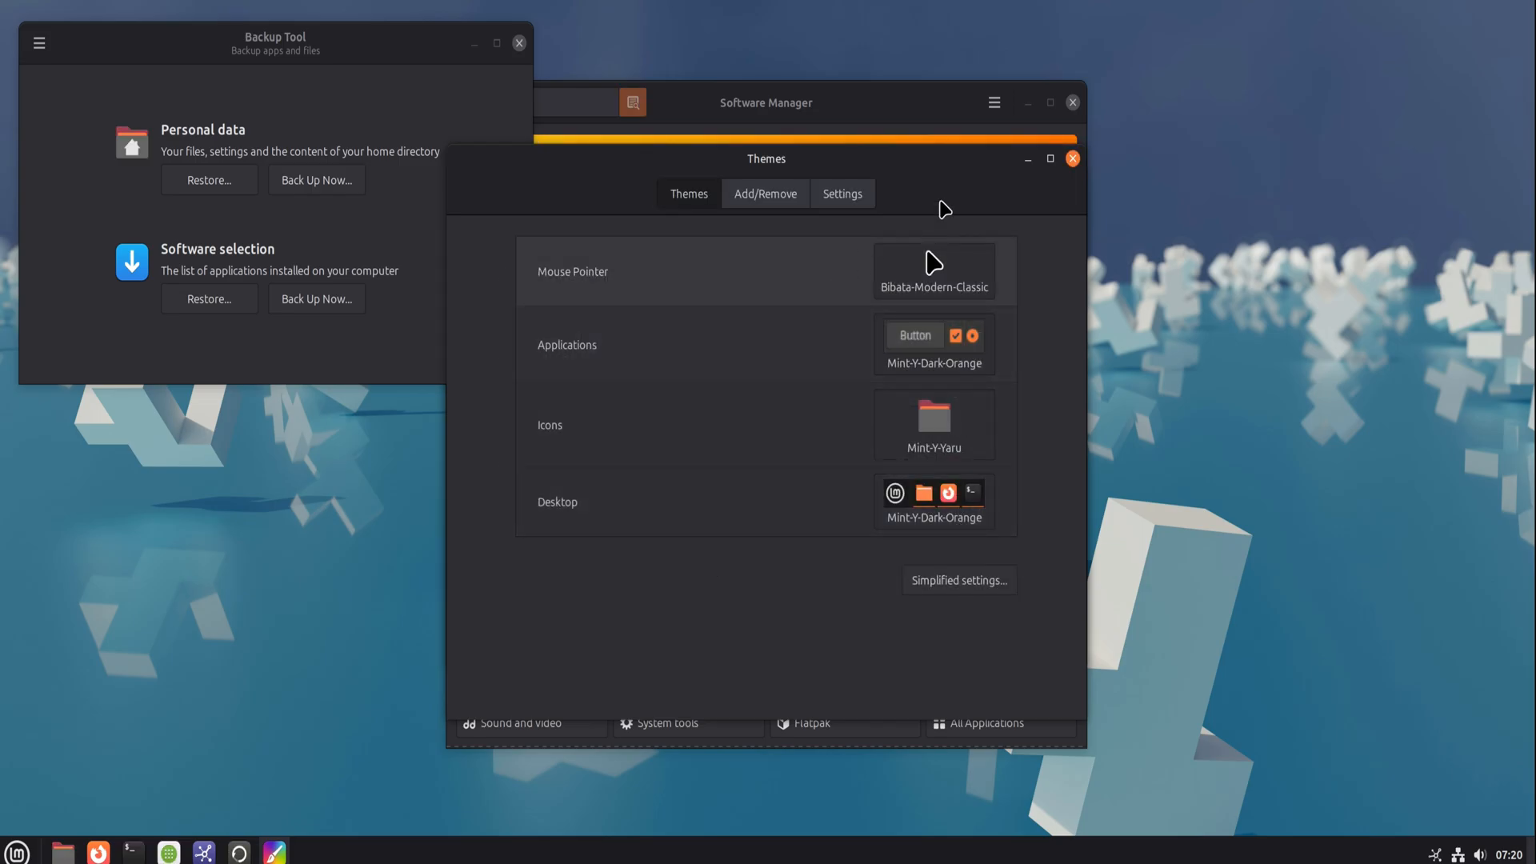
{"action": "left_click", "coordinate": [1071, 157]}
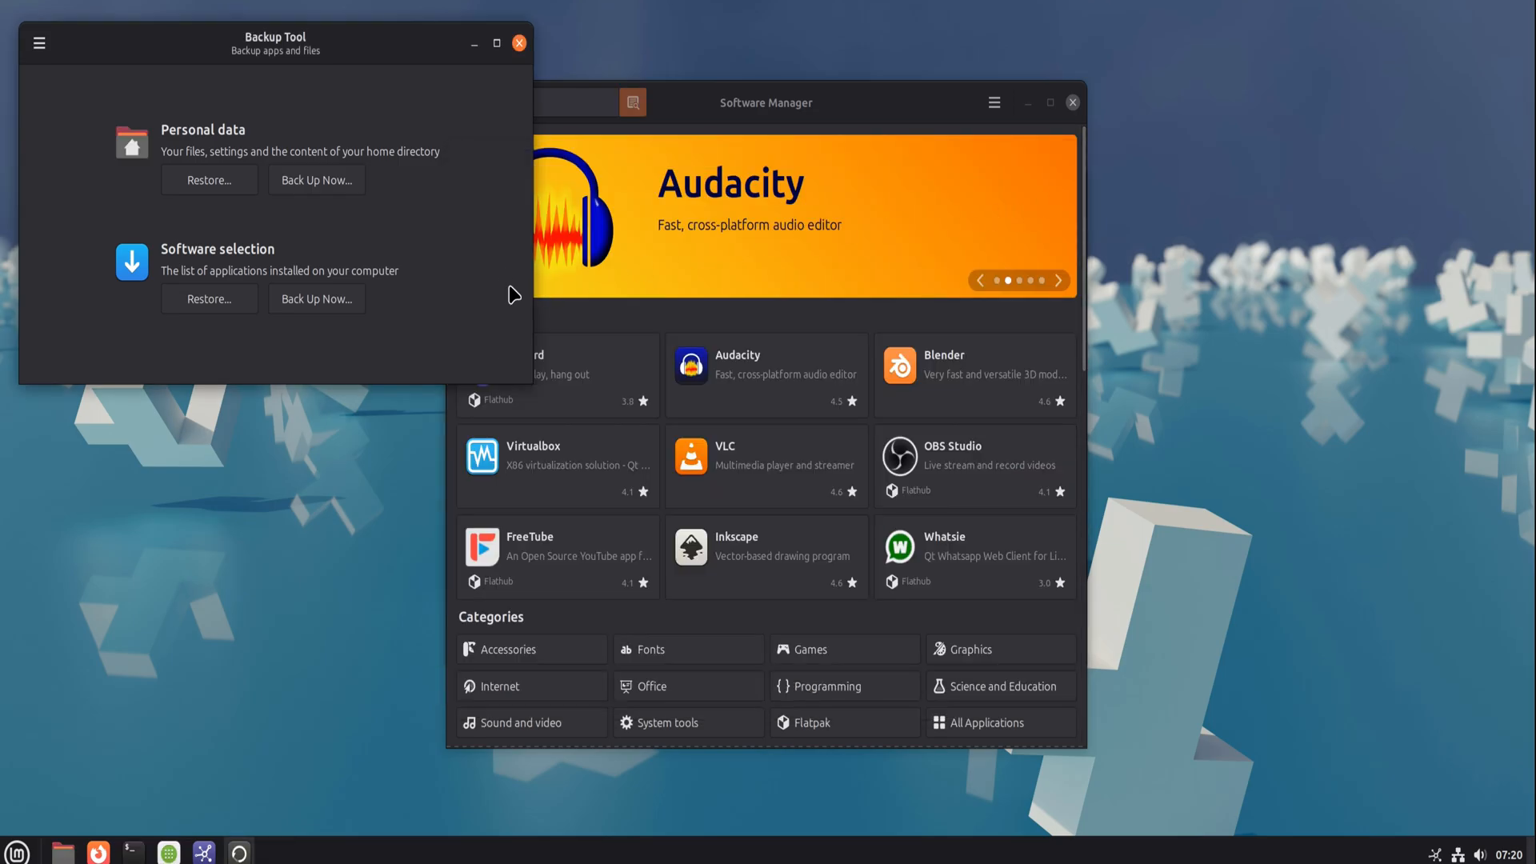
- Close the Backup Tool and Software Manager windows
{"action": "left_click", "coordinate": [519, 42]}
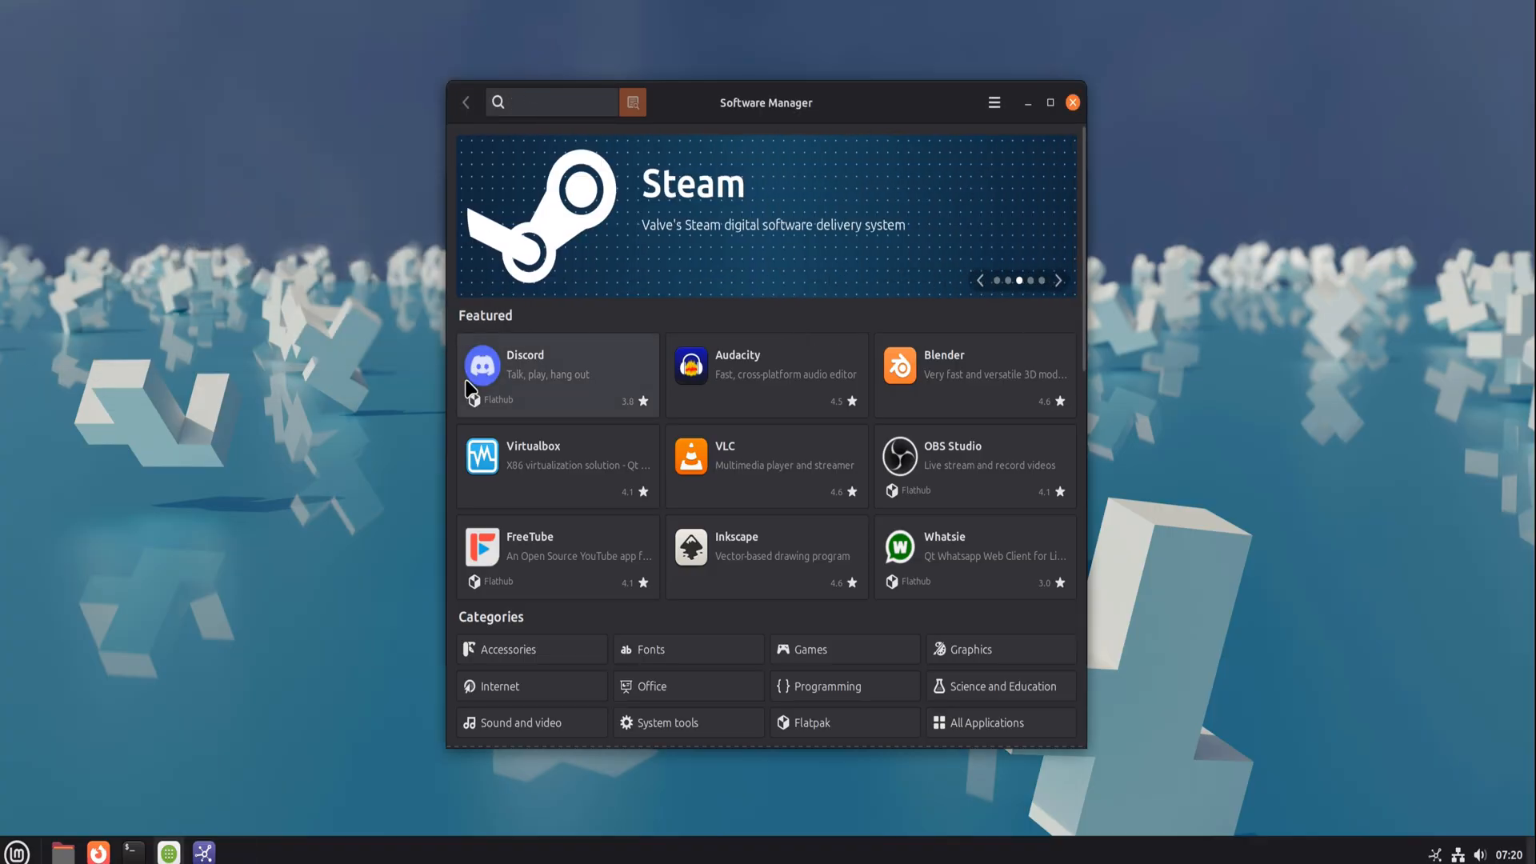
{"action": "left_click", "coordinate": [554, 102]}
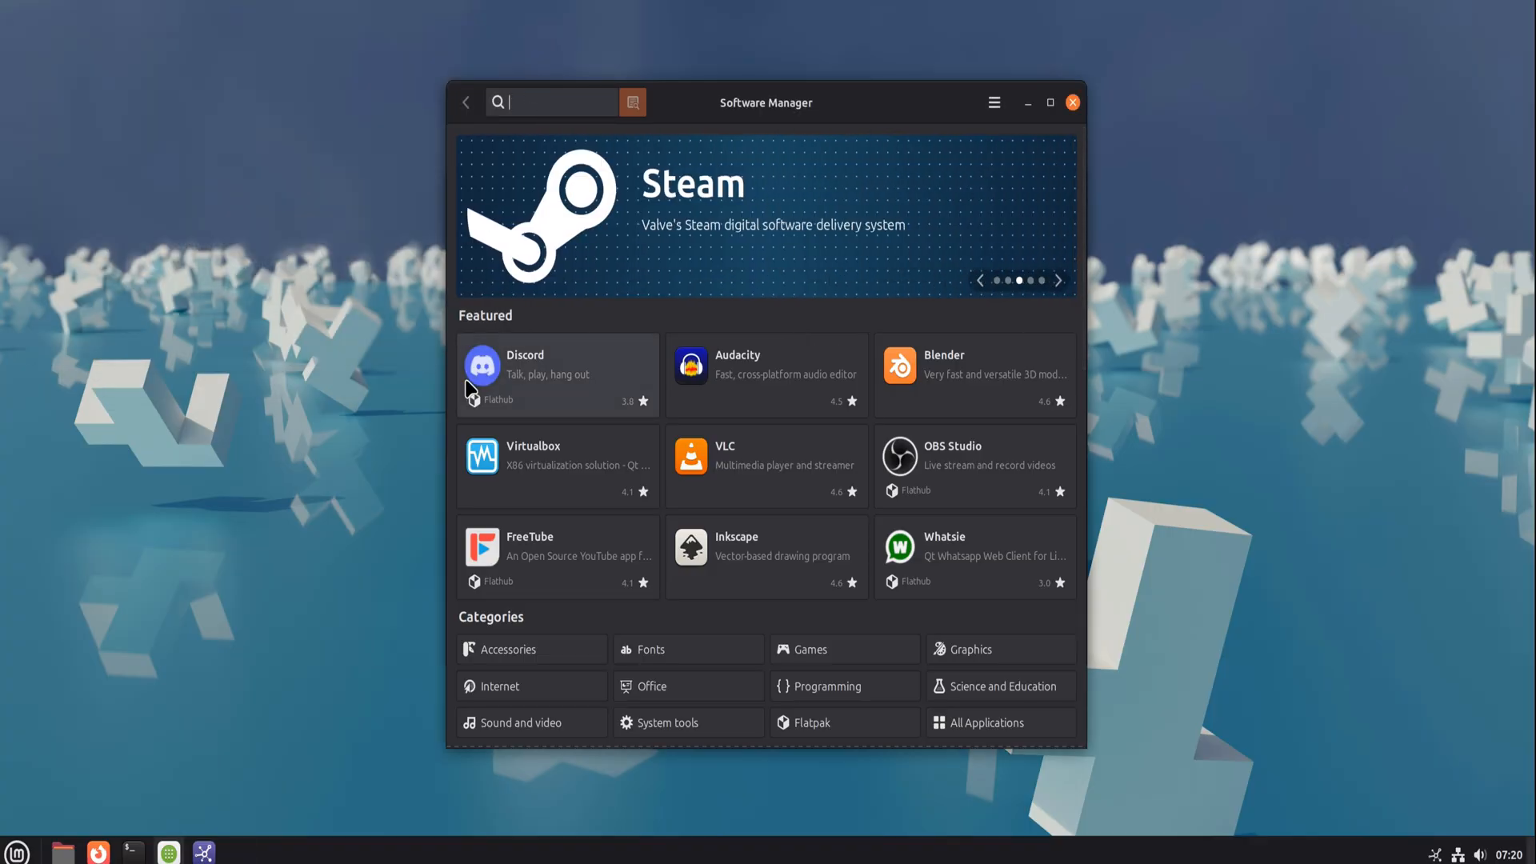
{"action": "mouse_move", "coordinate": [1073, 101]}
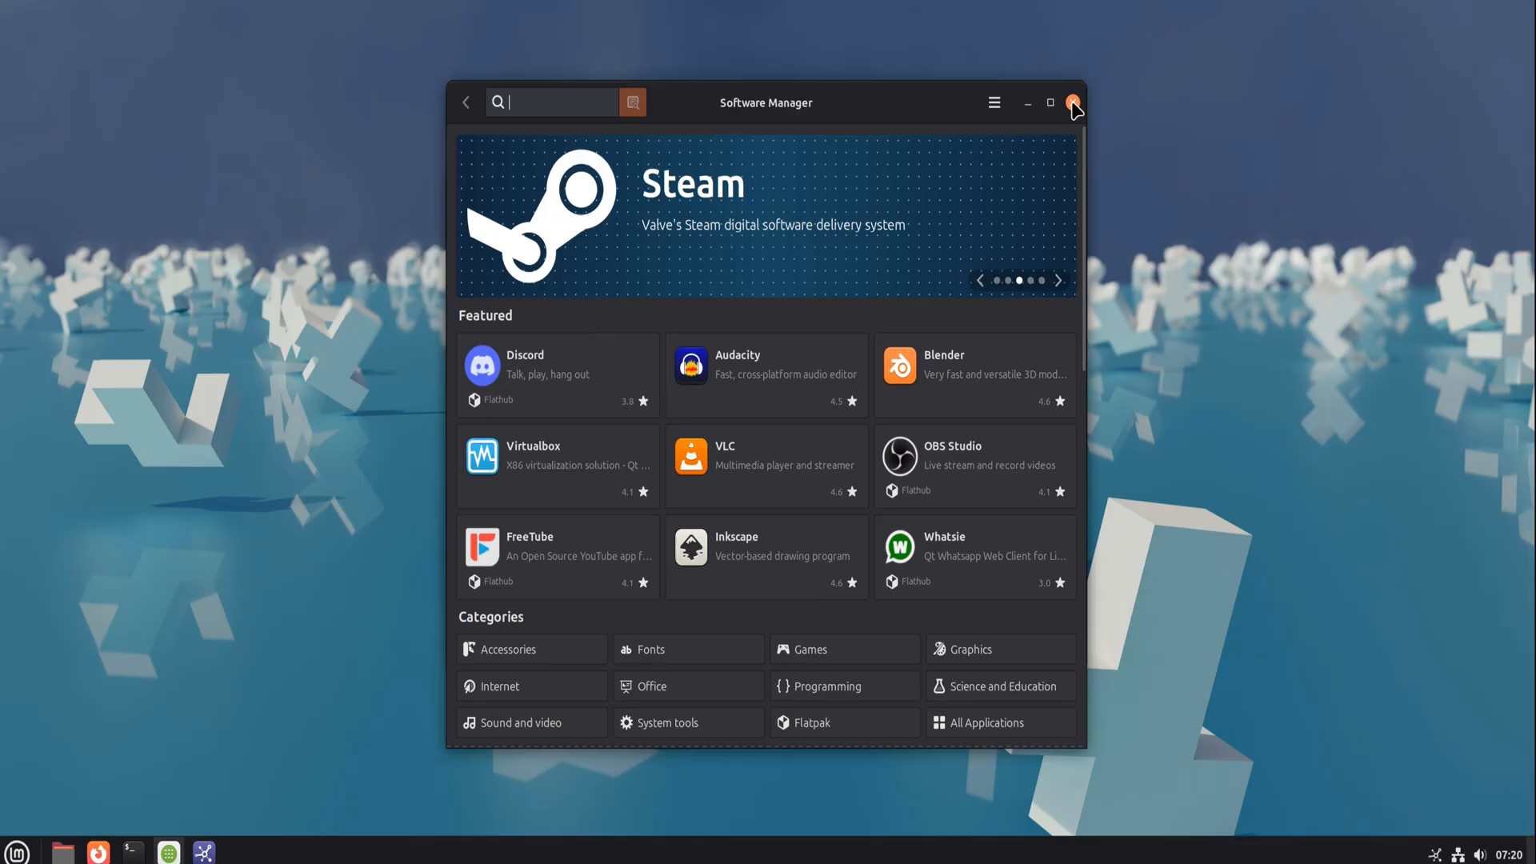
{"action": "left_click", "coordinate": [1058, 280]}
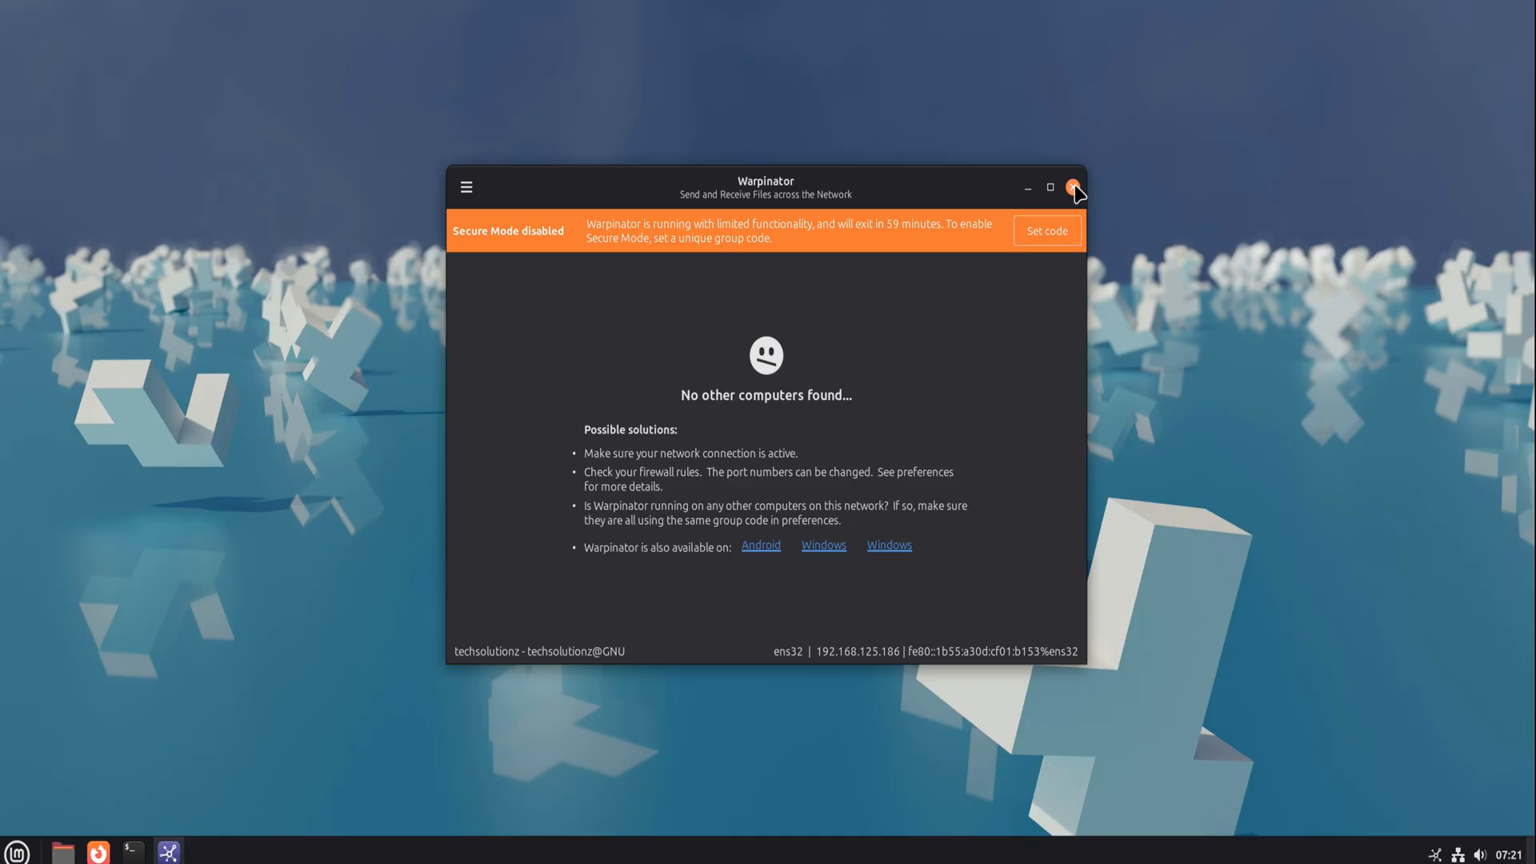
- Close Warpinator, show Preferences in the menu, and launch System Monitor
{"action": "left_click", "coordinate": [1074, 187]}
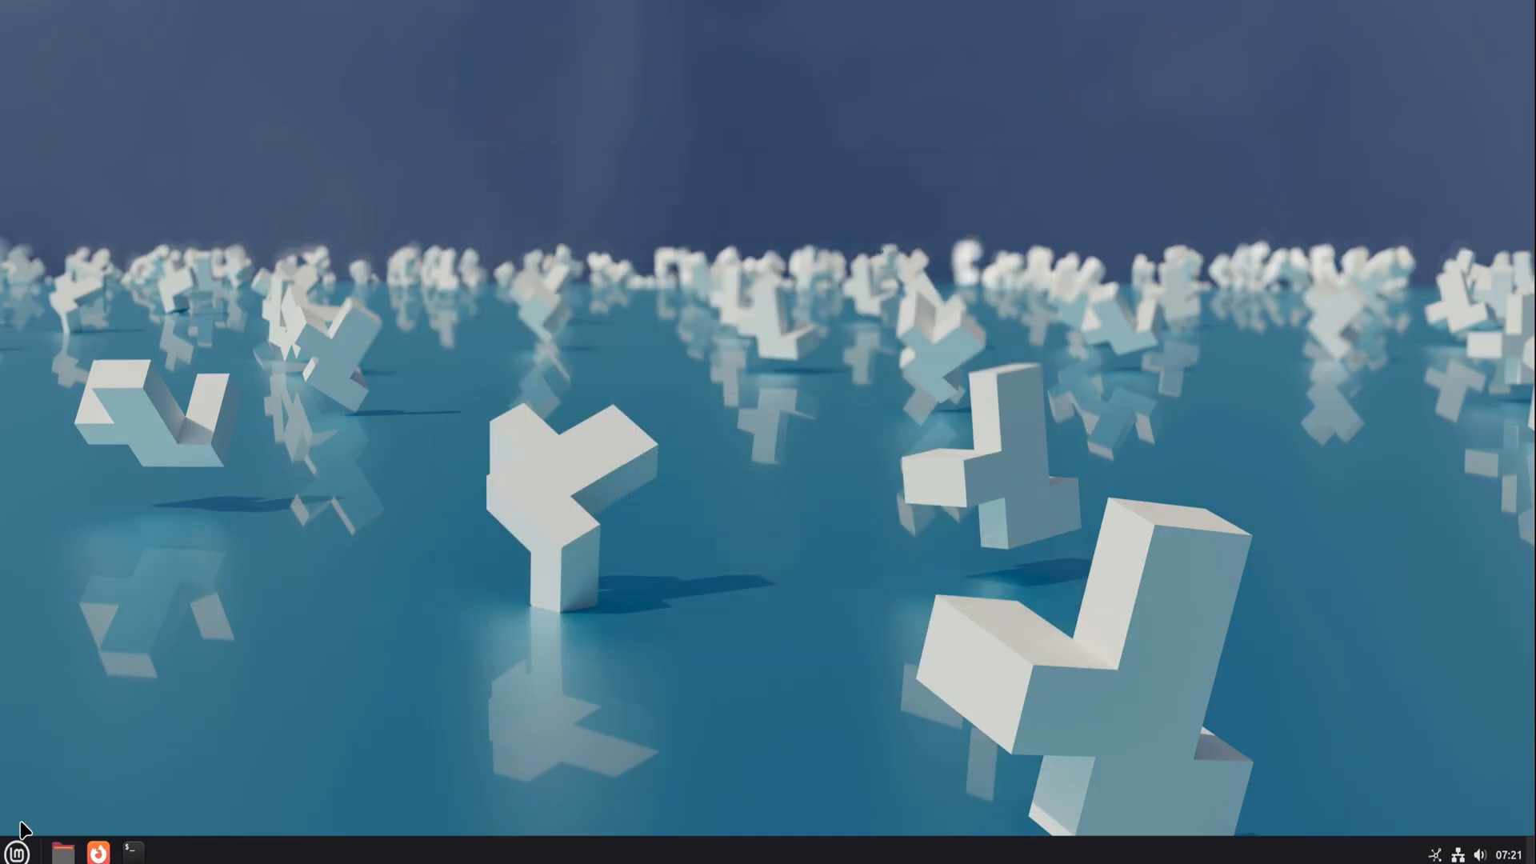
{"action": "left_click", "coordinate": [16, 852]}
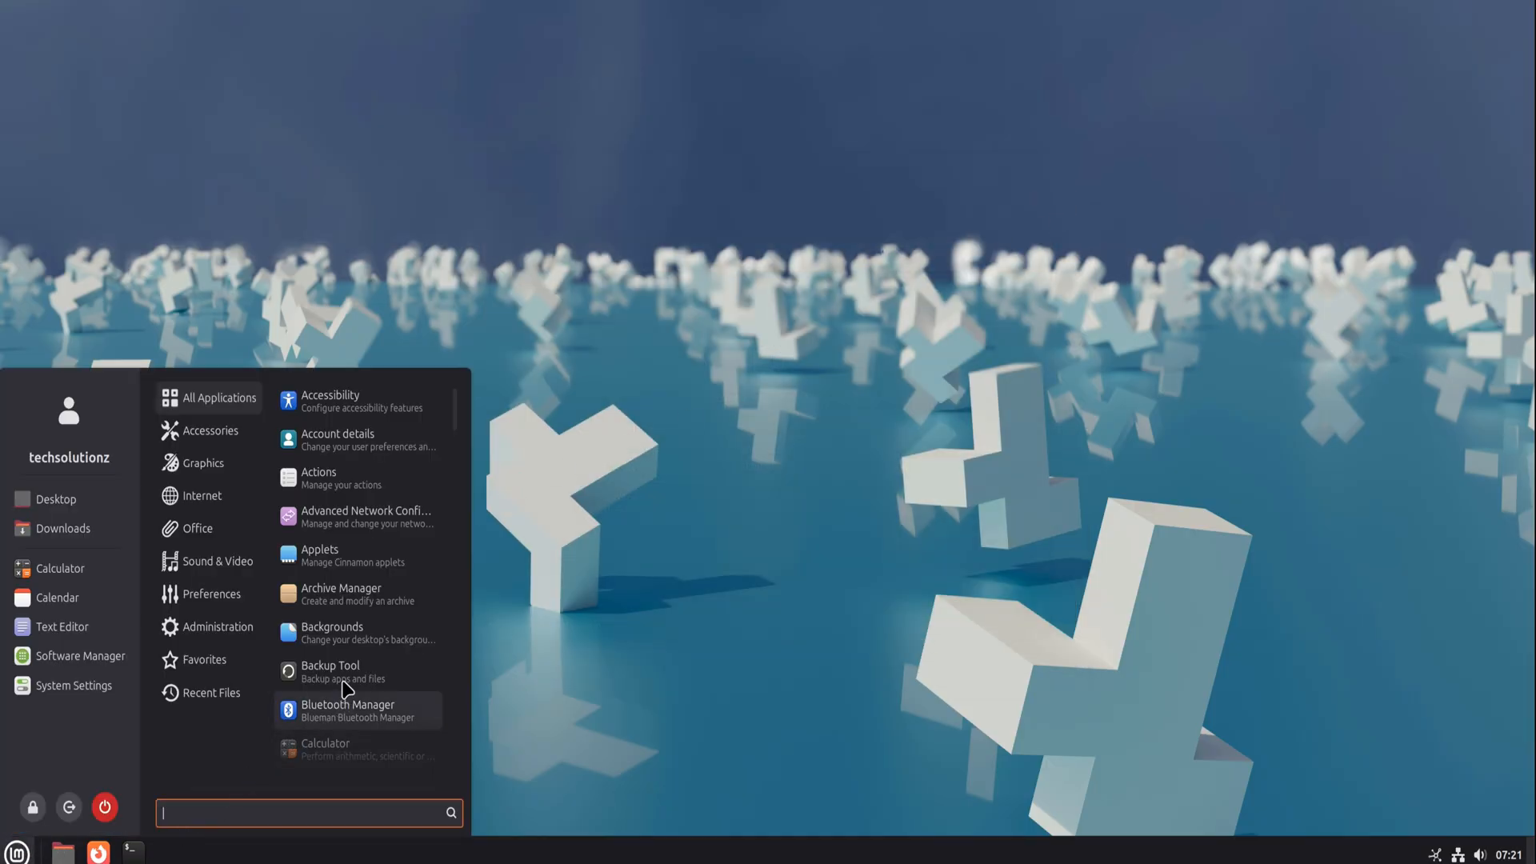
{"action": "left_click", "coordinate": [211, 594]}
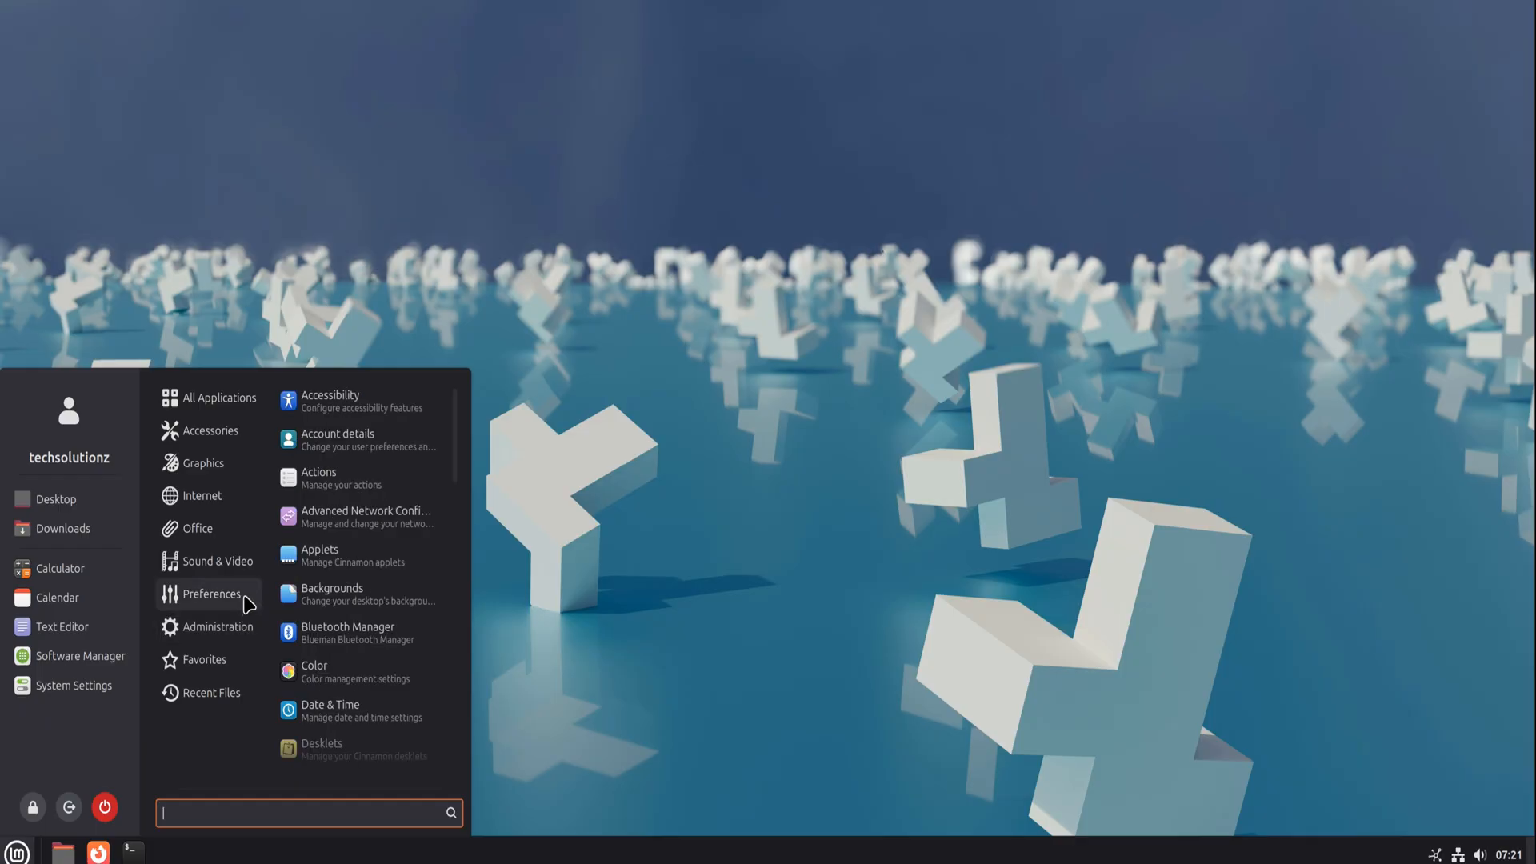
{"action": "left_click", "coordinate": [214, 625]}
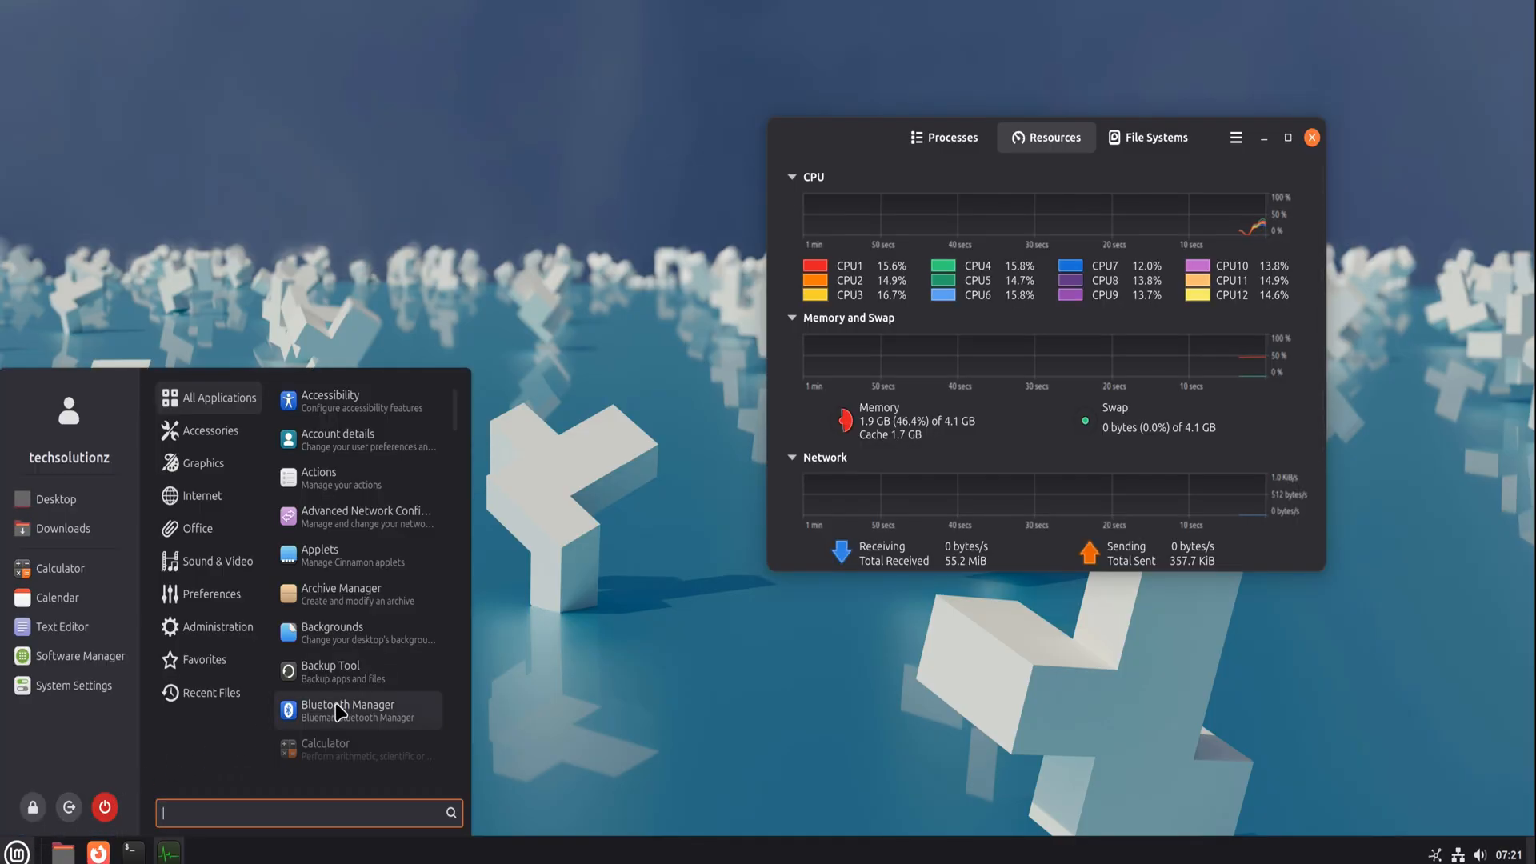
- Scroll down the All Applications menu list and open the Cinnamon Effects settings
{"action": "scroll", "scroll_direction": "down", "scroll_amount": 3}
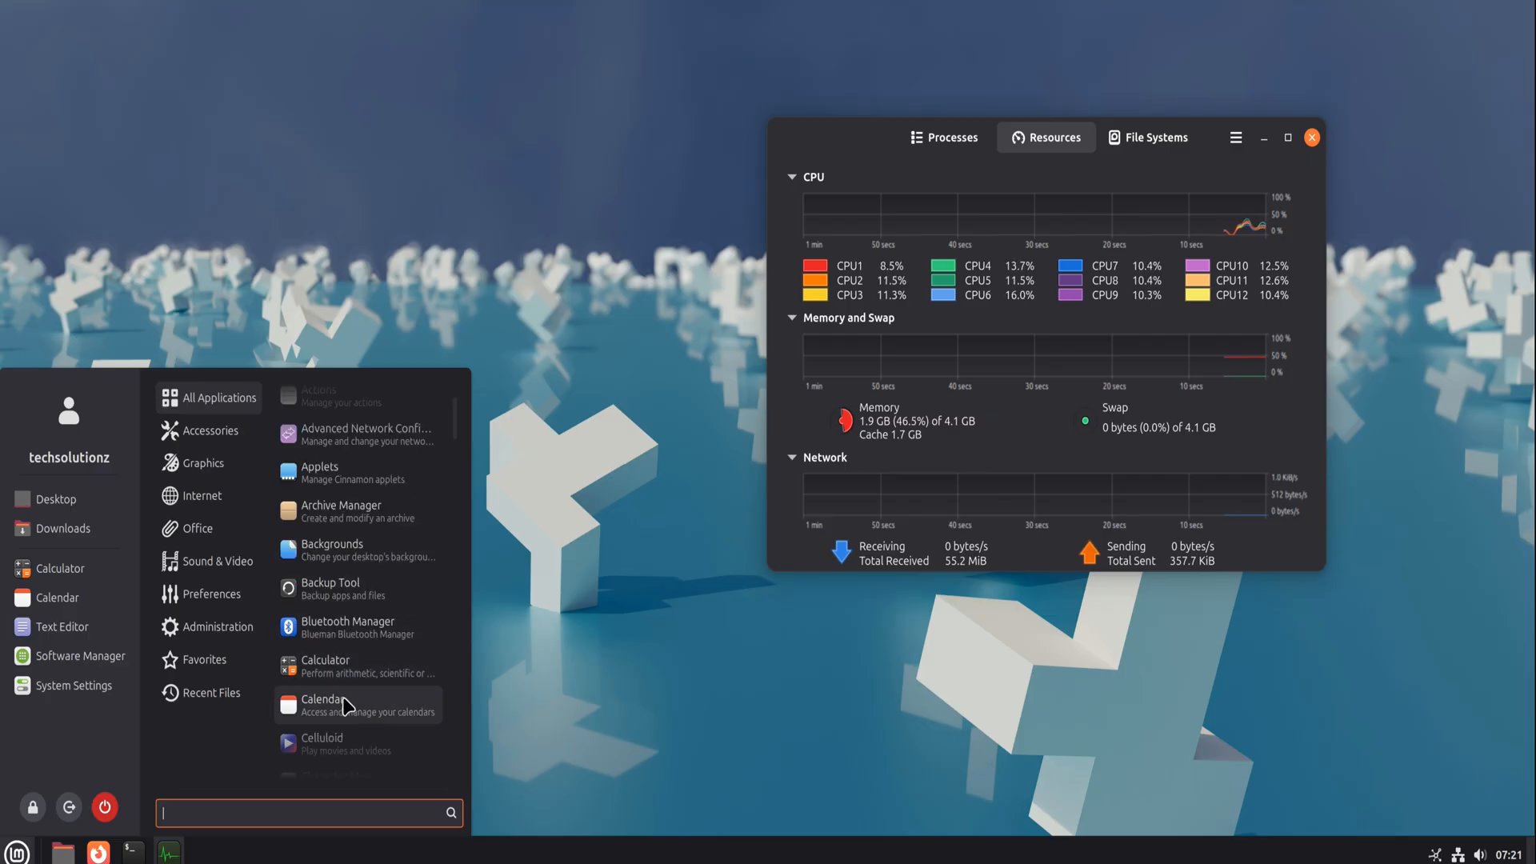
{"action": "scroll", "scroll_direction": "down", "scroll_amount": 3}
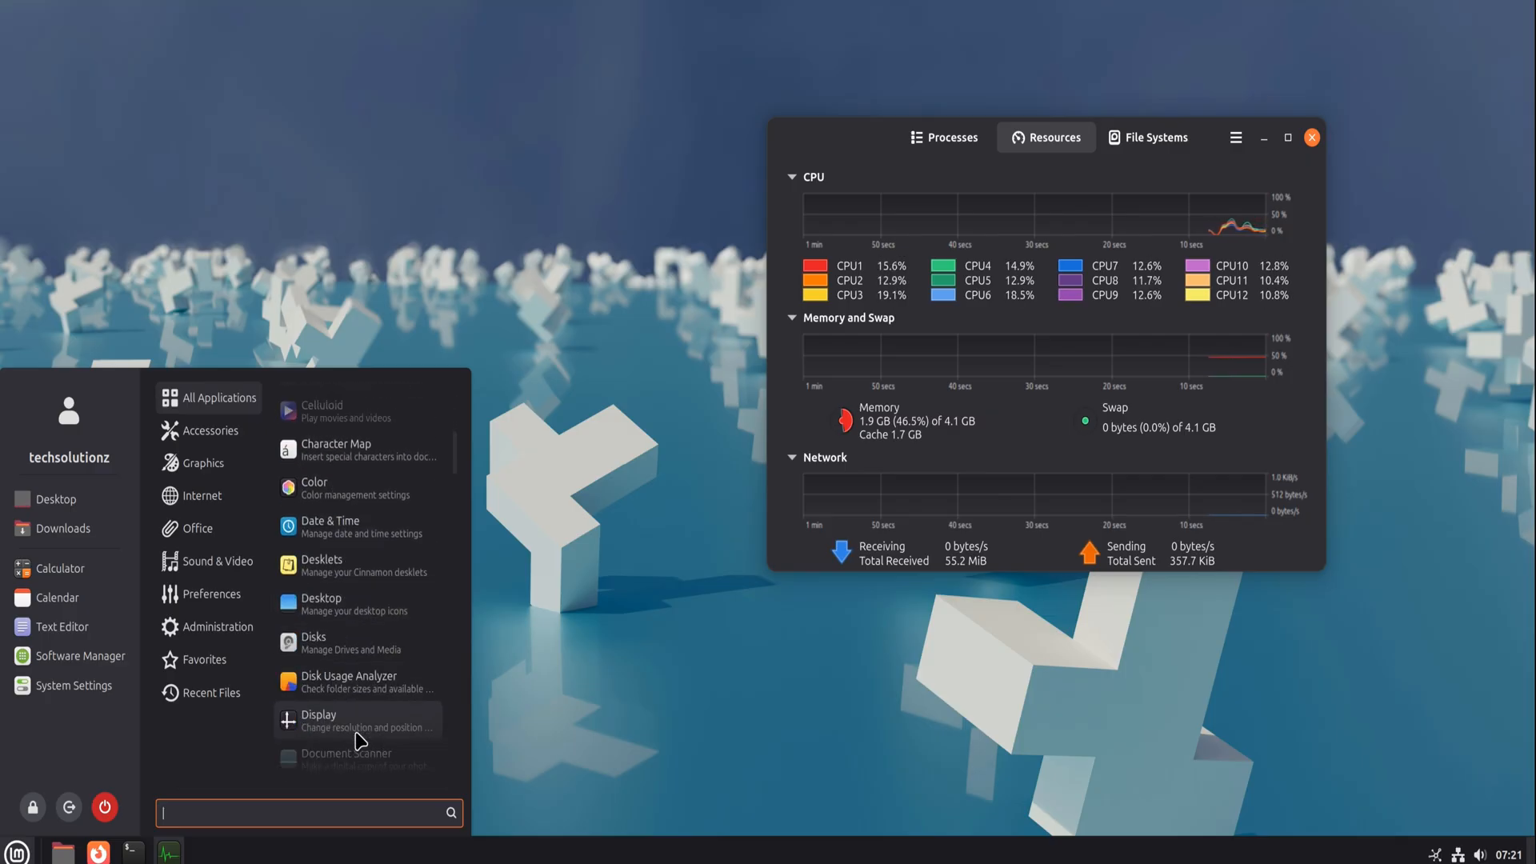
{"action": "scroll", "scroll_direction": "down", "scroll_amount": 3}
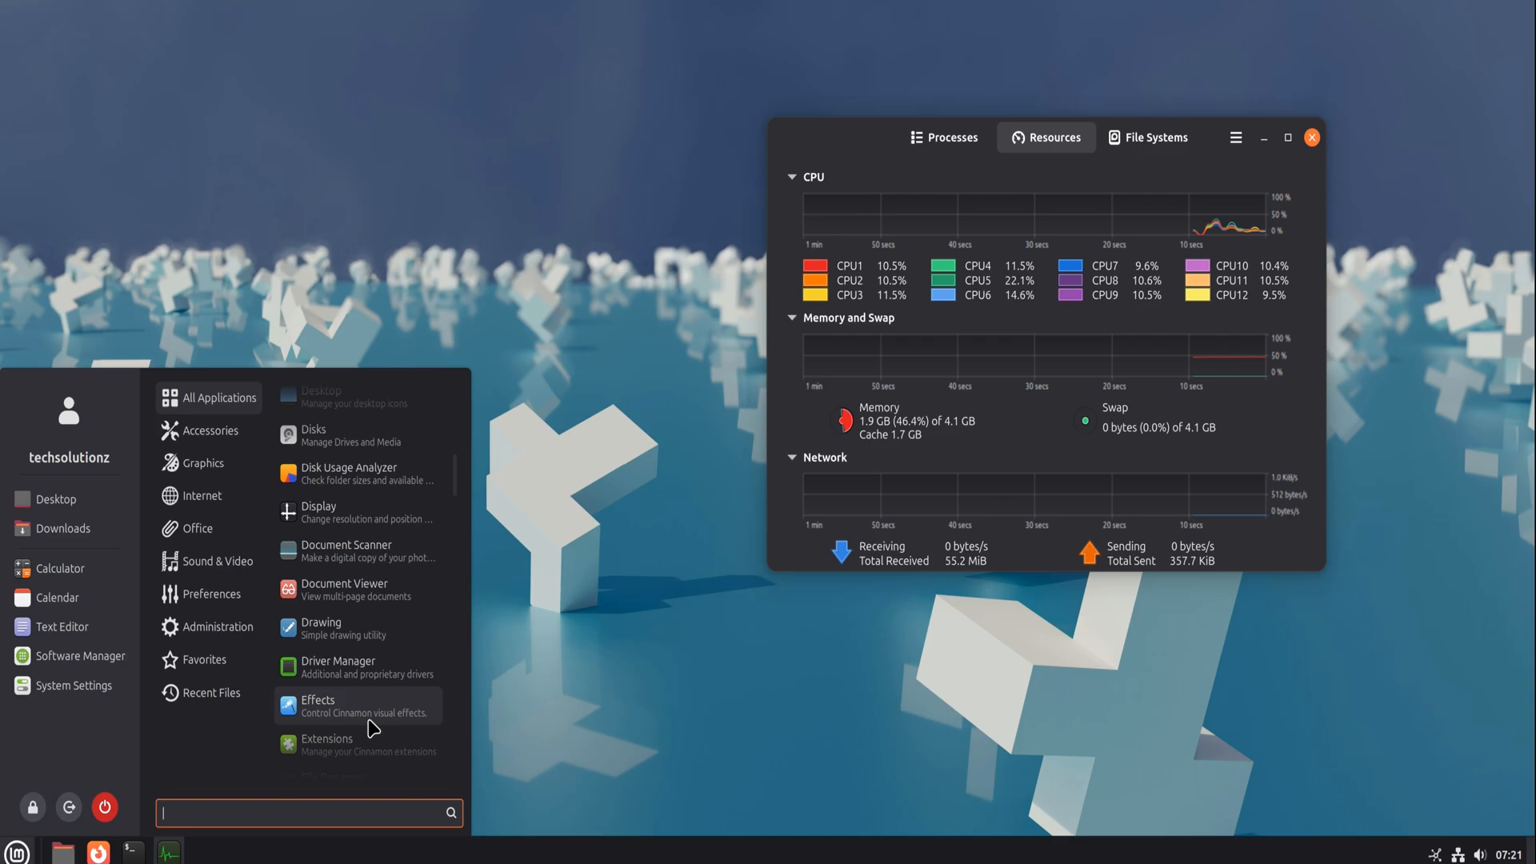
{"action": "left_click", "coordinate": [317, 704]}
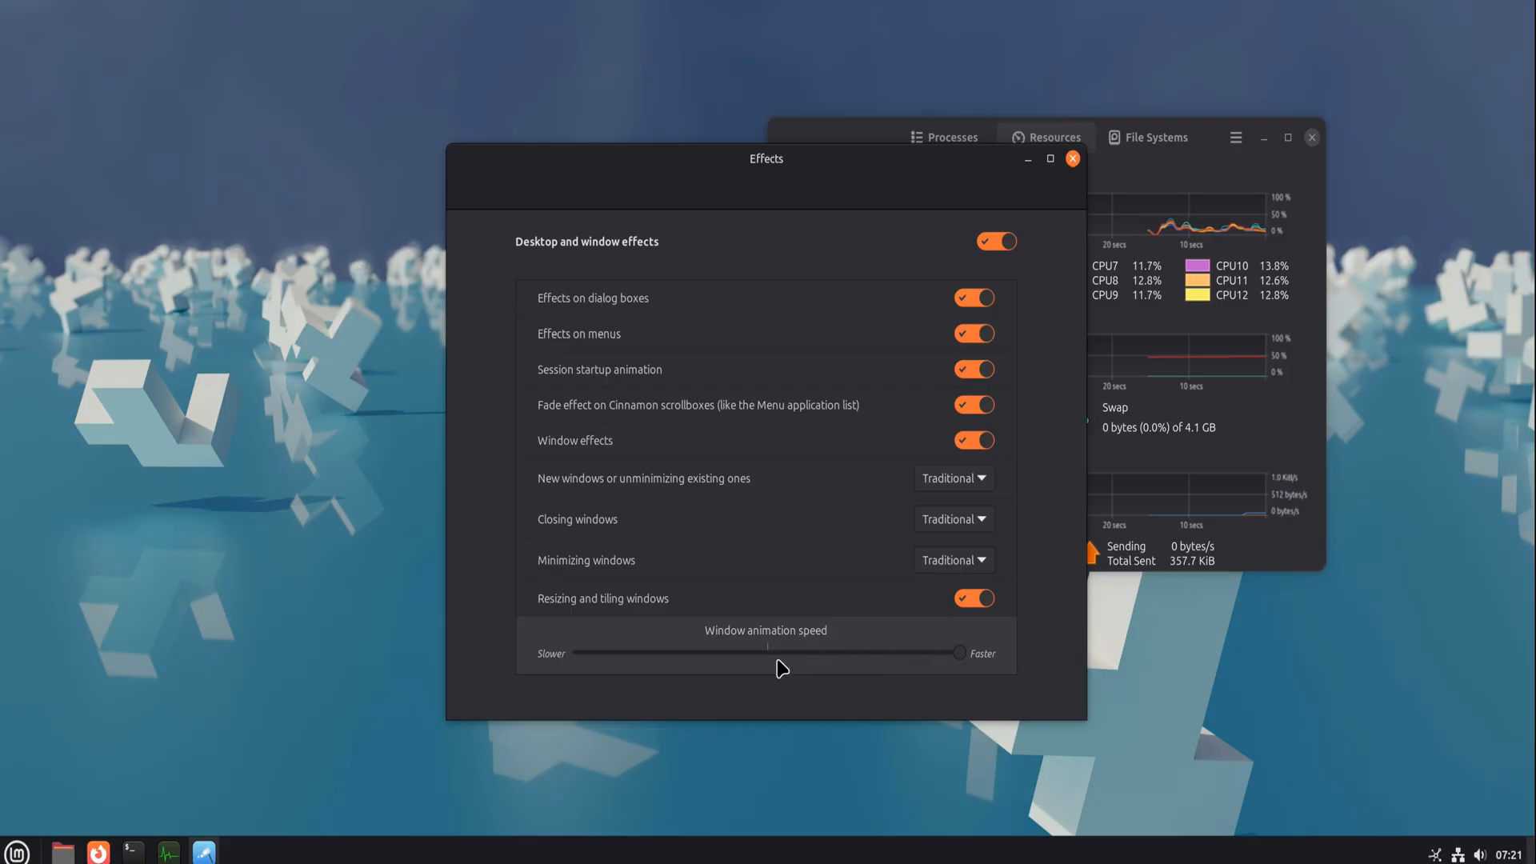
{"action": "mouse_move", "coordinate": [990, 465]}
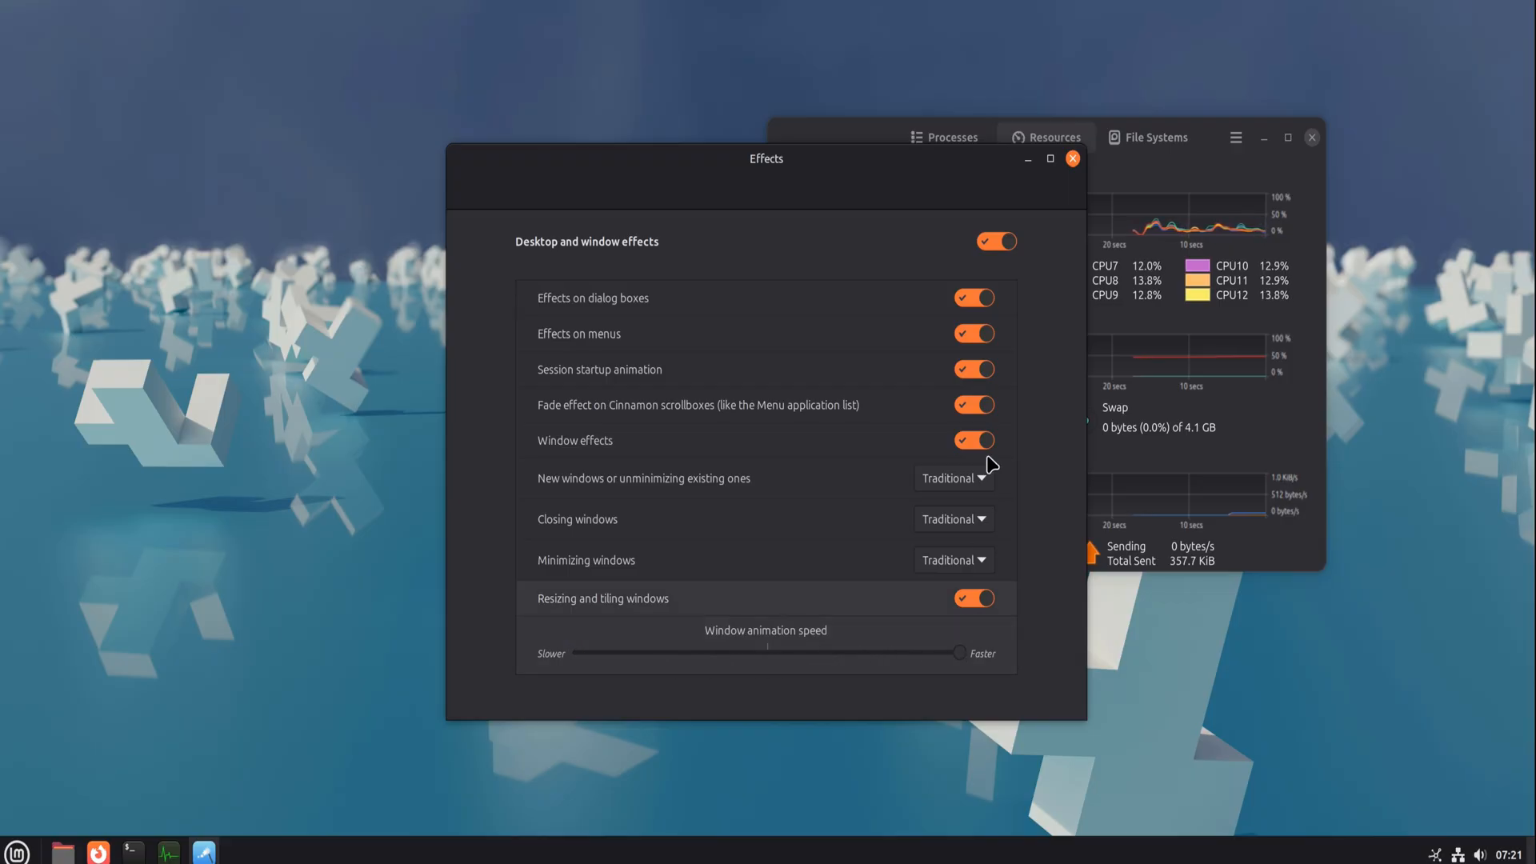
- Close the Effects settings window without changing any toggles
{"action": "left_click", "coordinate": [1072, 158]}
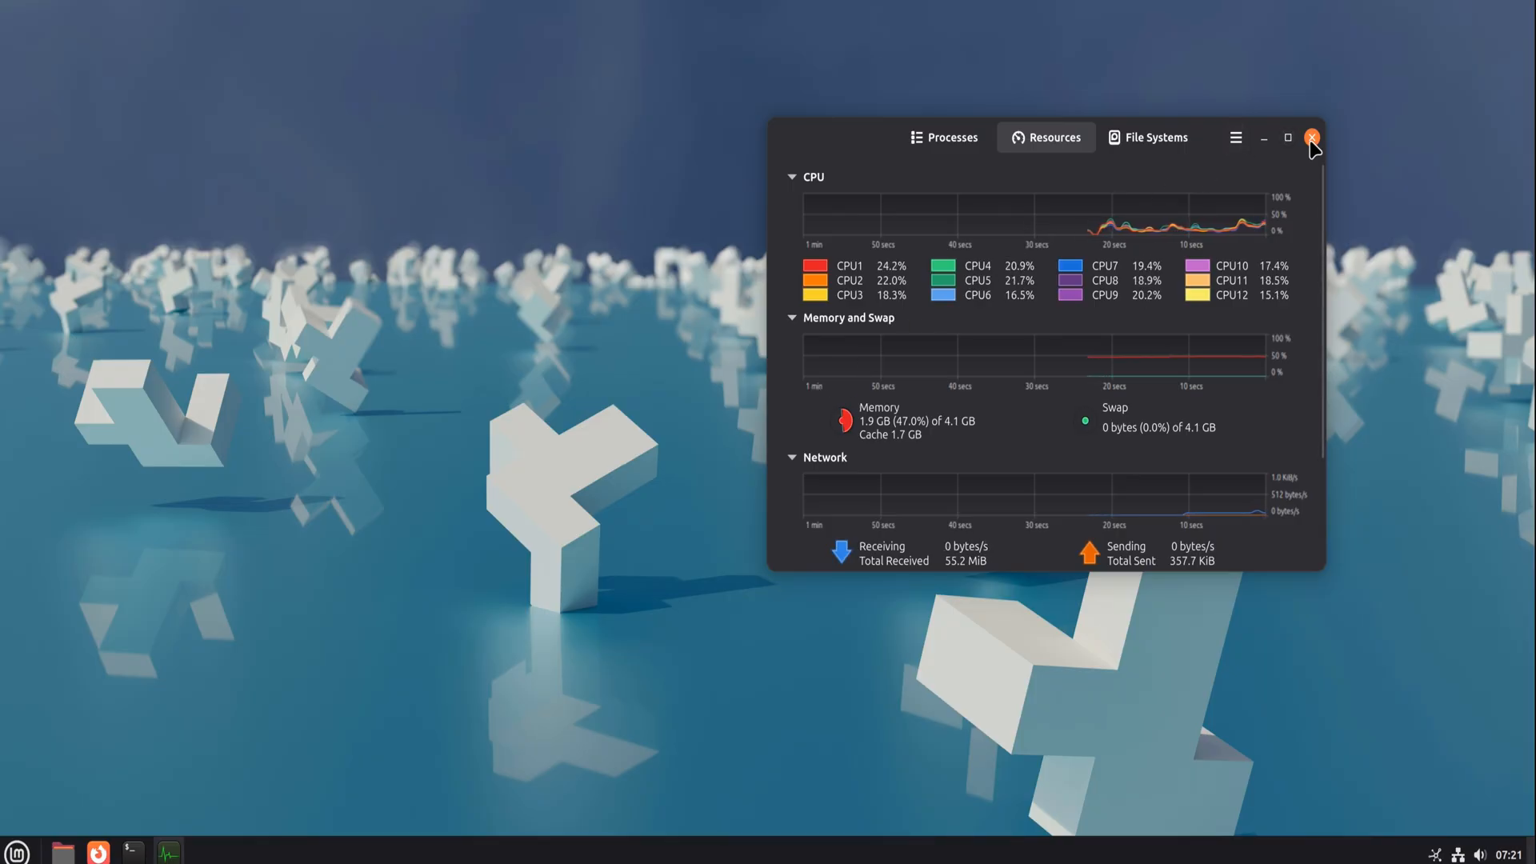
- Close System Monitor and run sudo apt update, entering the password
{"action": "left_click", "coordinate": [1313, 137]}
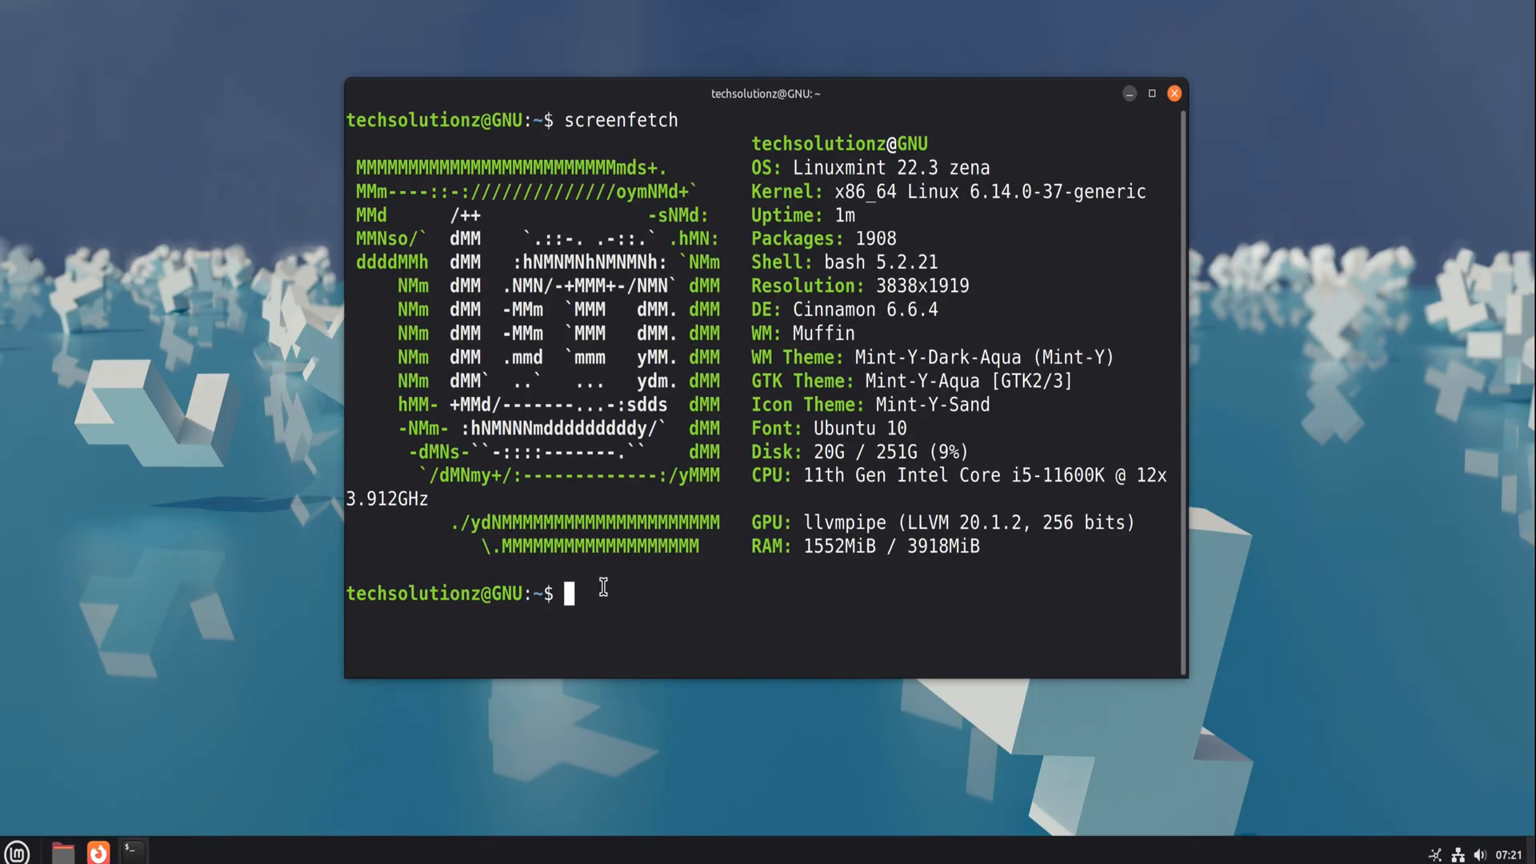
{"action": "mouse_move", "coordinate": [1183, 497]}
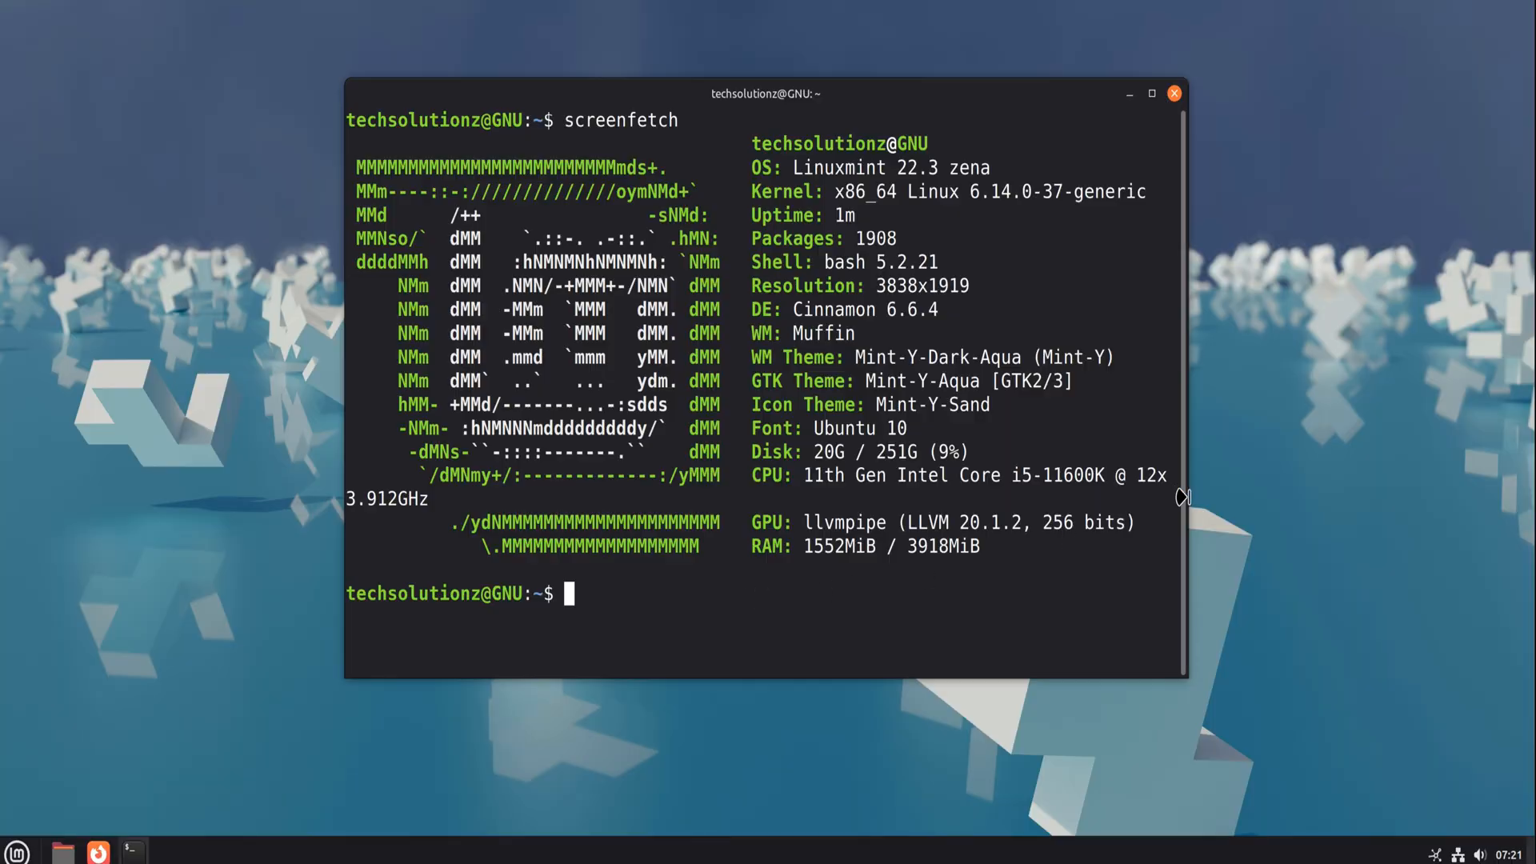
{"action": "type", "text": "sudo apt update"}
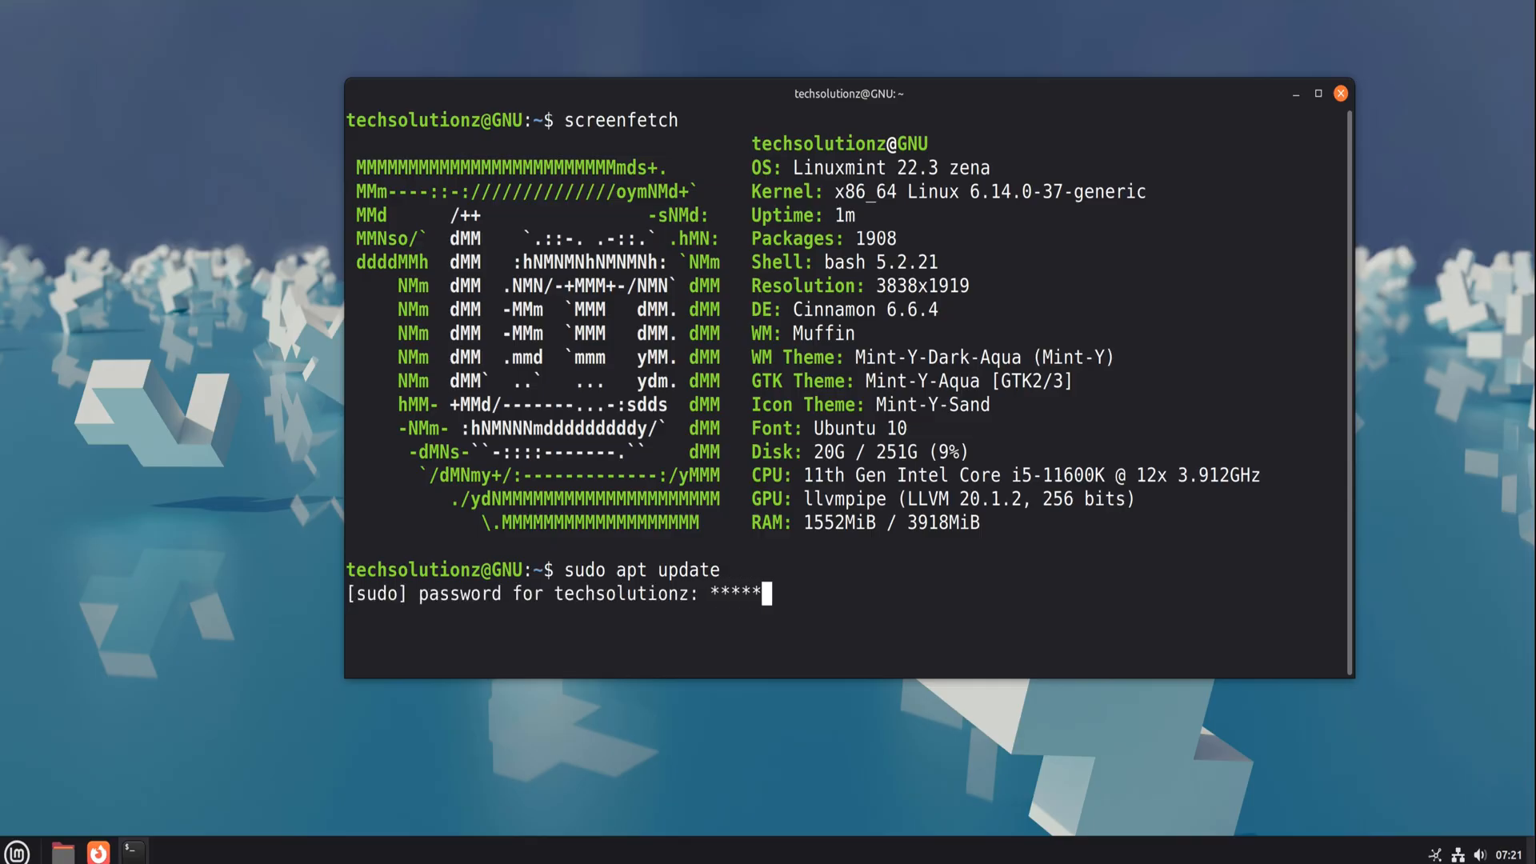
{"action": "key", "text": "Return"}
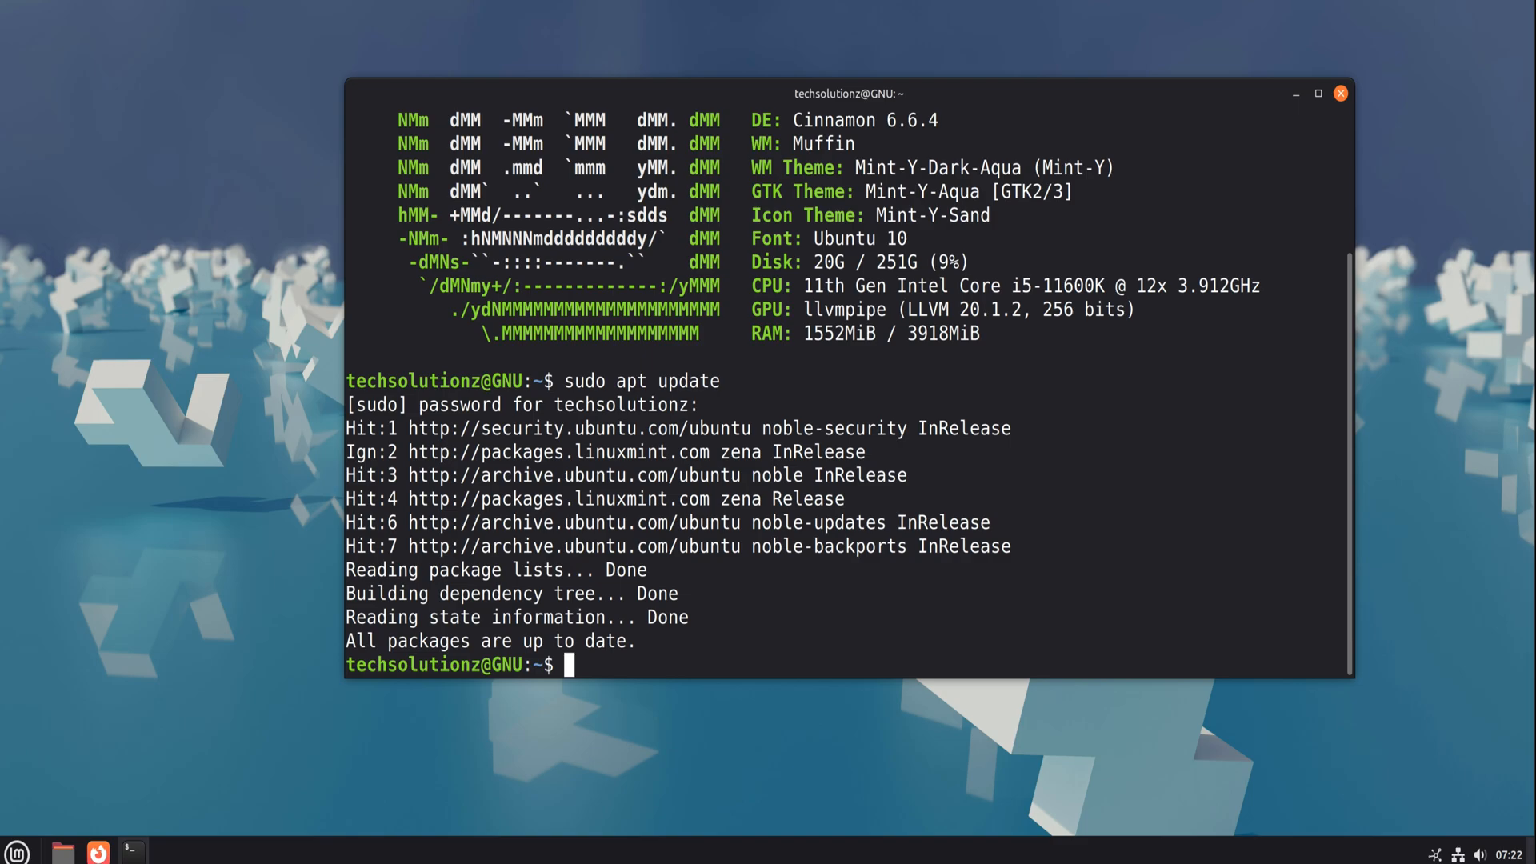
{"action": "mouse_move", "coordinate": [957, 617]}
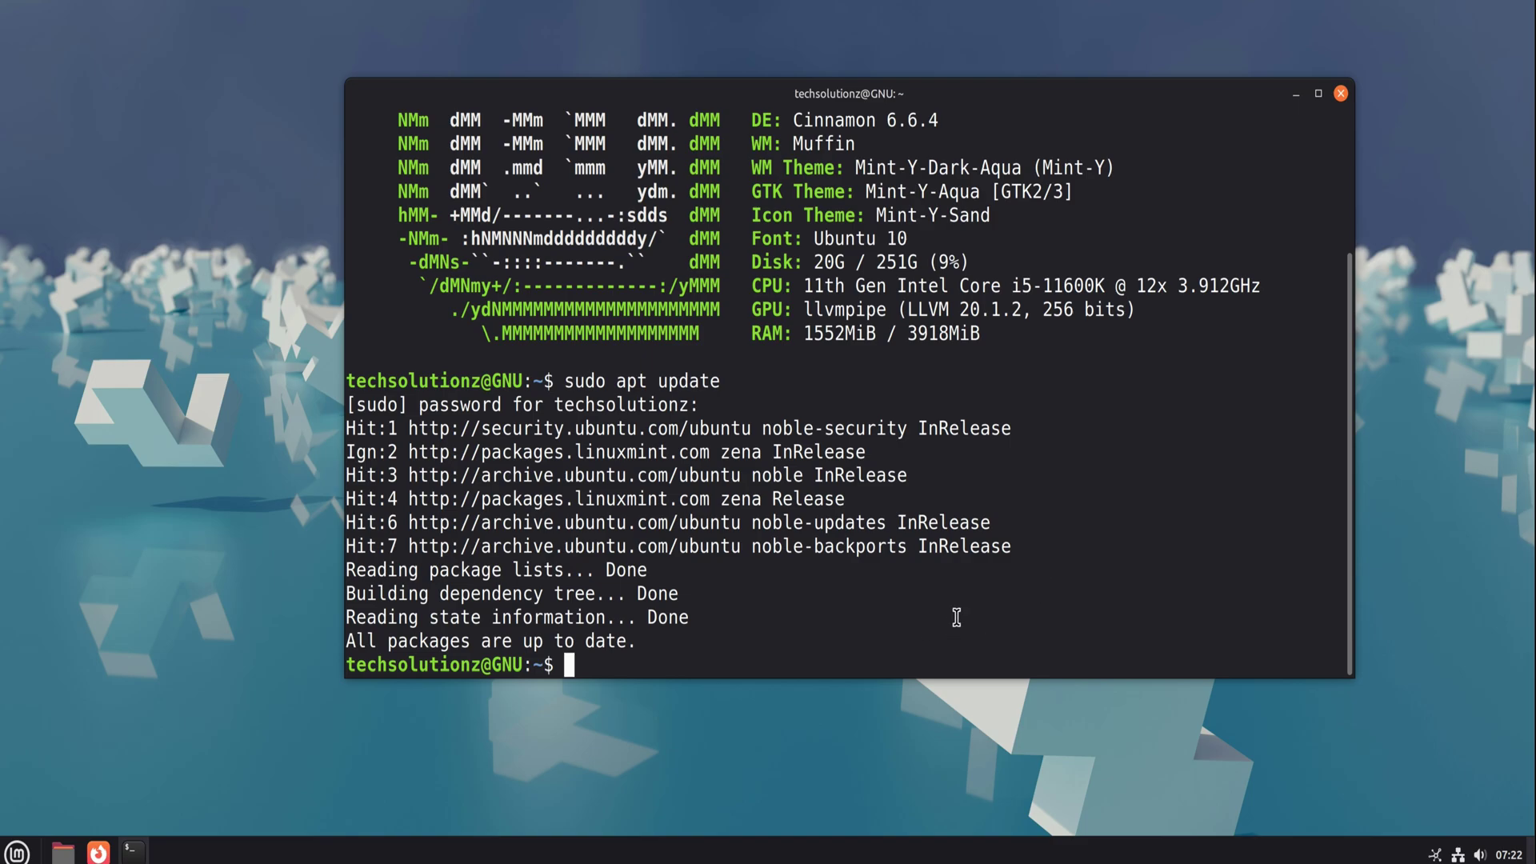
- Exit the terminal session with the exit command
{"action": "type", "text": "e"}
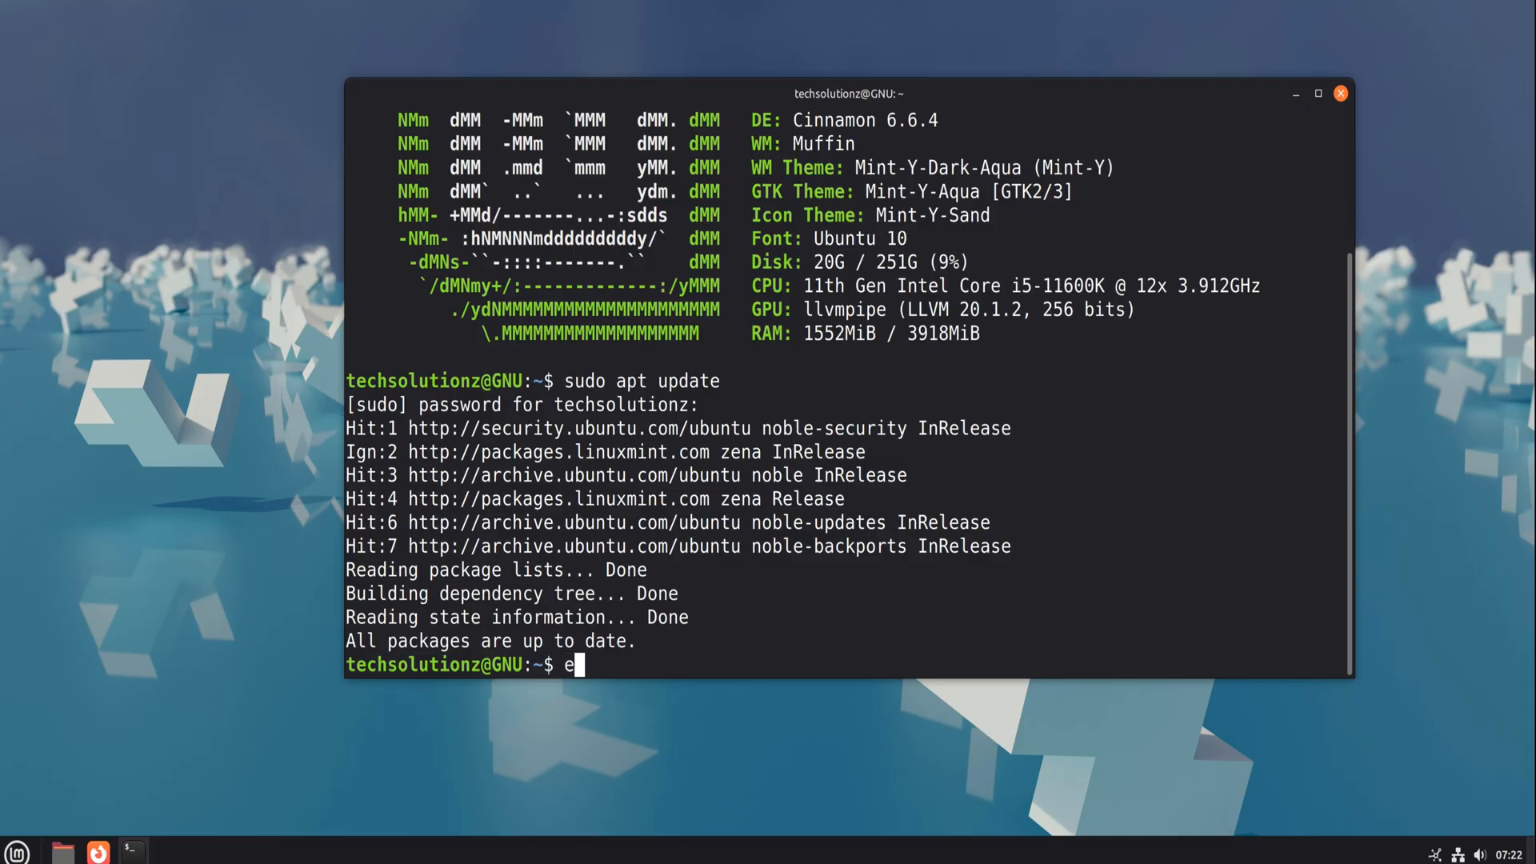
{"action": "type", "text": "xit"}
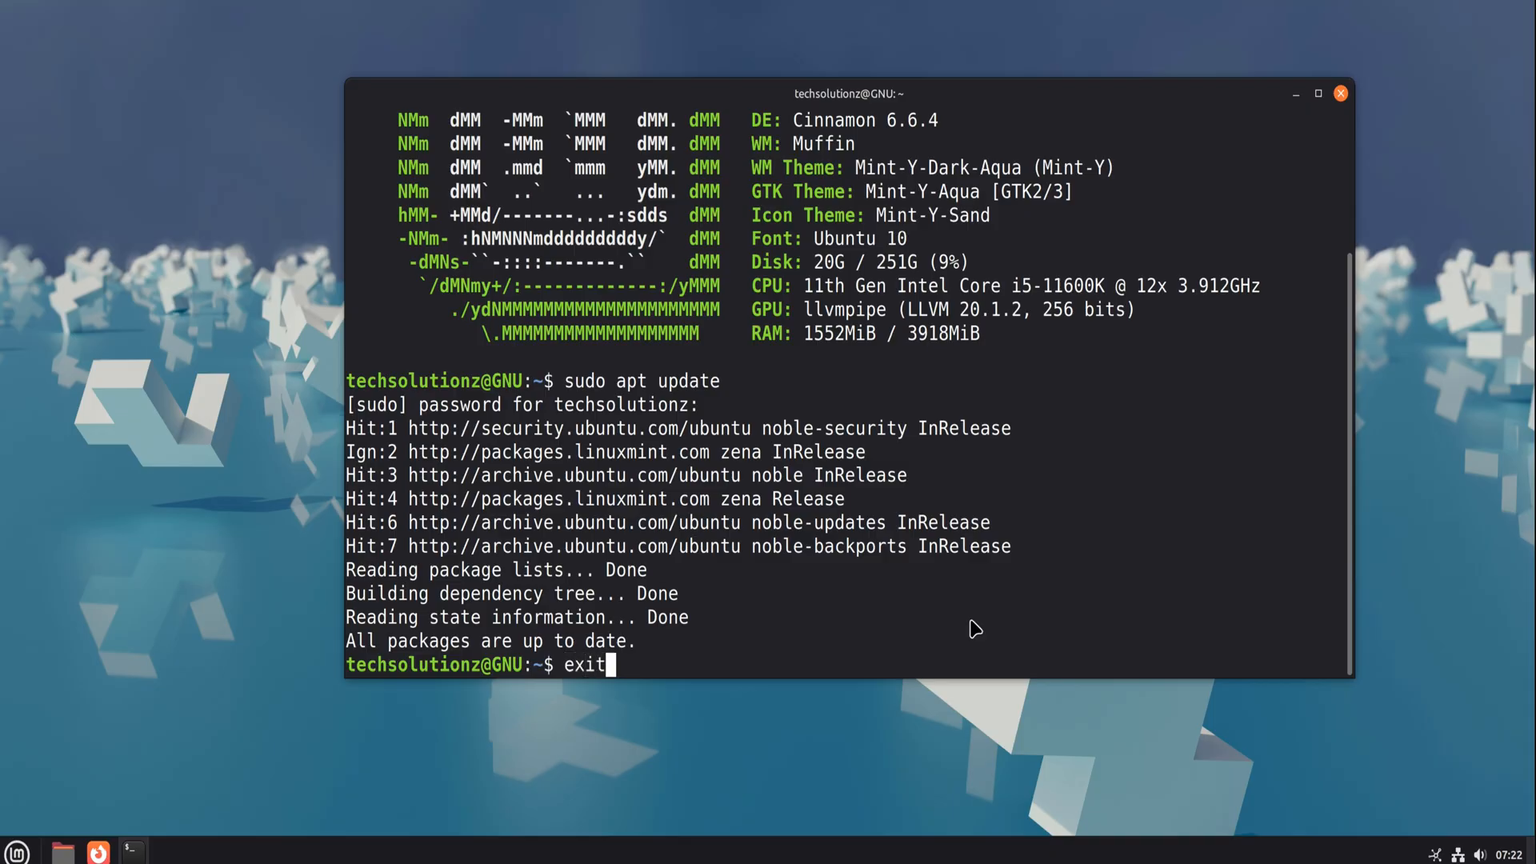
{"action": "key", "text": "Return"}
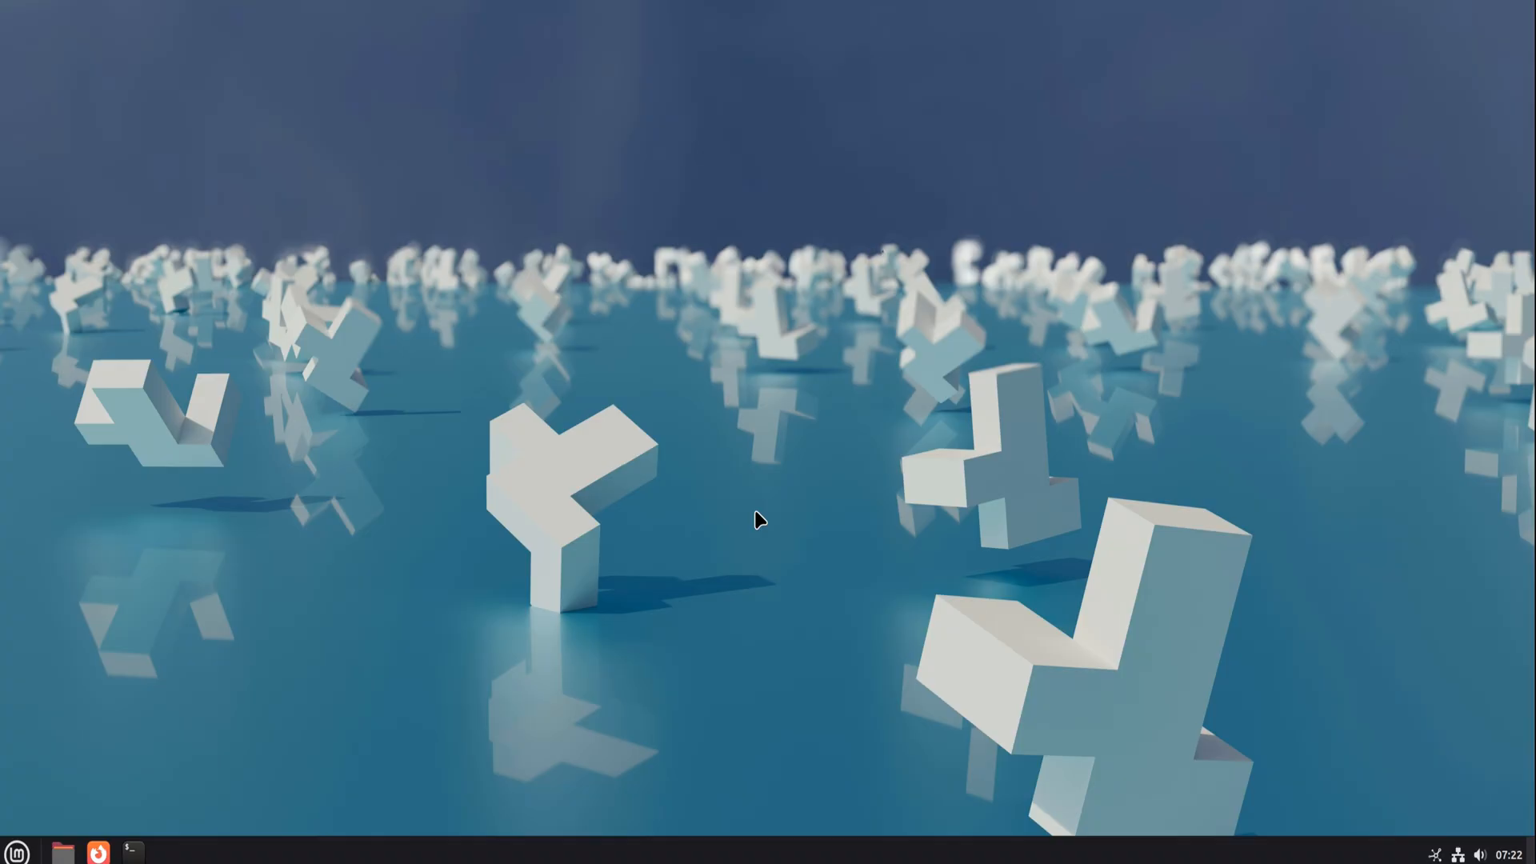